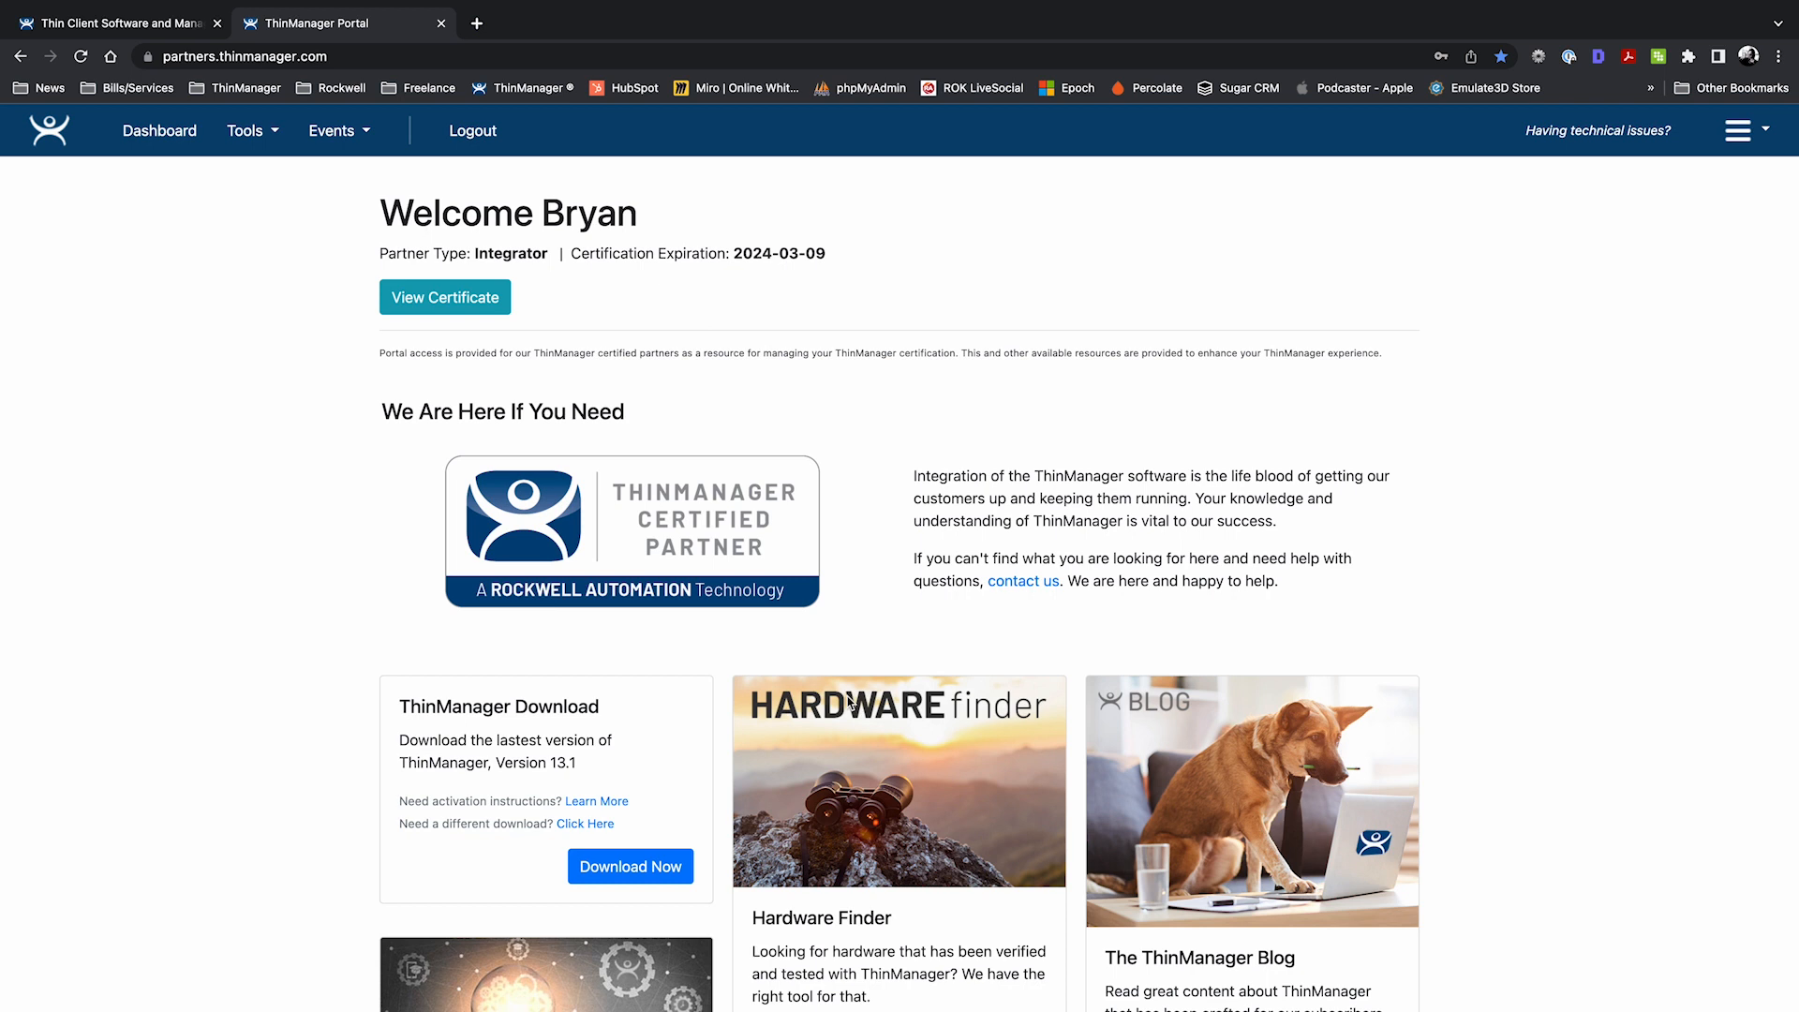
{"action": "mouse_move", "coordinate": [331, 271]}
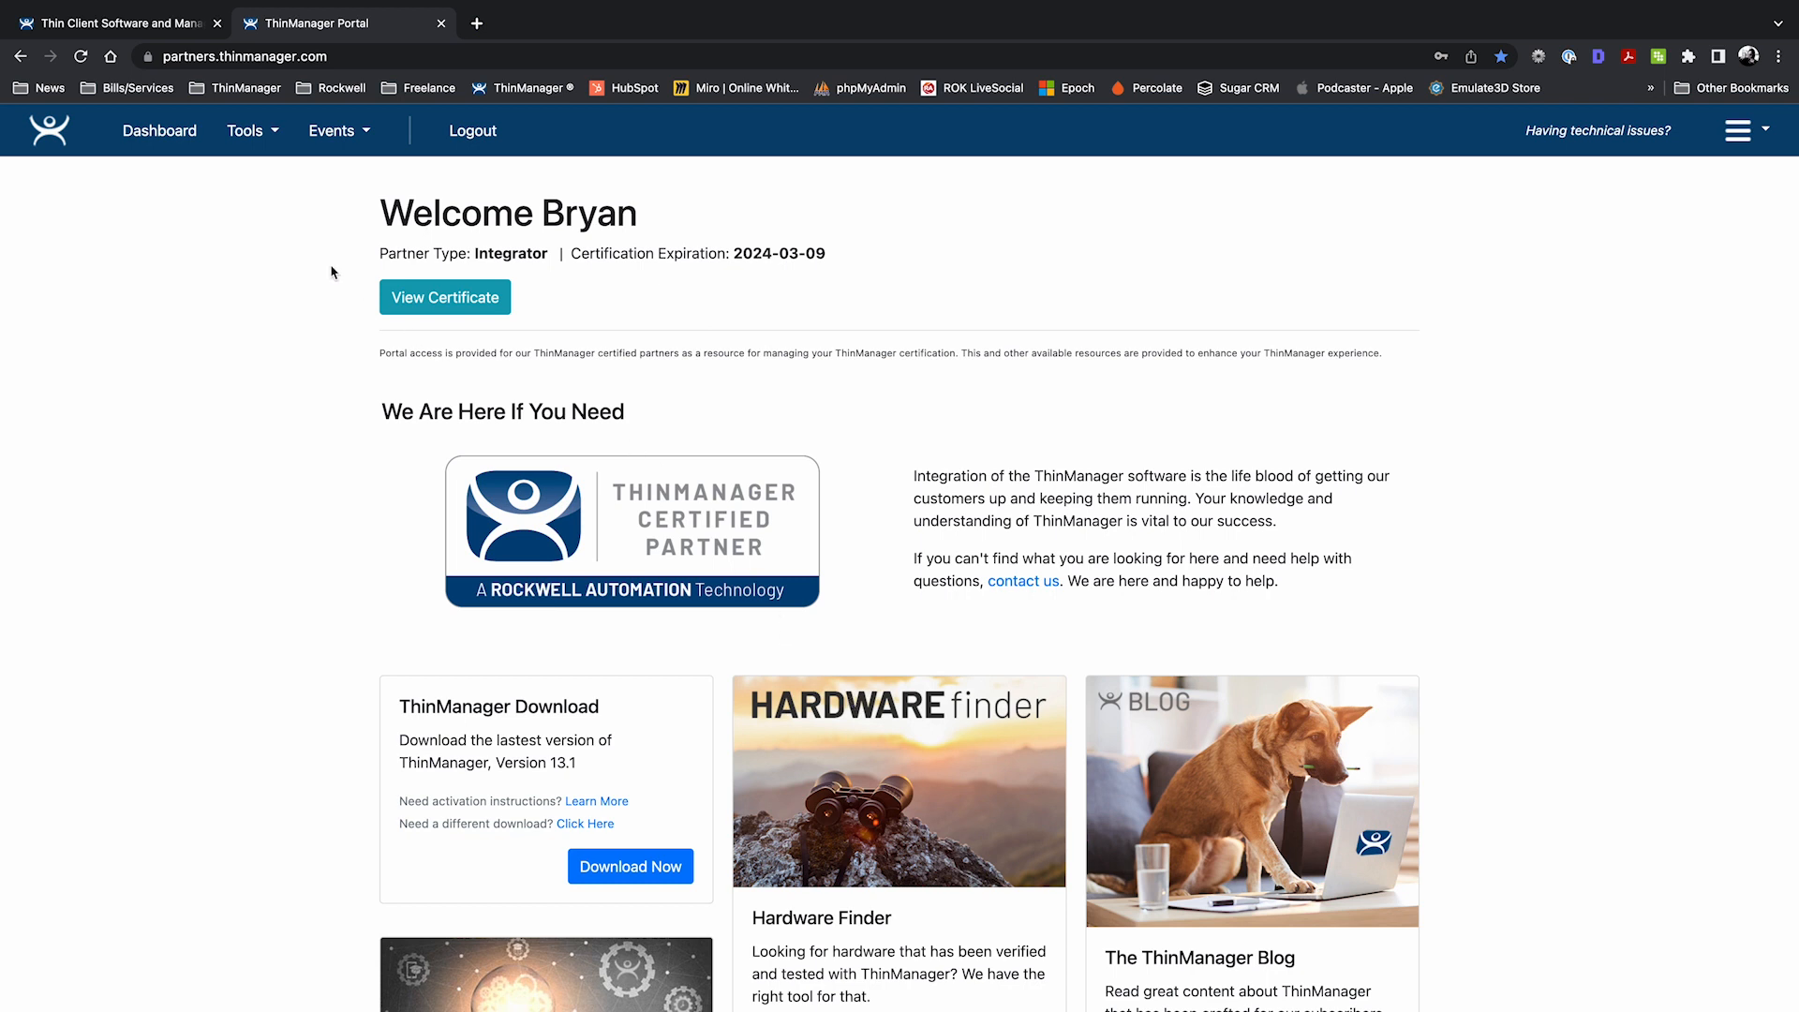
{"action": "mouse_move", "coordinate": [277, 138]}
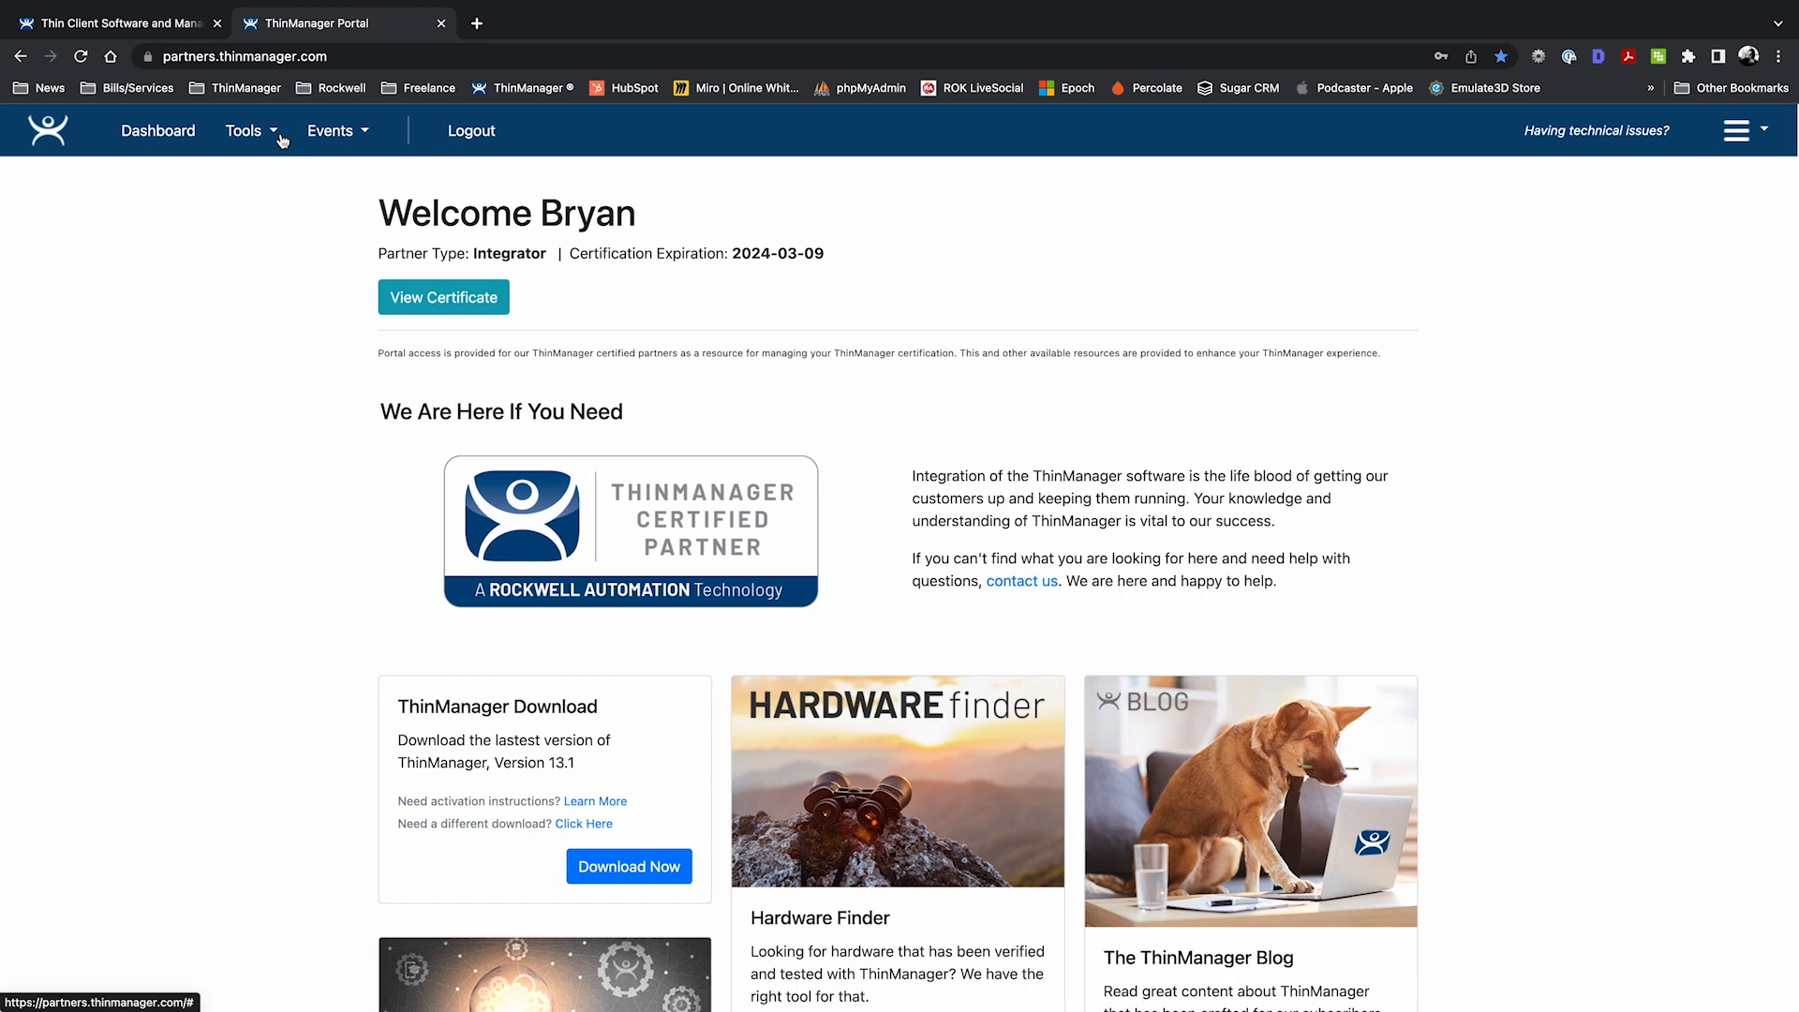
Expand the portal's Tools menu to reach the QR Codes options.
{"action": "left_click", "coordinate": [248, 131]}
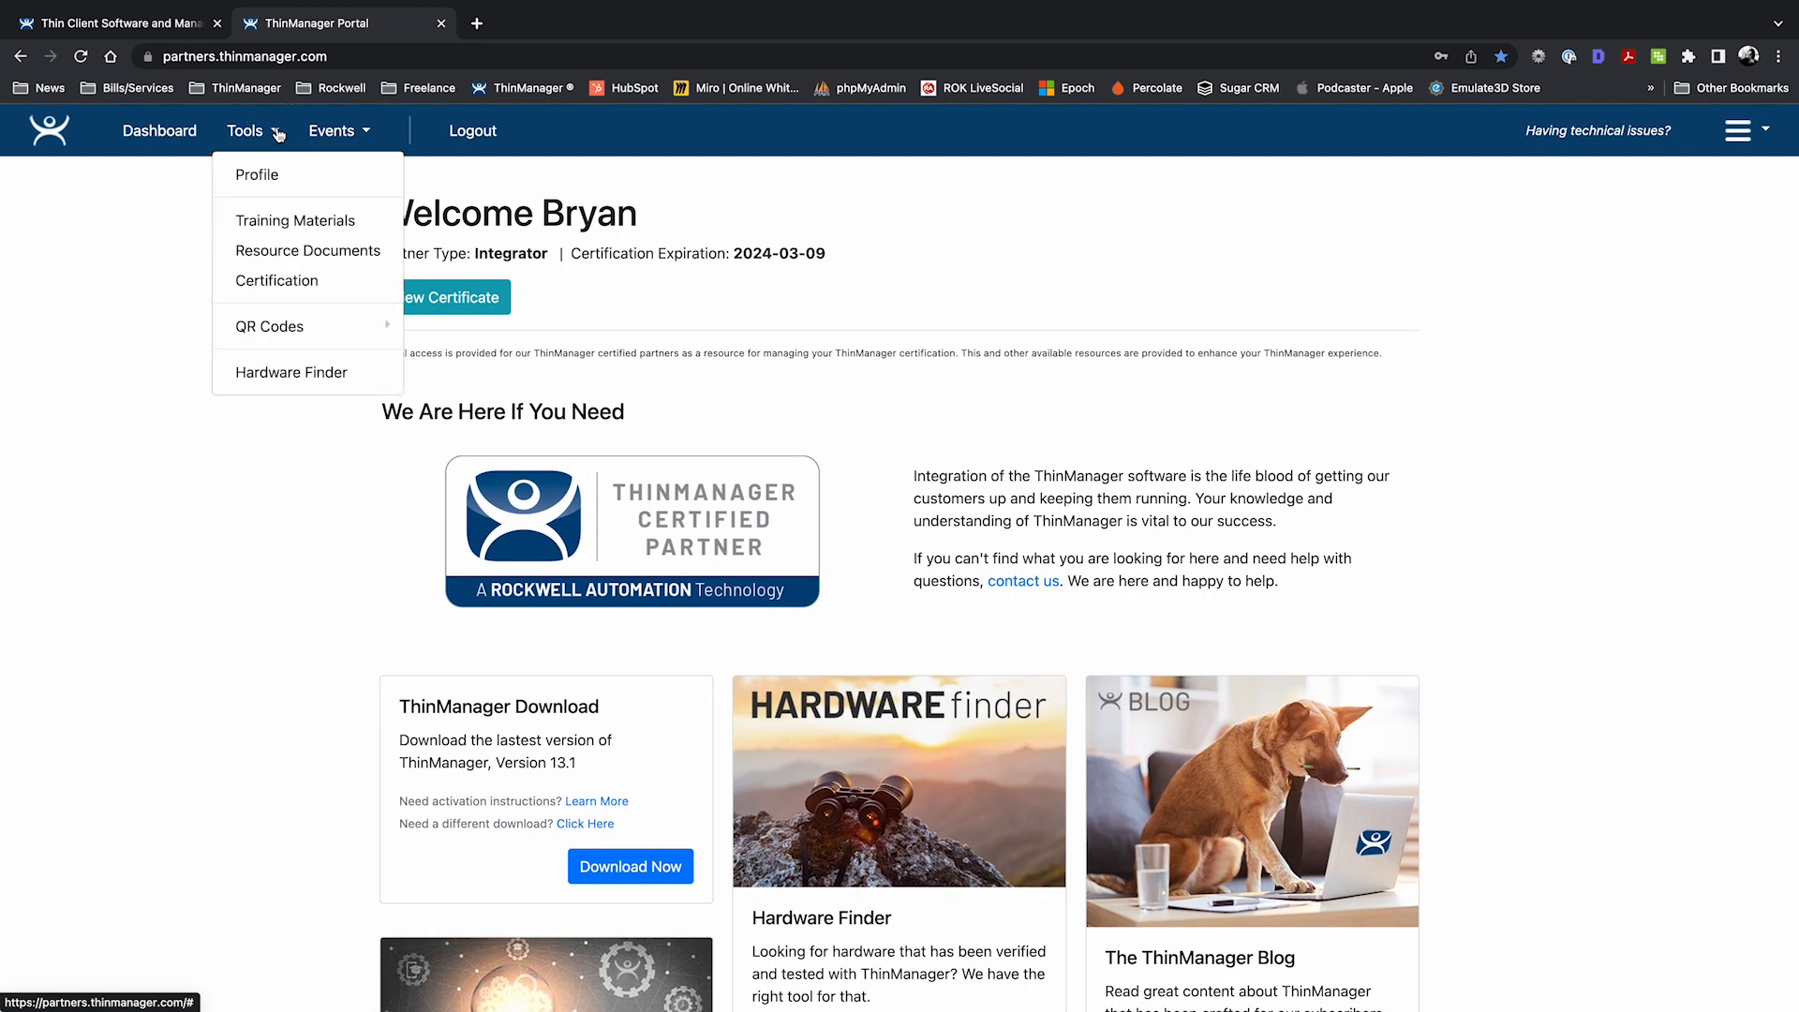
{"action": "mouse_move", "coordinate": [270, 326]}
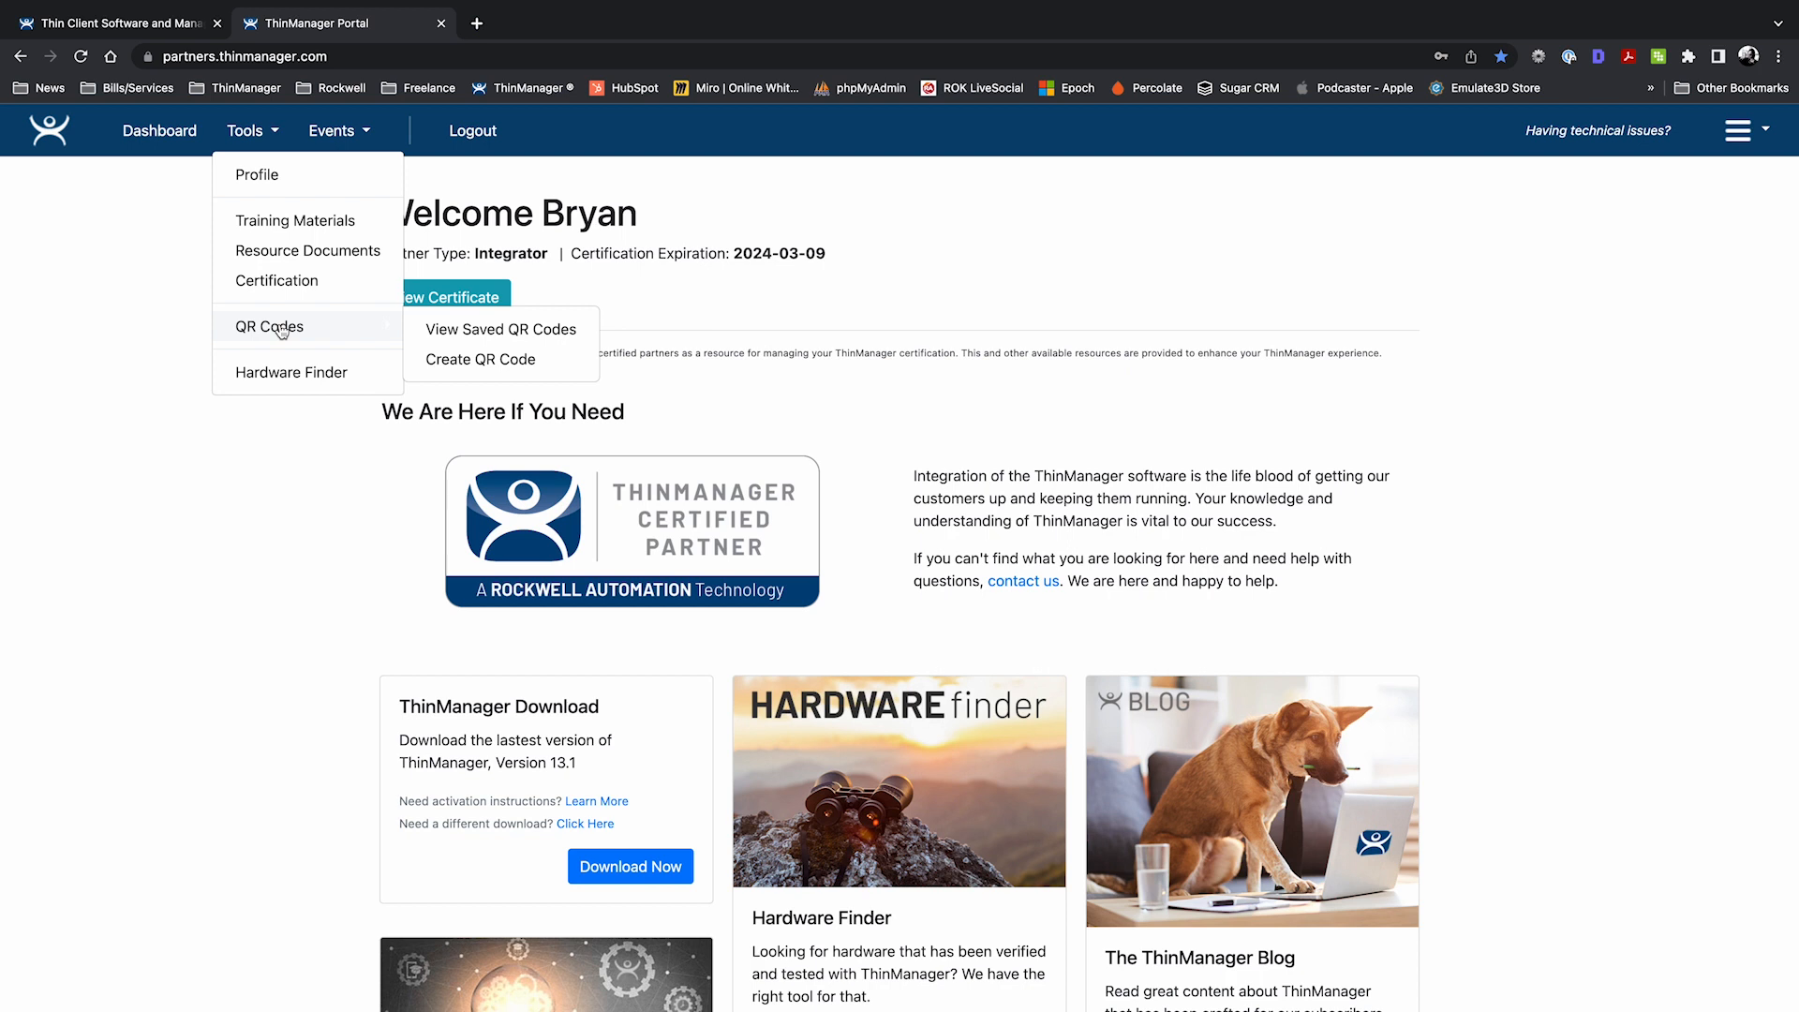
{"action": "mouse_move", "coordinate": [461, 363]}
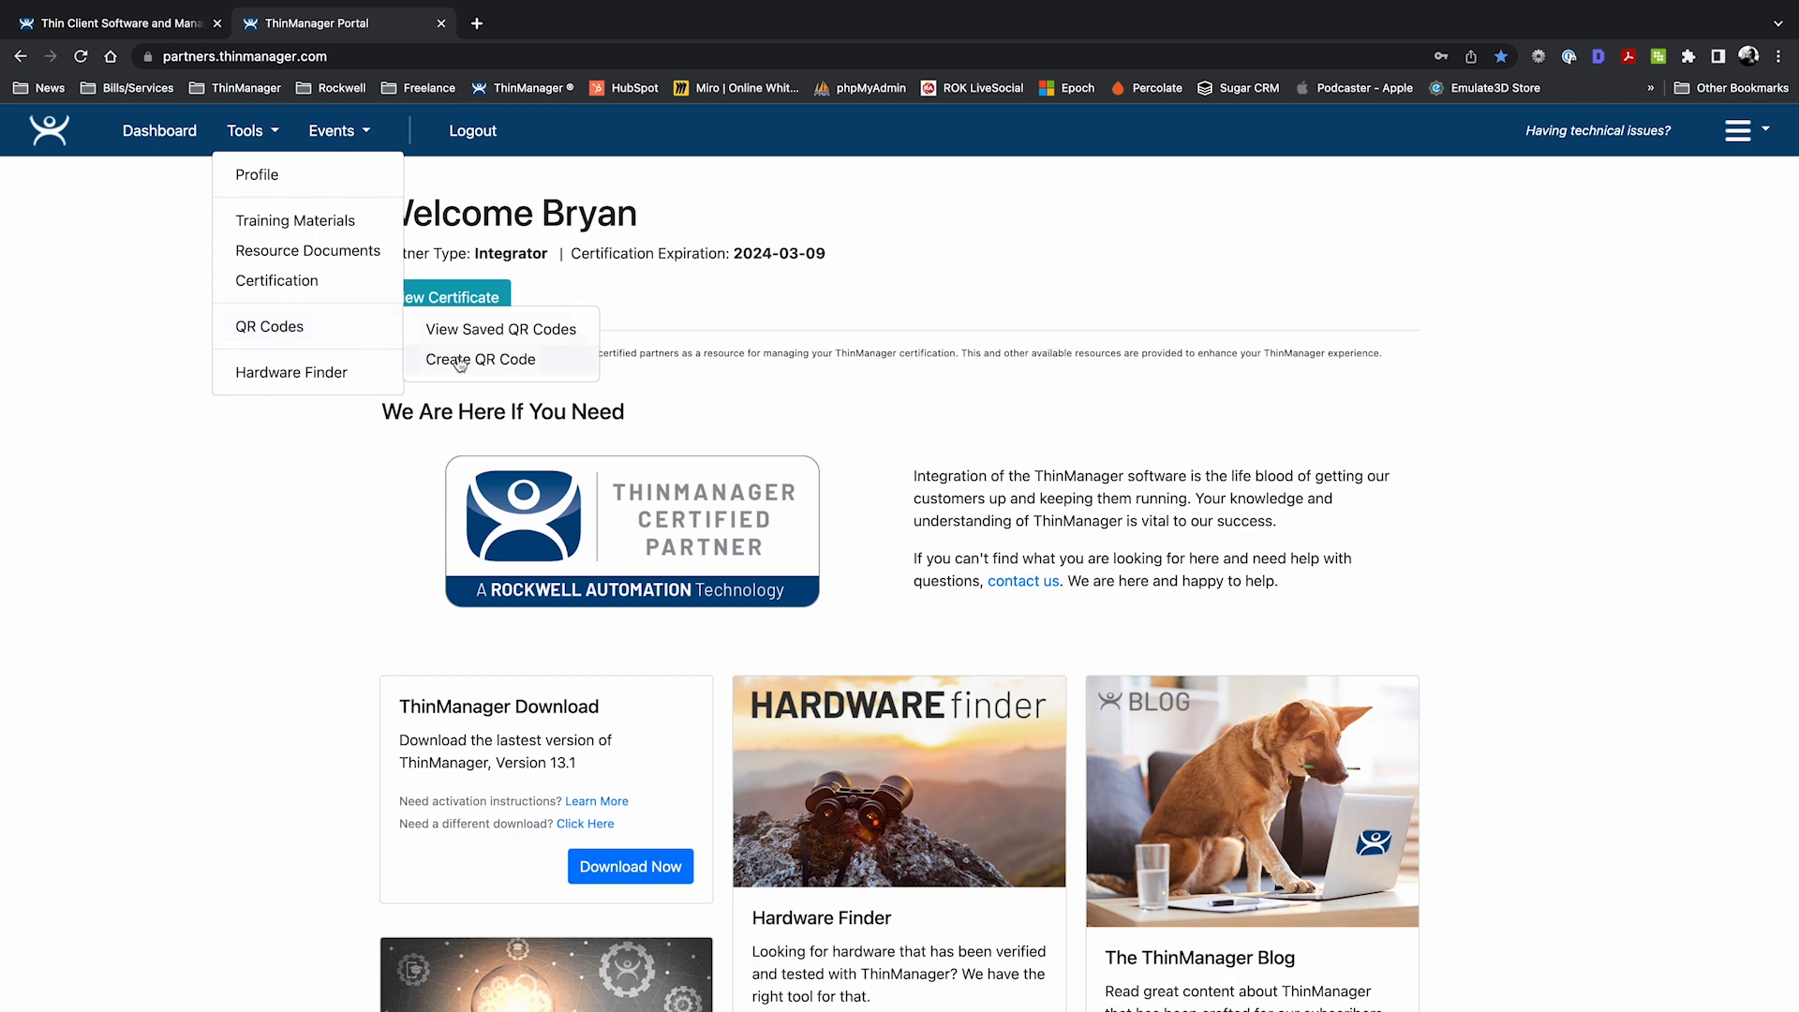
Create and save a new QR code with content 'Demo Application'.
{"action": "left_click", "coordinate": [465, 360]}
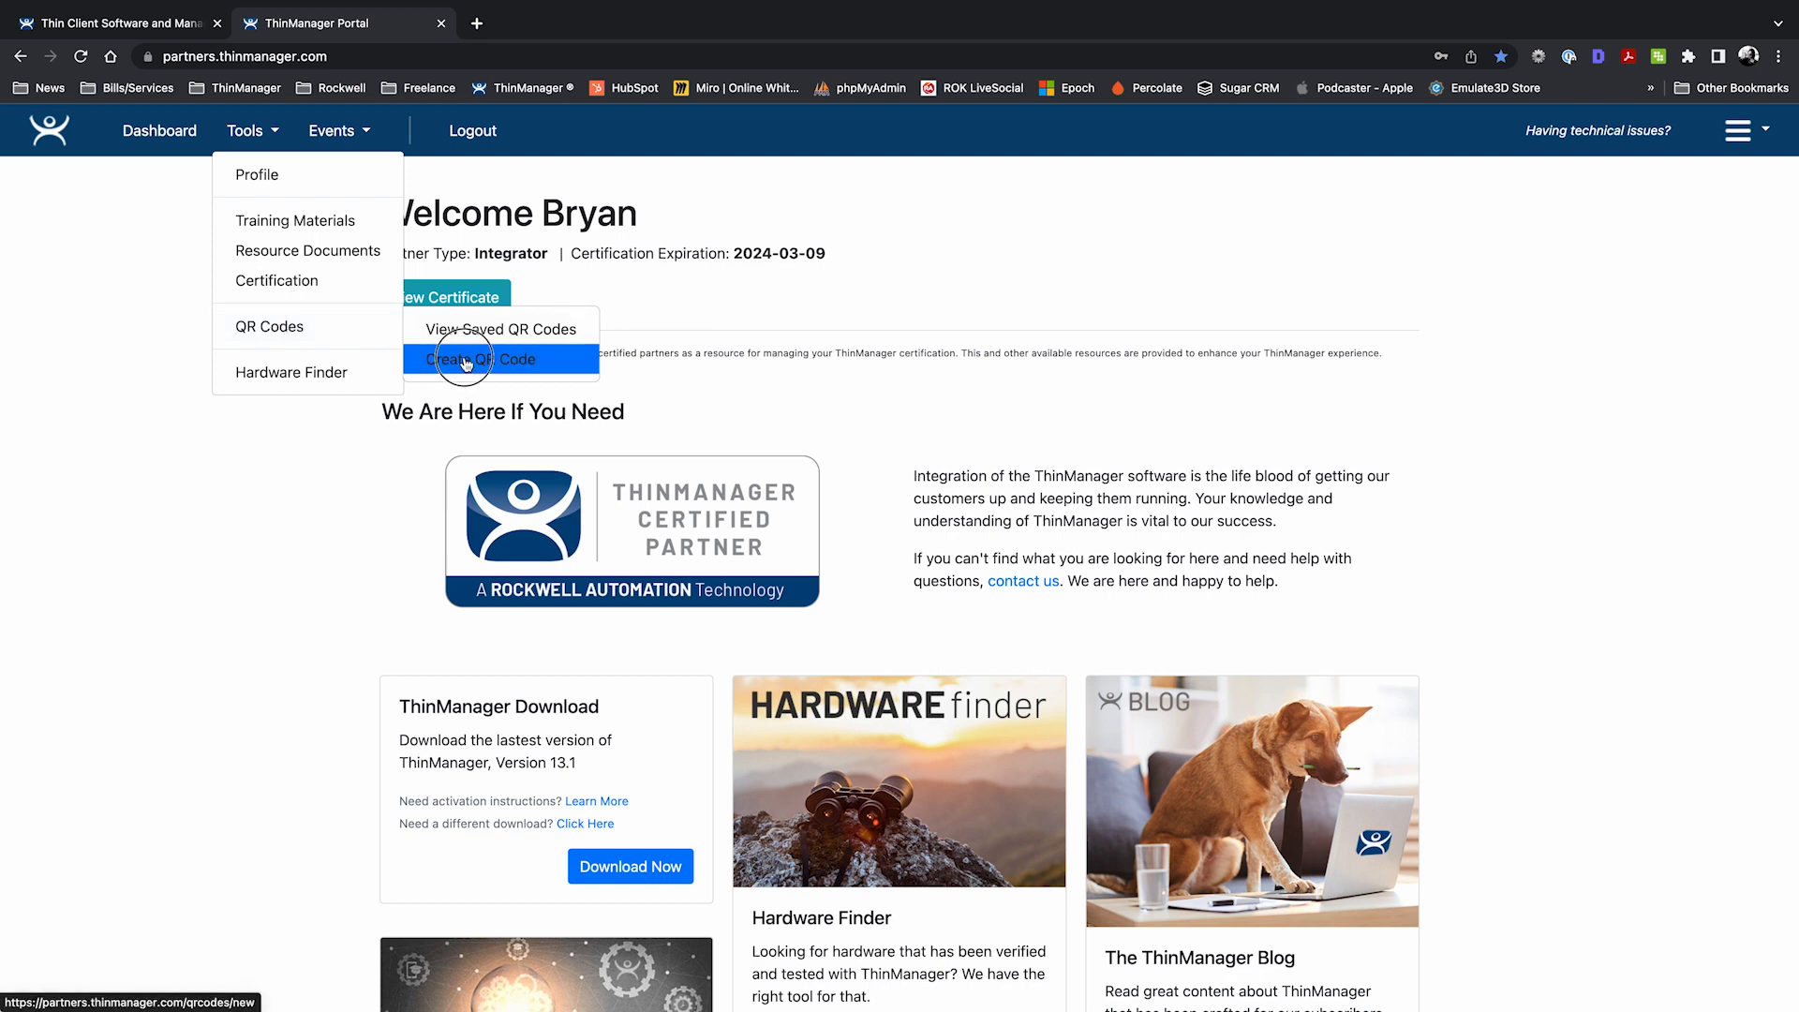
{"action": "left_click", "coordinate": [480, 358]}
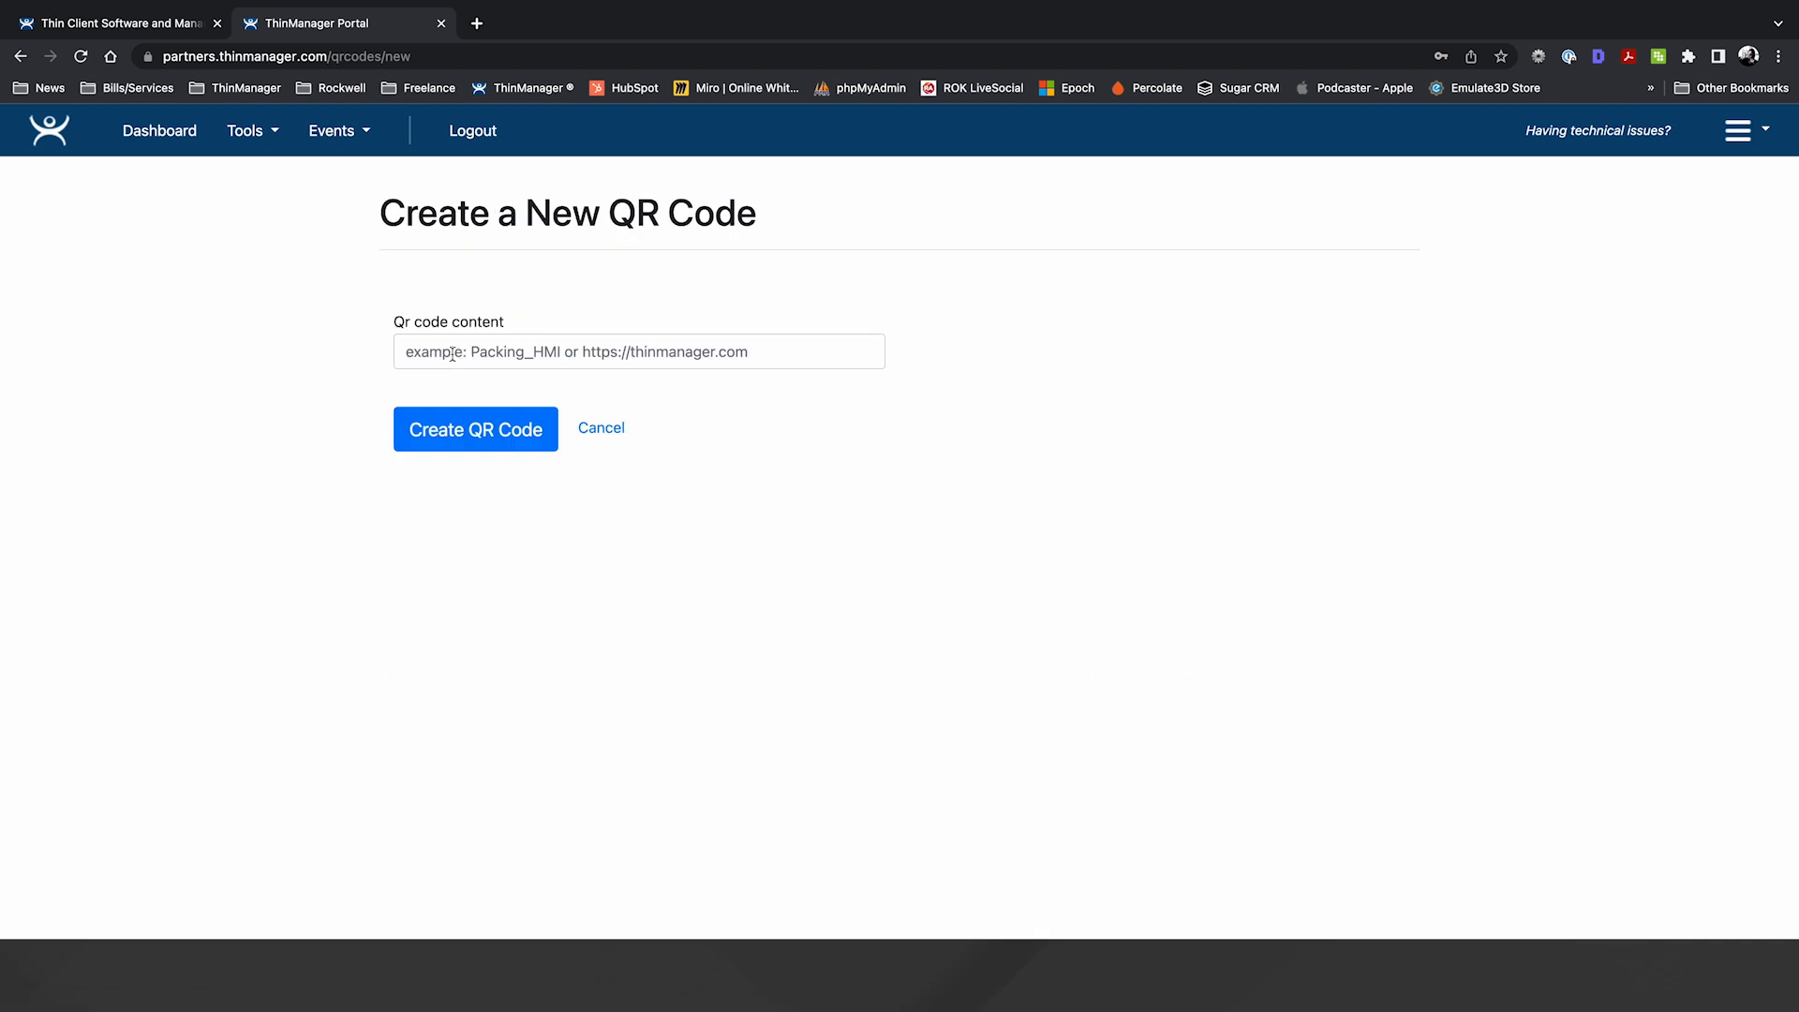
{"action": "left_click", "coordinate": [639, 353]}
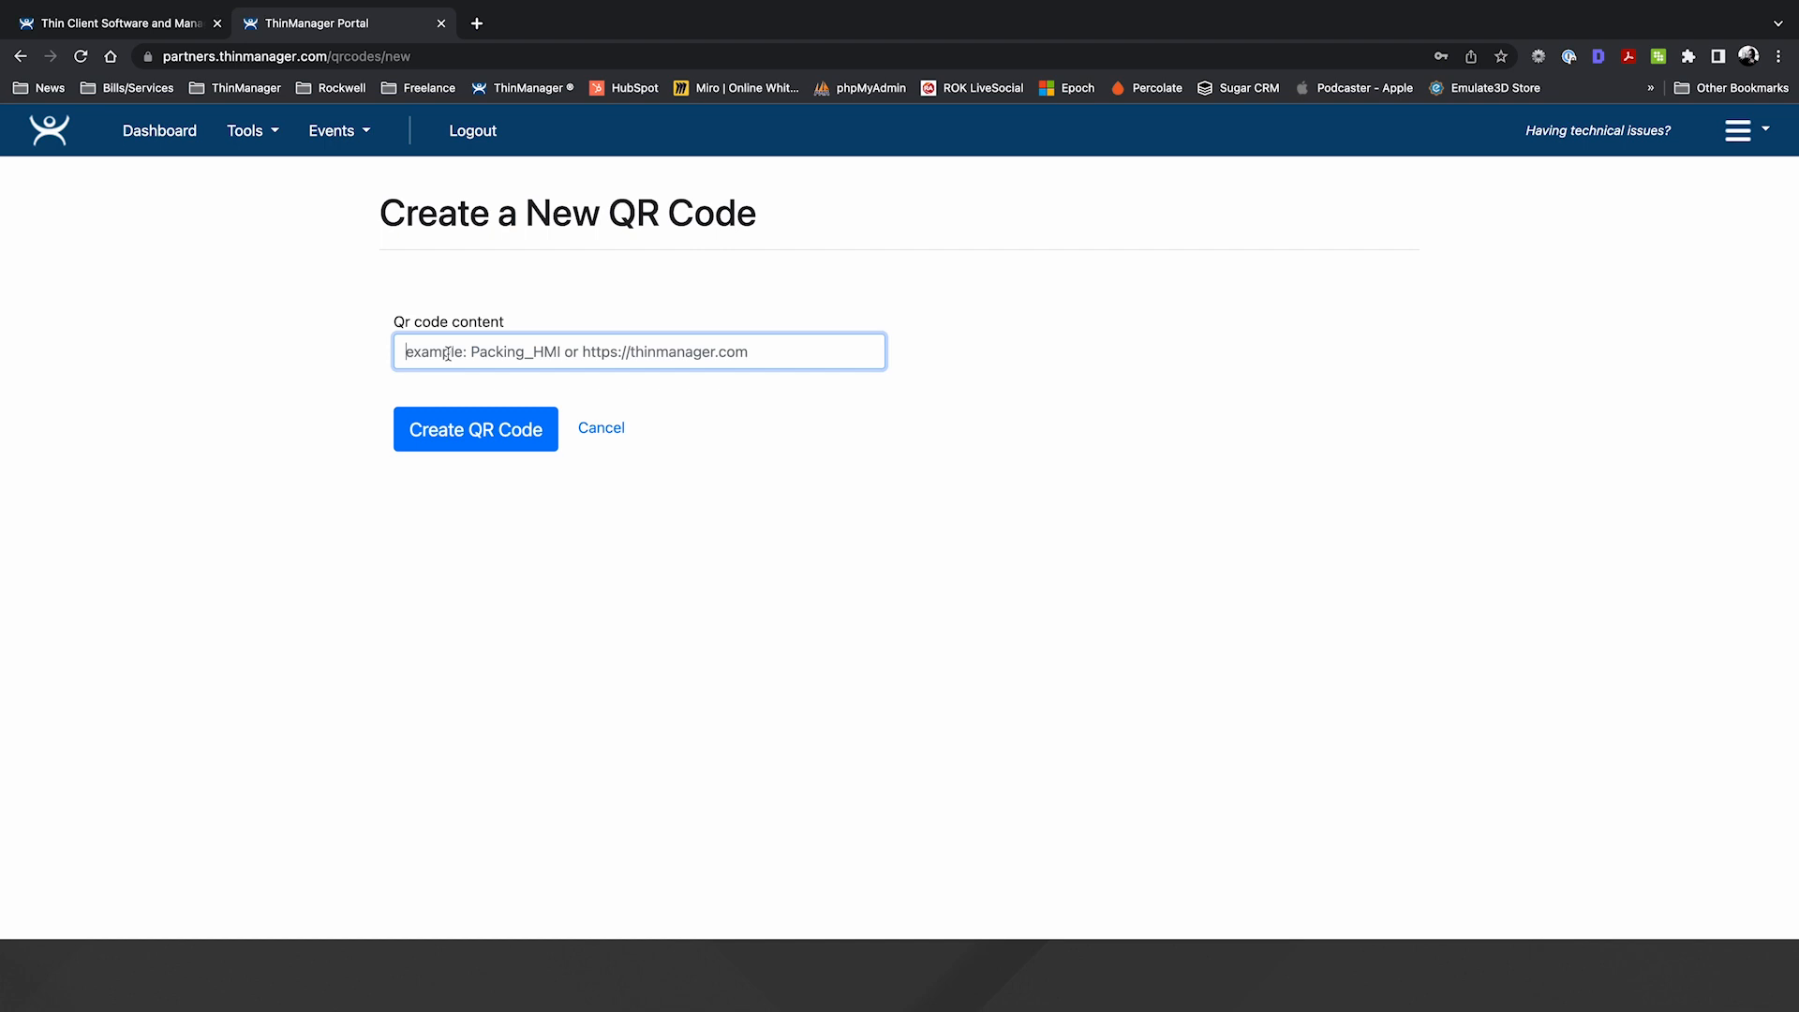
{"action": "type", "text": "Demo Appl"}
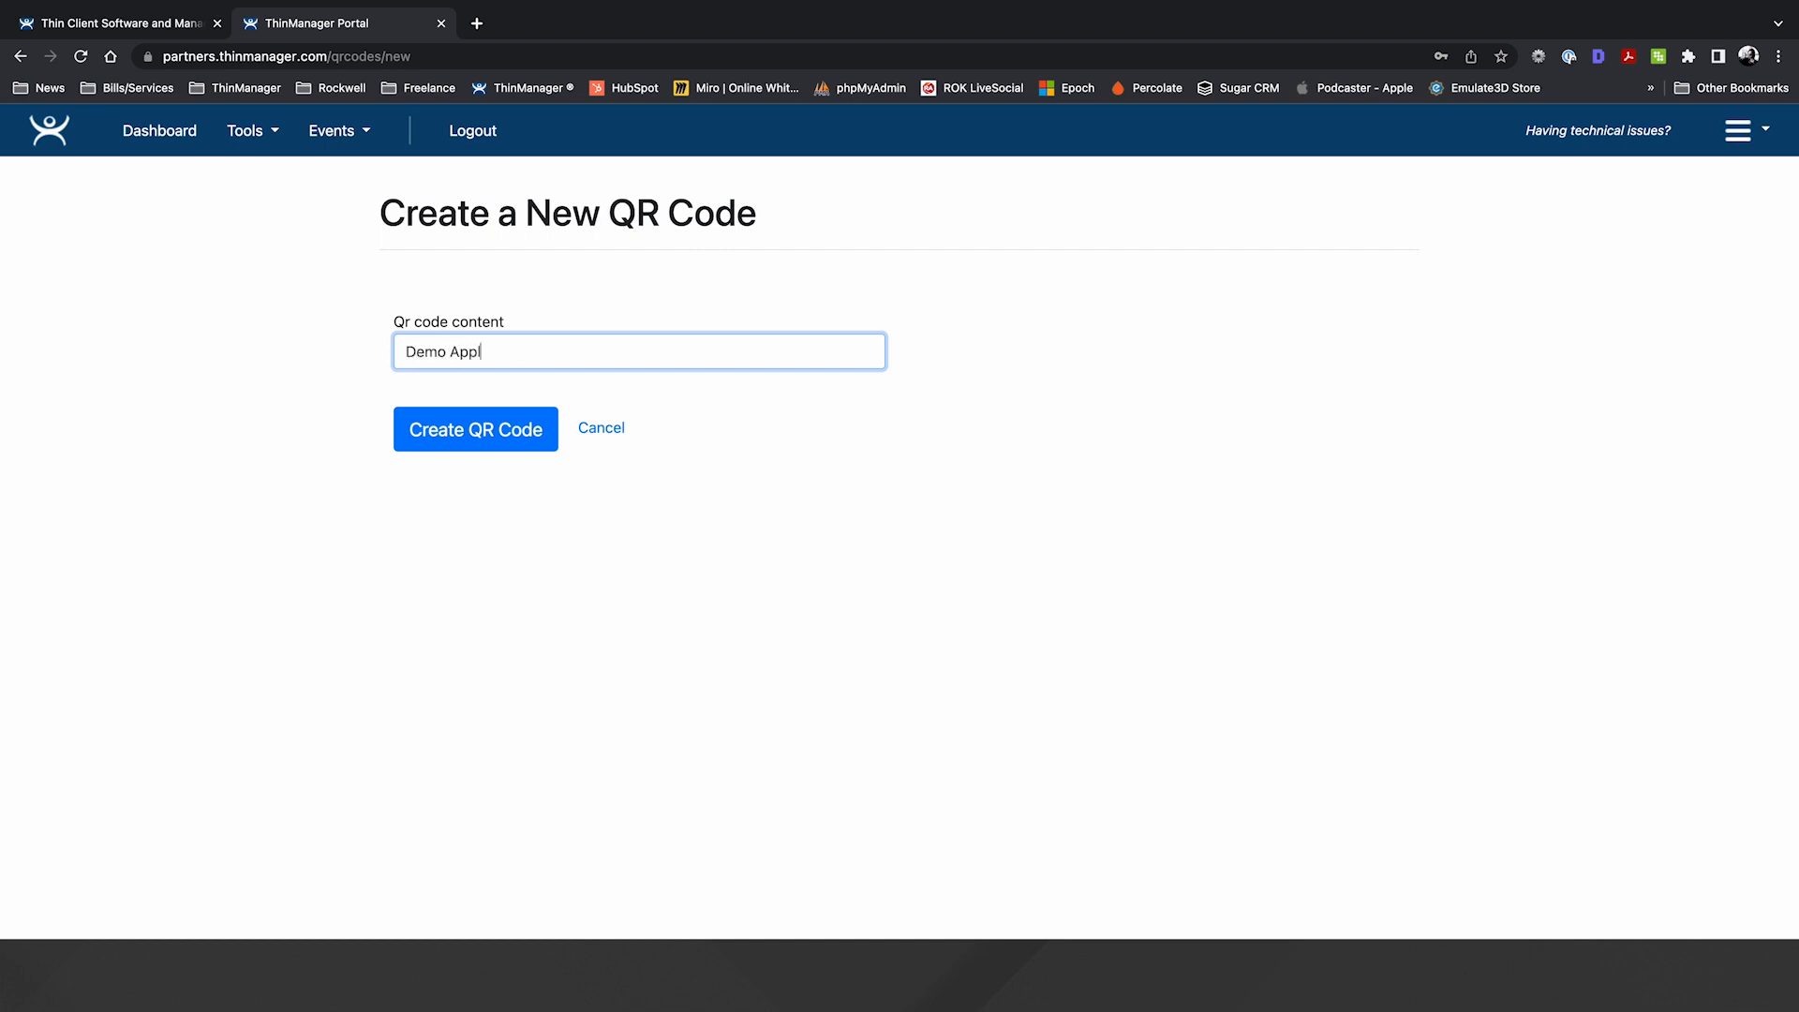
{"action": "type", "text": "ication"}
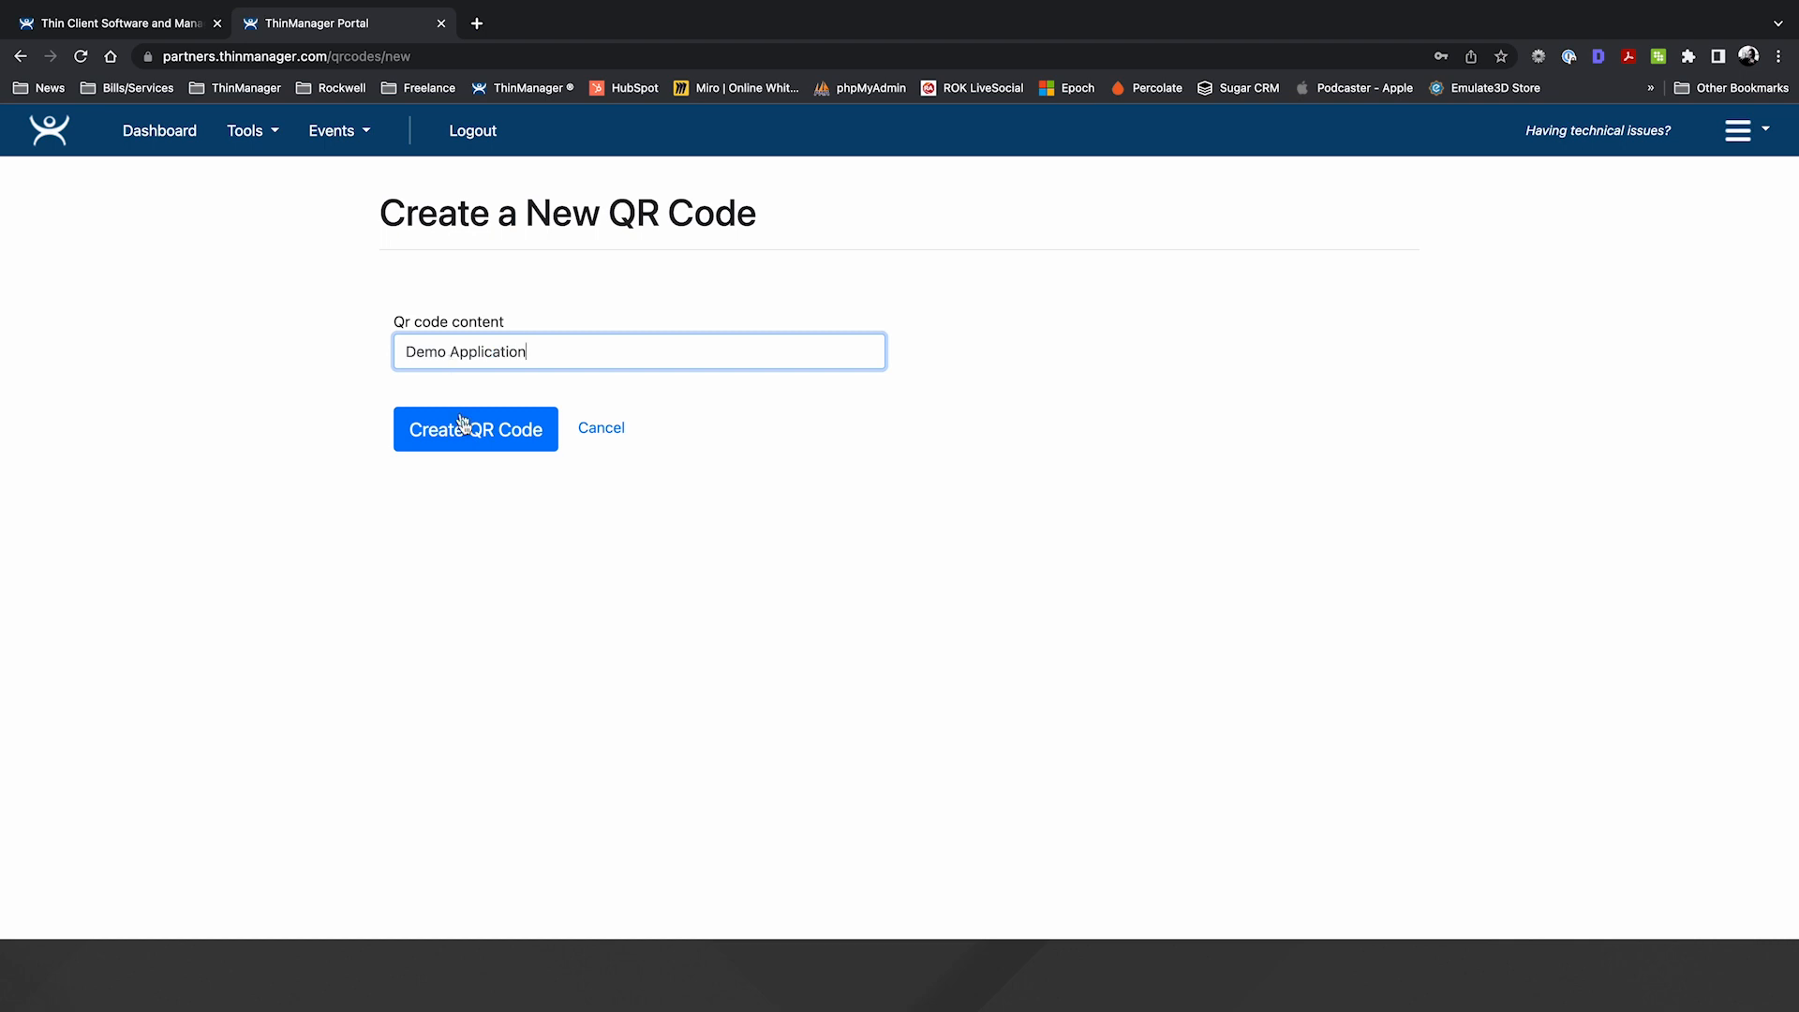
{"action": "left_click", "coordinate": [476, 429]}
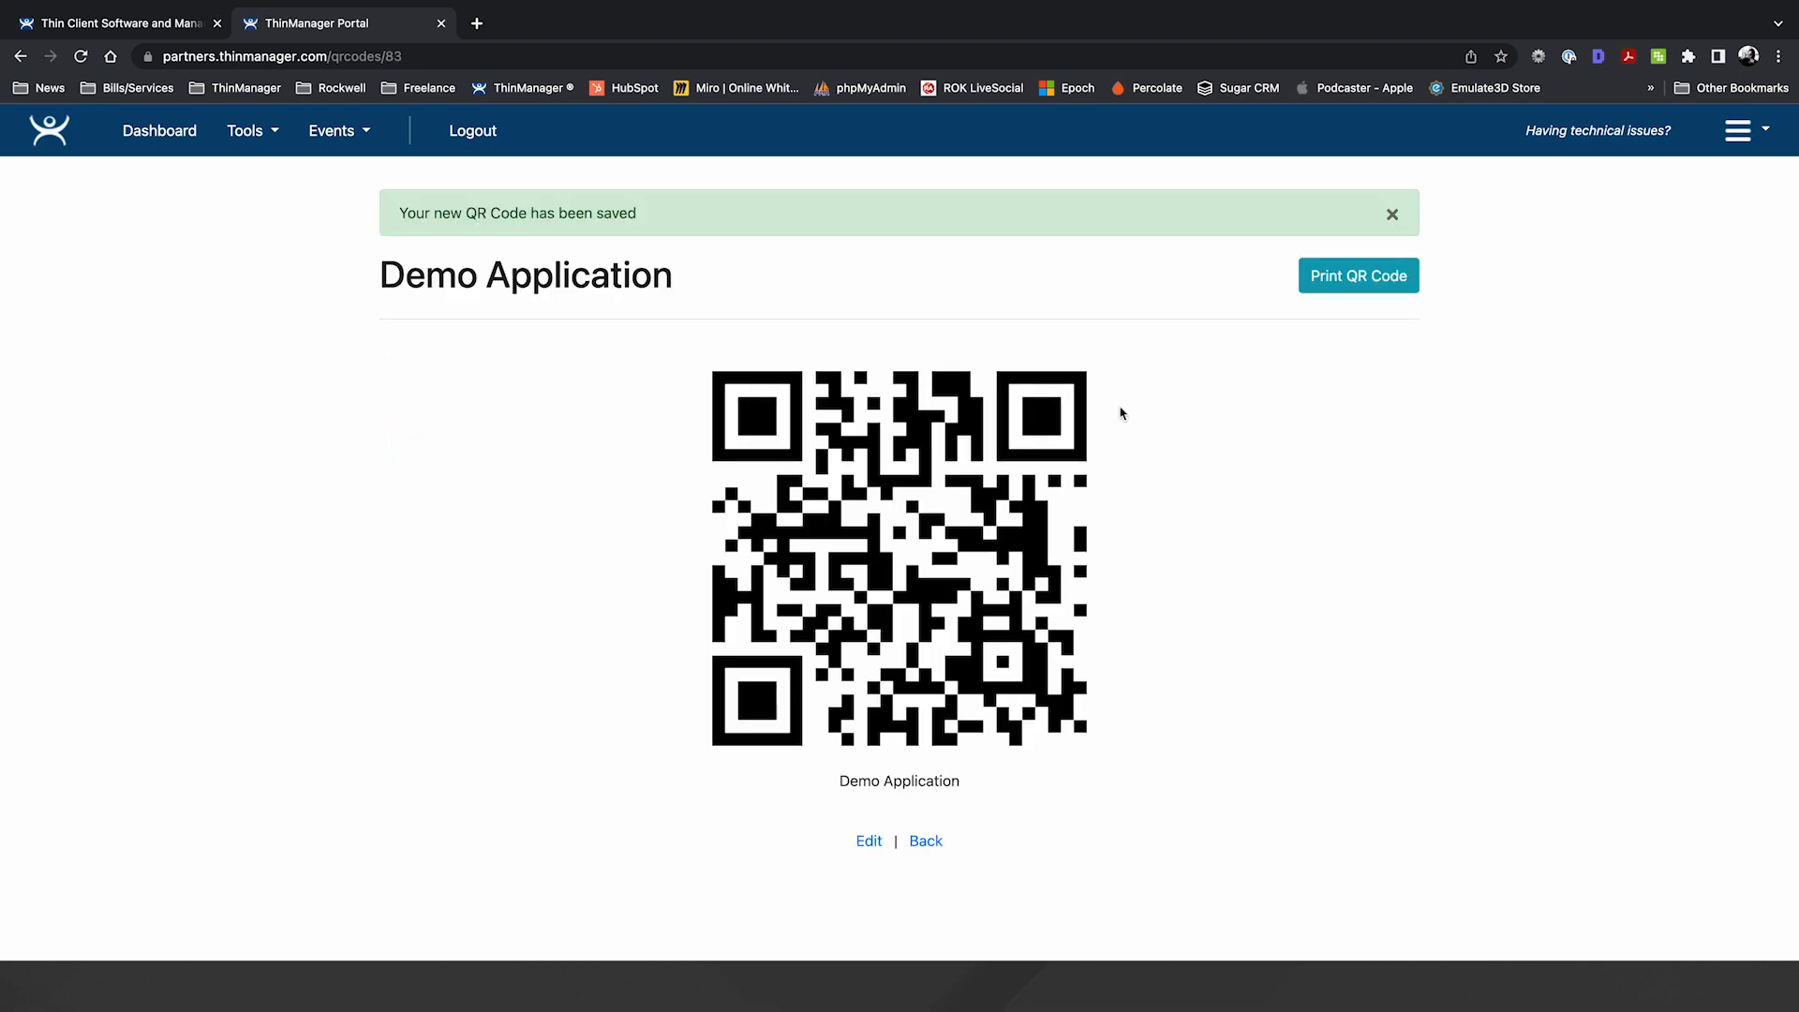
Dismiss the saved banner and cancel printing the new QR code.
{"action": "left_click", "coordinate": [1393, 214]}
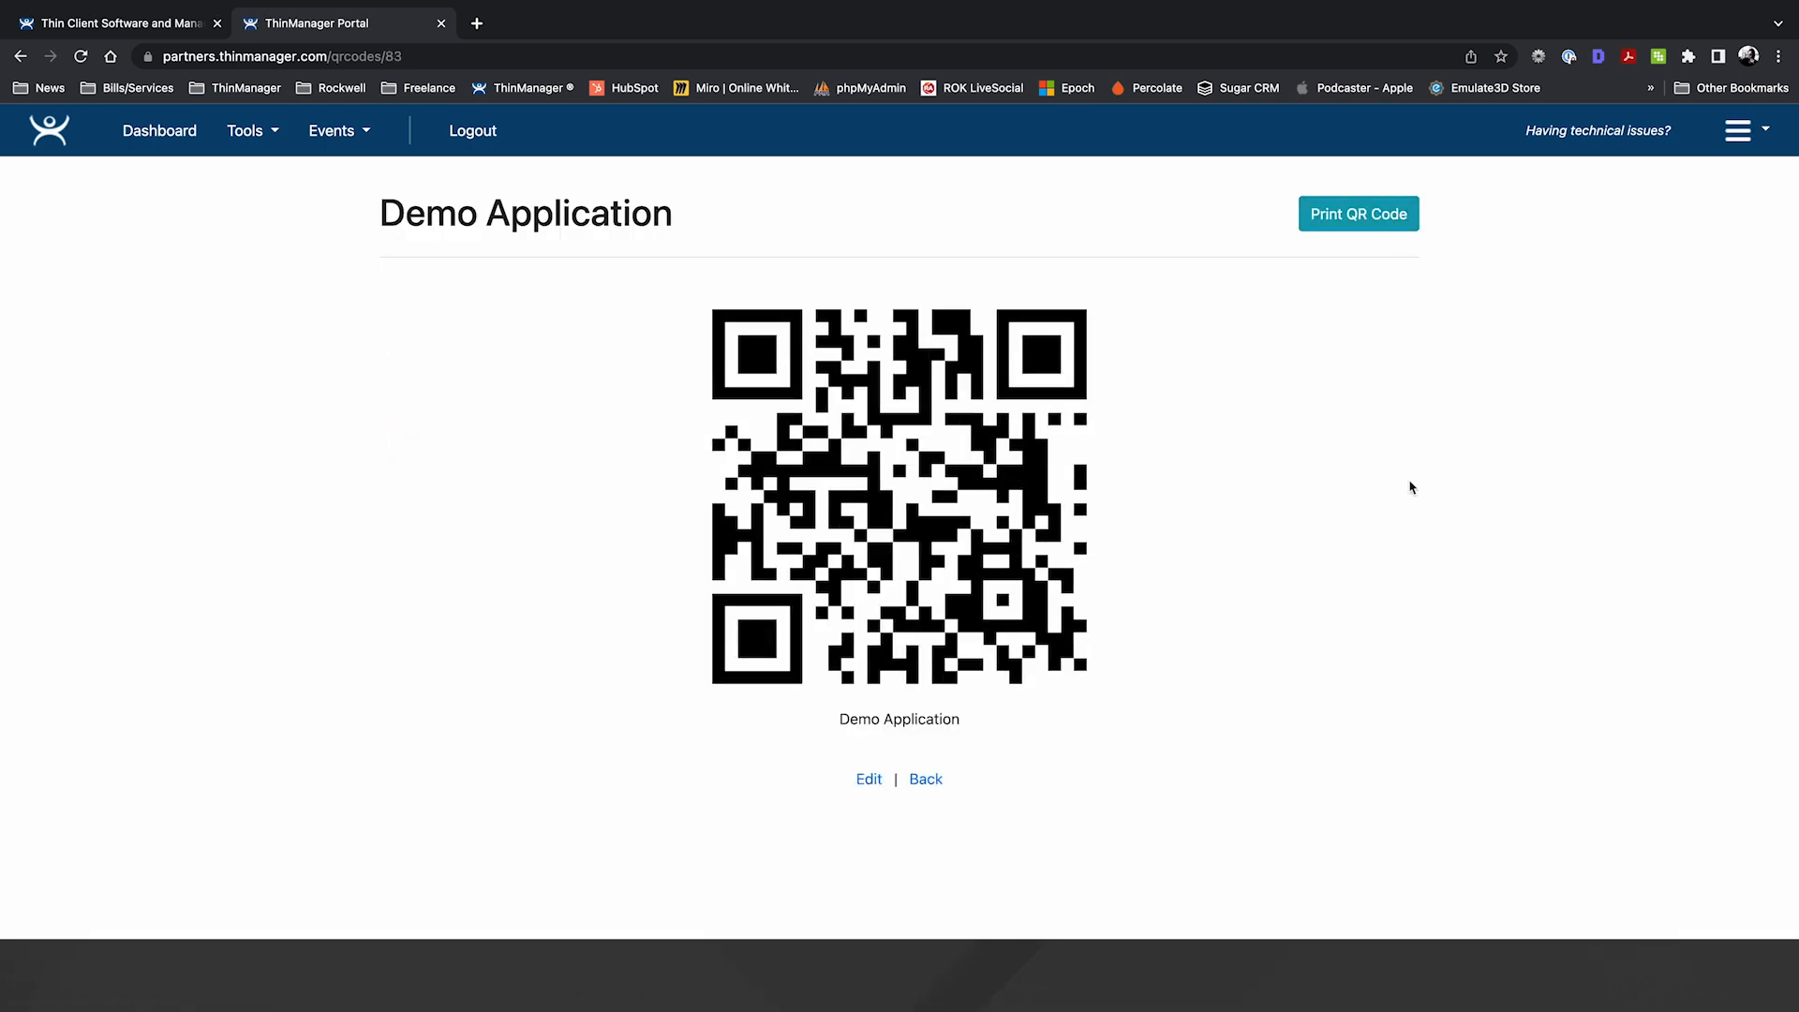
{"action": "left_click", "coordinate": [1358, 214]}
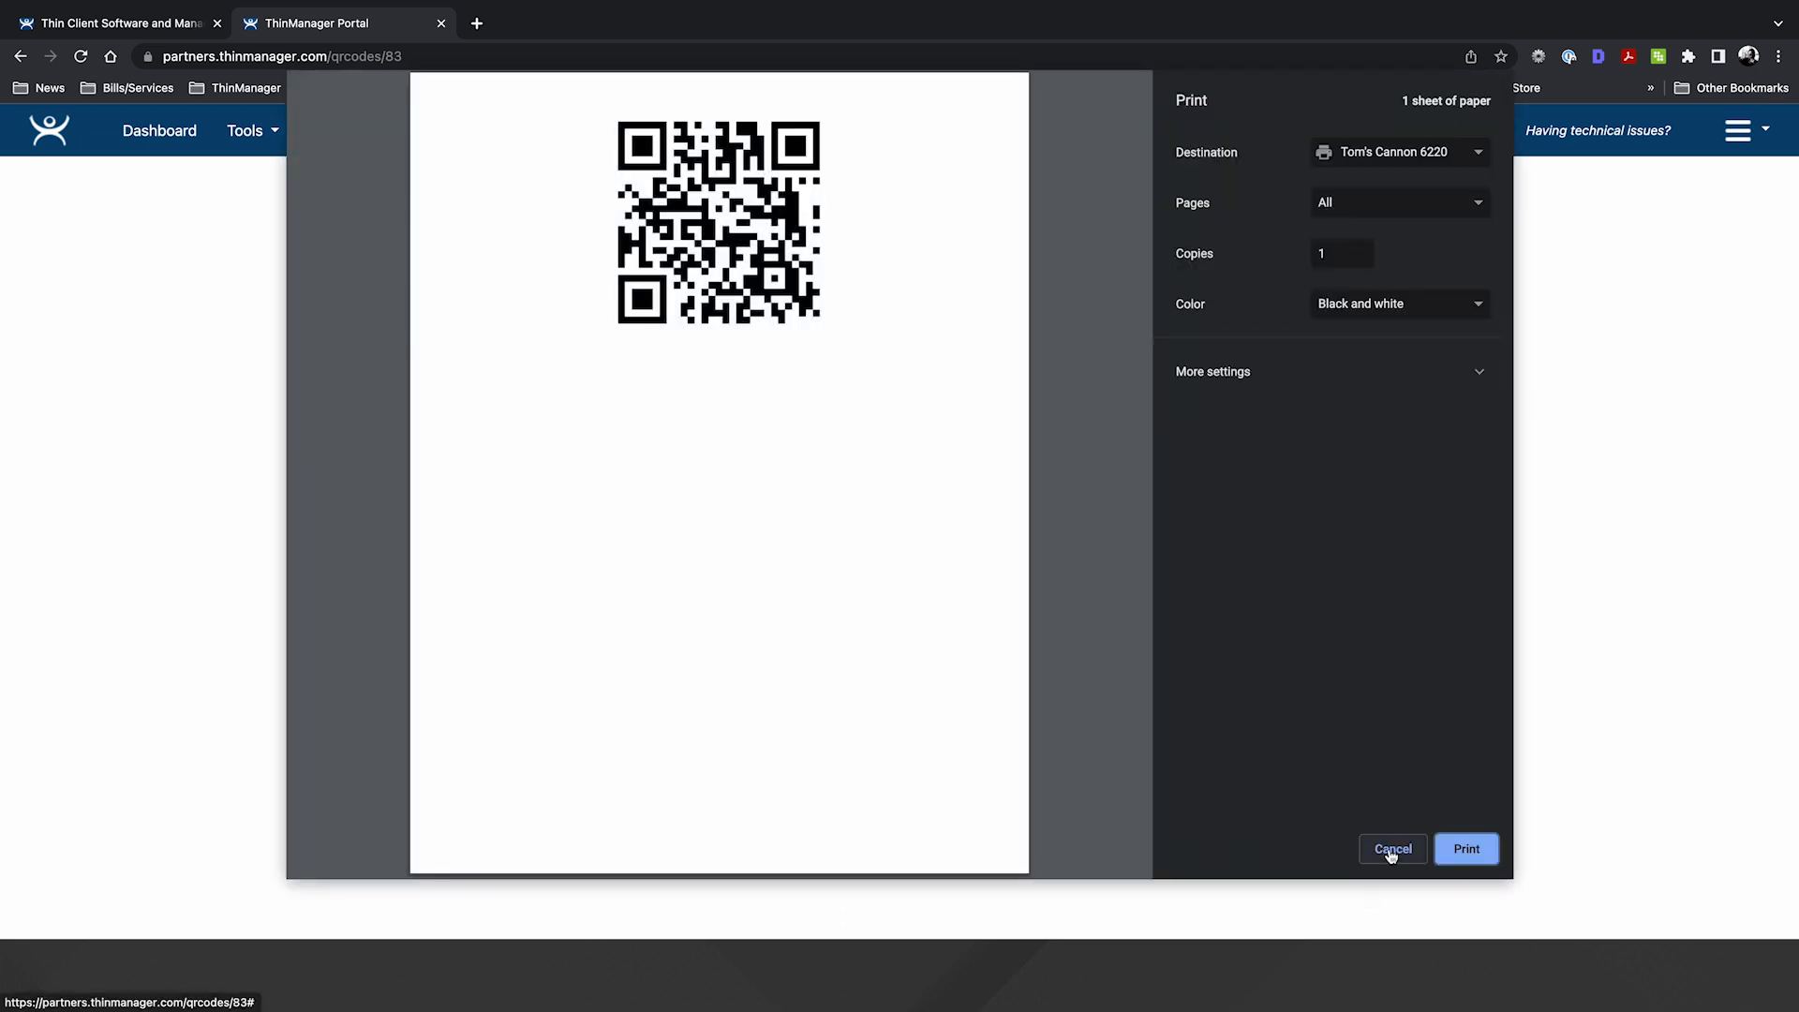
{"action": "left_click", "coordinate": [1392, 849]}
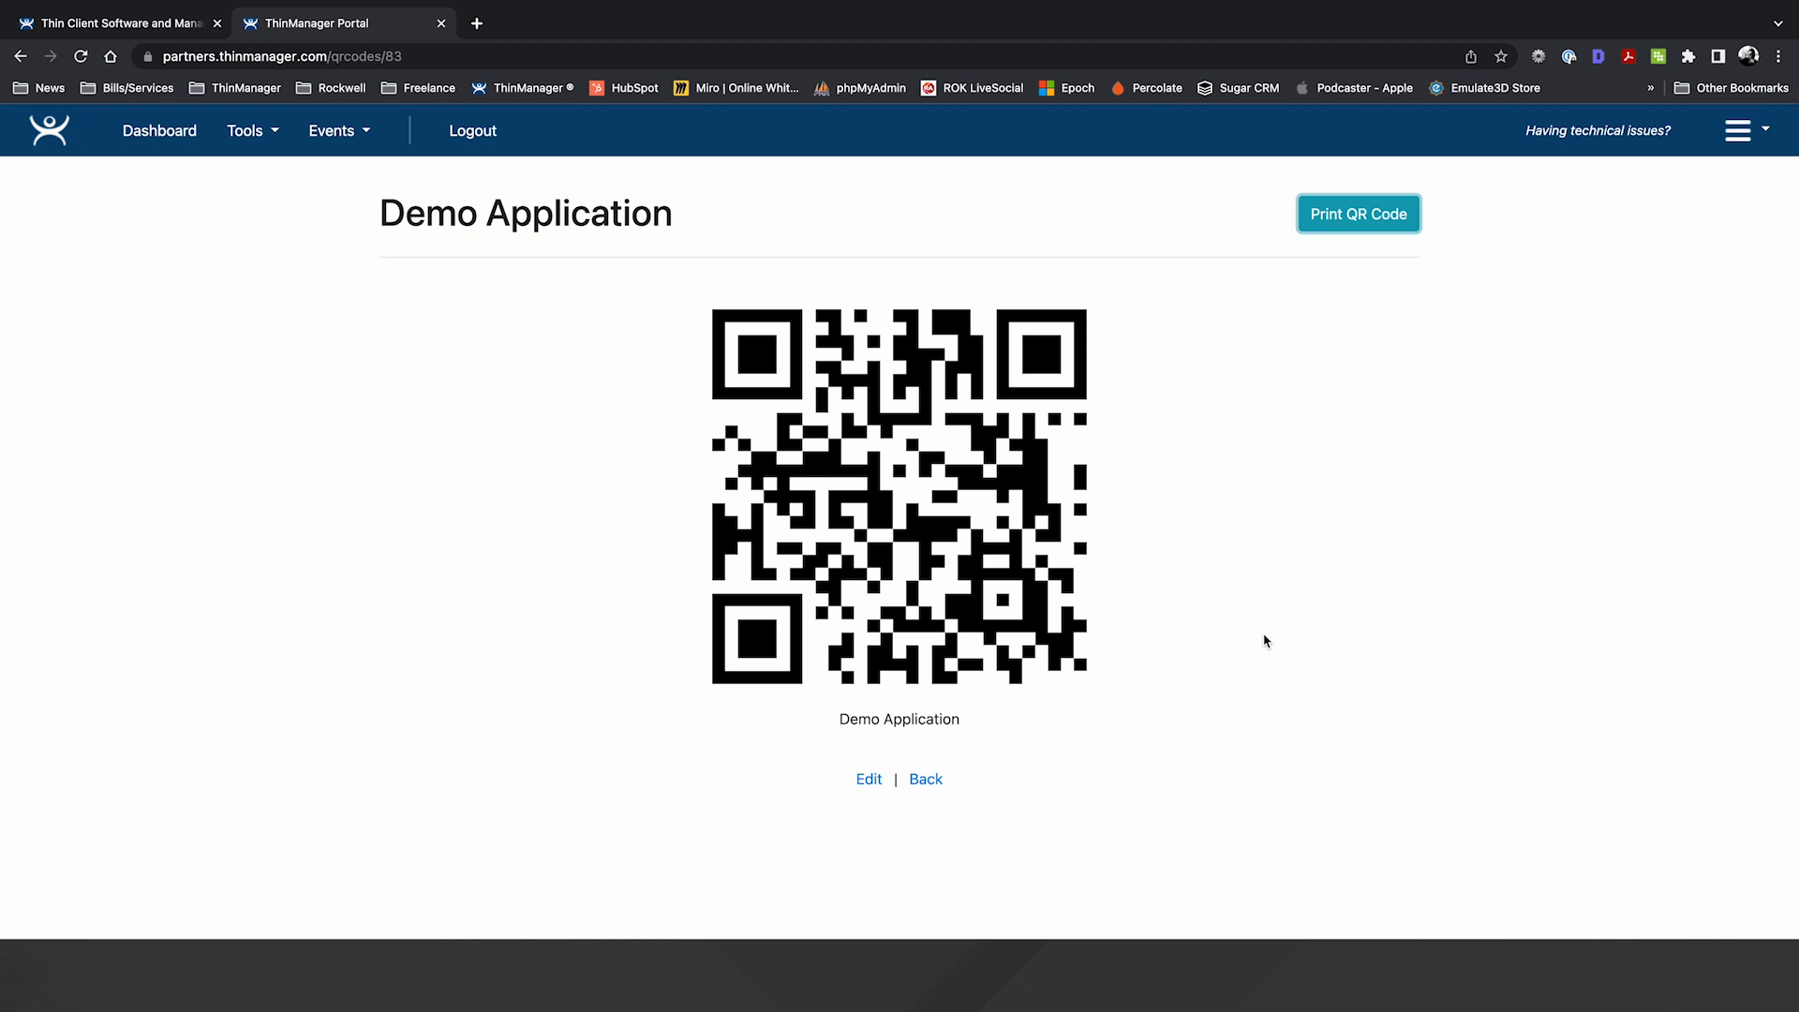
{"action": "mouse_move", "coordinate": [869, 779]}
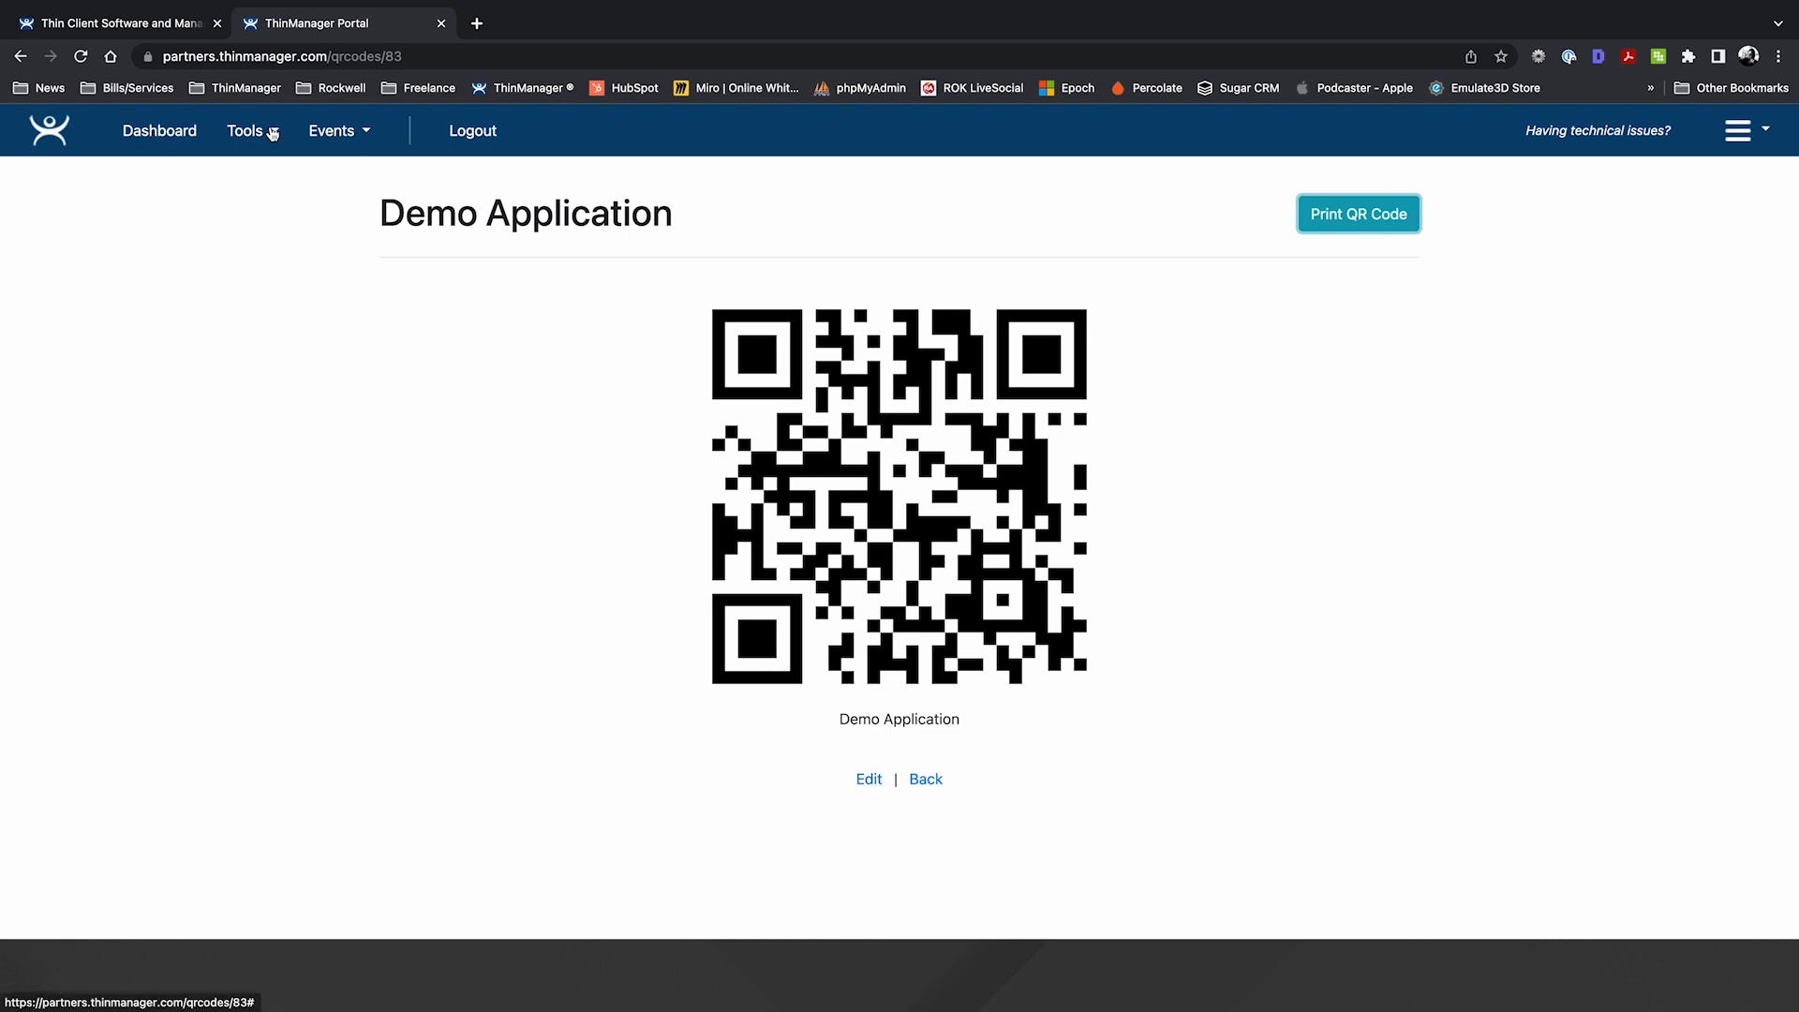
View the saved QR codes list and select the Demo Application entry.
{"action": "left_click", "coordinate": [246, 131]}
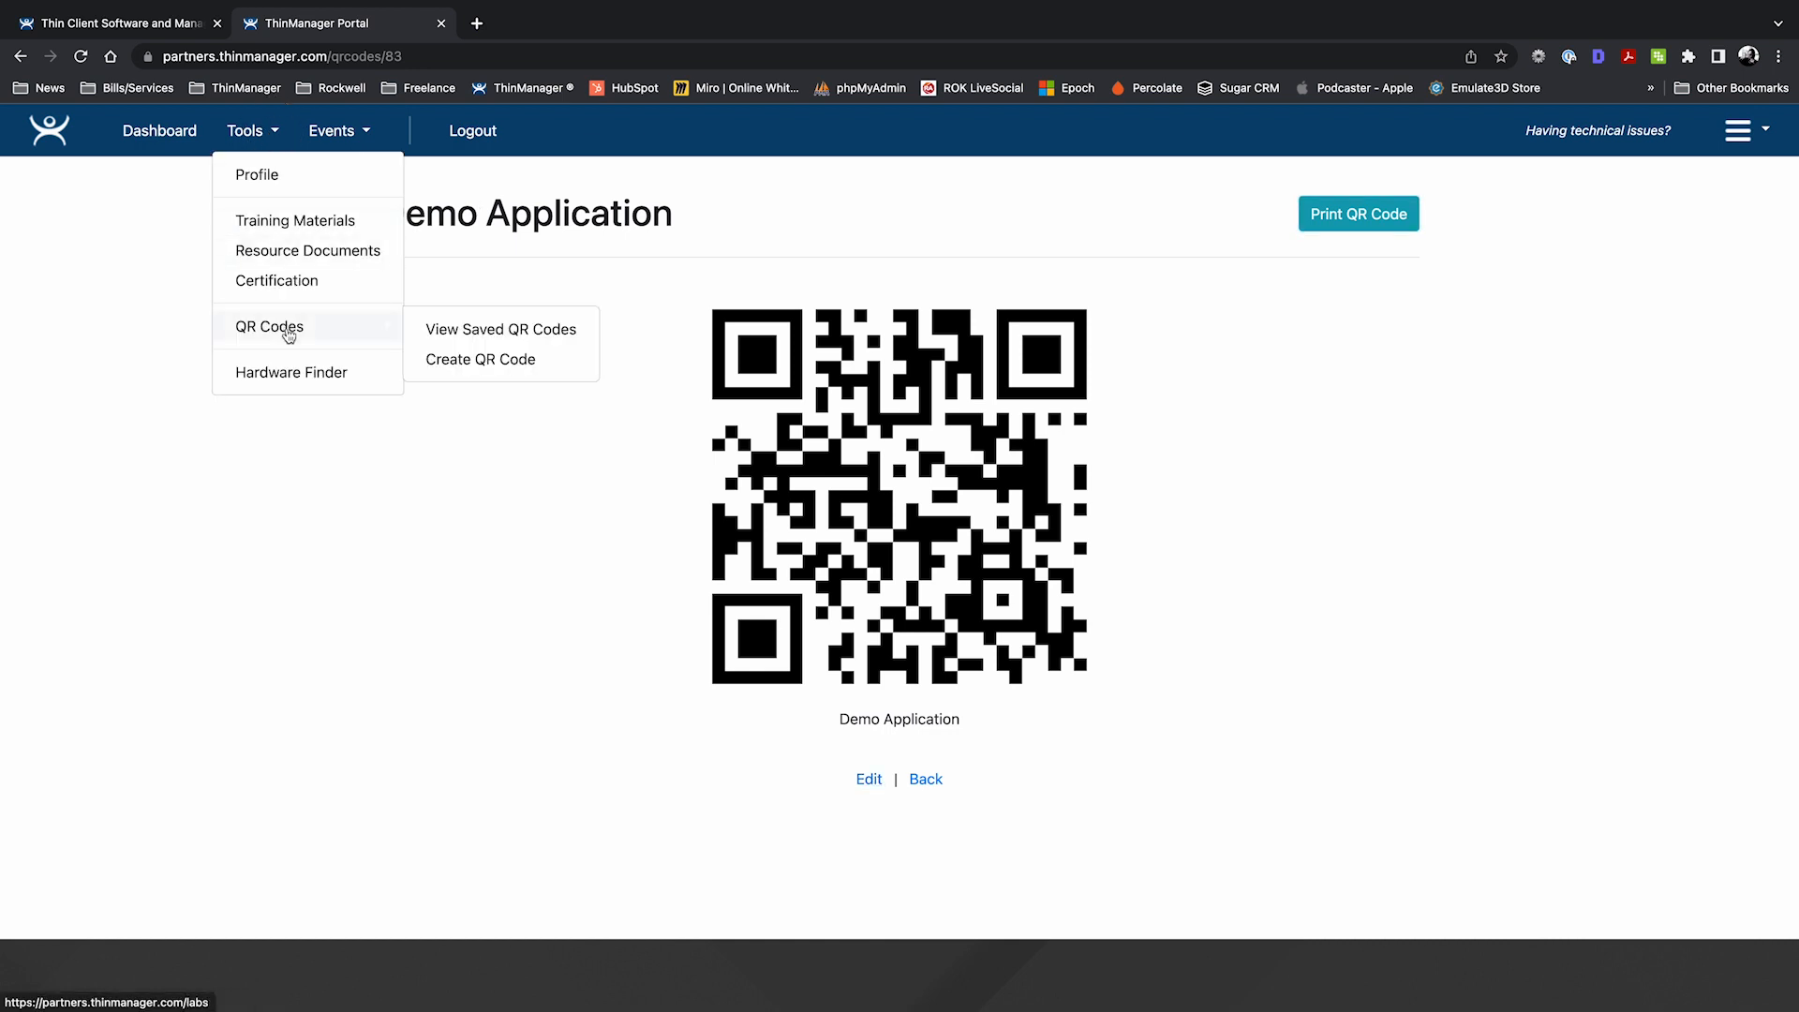
{"action": "left_click", "coordinate": [500, 328]}
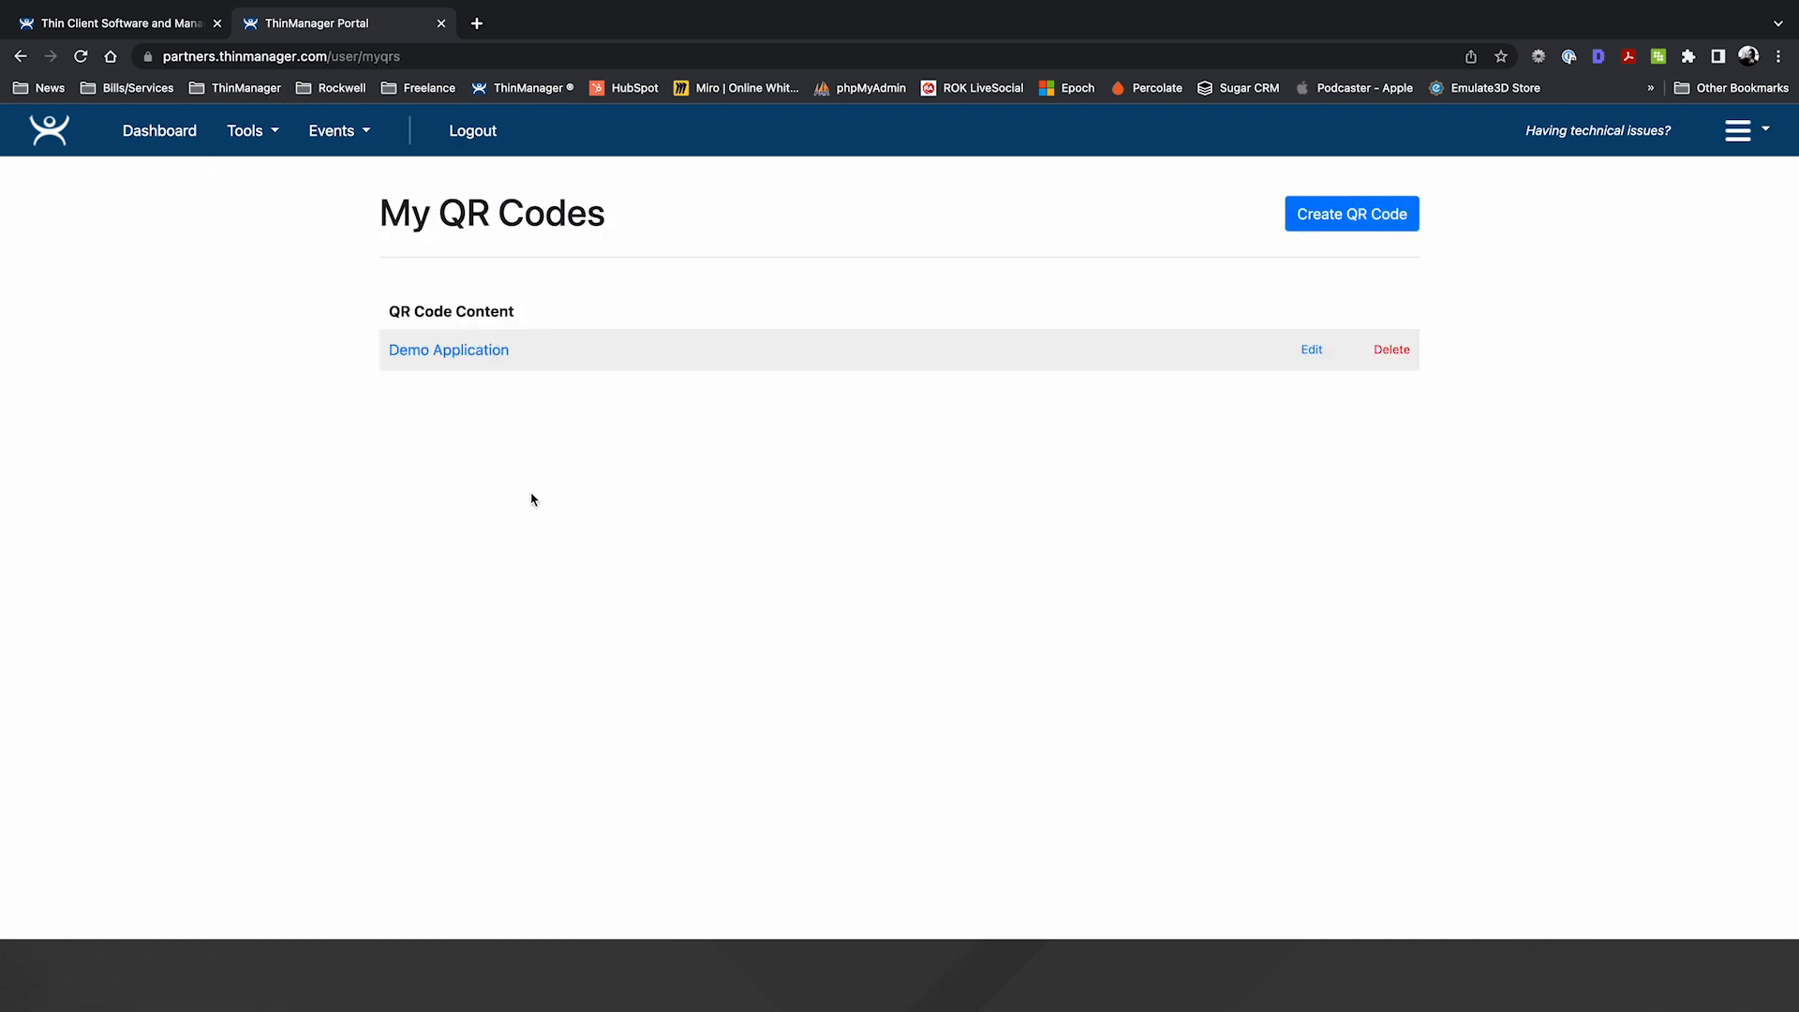
{"action": "mouse_move", "coordinate": [543, 472]}
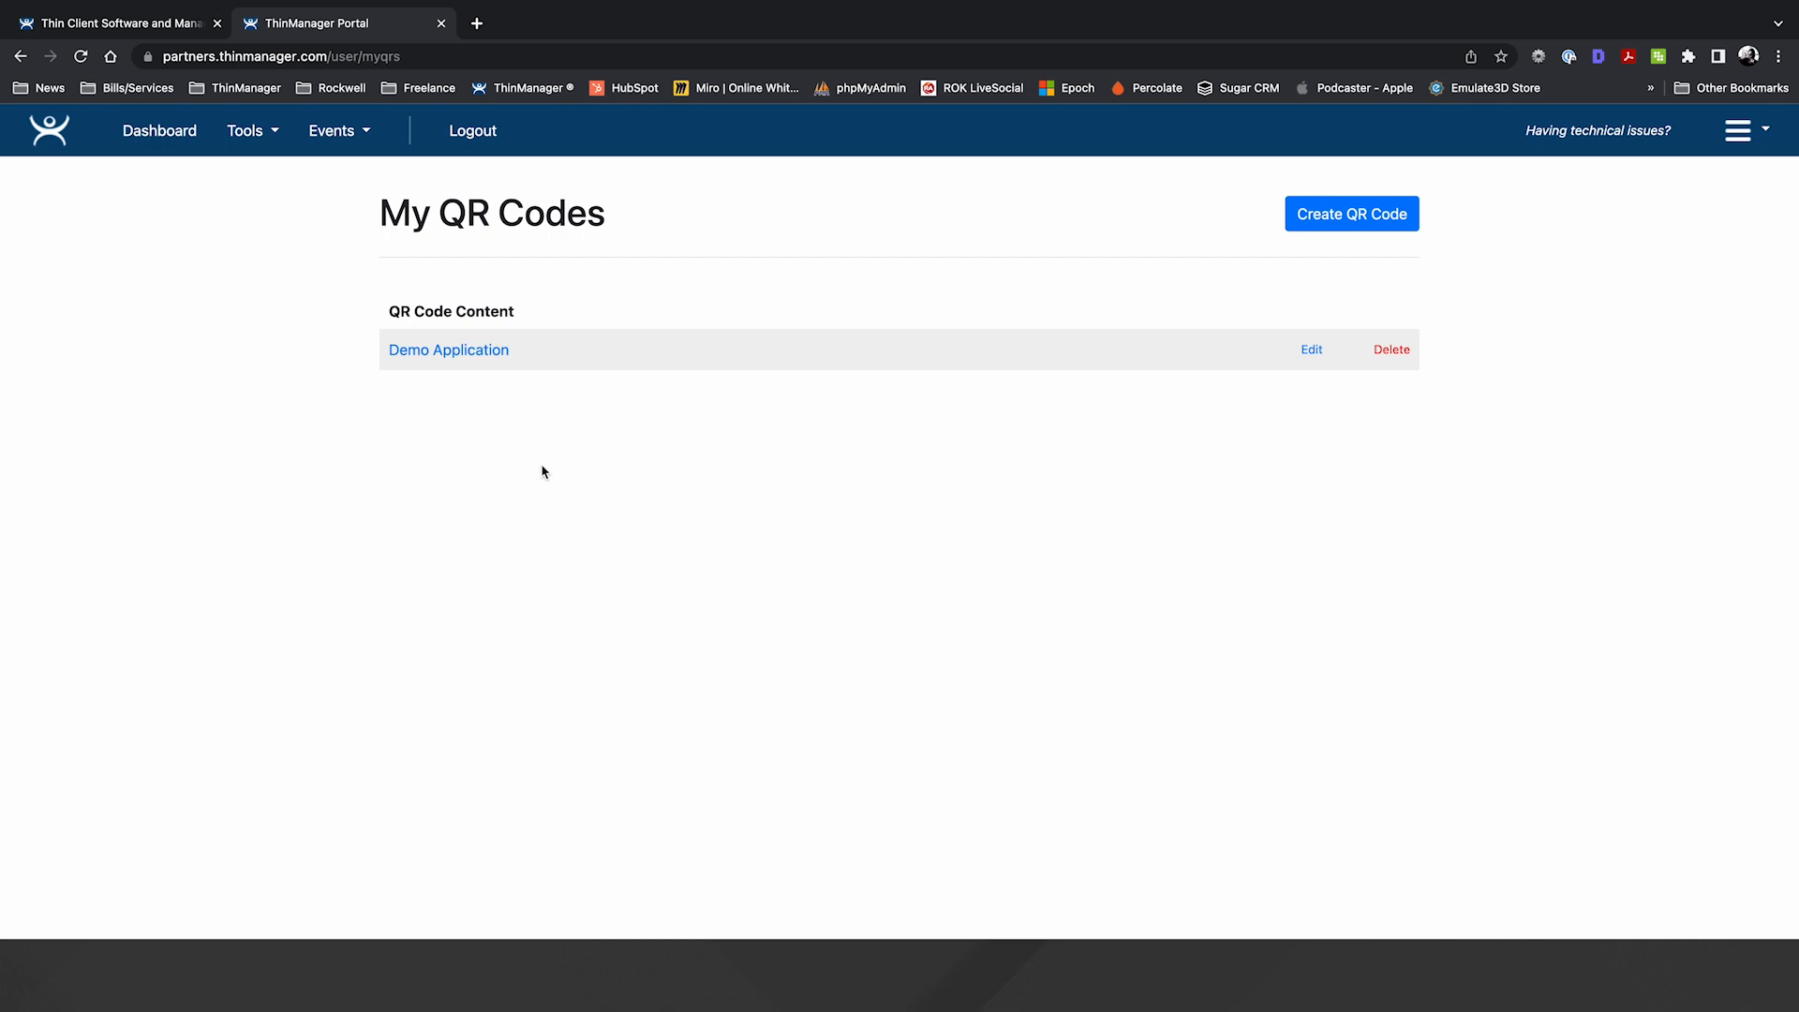
{"action": "mouse_move", "coordinate": [512, 402]}
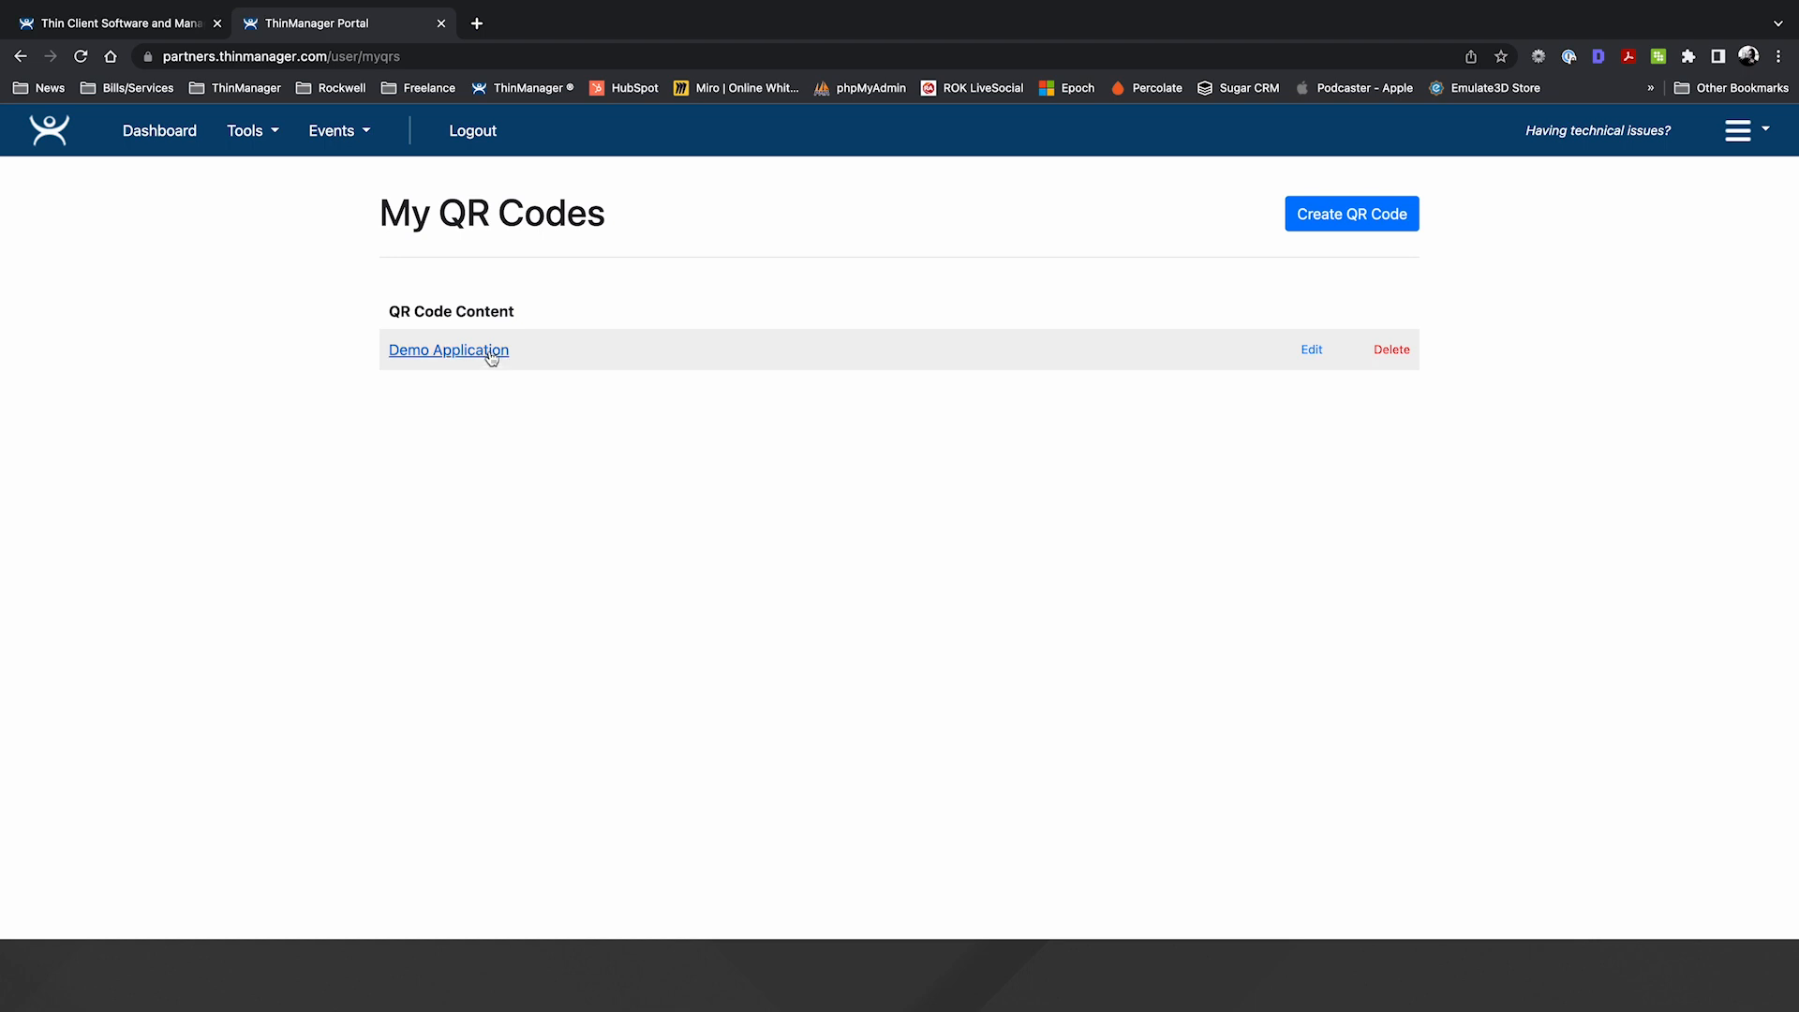
{"action": "left_click", "coordinate": [449, 350]}
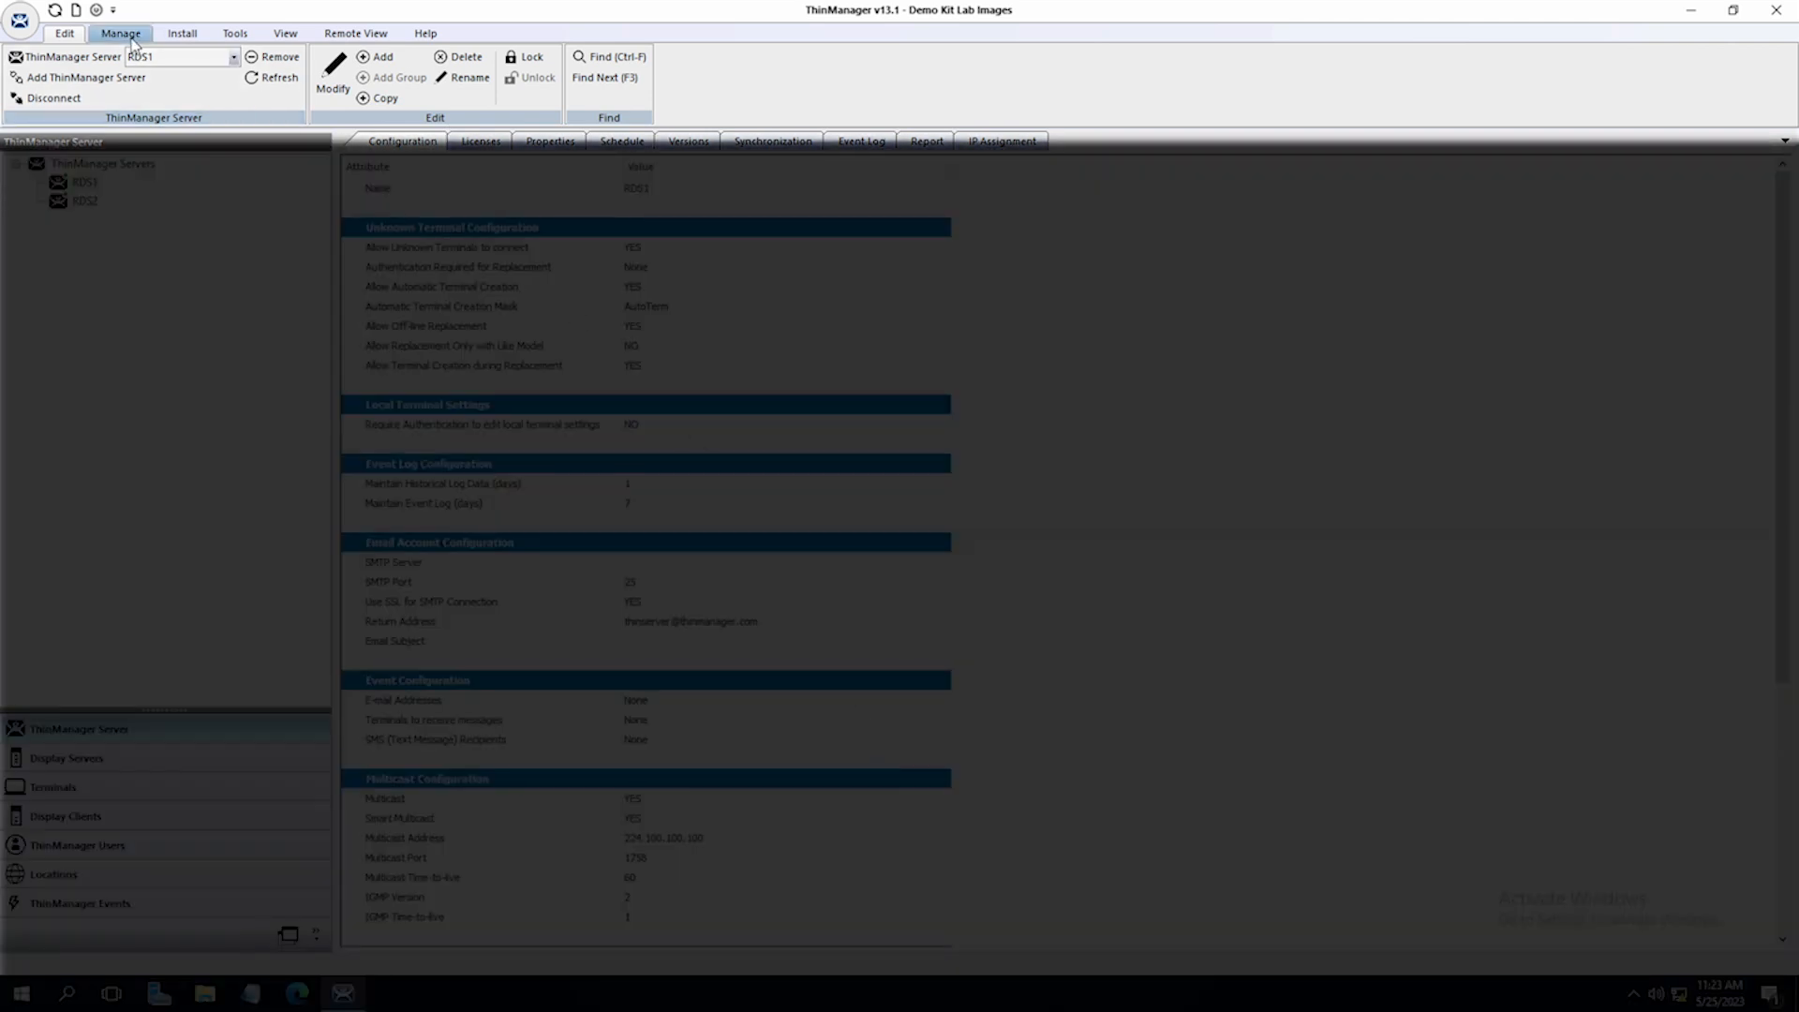
Start adding a new resolver from Manage Resolvers on the Manage tab.
{"action": "left_click", "coordinate": [182, 30]}
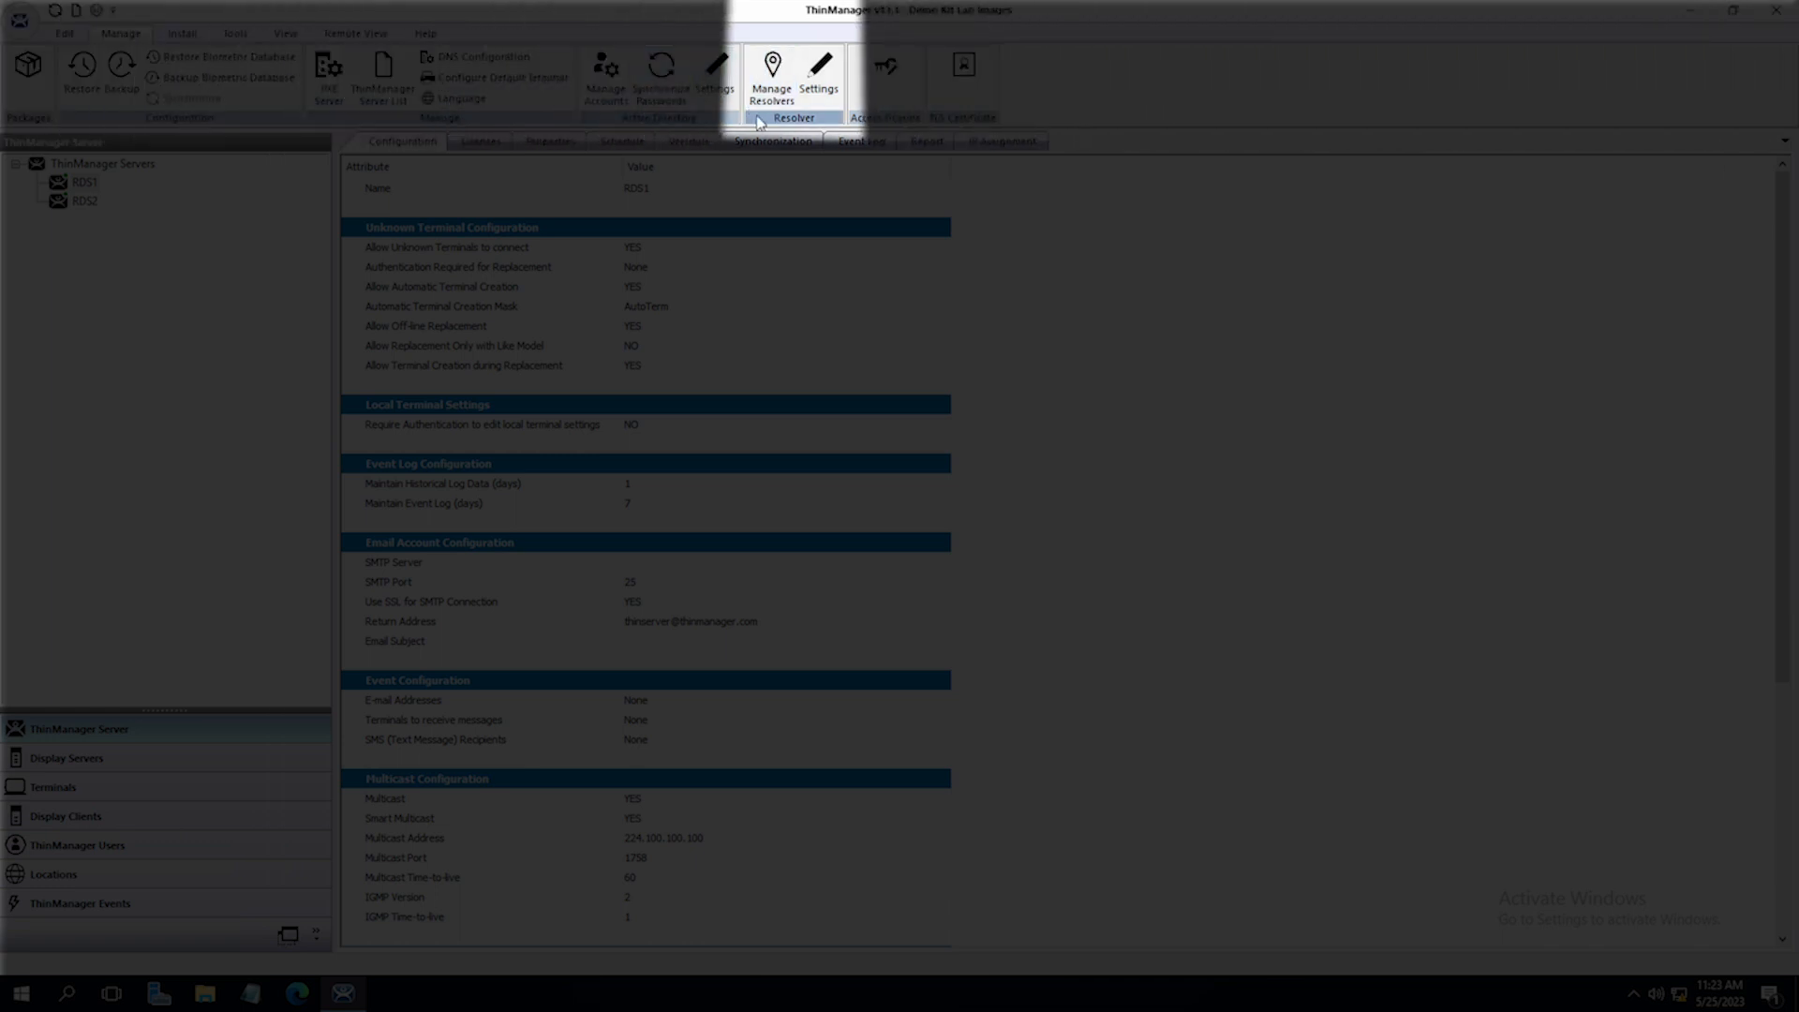
{"action": "left_click", "coordinate": [772, 71]}
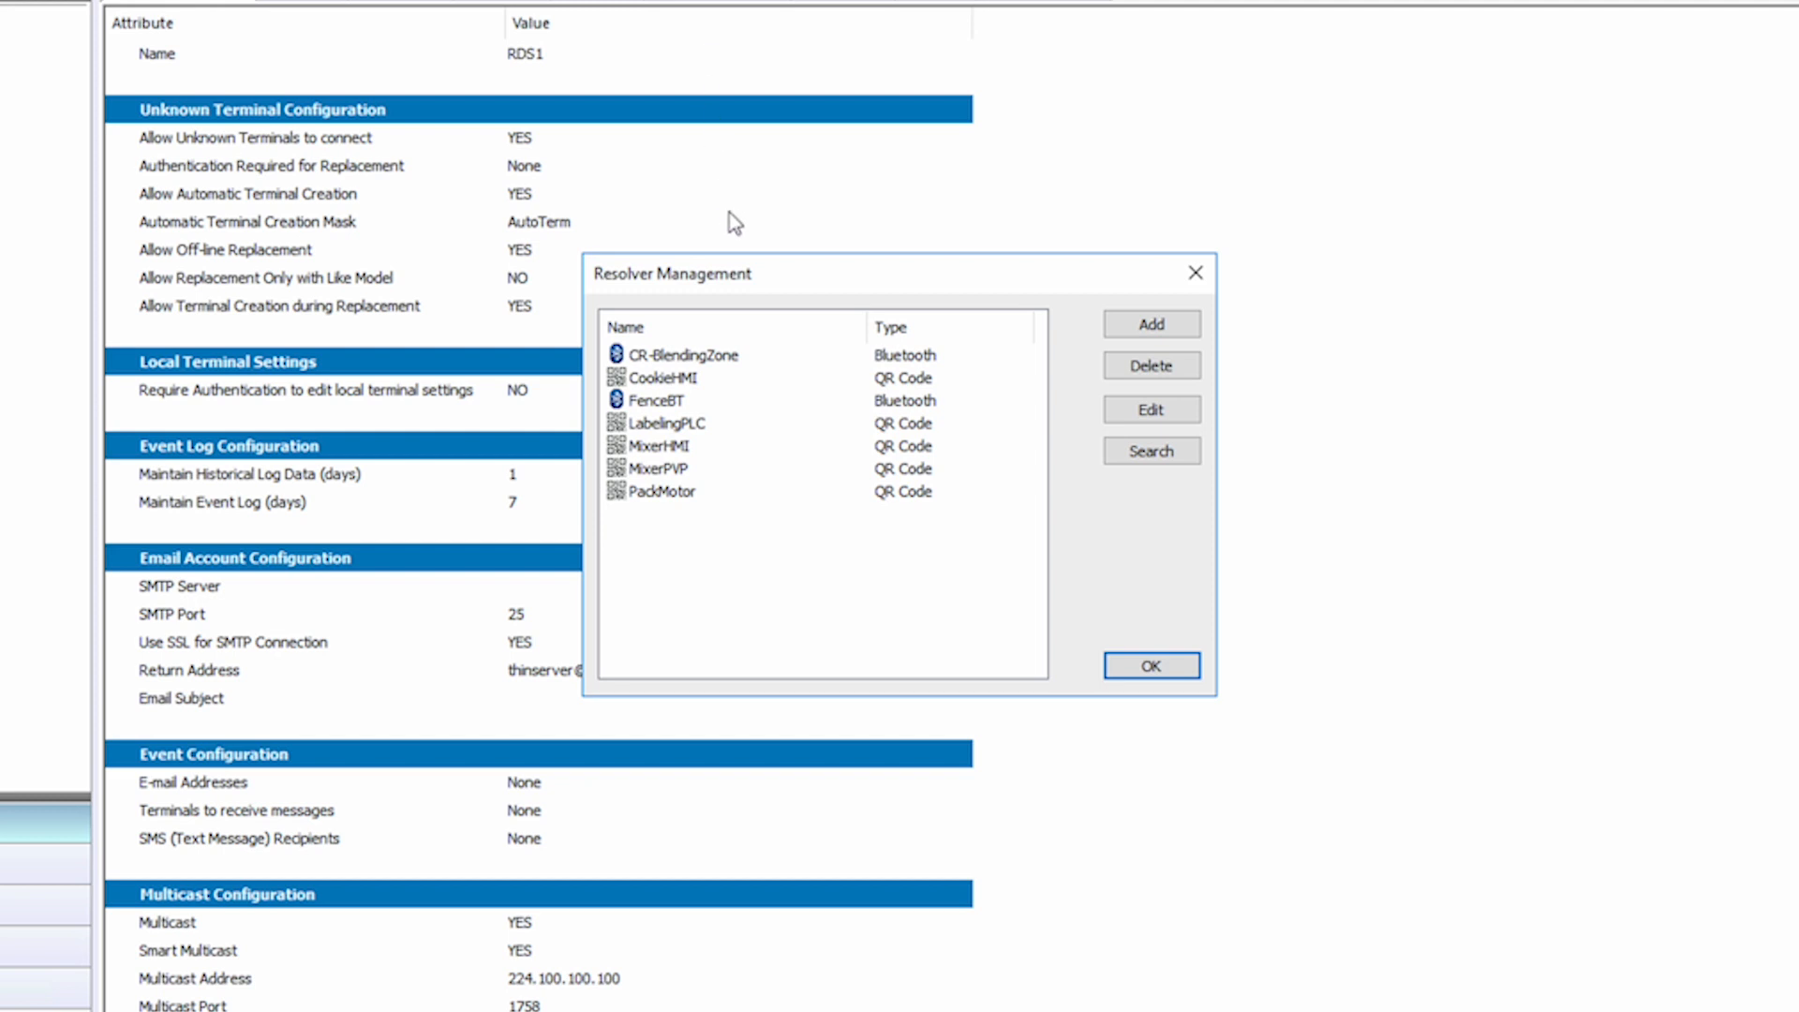
{"action": "left_click", "coordinate": [1151, 323]}
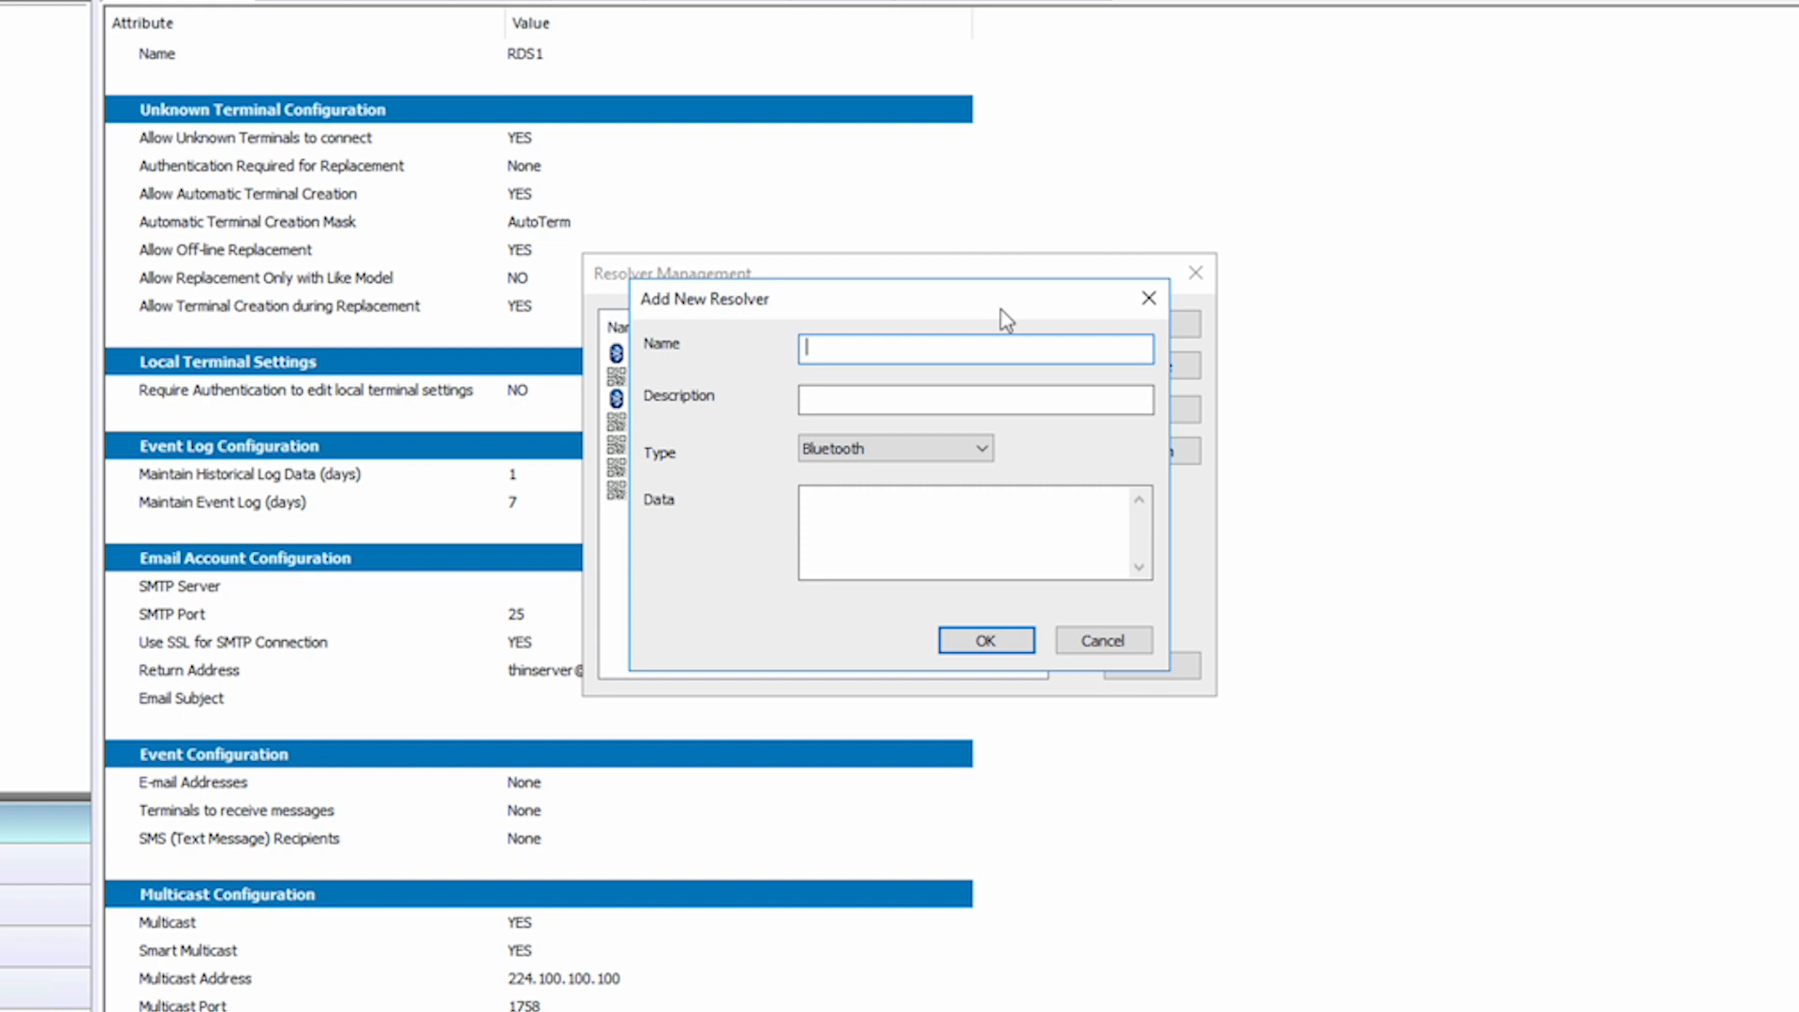
Save a QR Code resolver named 'Demo App QR' with data 'Demo Application'.
{"action": "type", "text": "Demo Aop"}
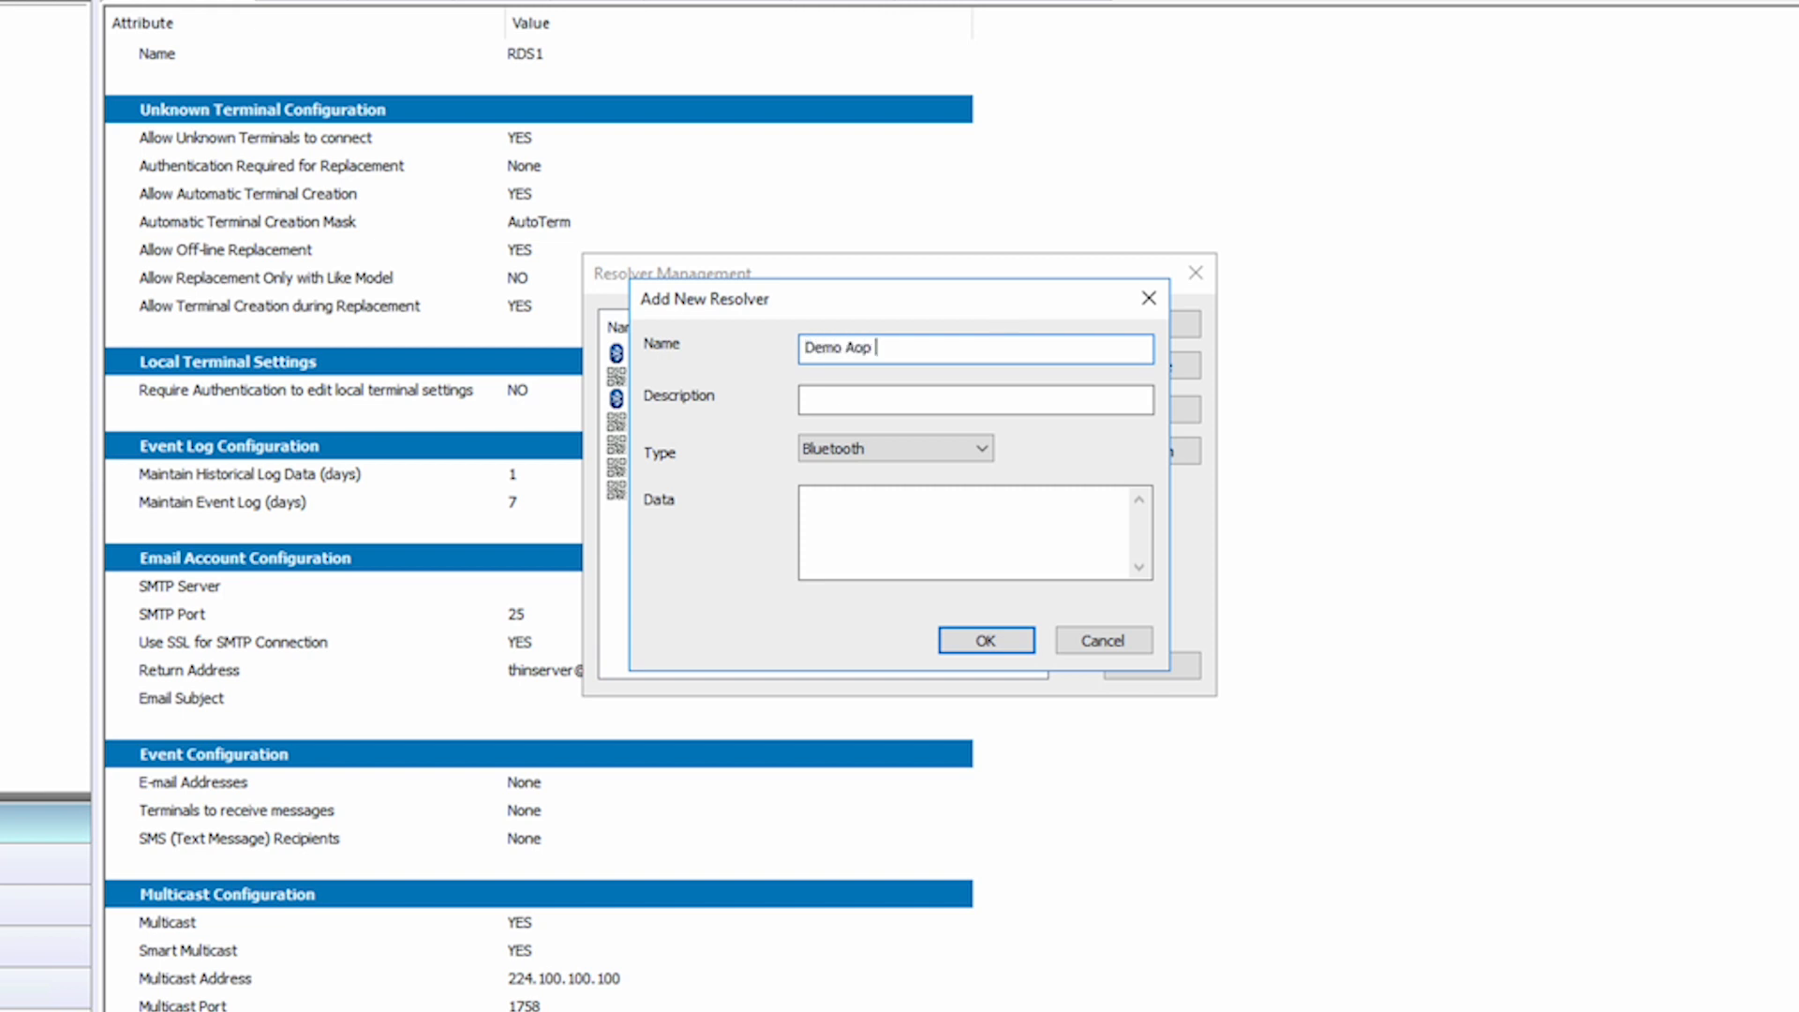
{"action": "type", "text": "QR"}
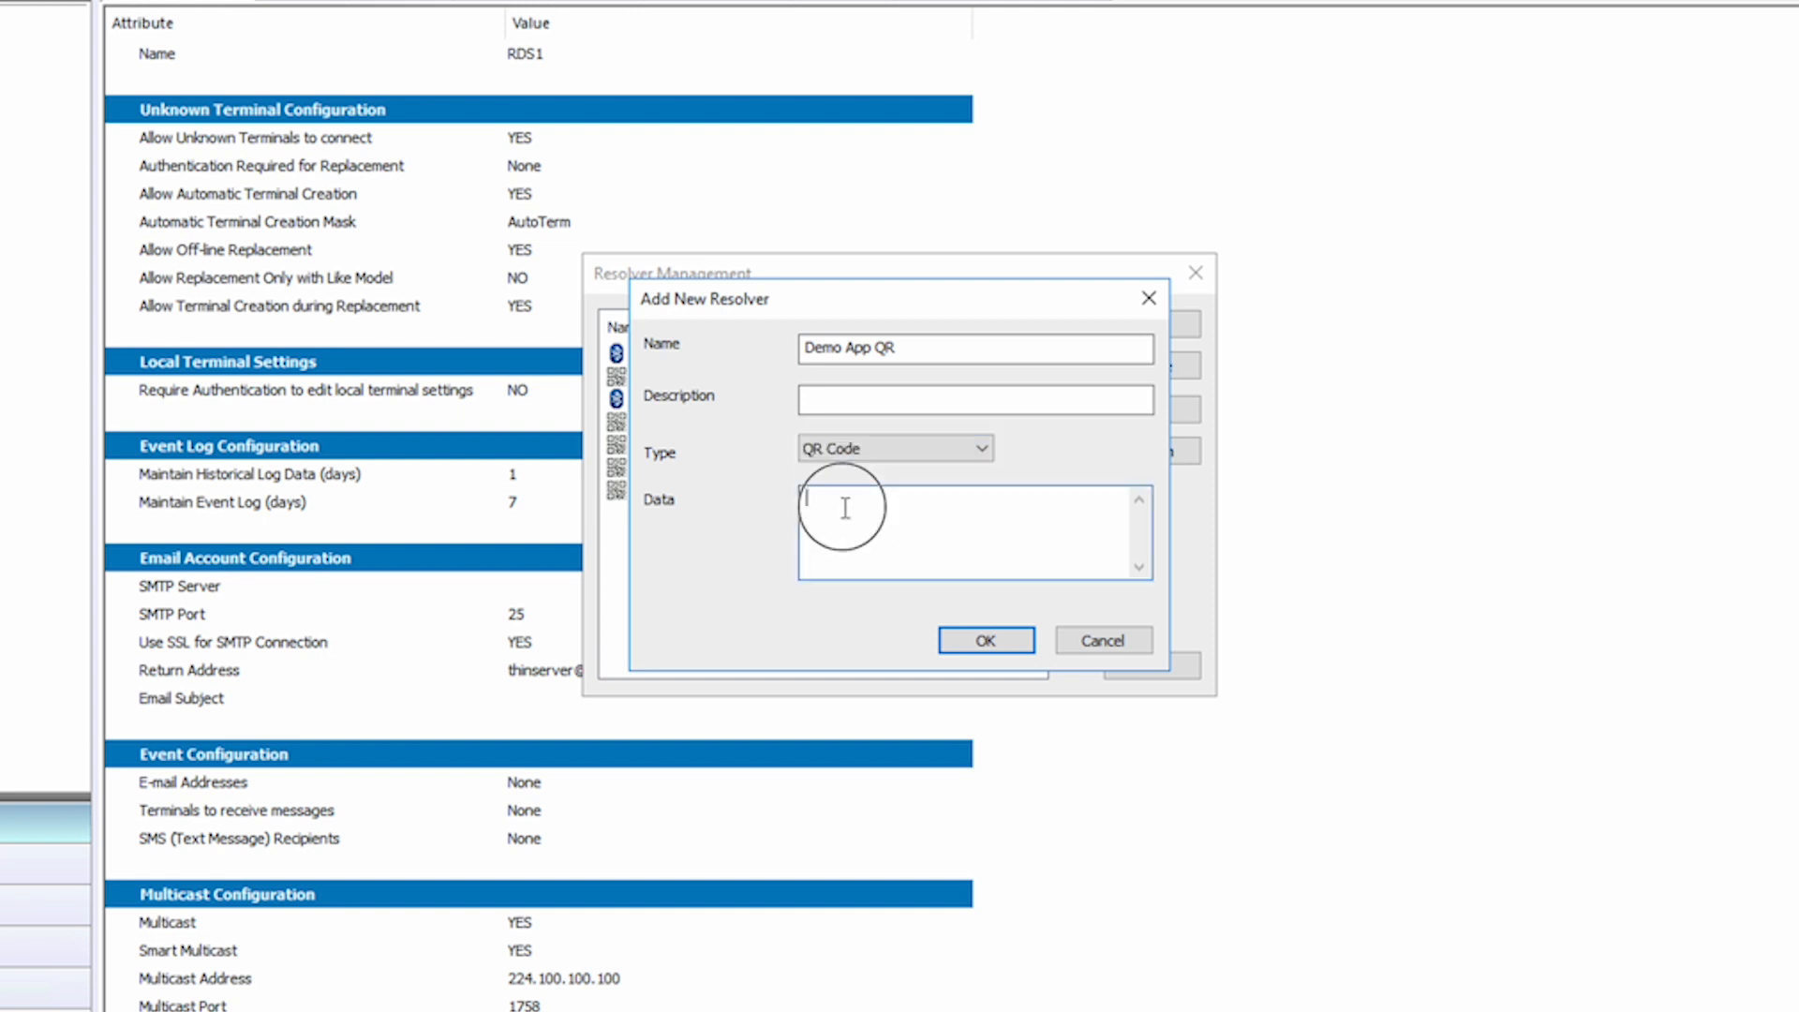
{"action": "type", "text": "Demo"}
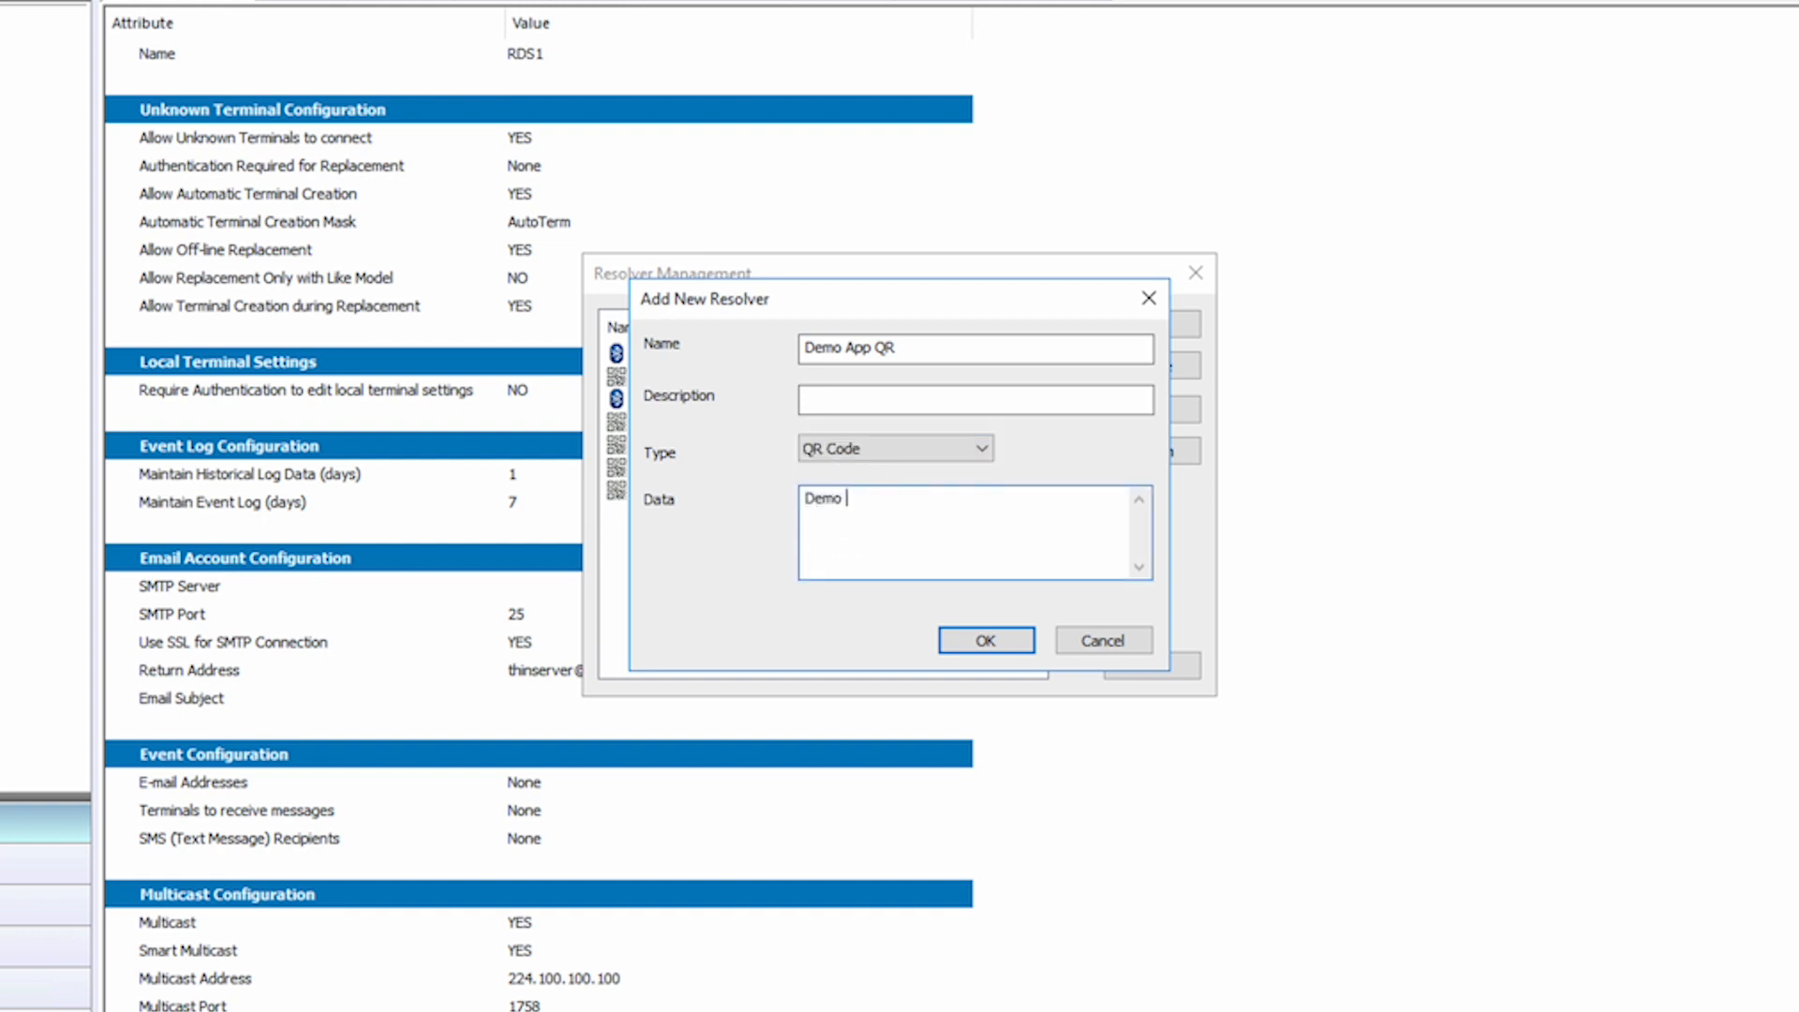
{"action": "type", "text": "Application"}
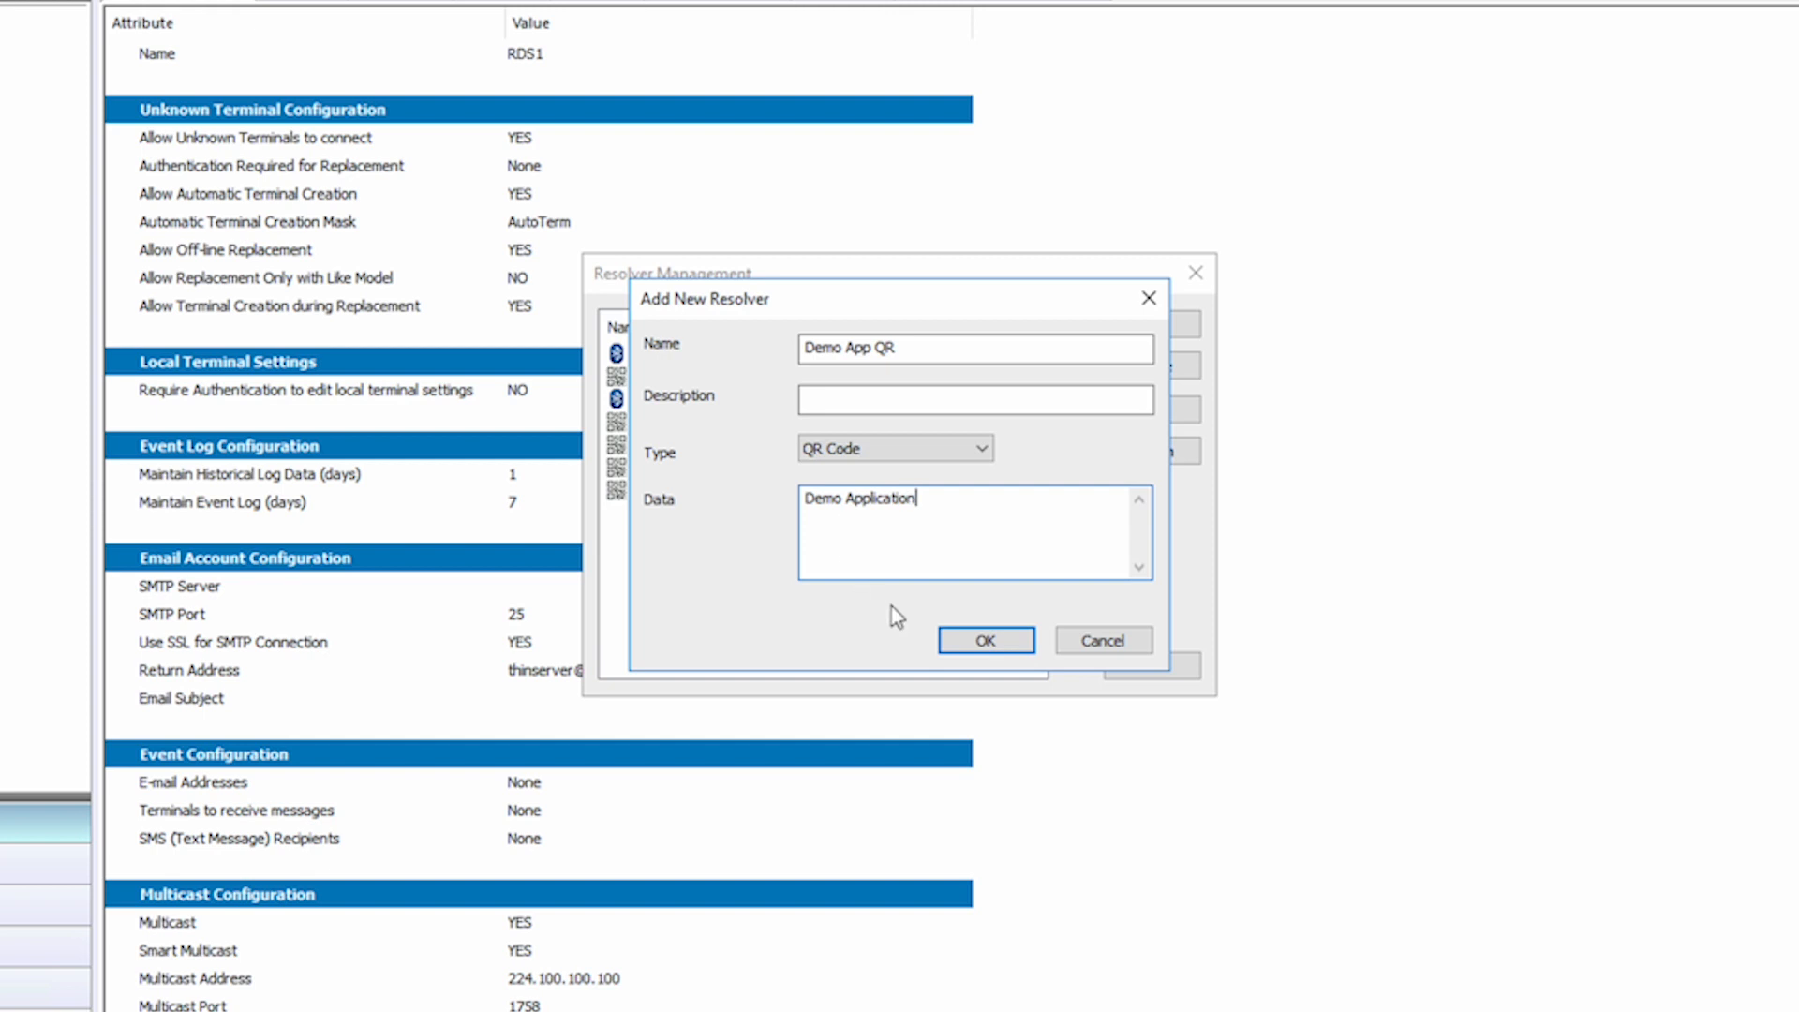
{"action": "left_click", "coordinate": [986, 641]}
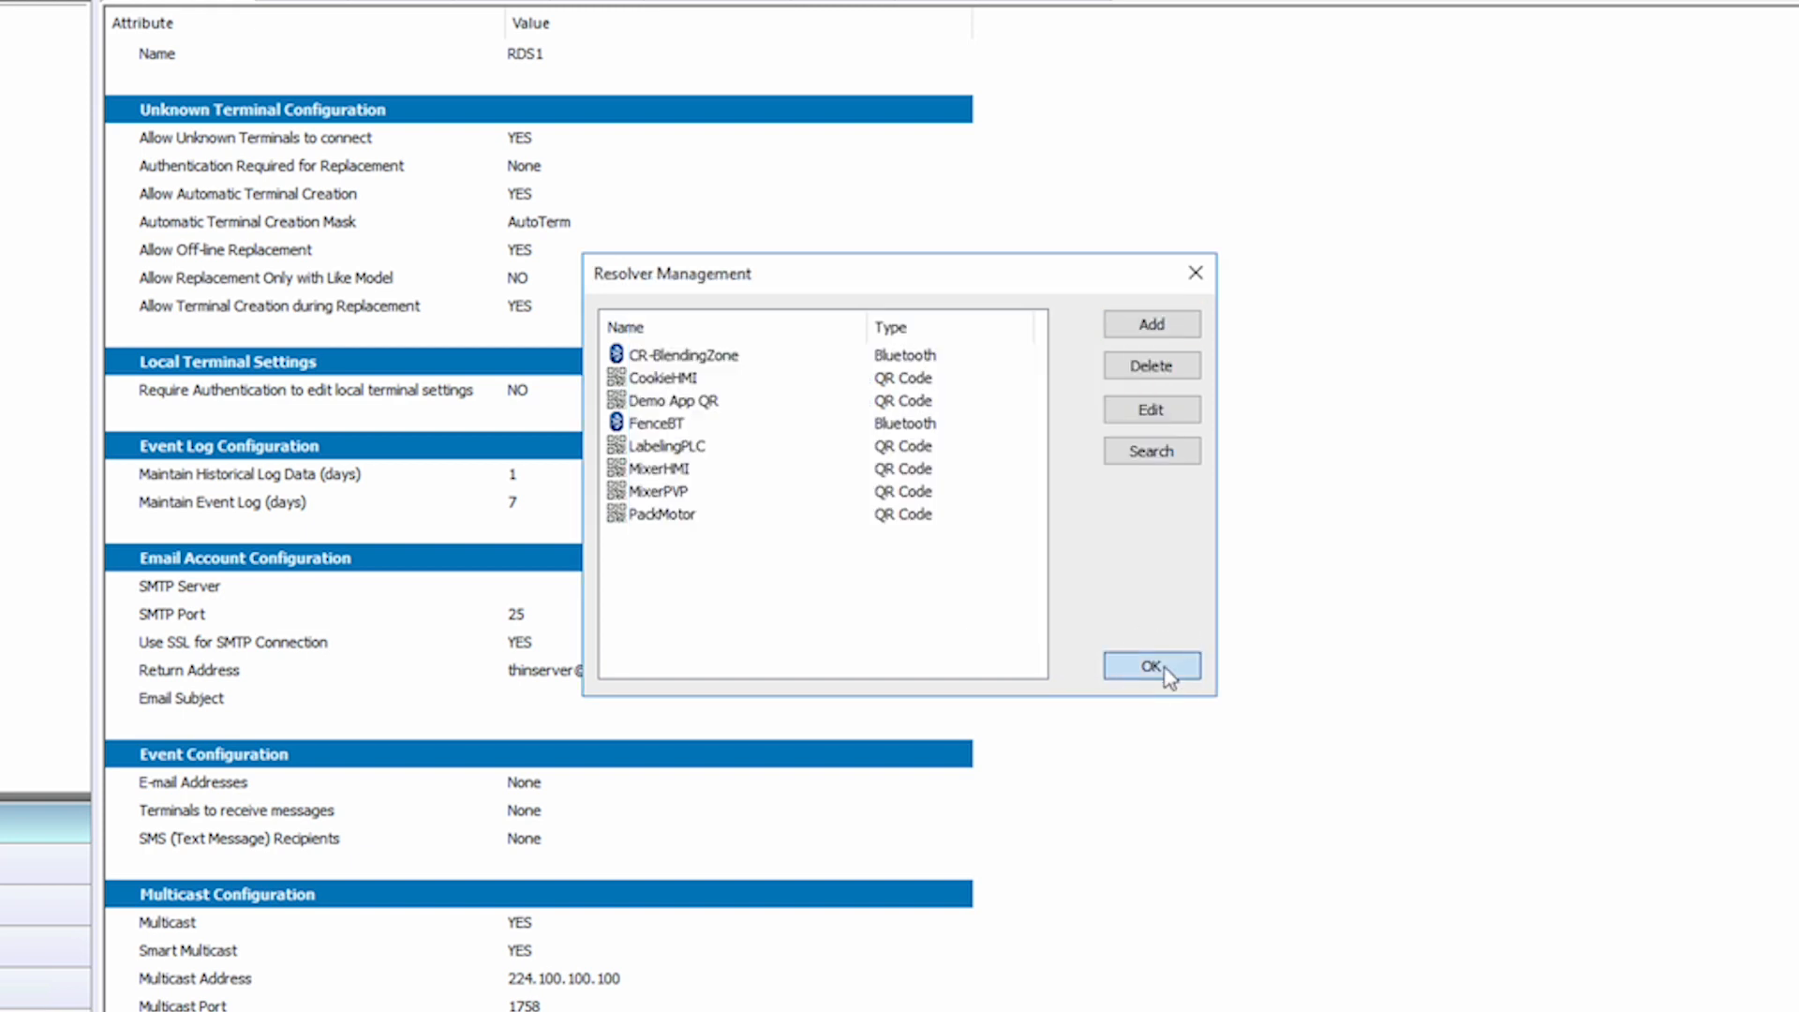
{"action": "left_click", "coordinate": [1150, 665]}
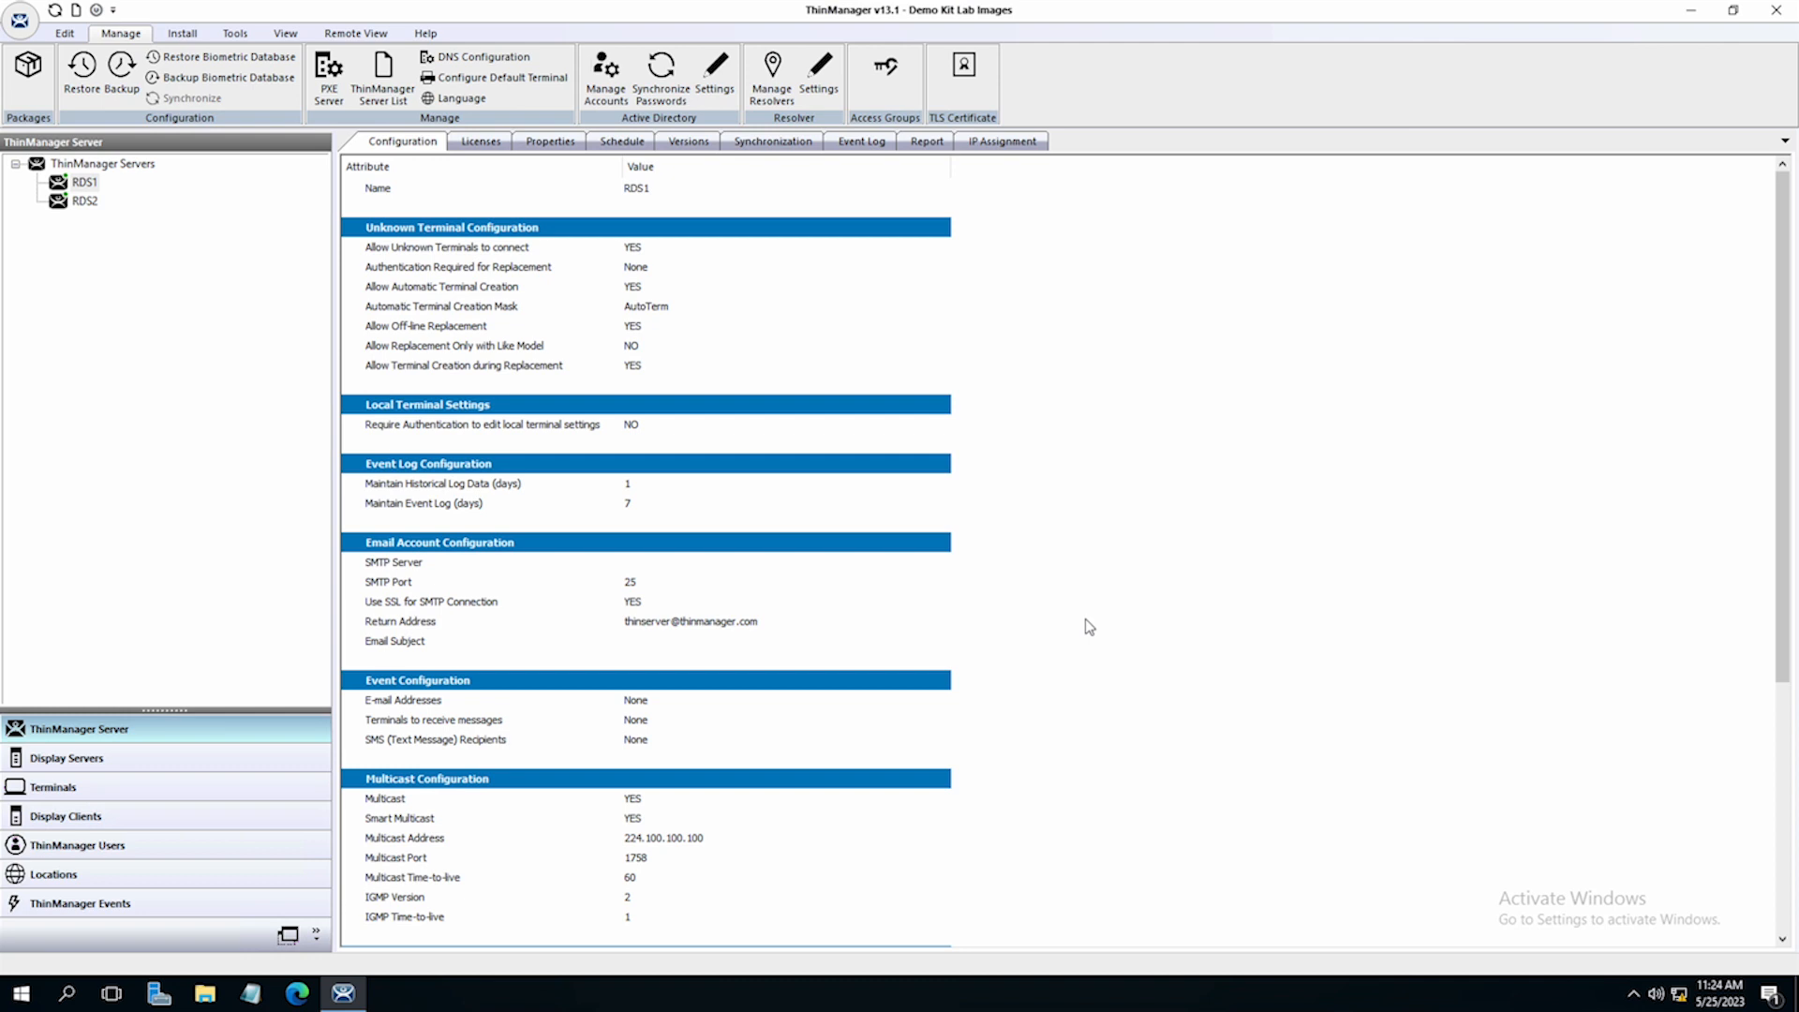
{"action": "mouse_move", "coordinate": [1089, 625]}
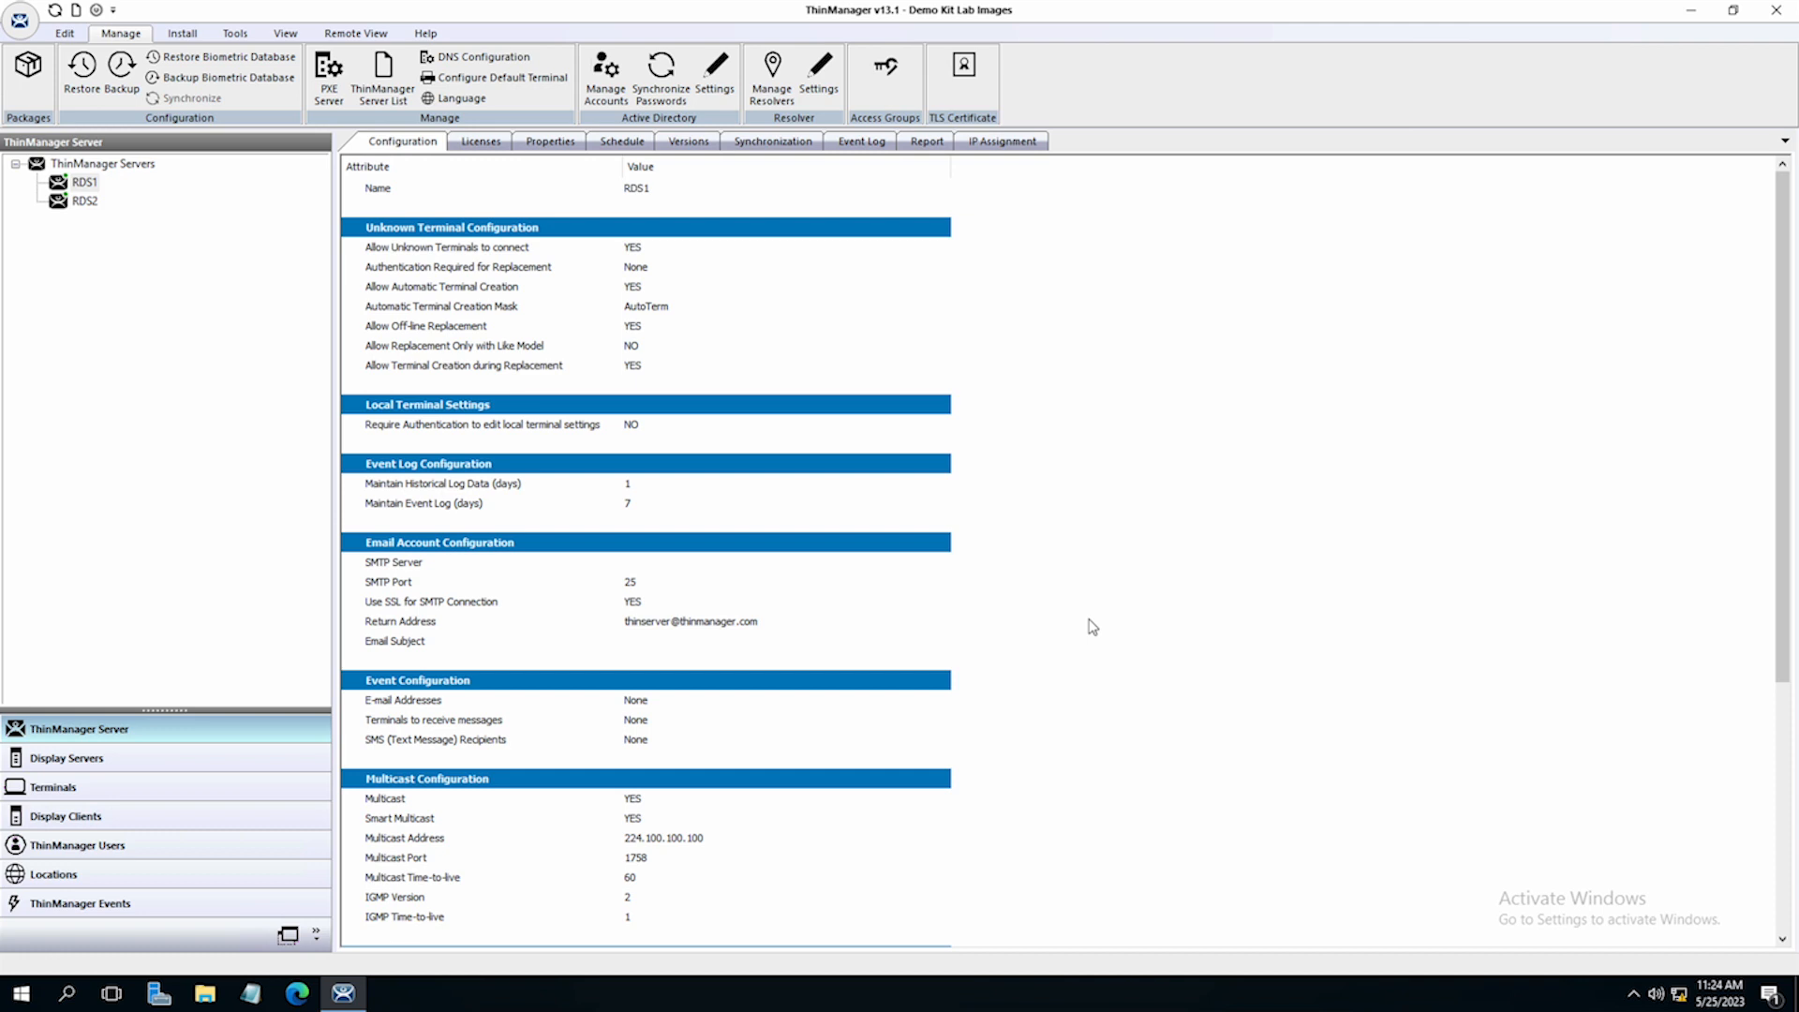
{"action": "mouse_move", "coordinate": [270, 559]}
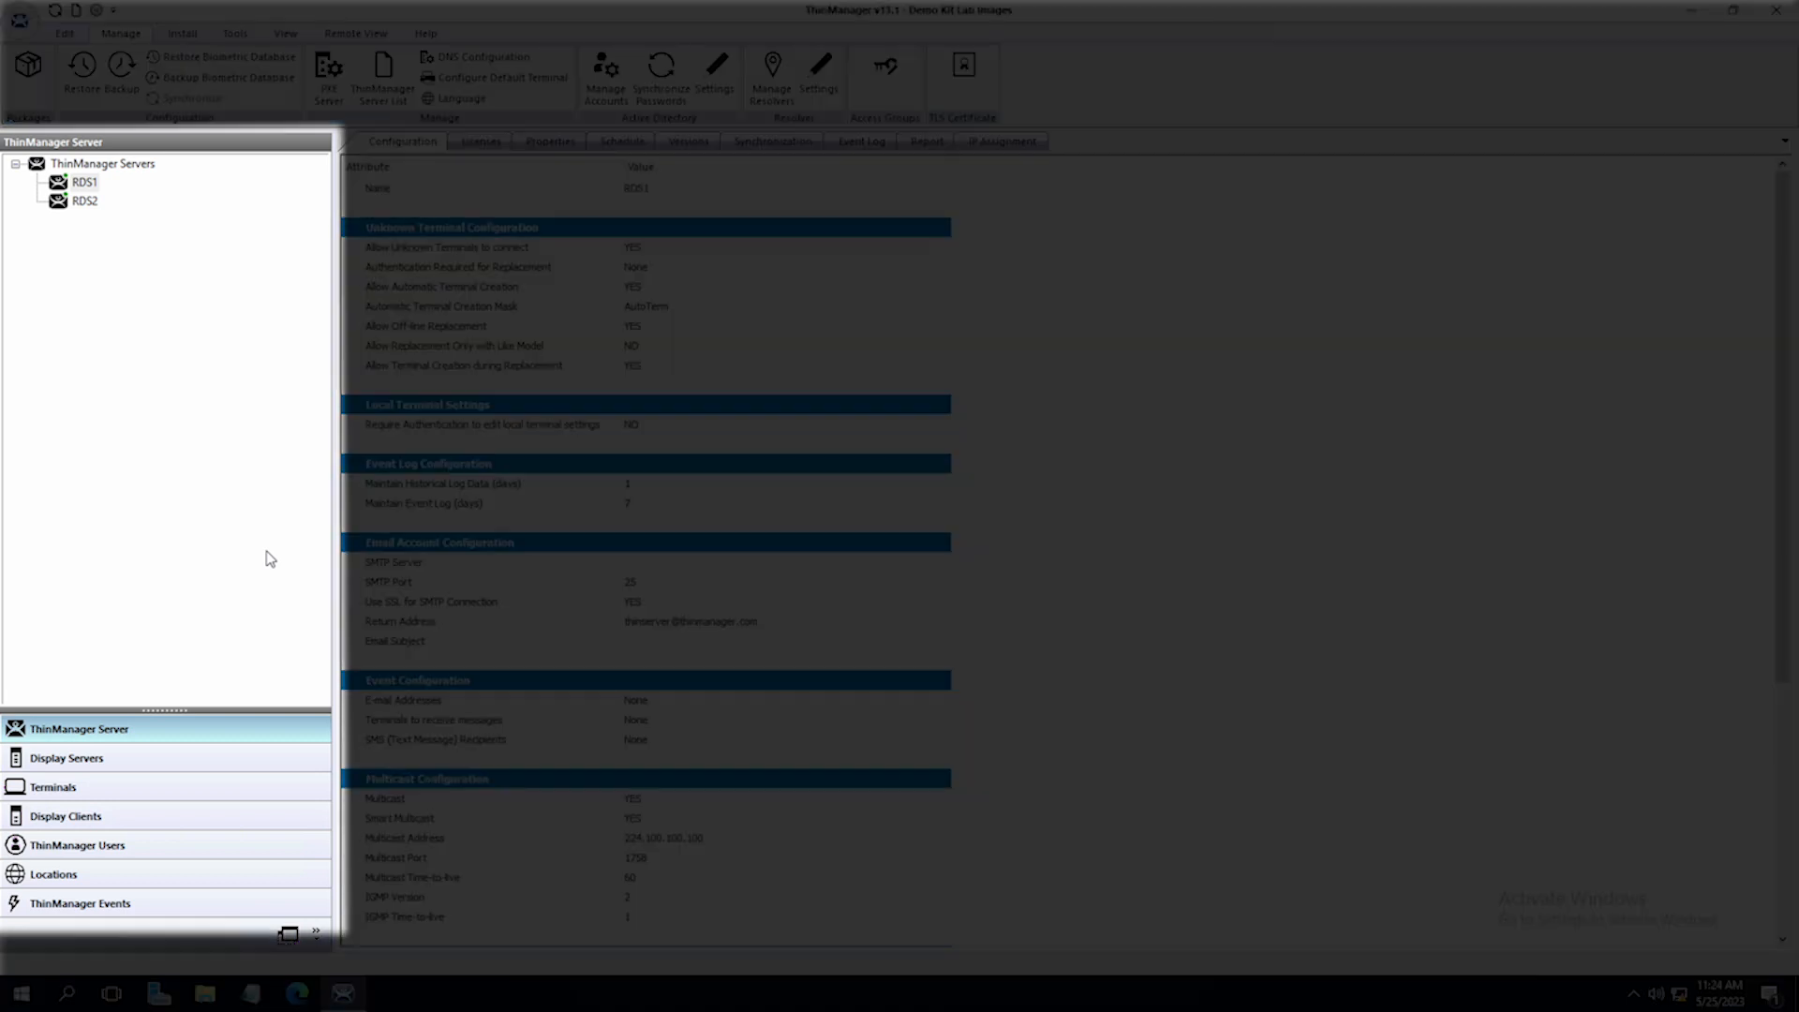
{"action": "mouse_move", "coordinate": [156, 839]}
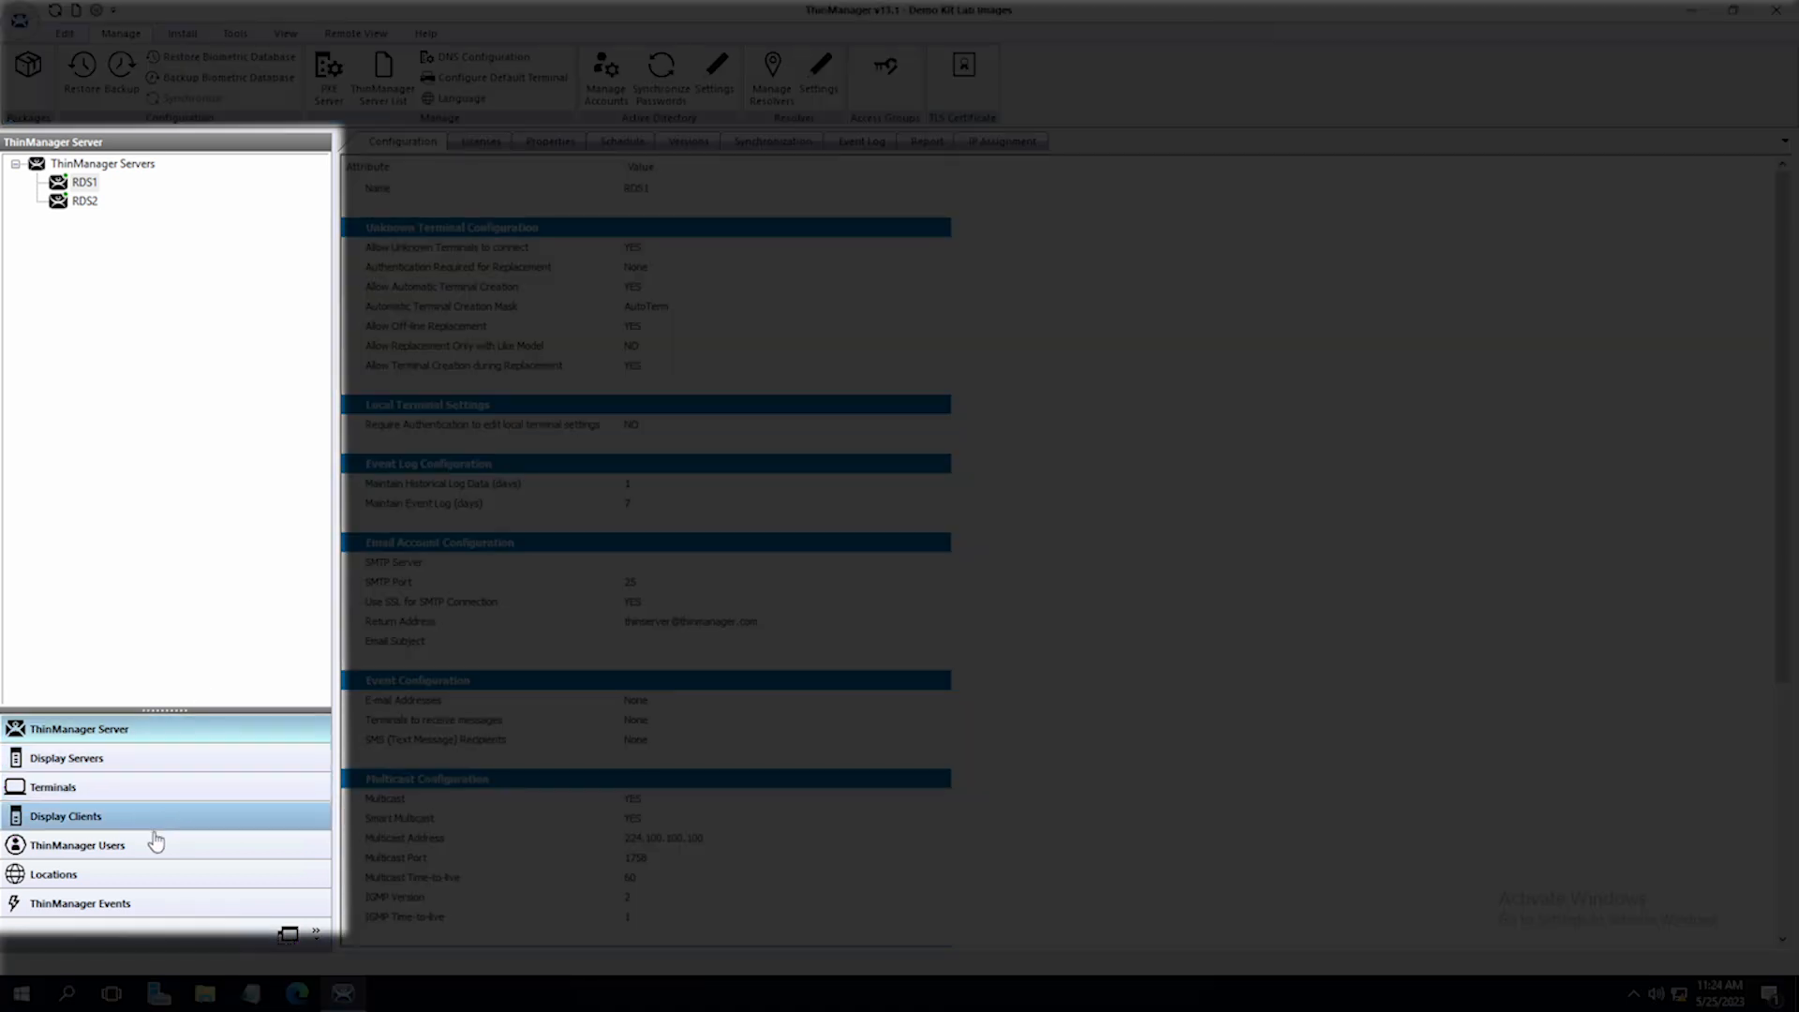
{"action": "mouse_move", "coordinate": [144, 879]}
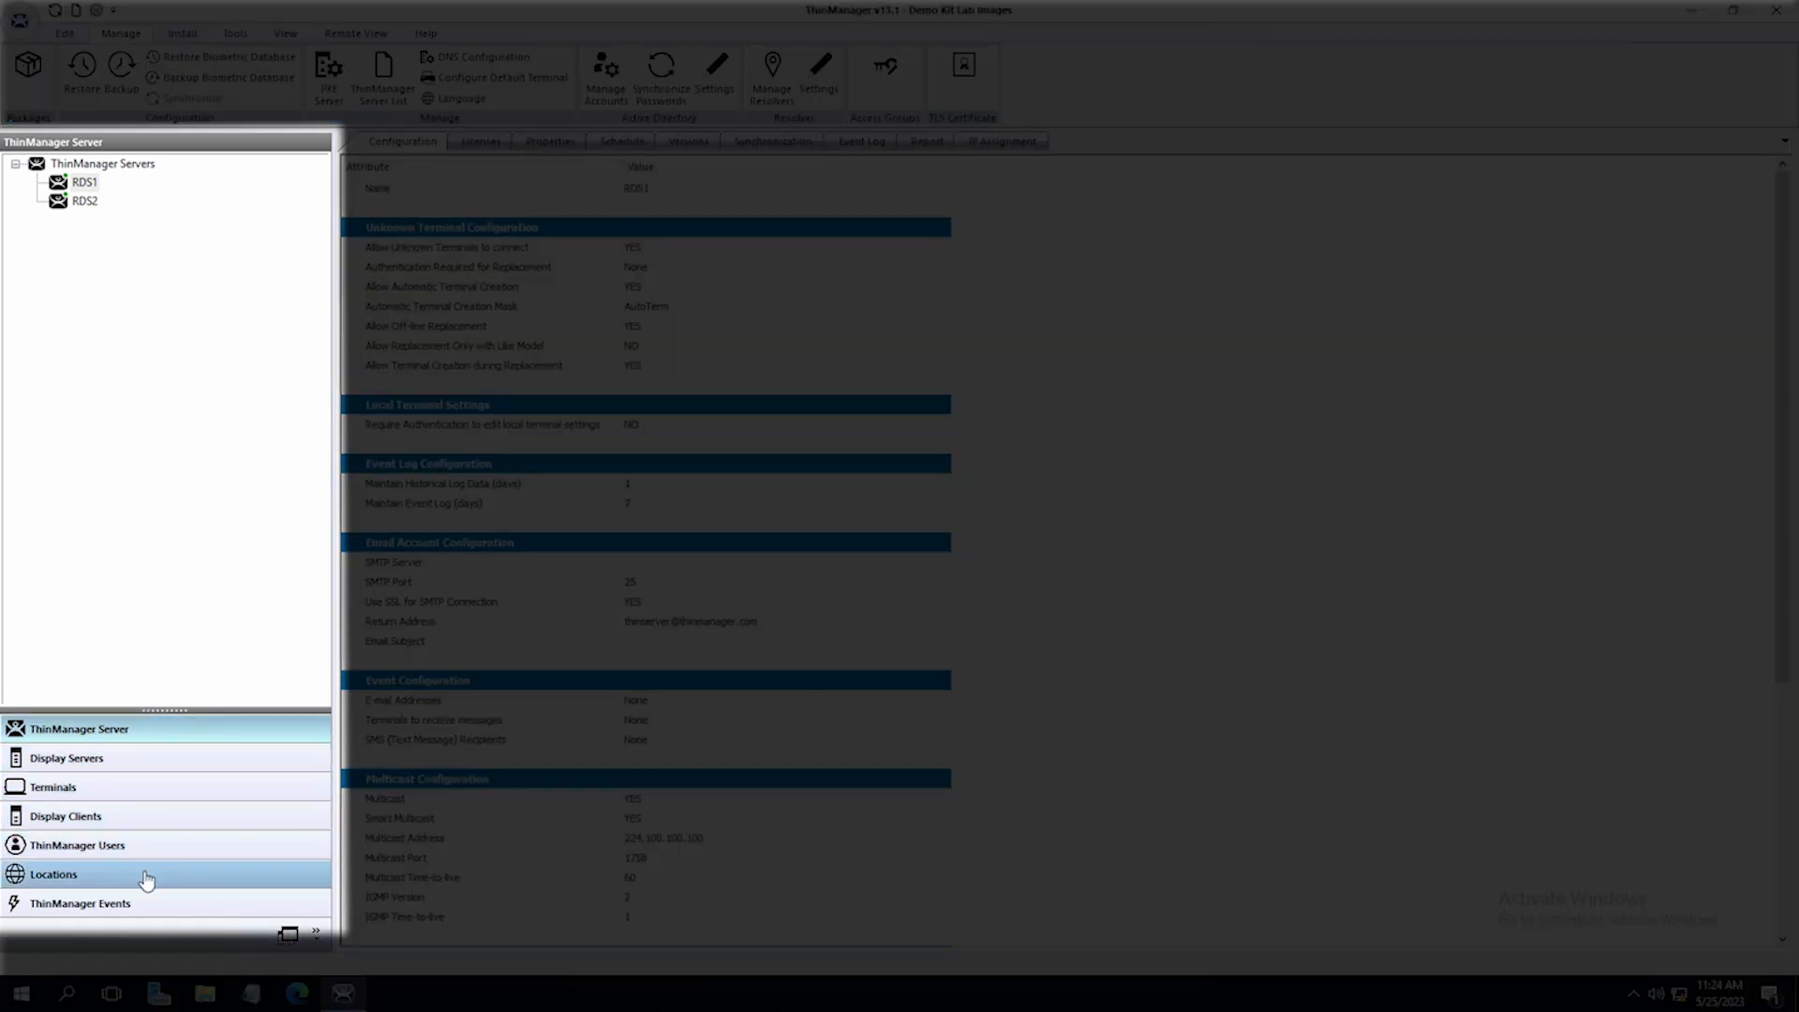
Show the Locations tree with FenceBT, LabelingZone and PackingZone.
{"action": "left_click", "coordinate": [53, 873]}
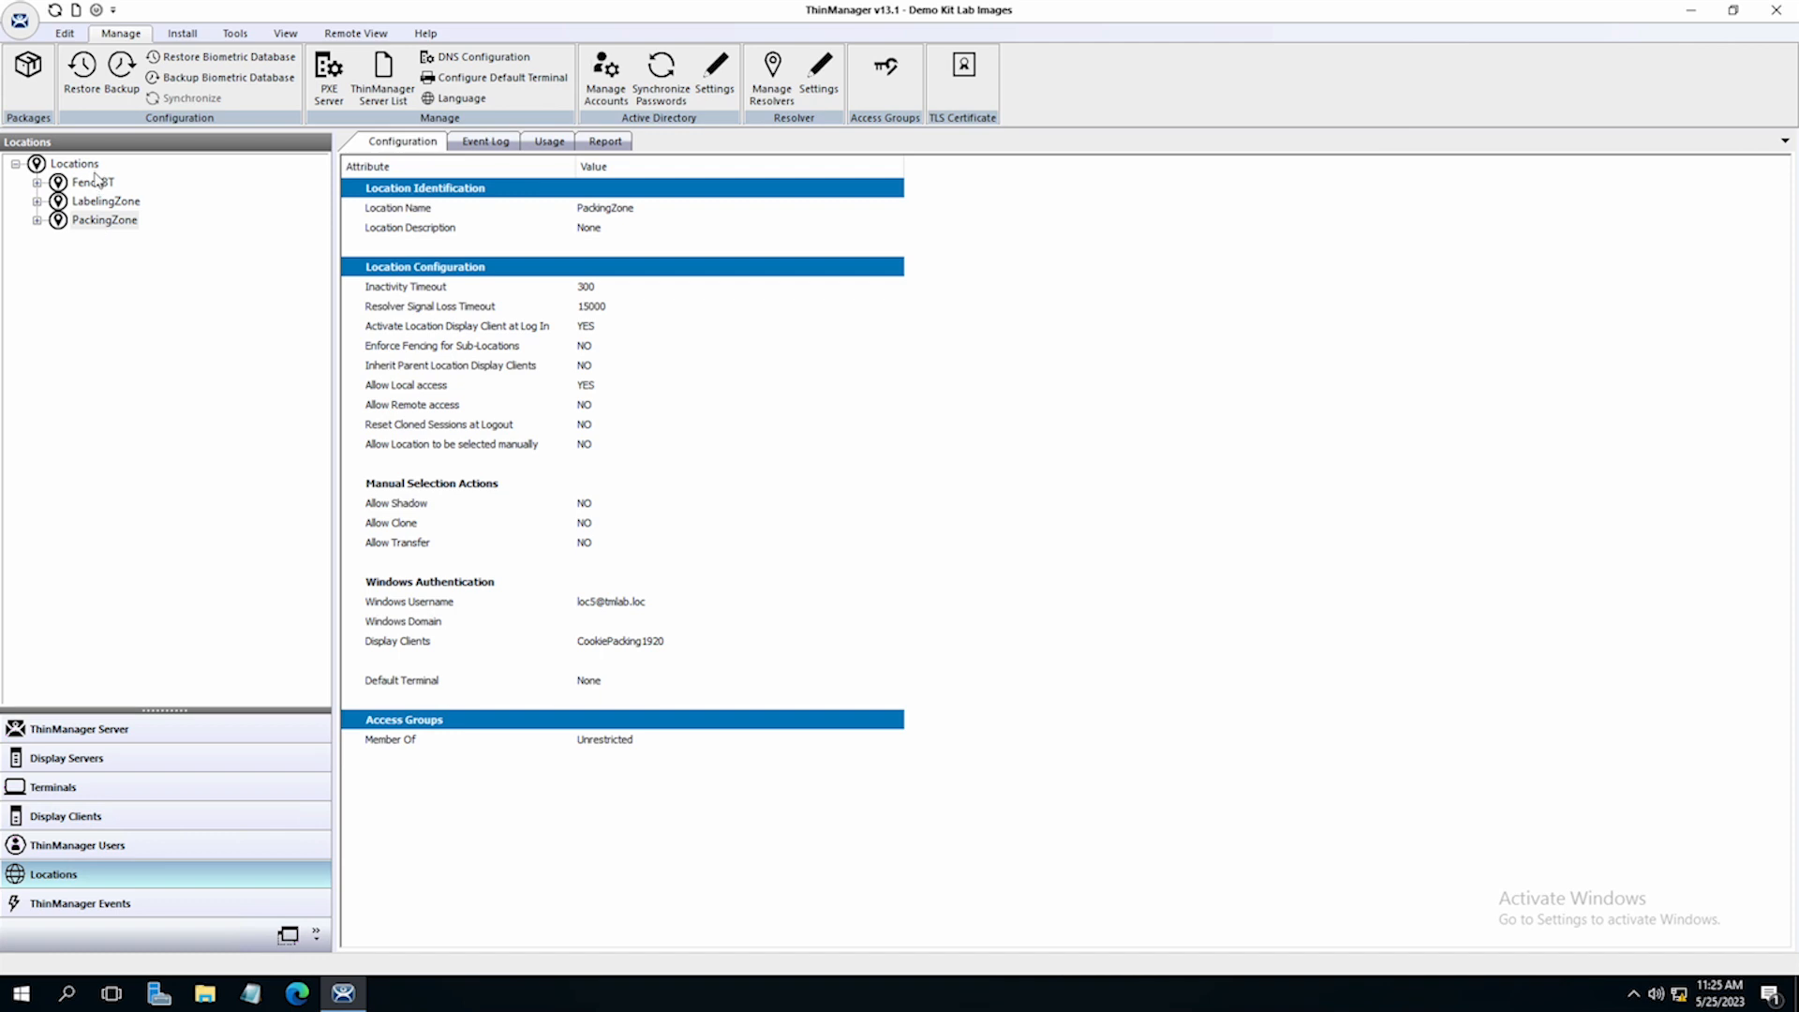
Add a new location named MainMotor, keeping default options through to display clients.
{"action": "right_click", "coordinate": [75, 163]}
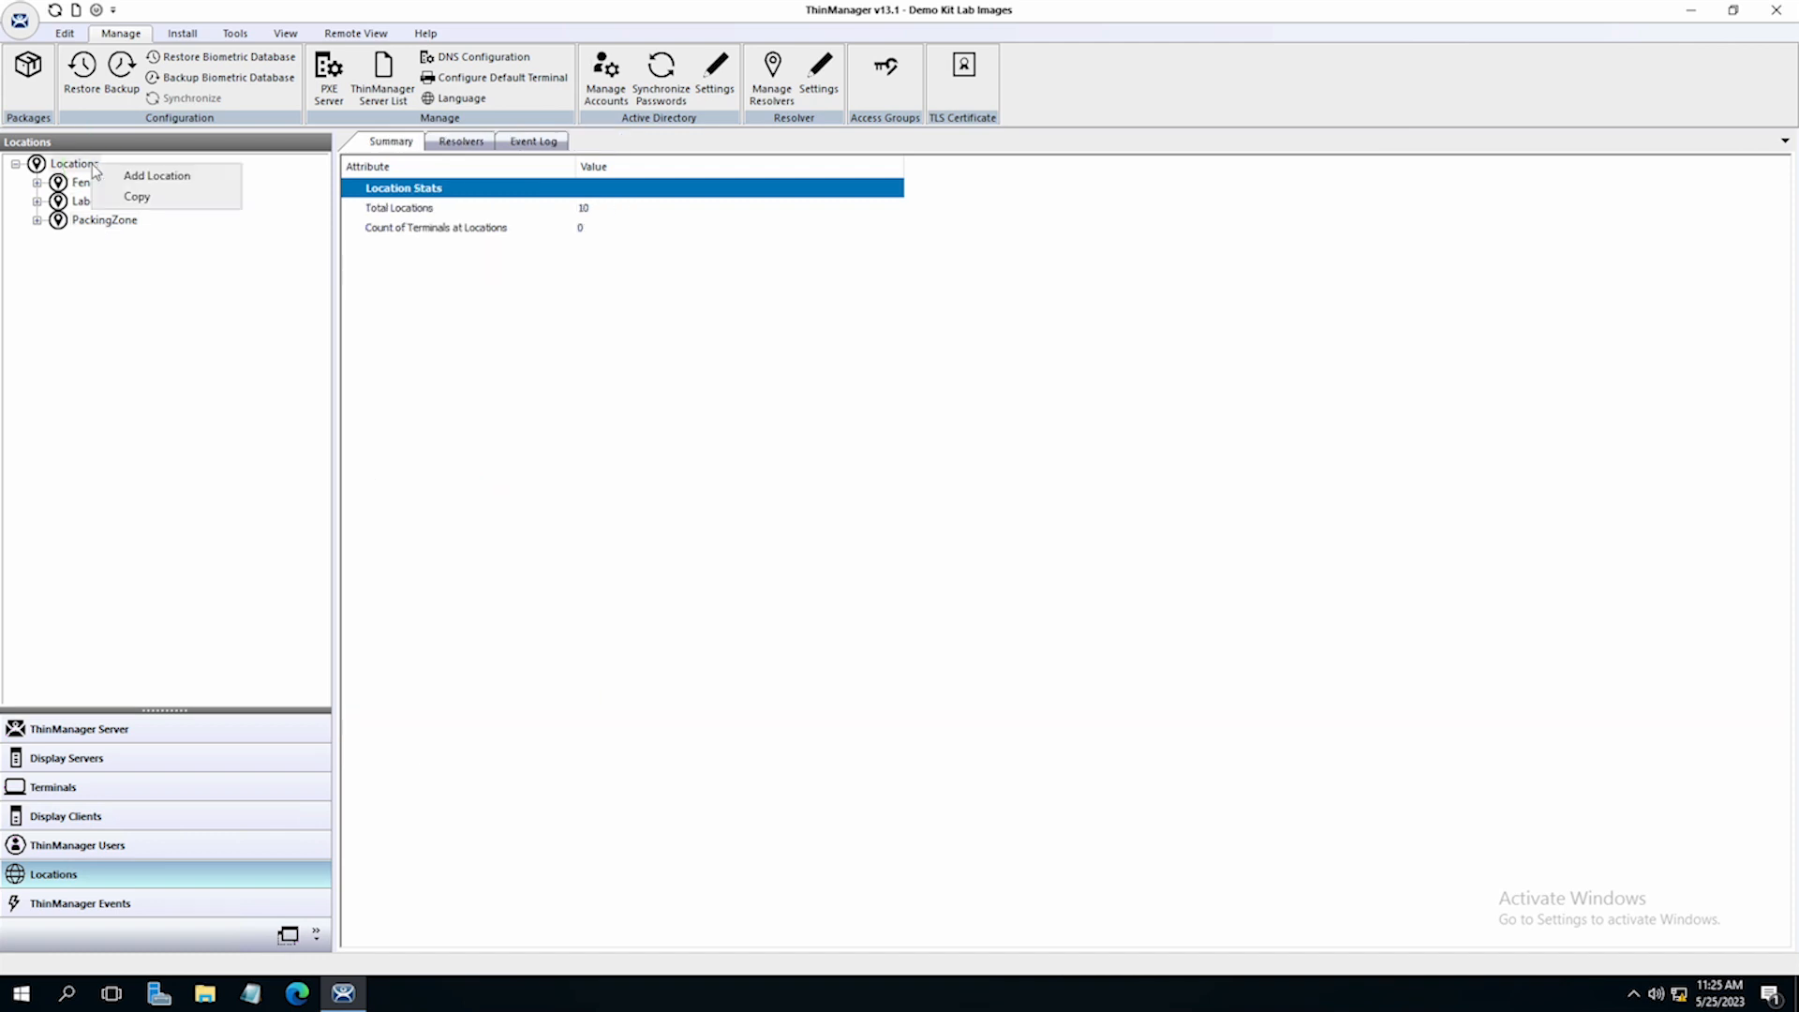
{"action": "left_click", "coordinate": [157, 176]}
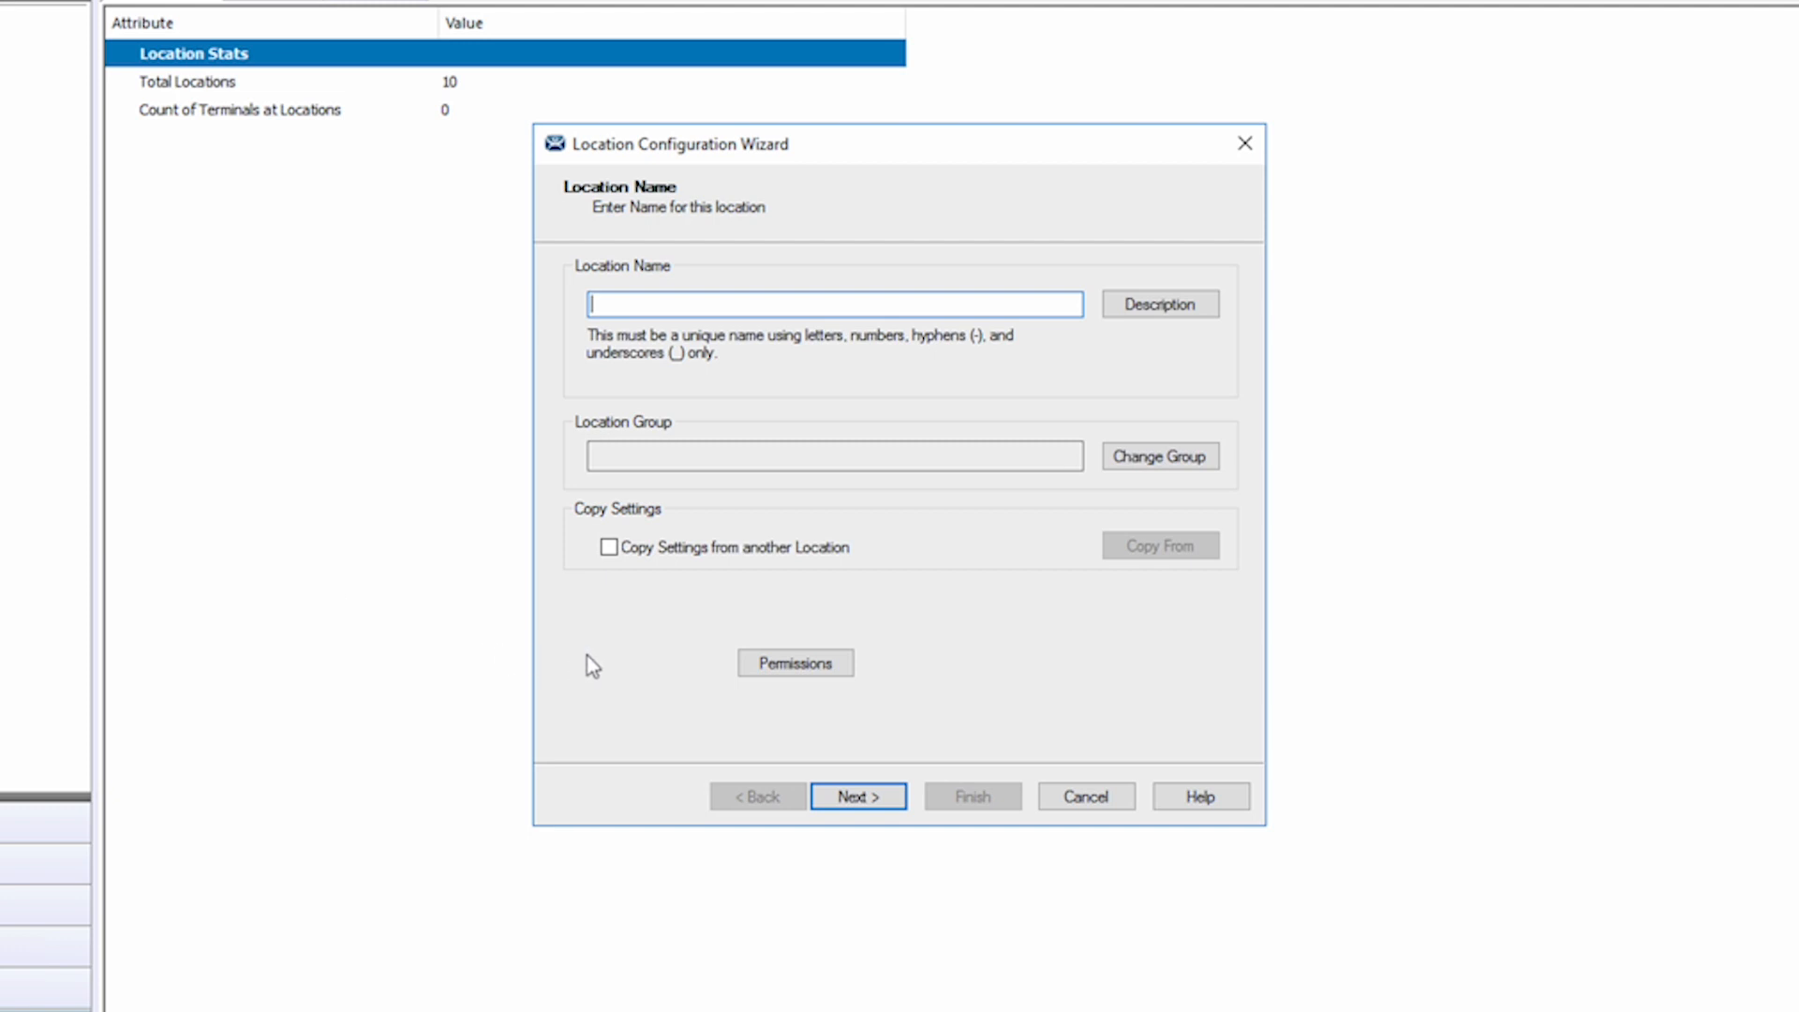
{"action": "type", "text": "M"}
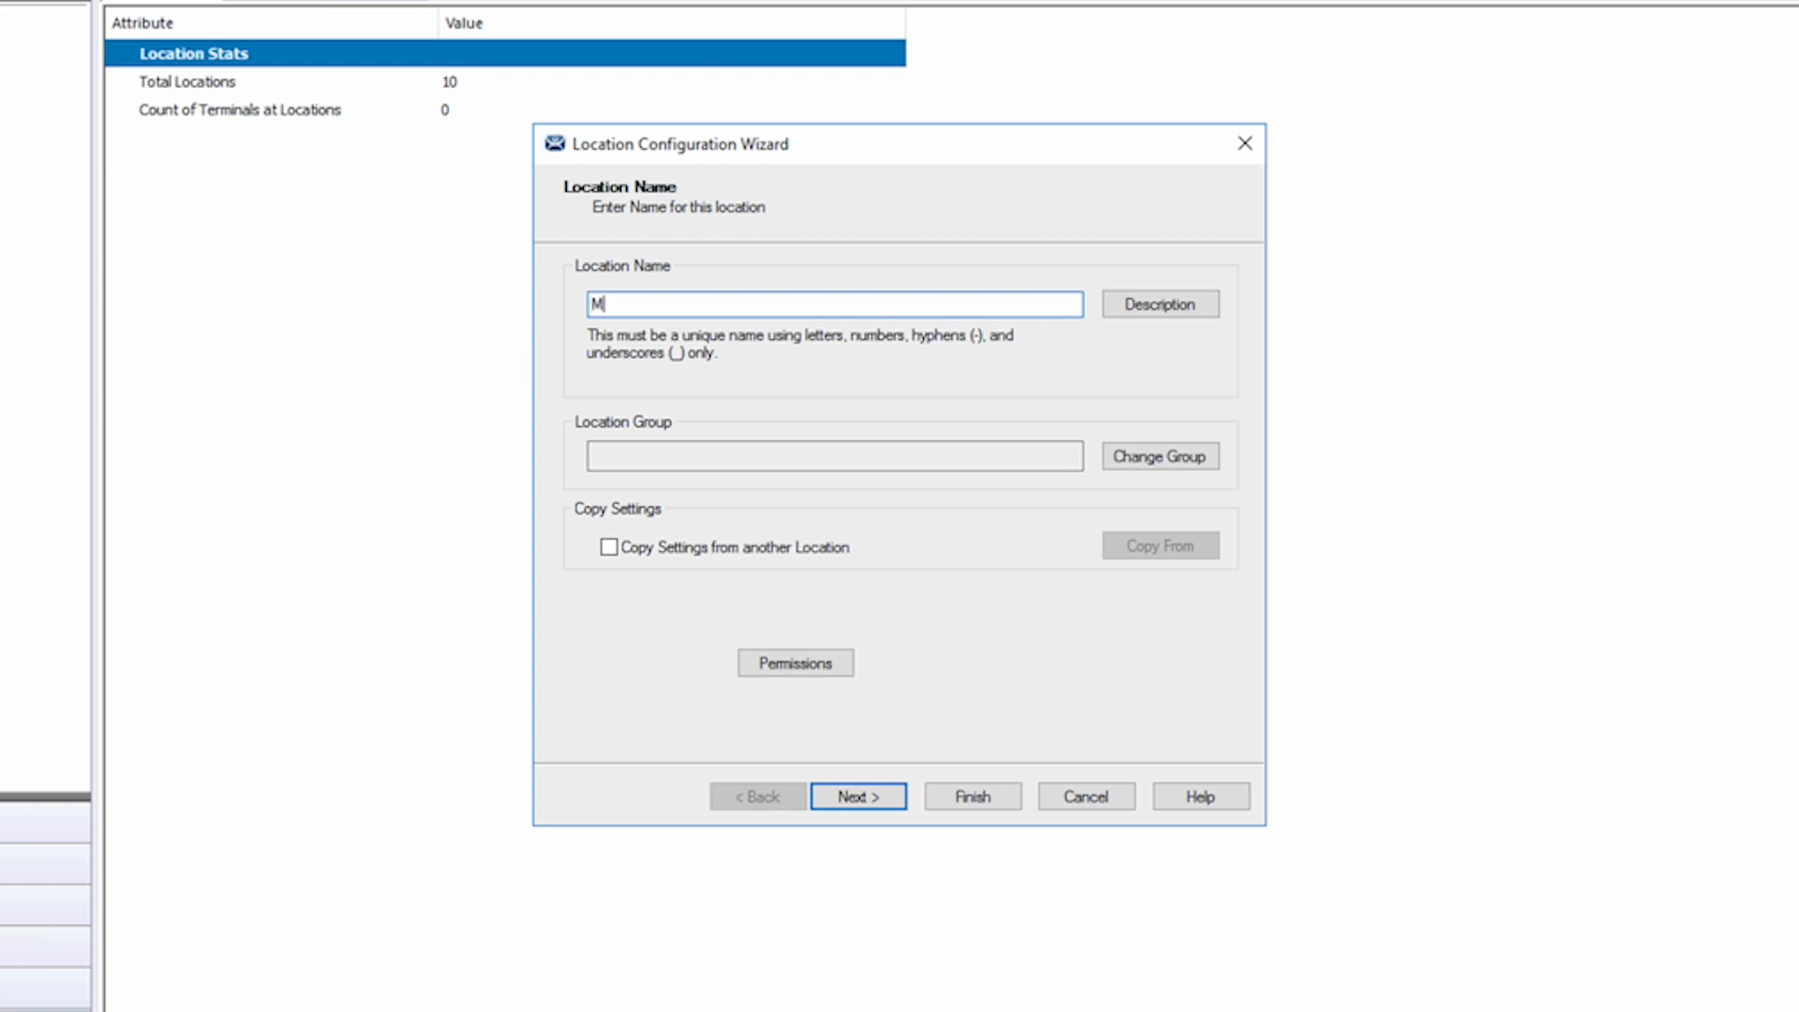
{"action": "type", "text": "ainMotor"}
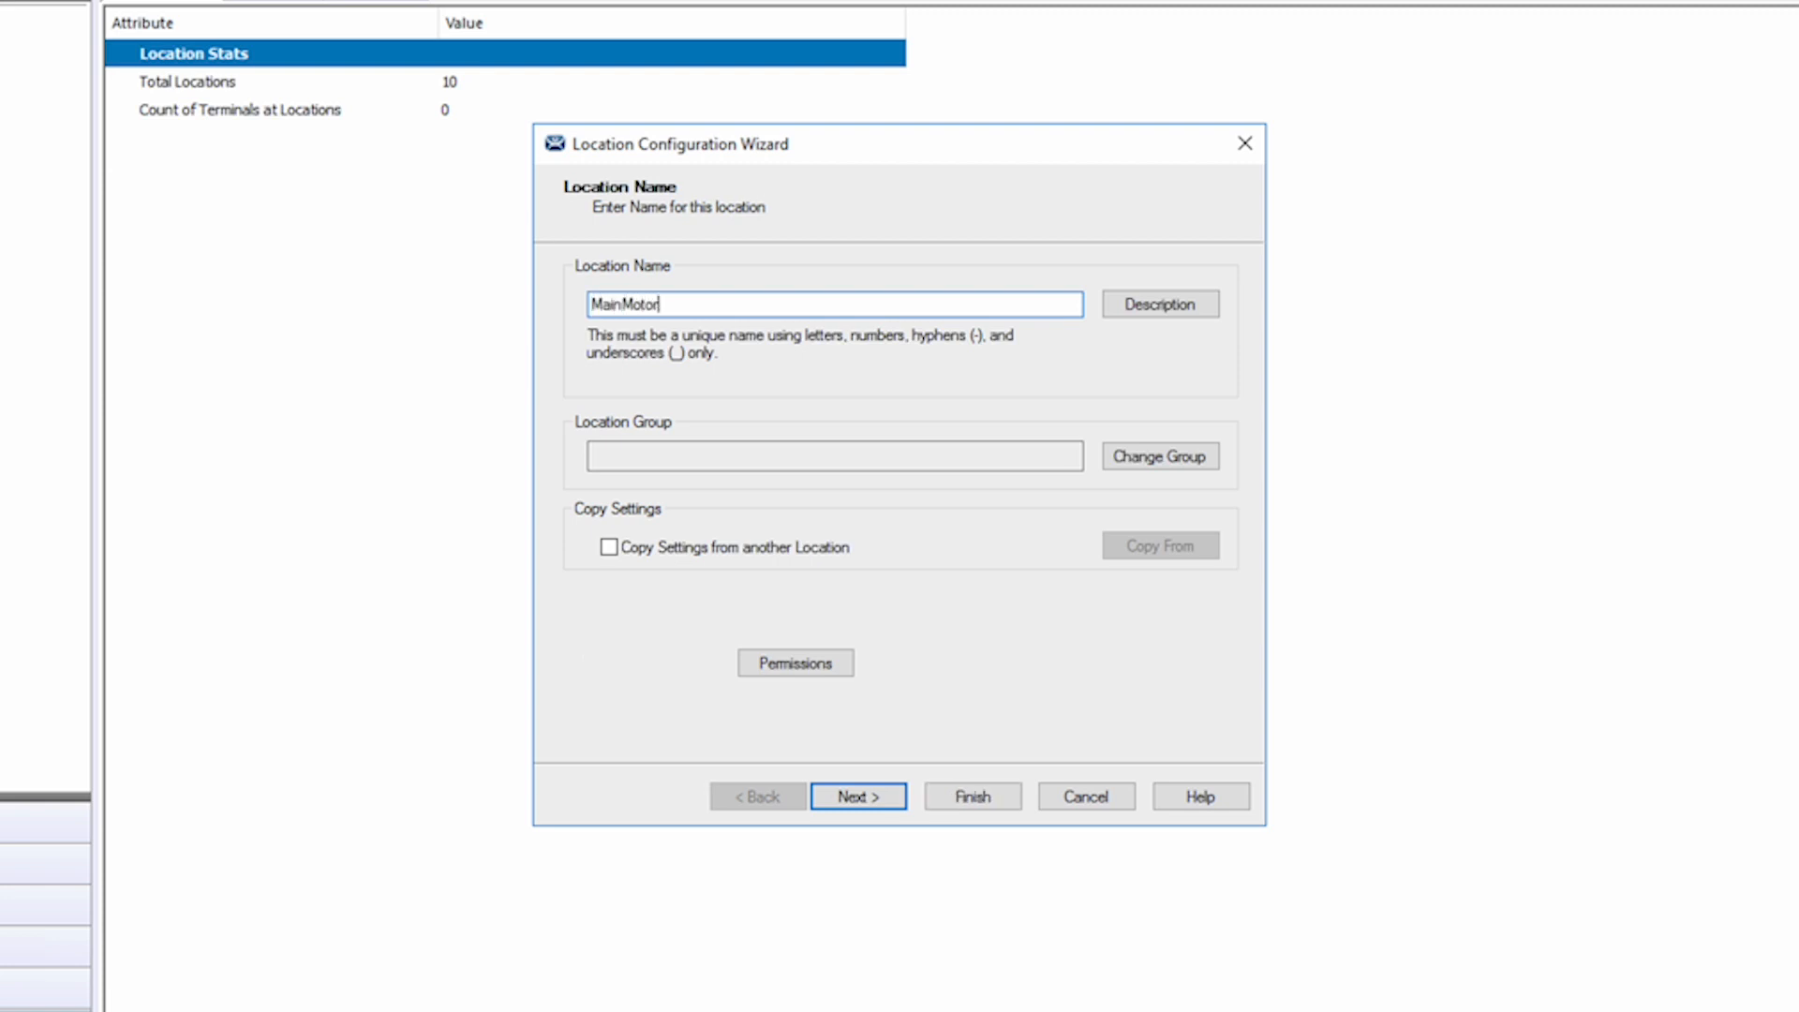
{"action": "left_click", "coordinate": [859, 795]}
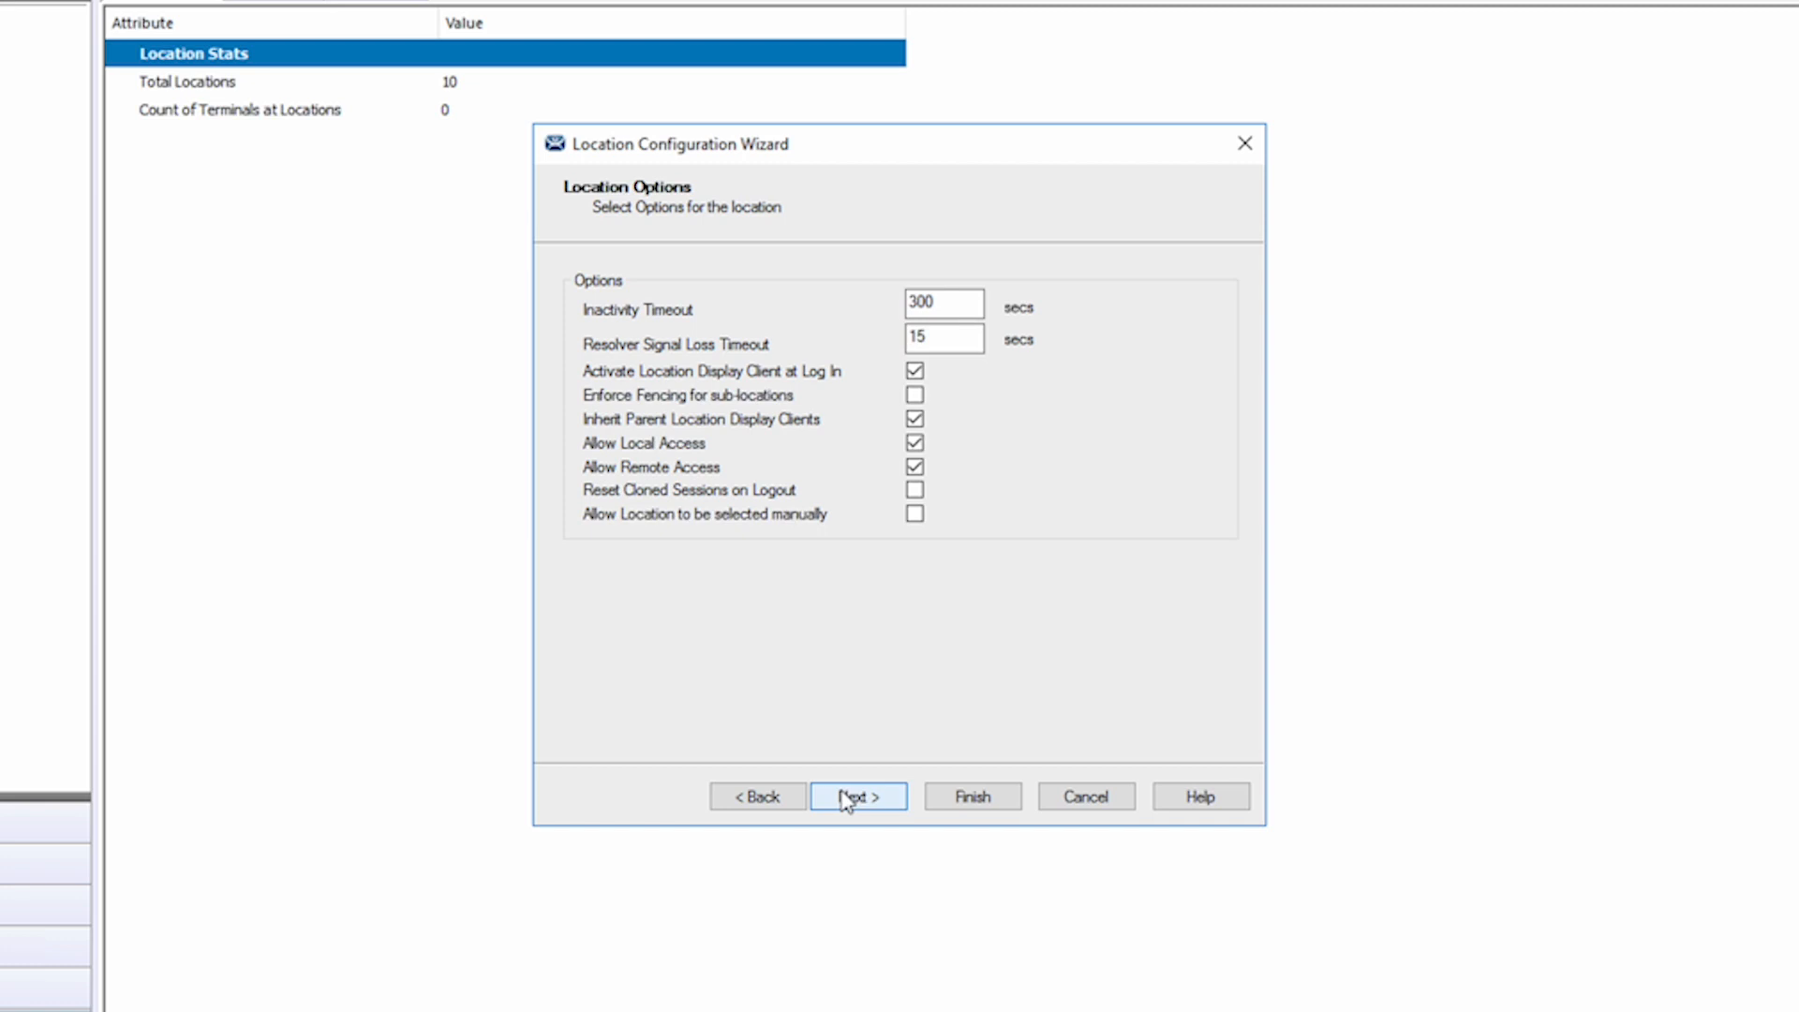
{"action": "left_click", "coordinate": [858, 797]}
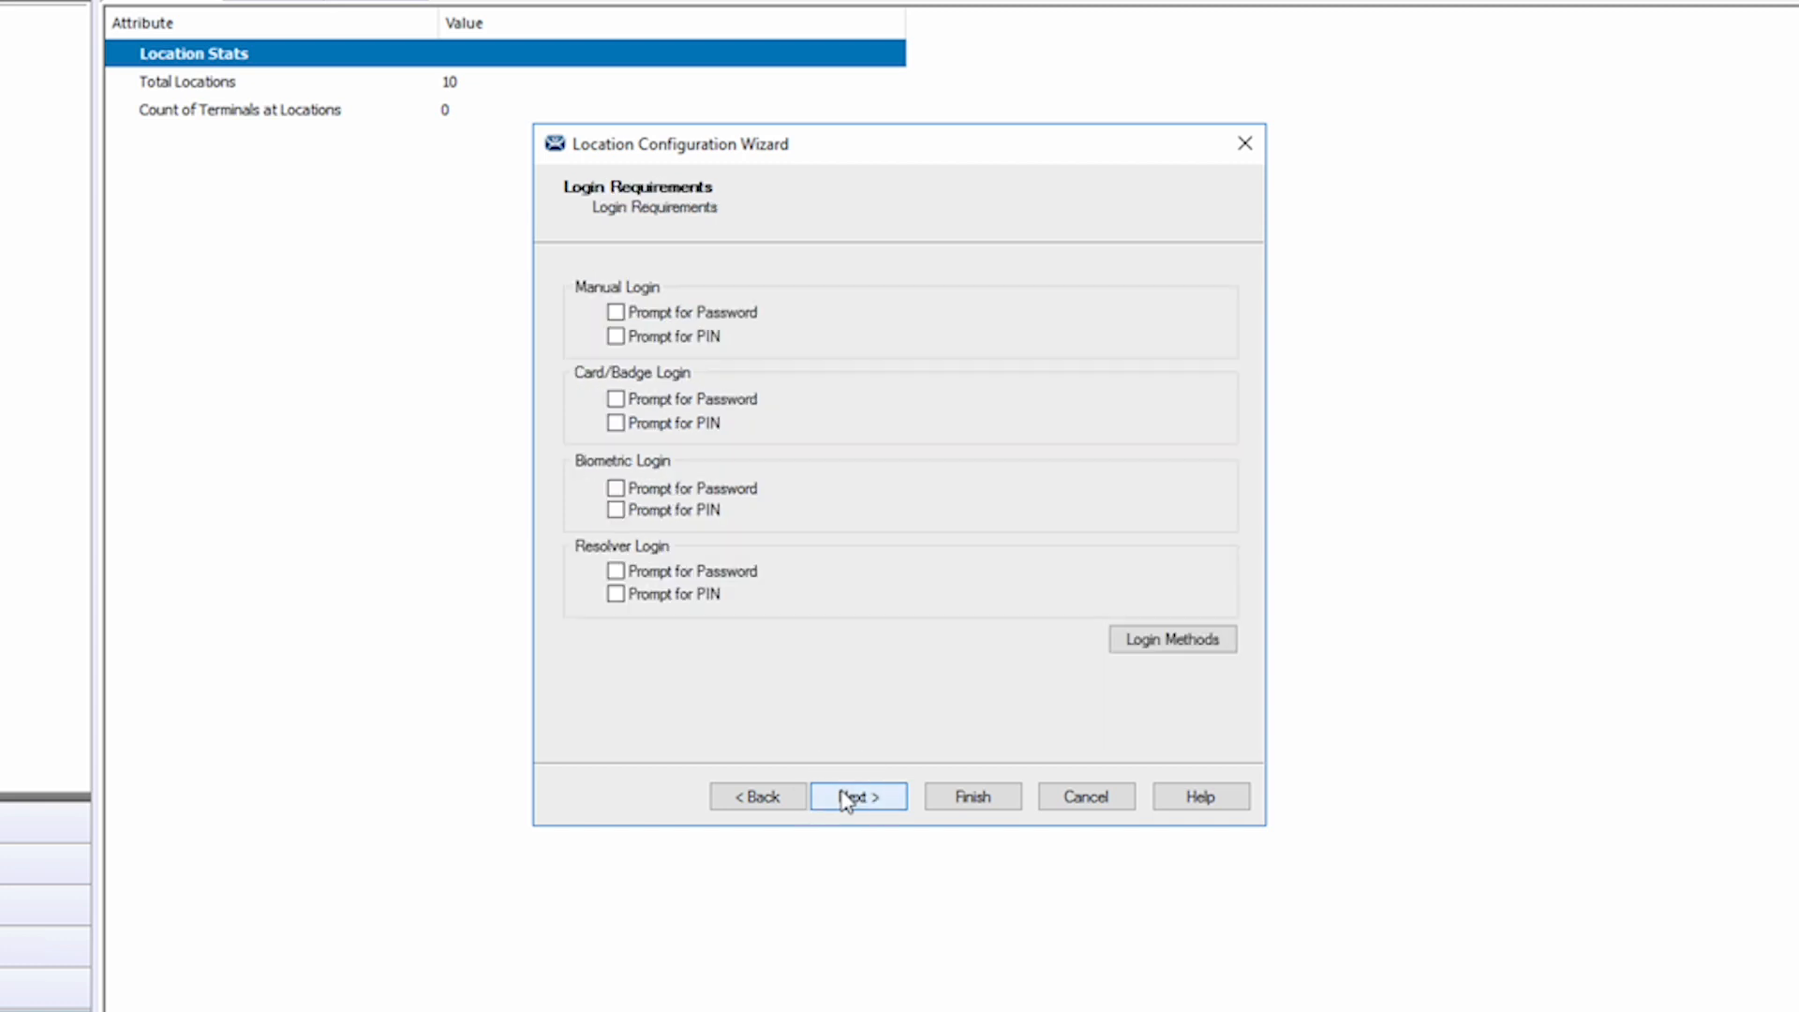
{"action": "left_click", "coordinate": [858, 796]}
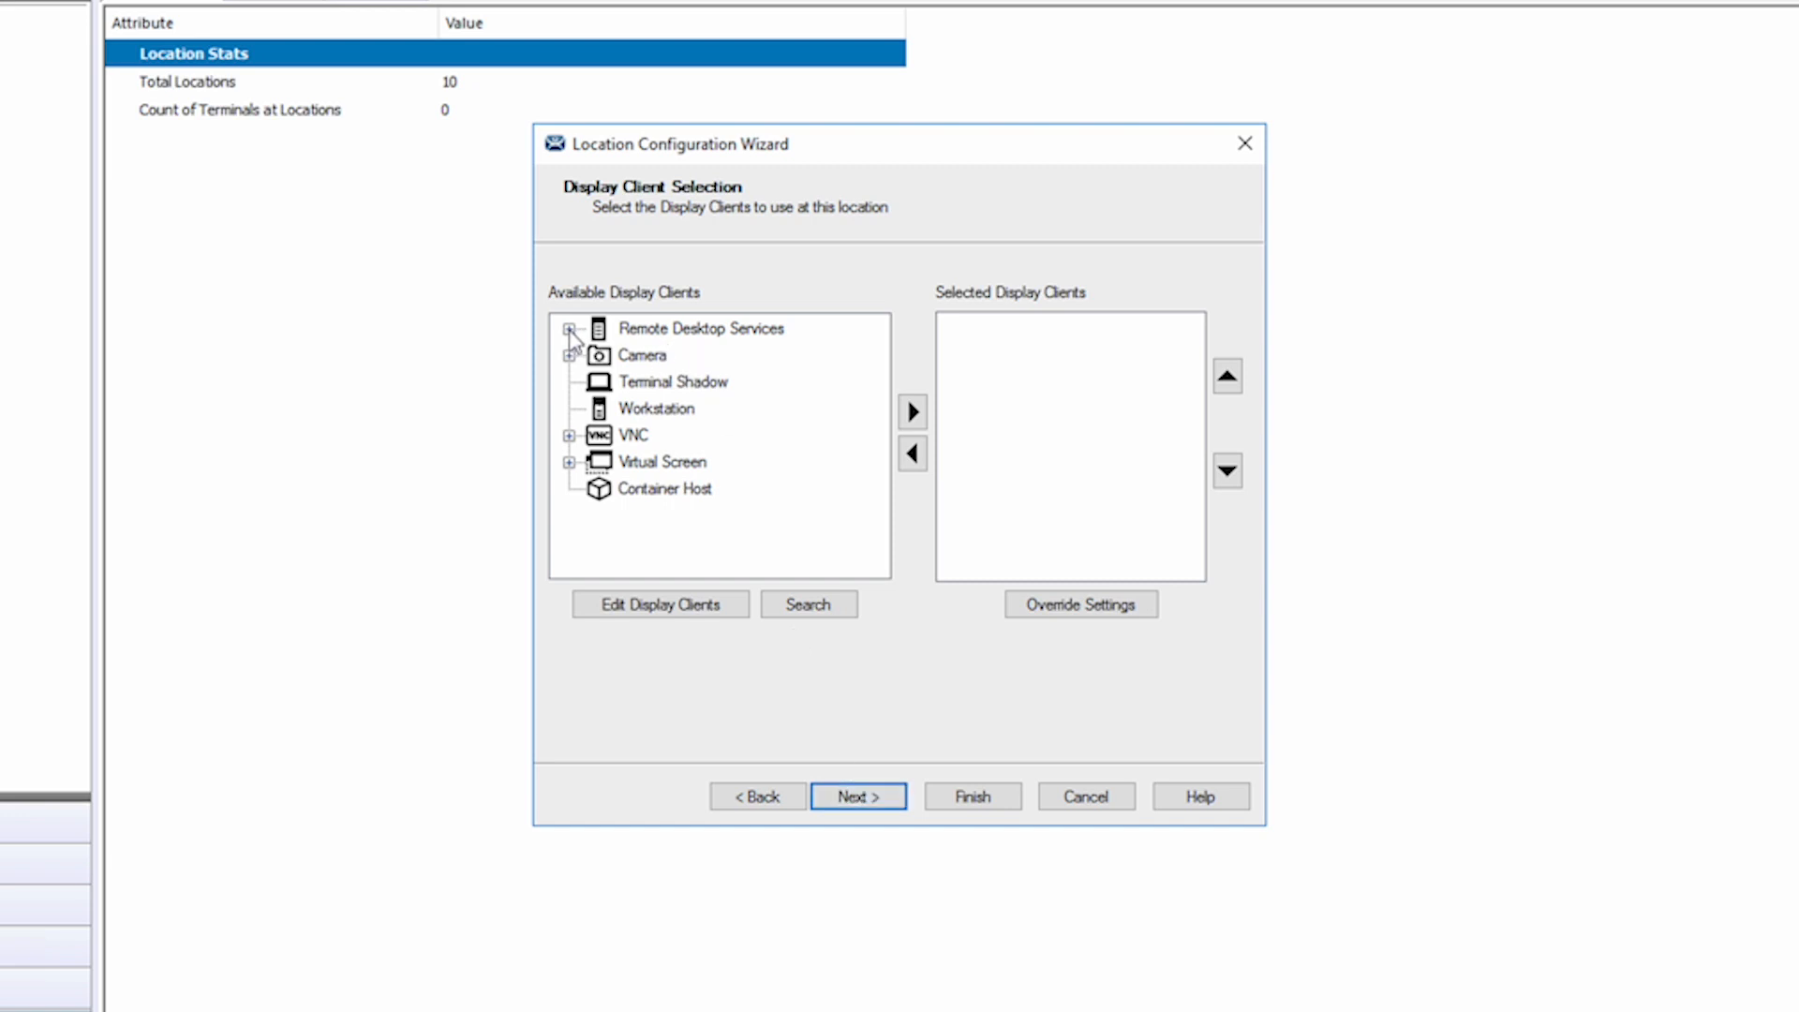
Select PackMotorSchematic from Remote Desktop Services as the location's display client.
{"action": "left_click", "coordinate": [575, 328]}
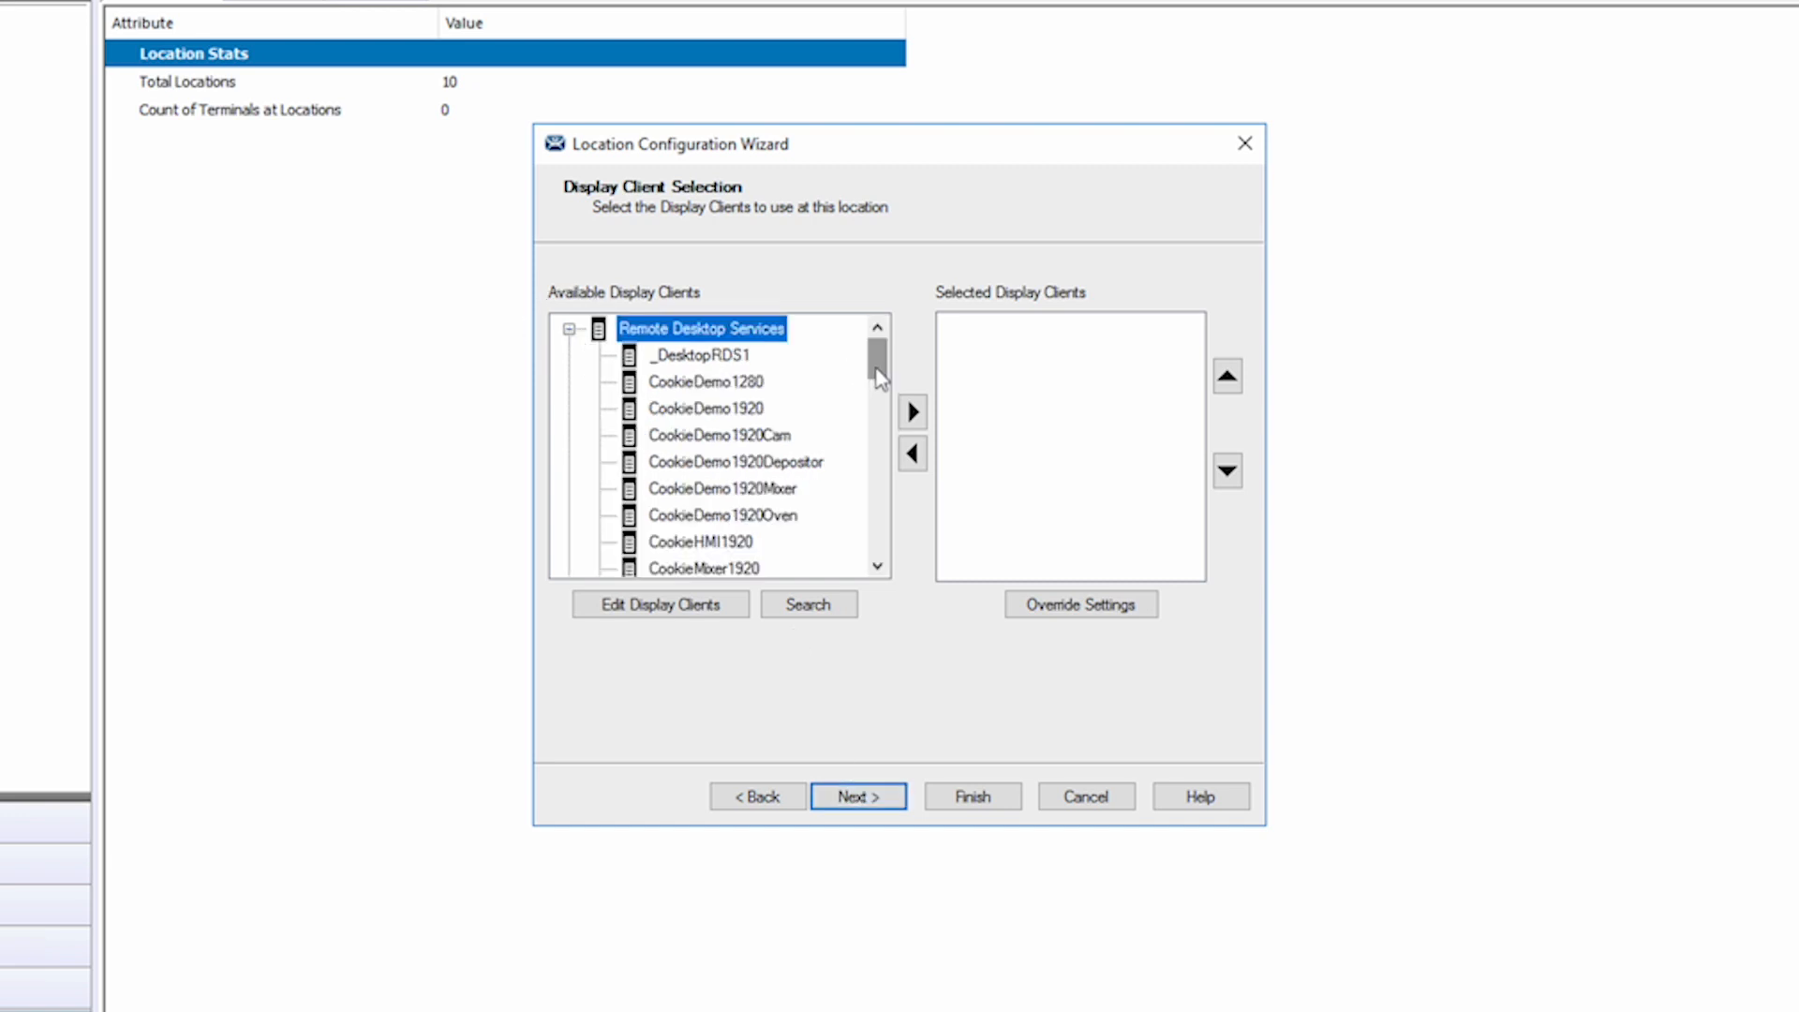
{"action": "left_click_drag", "start_coordinate": [877, 367], "coordinate": [877, 481]}
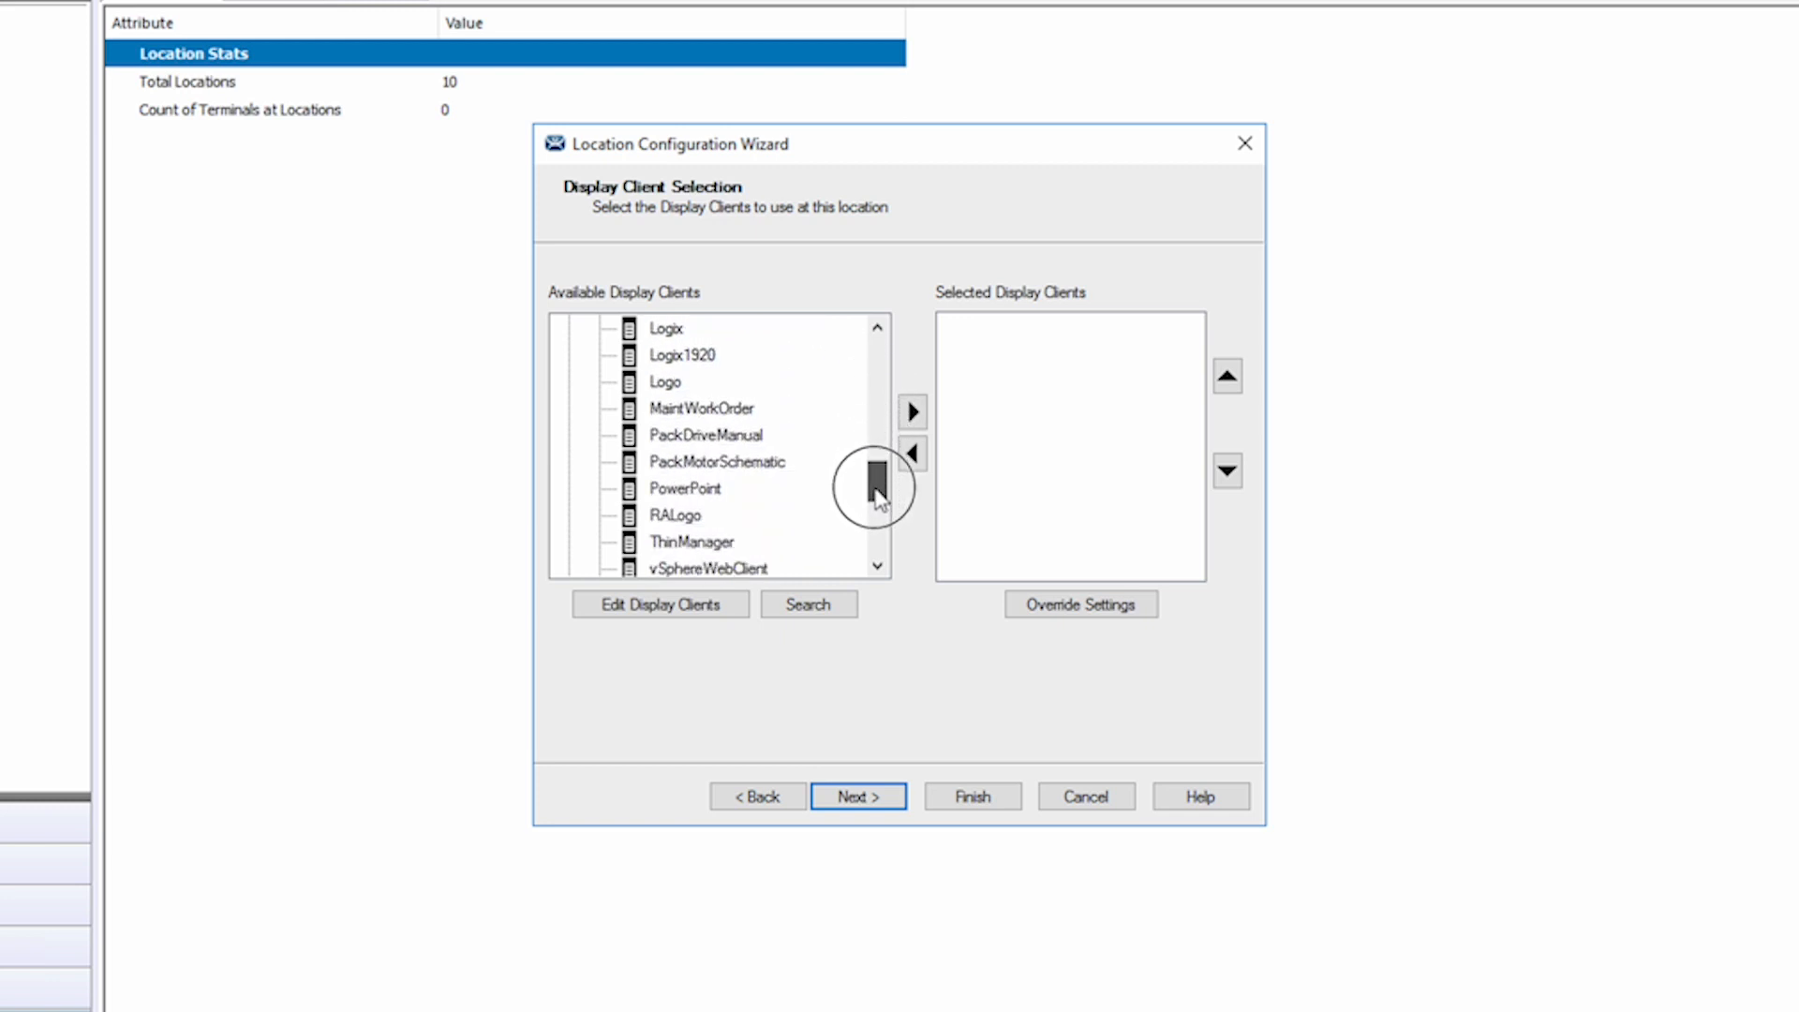
{"action": "left_click", "coordinate": [913, 413]}
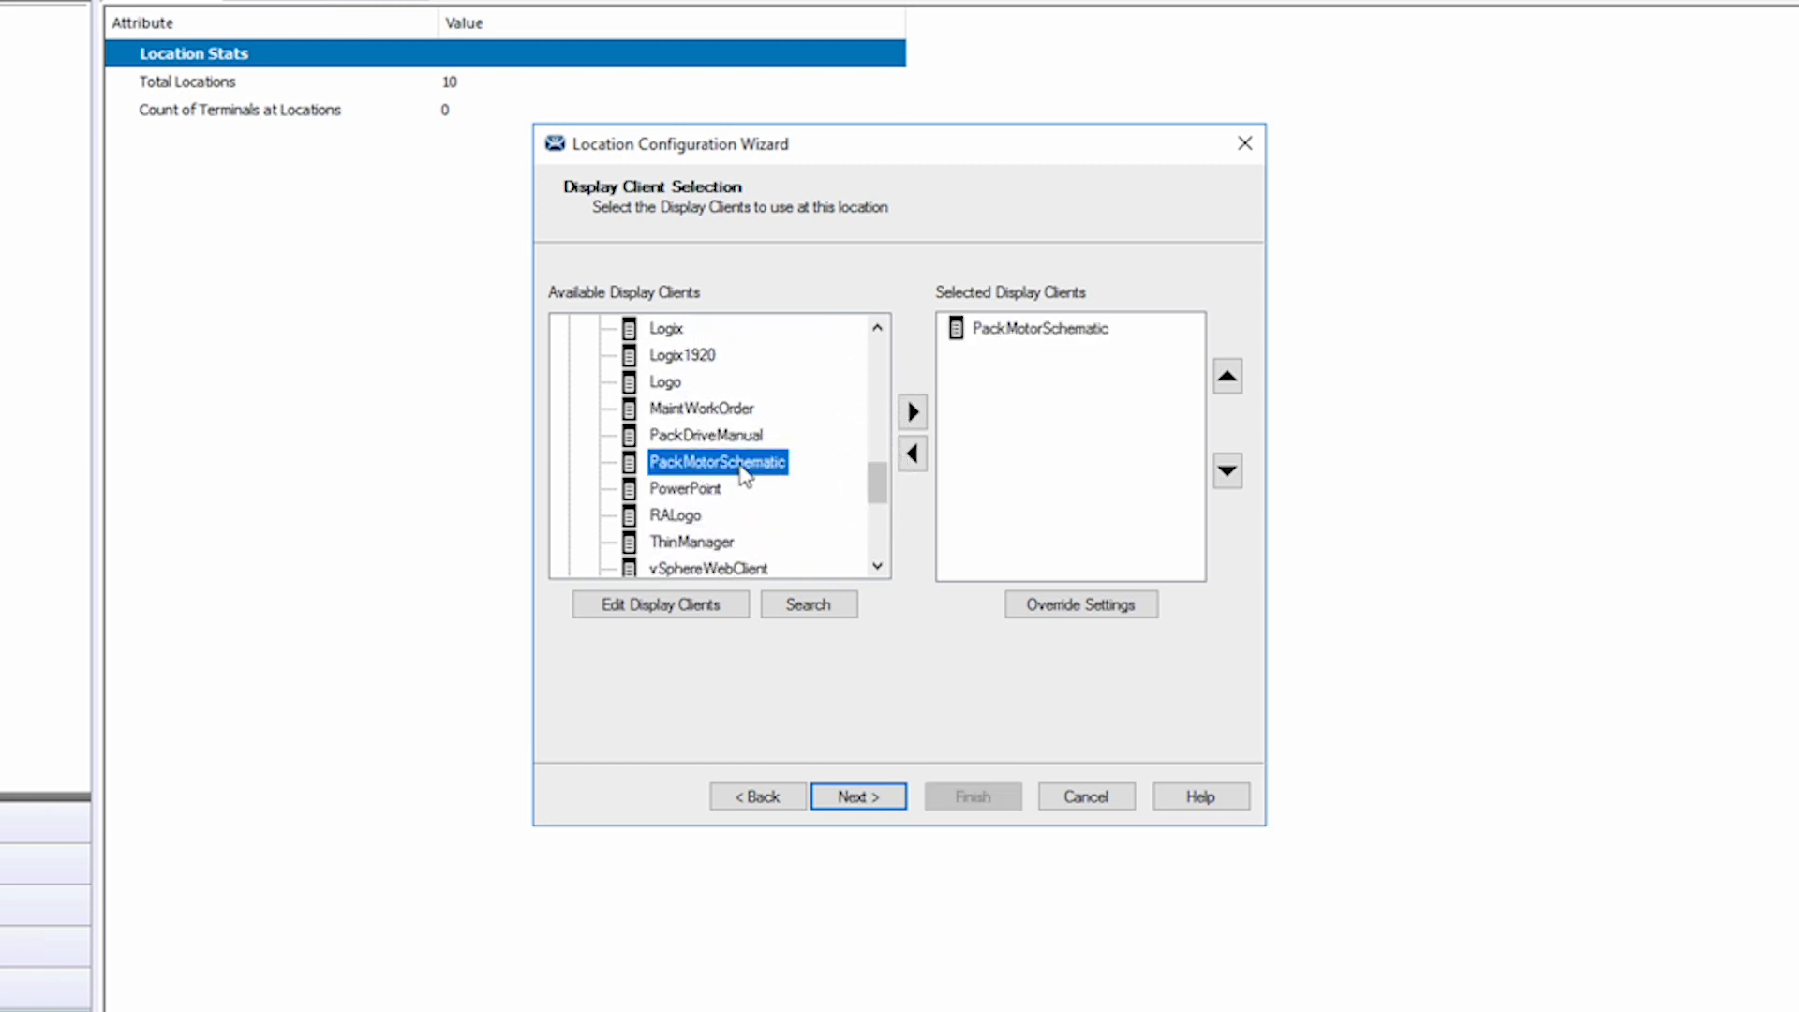
{"action": "left_click", "coordinate": [858, 796]}
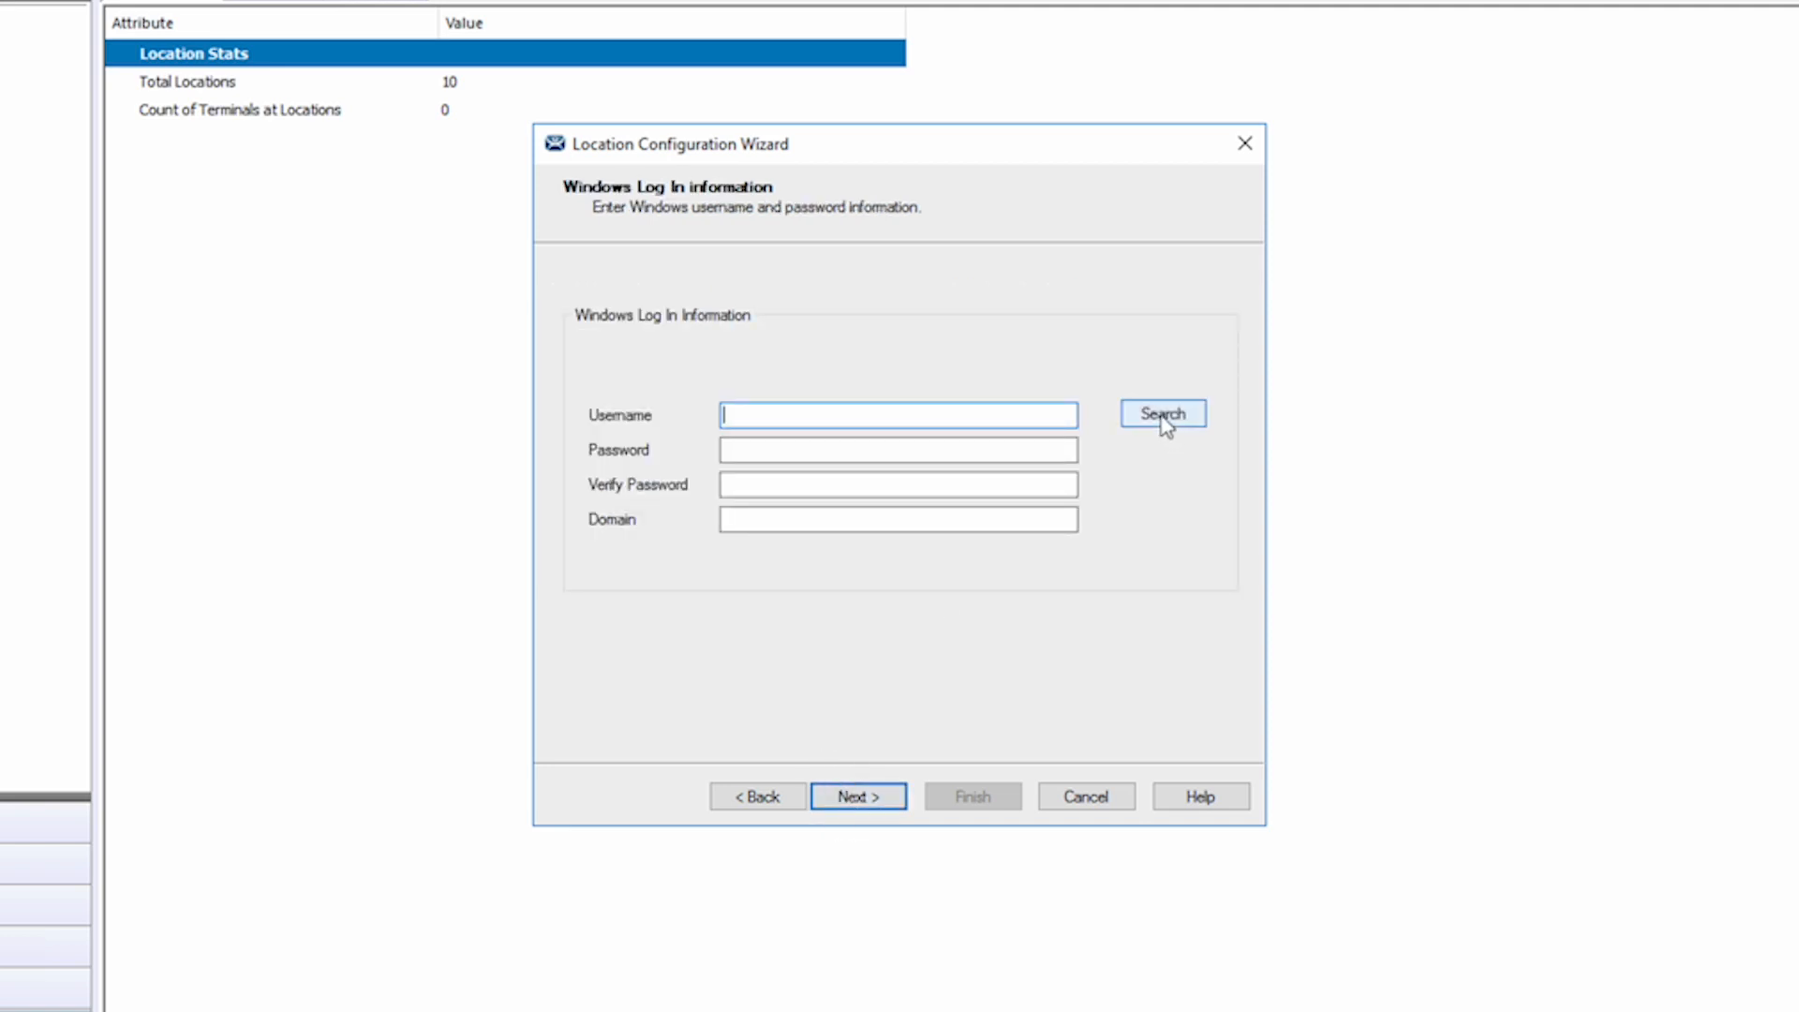
Choose the loc10 directory user as the Windows login and verify its credentials.
{"action": "left_click", "coordinate": [1161, 413]}
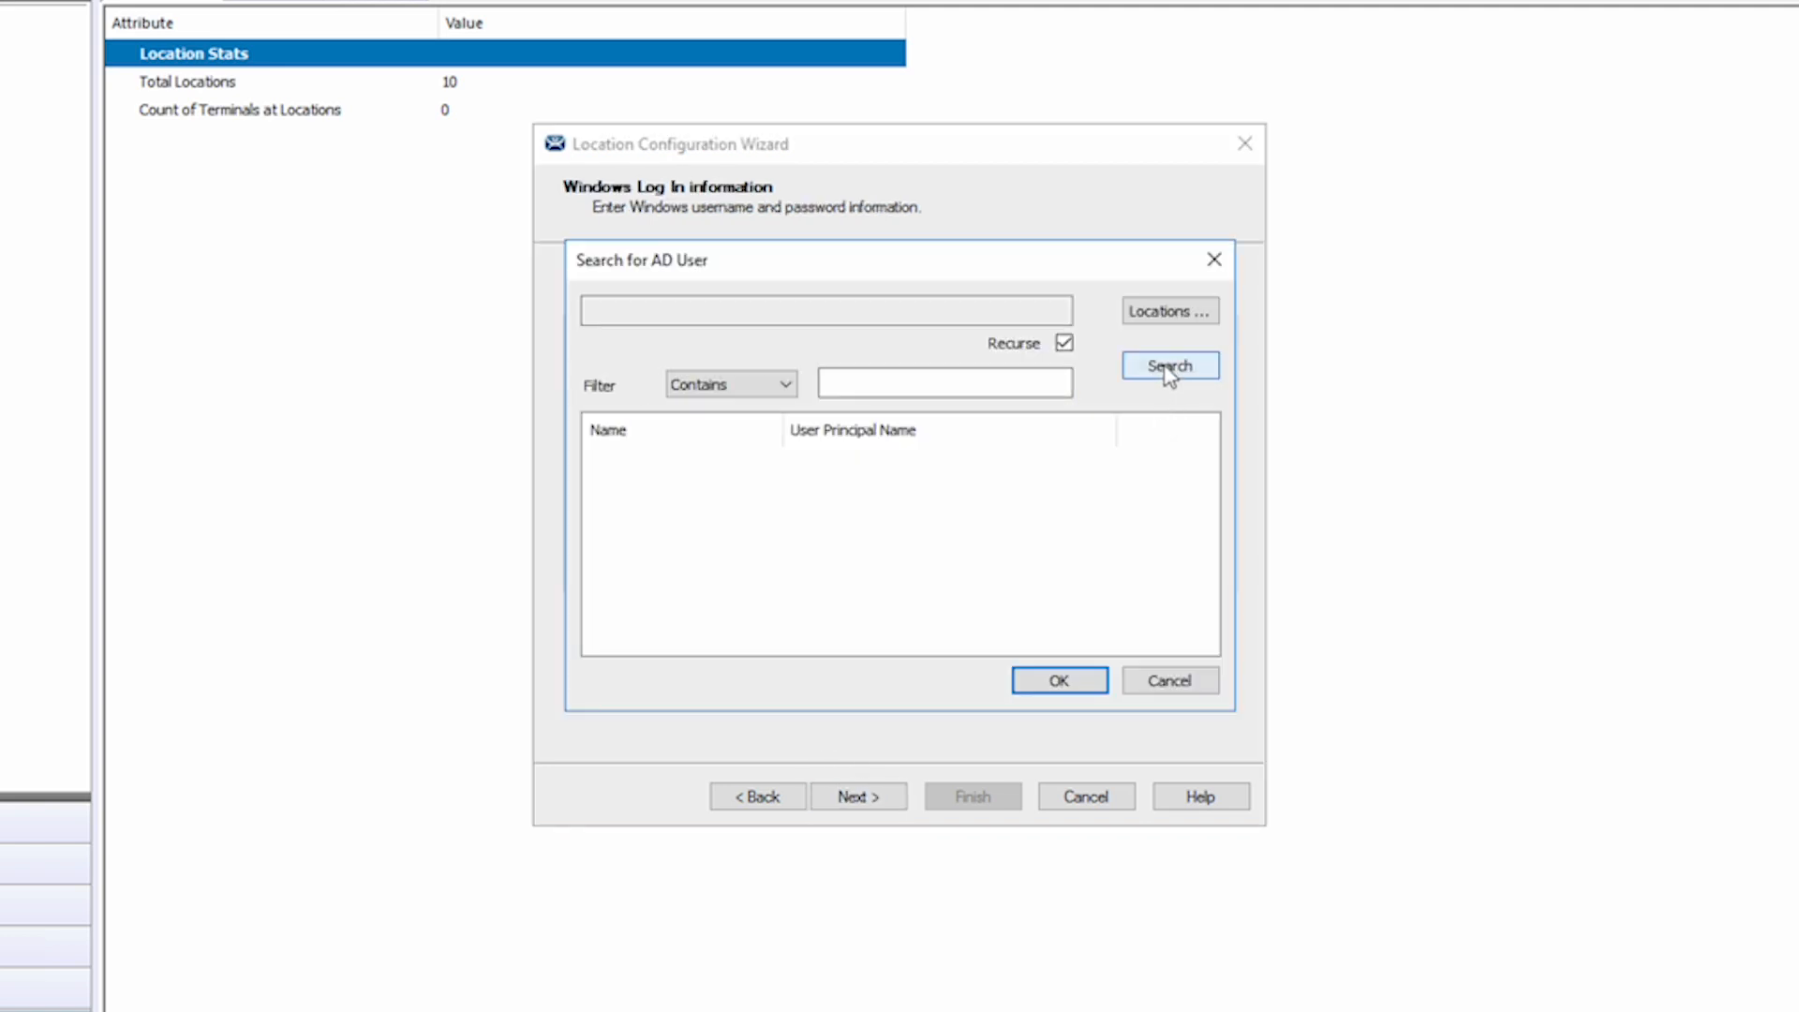
{"action": "left_click", "coordinate": [1169, 364]}
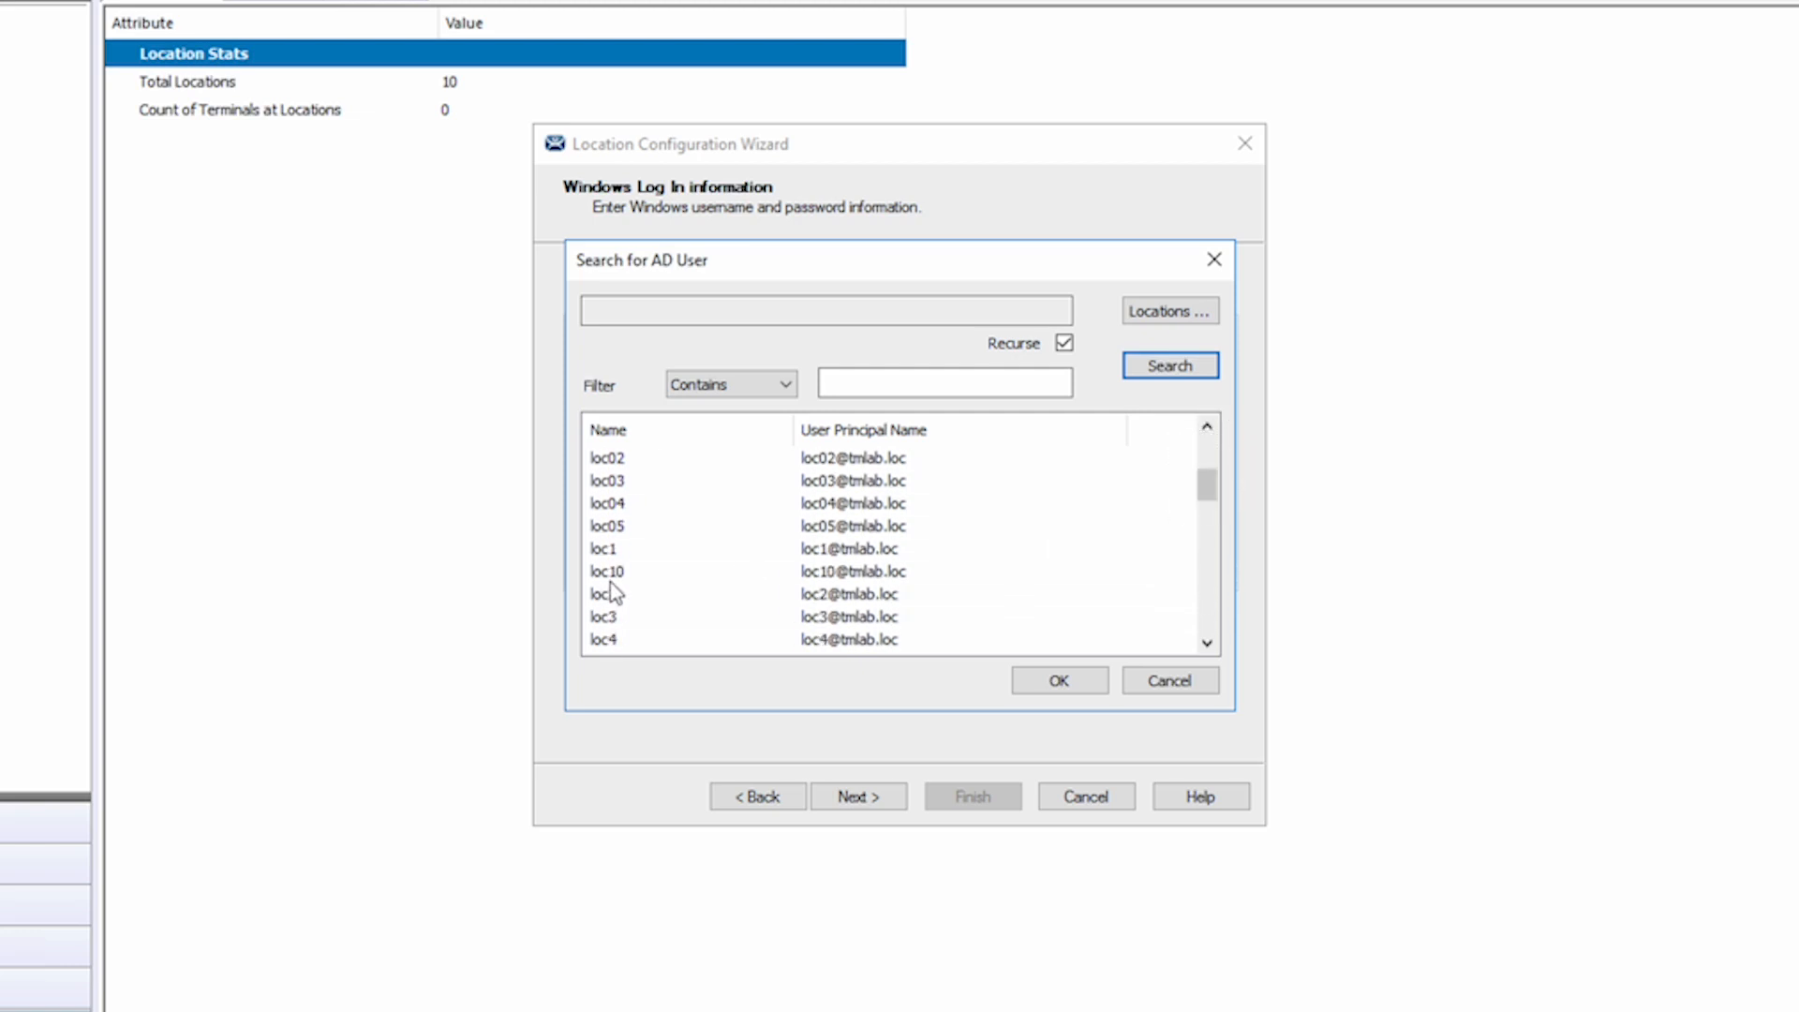
{"action": "left_click", "coordinate": [1058, 681]}
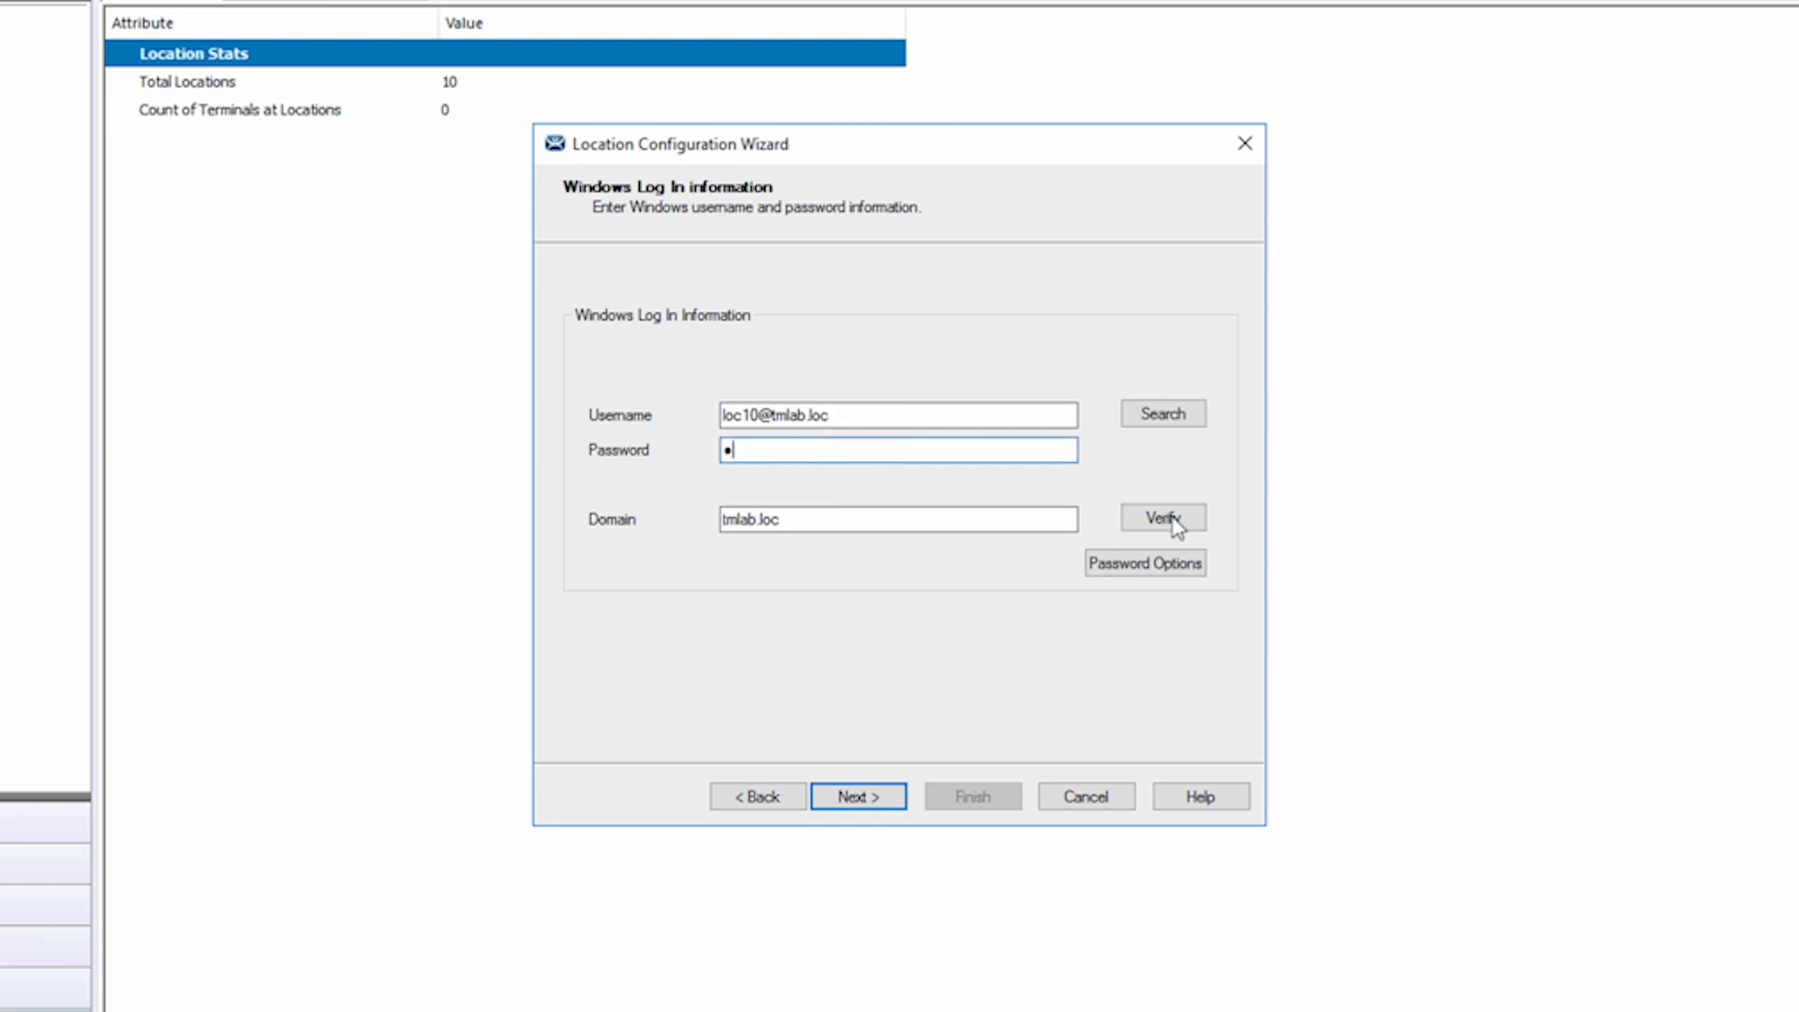
{"action": "left_click", "coordinate": [1162, 517]}
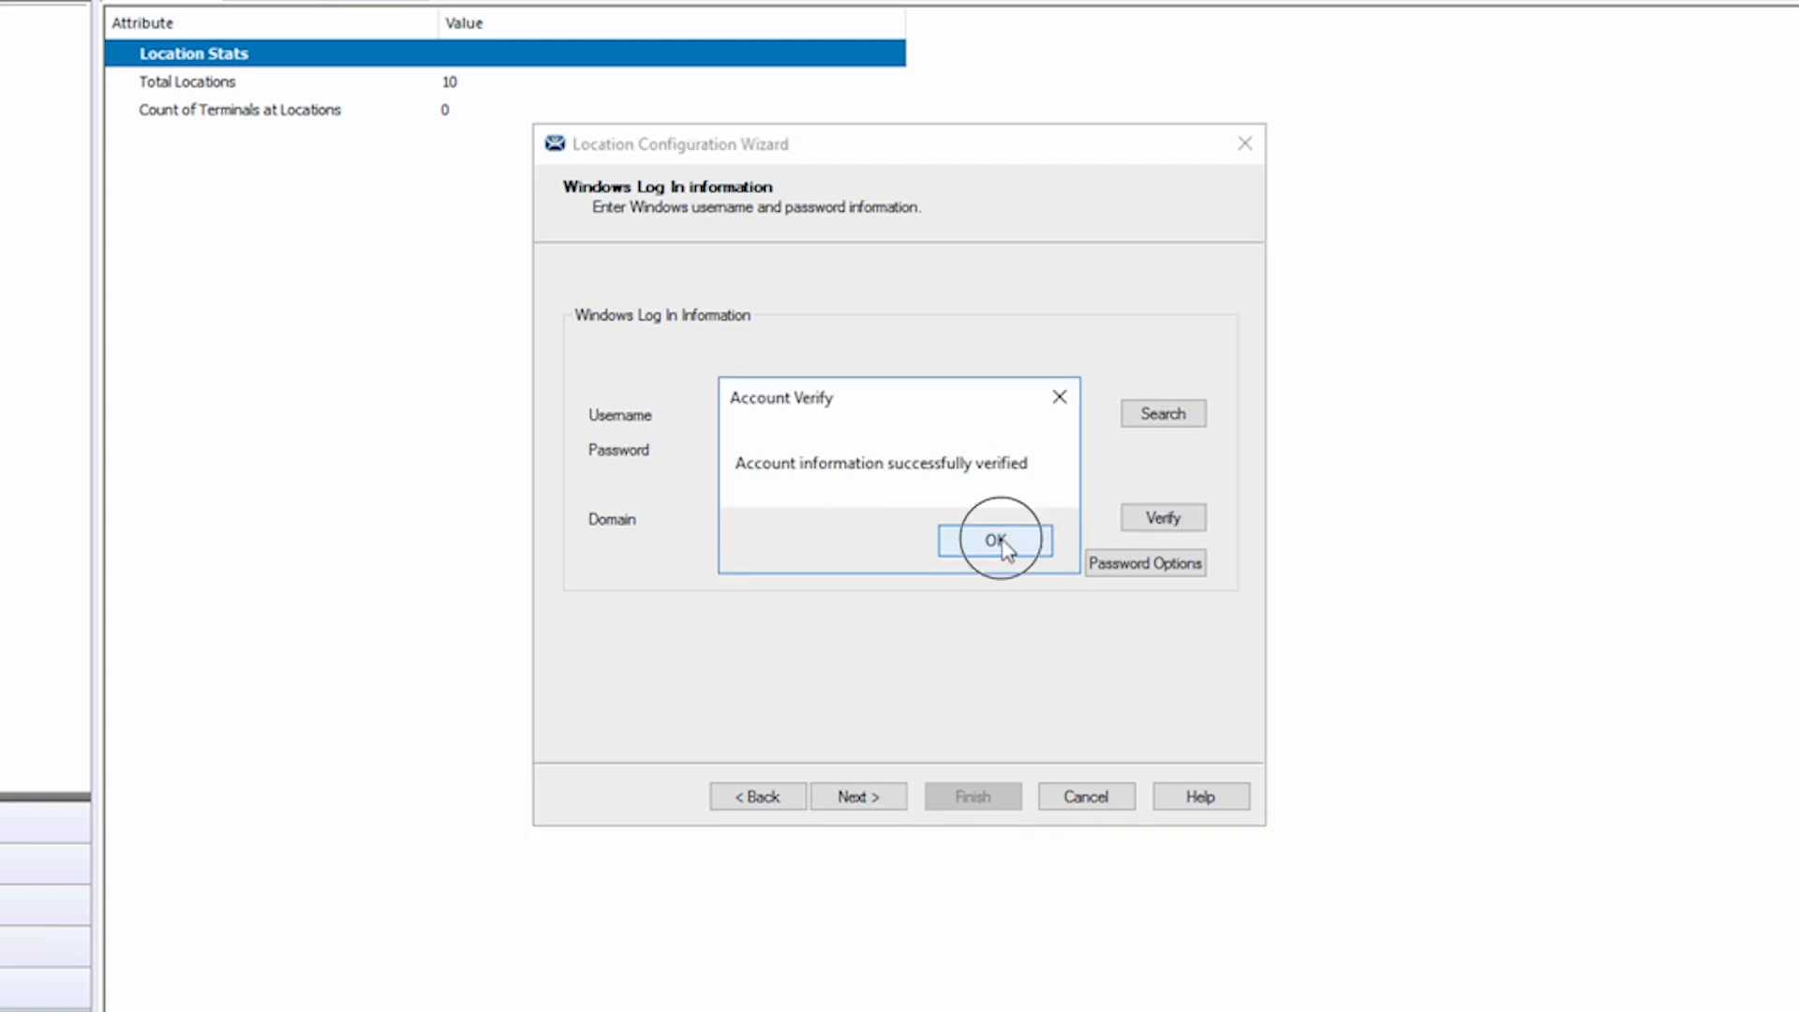
{"action": "left_click", "coordinate": [994, 538]}
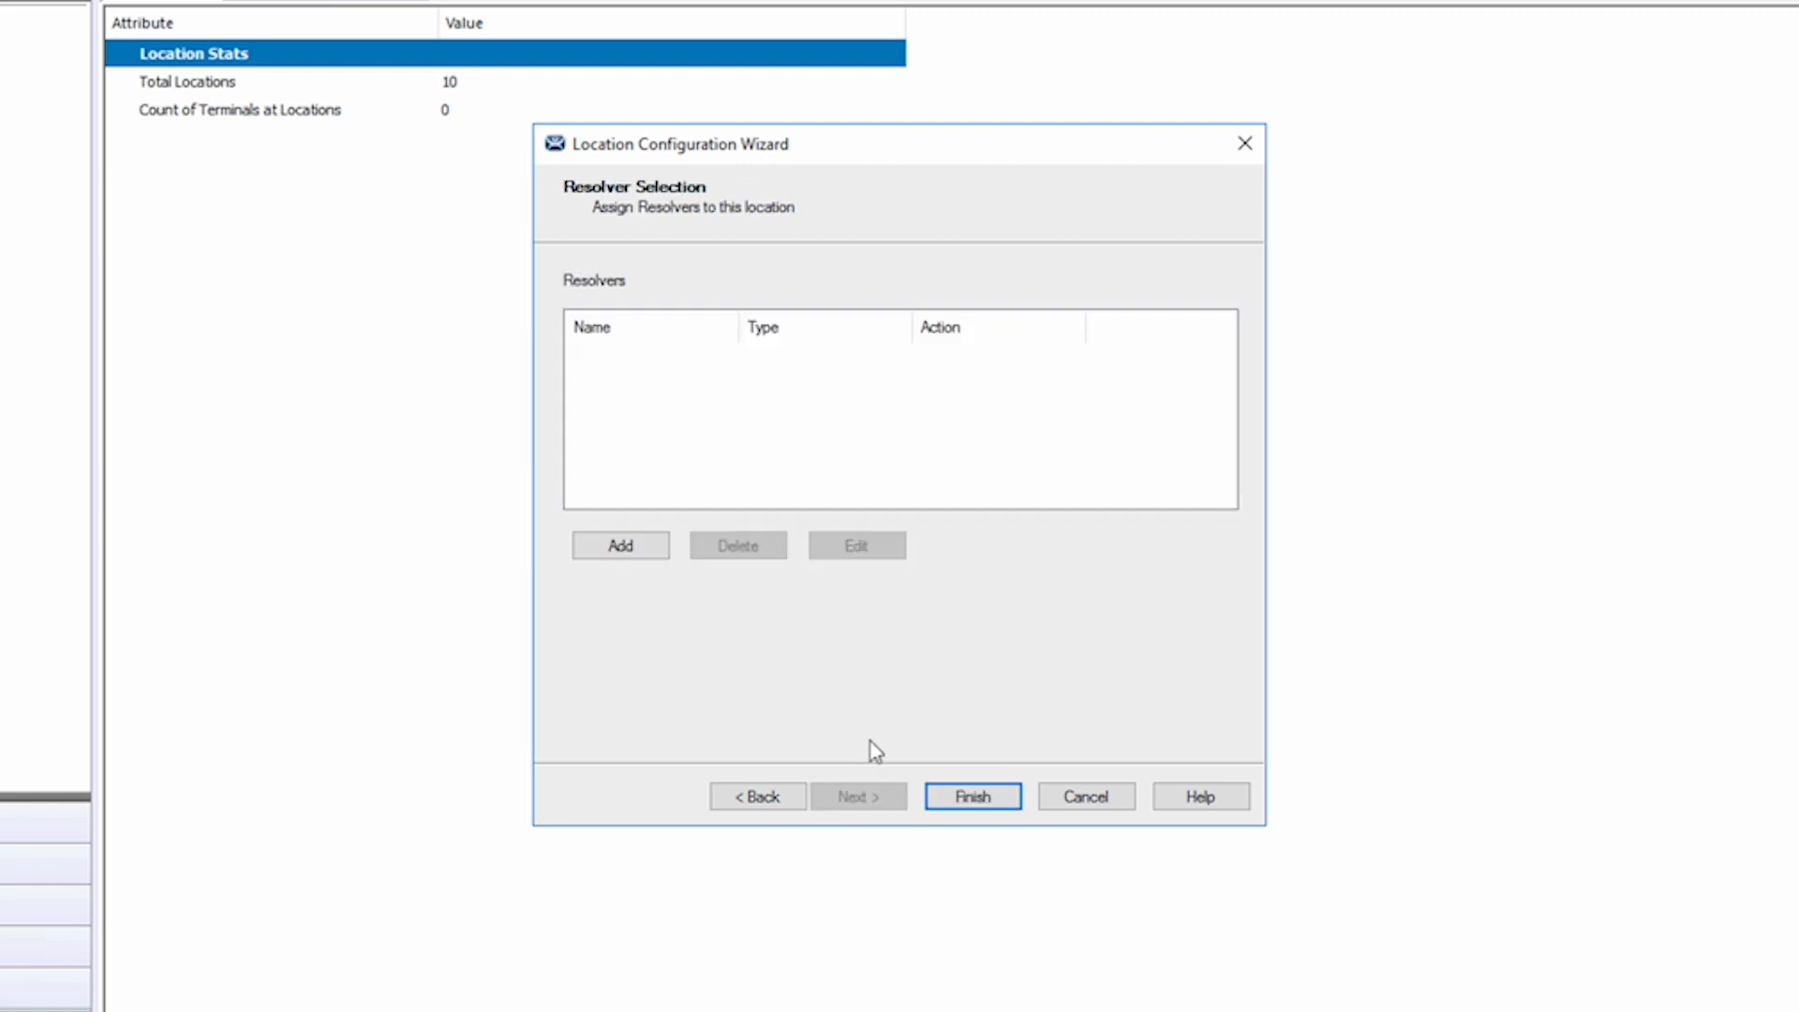
{"action": "mouse_move", "coordinate": [853, 697]}
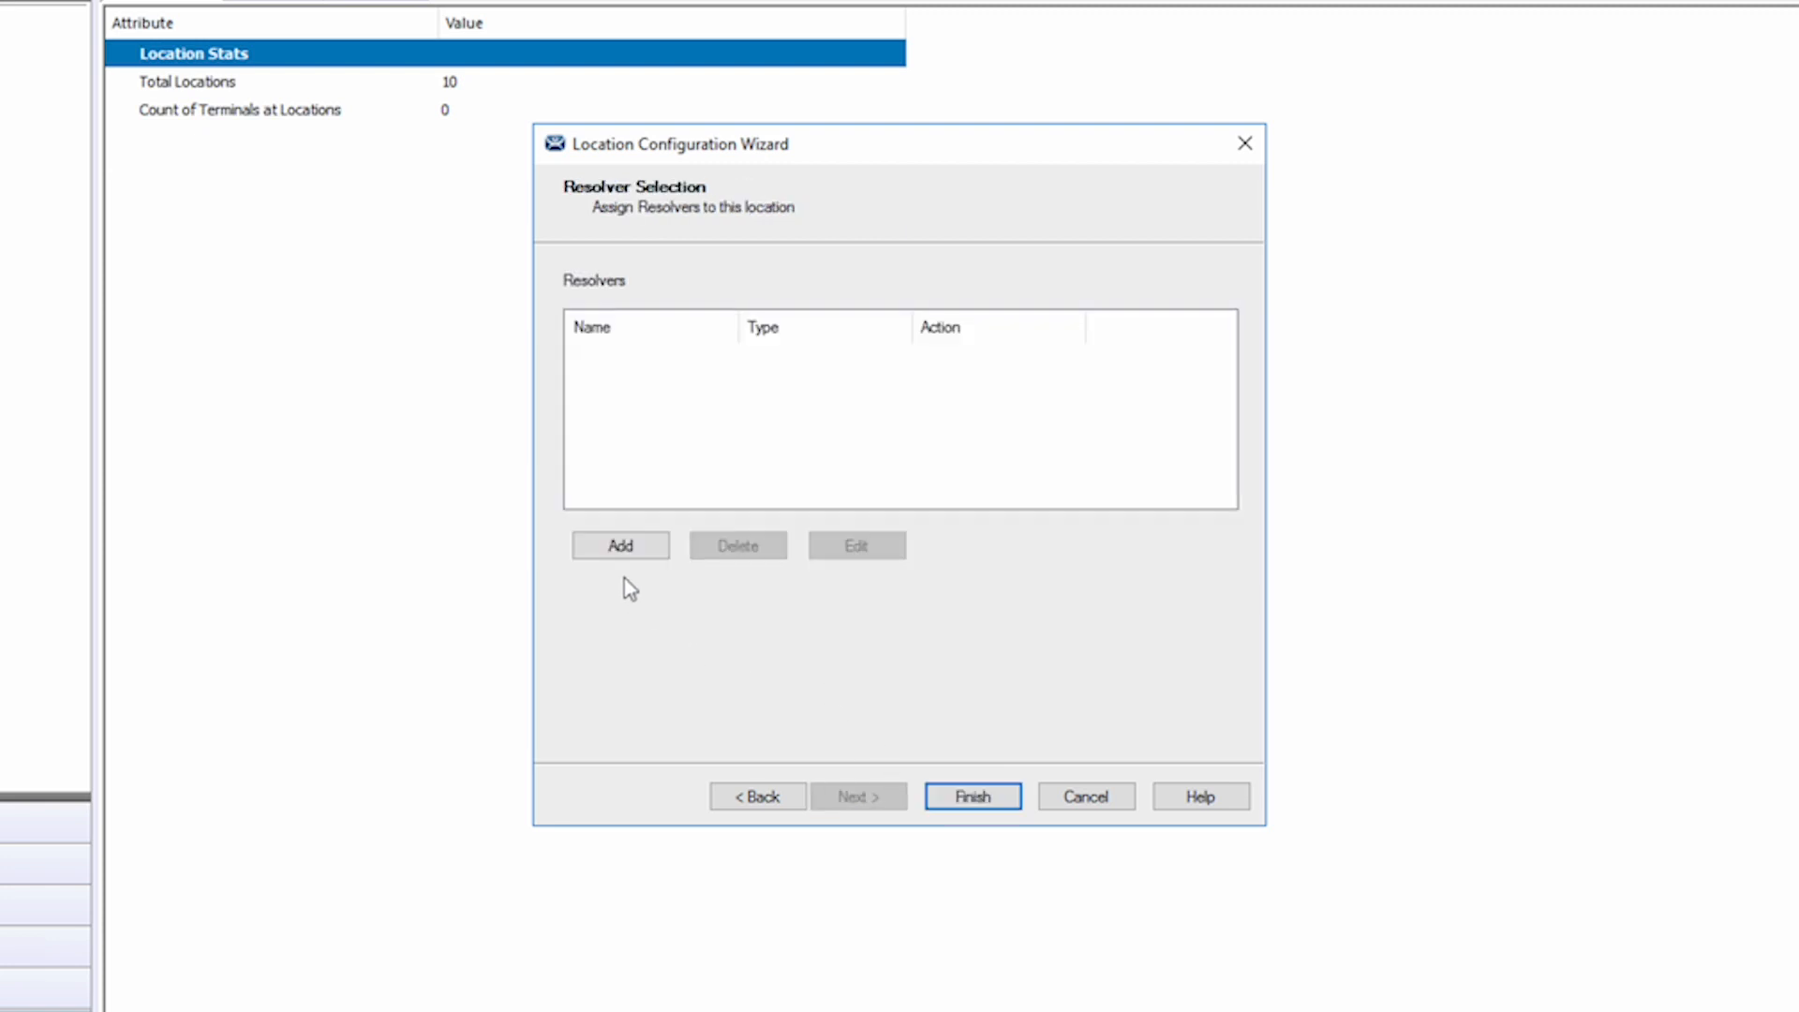
Add the Demo App QR resolver with the Clone action and finish the MainMotor location.
{"action": "left_click", "coordinate": [620, 545]}
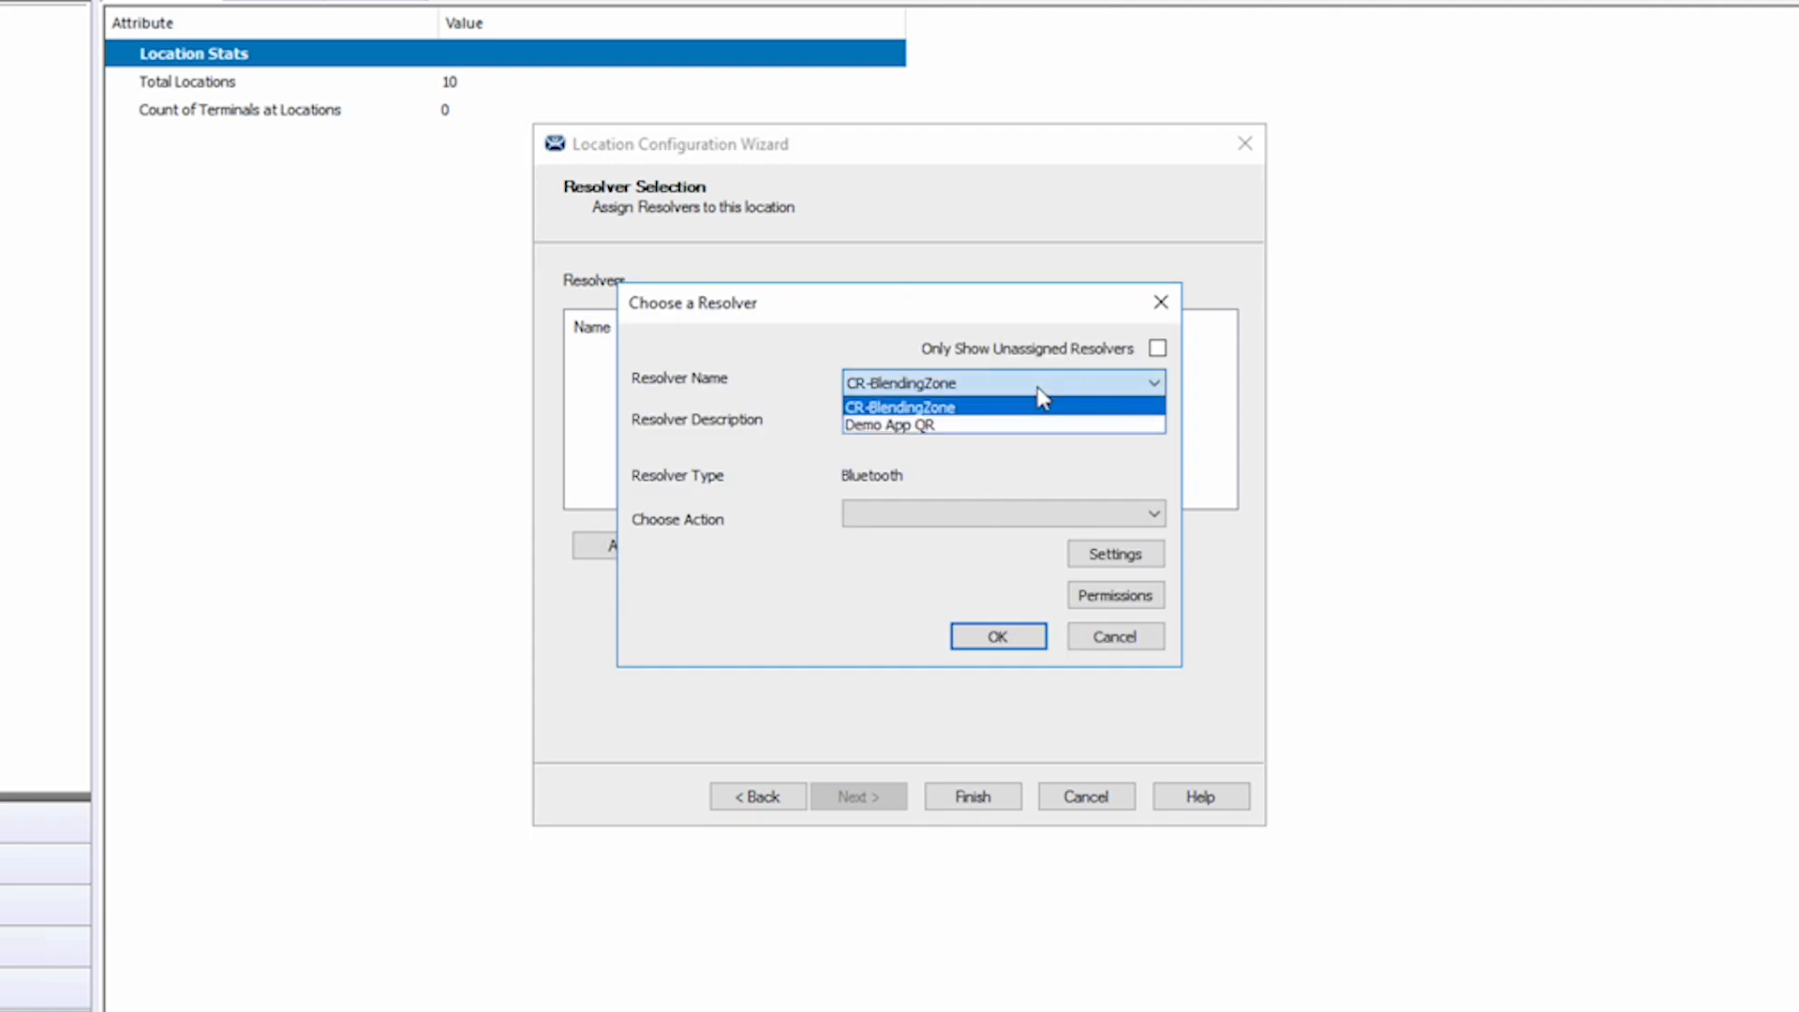
{"action": "left_click", "coordinate": [888, 424]}
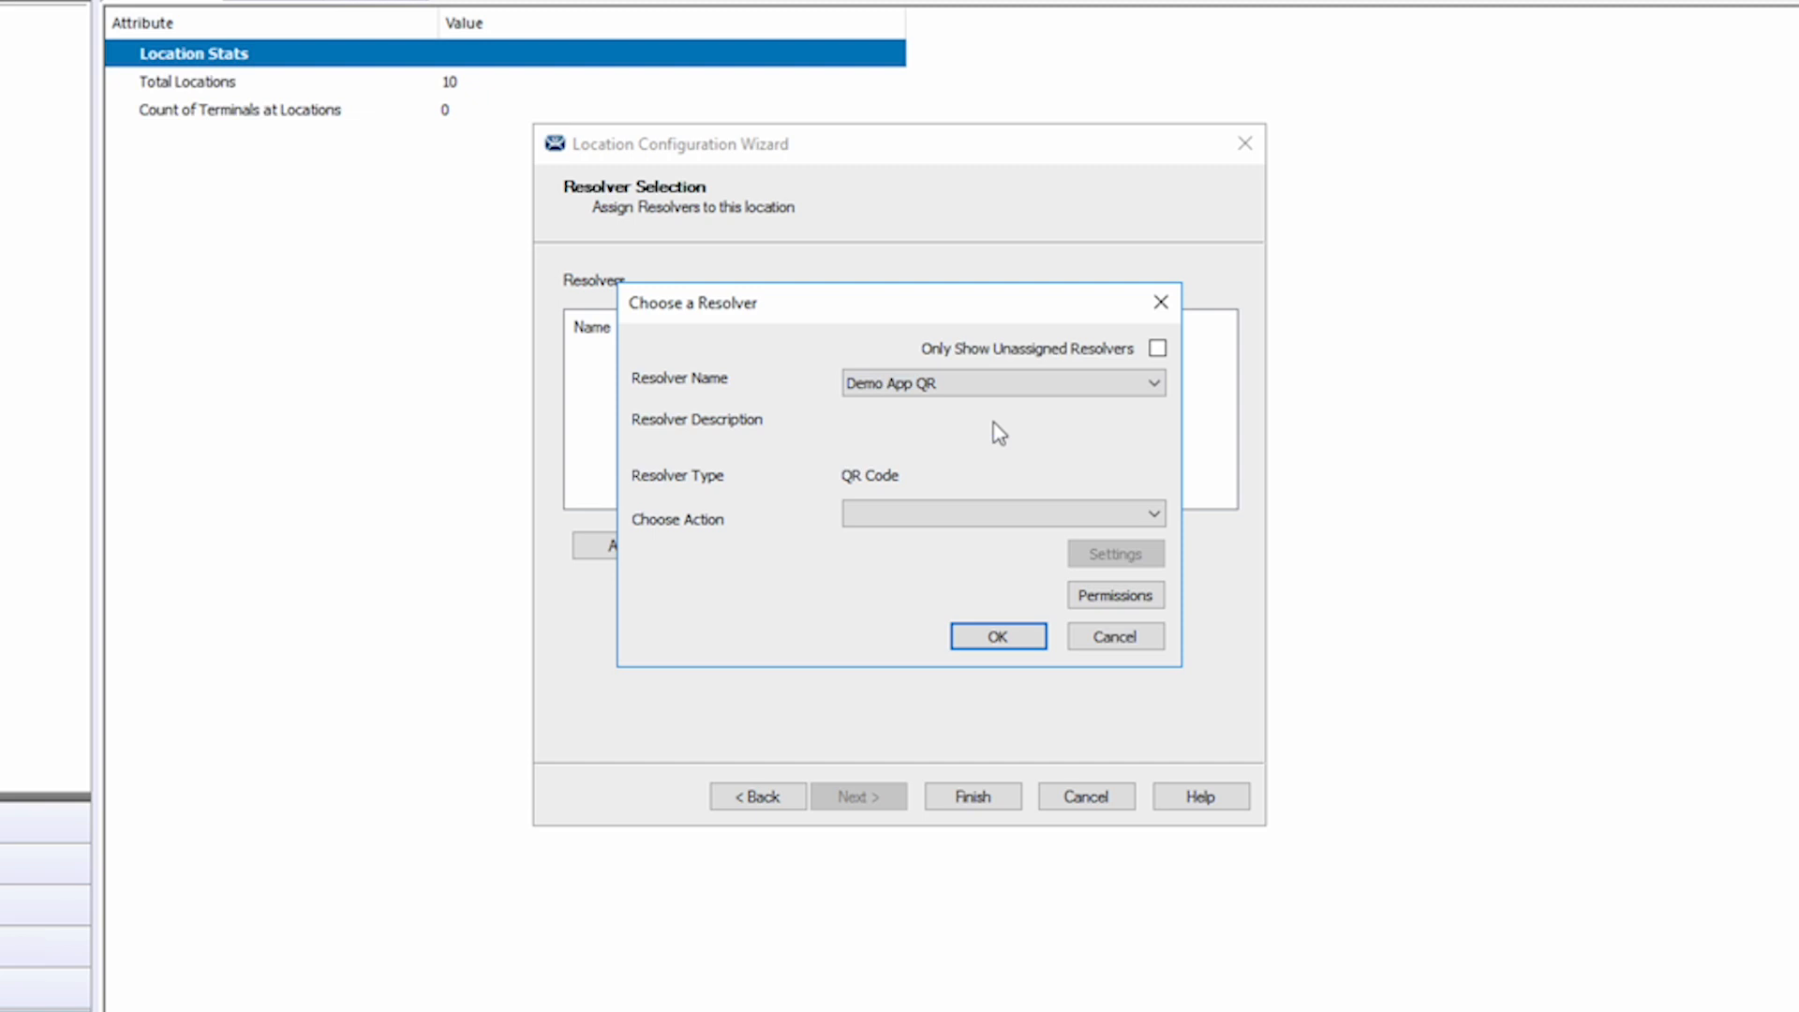
{"action": "left_click", "coordinate": [1150, 515]}
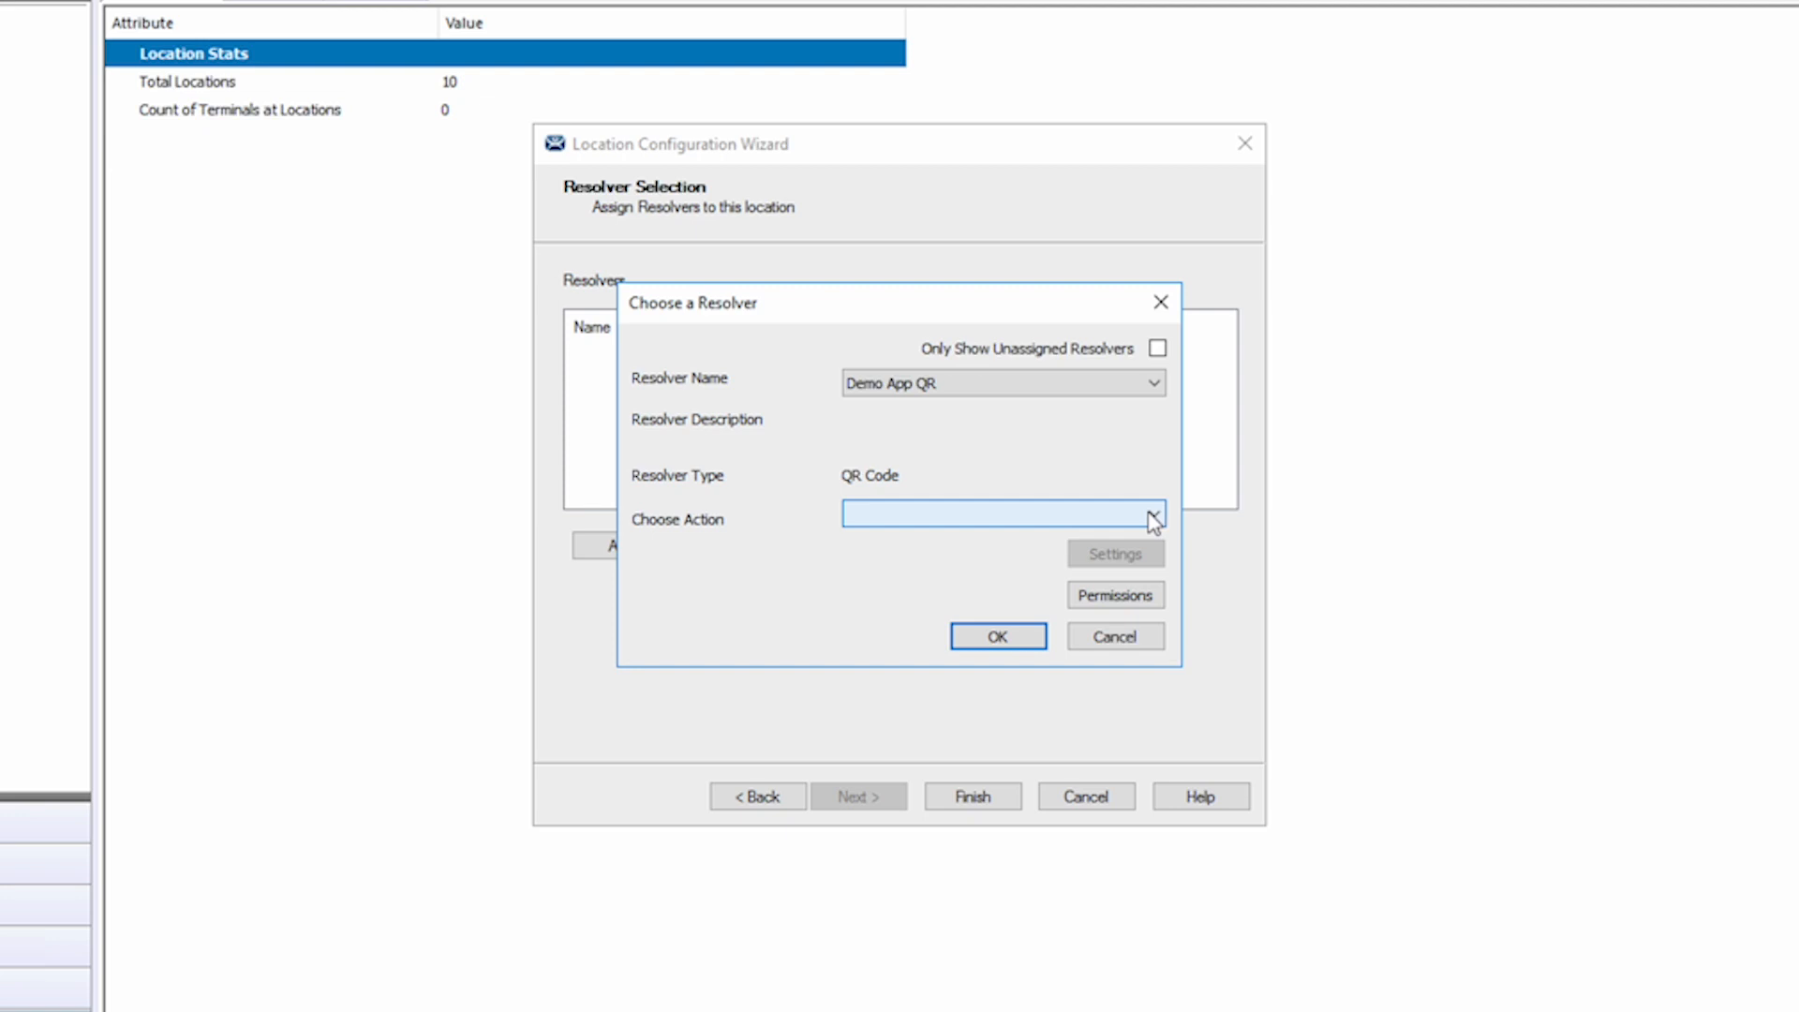
{"action": "left_click", "coordinate": [1153, 517]}
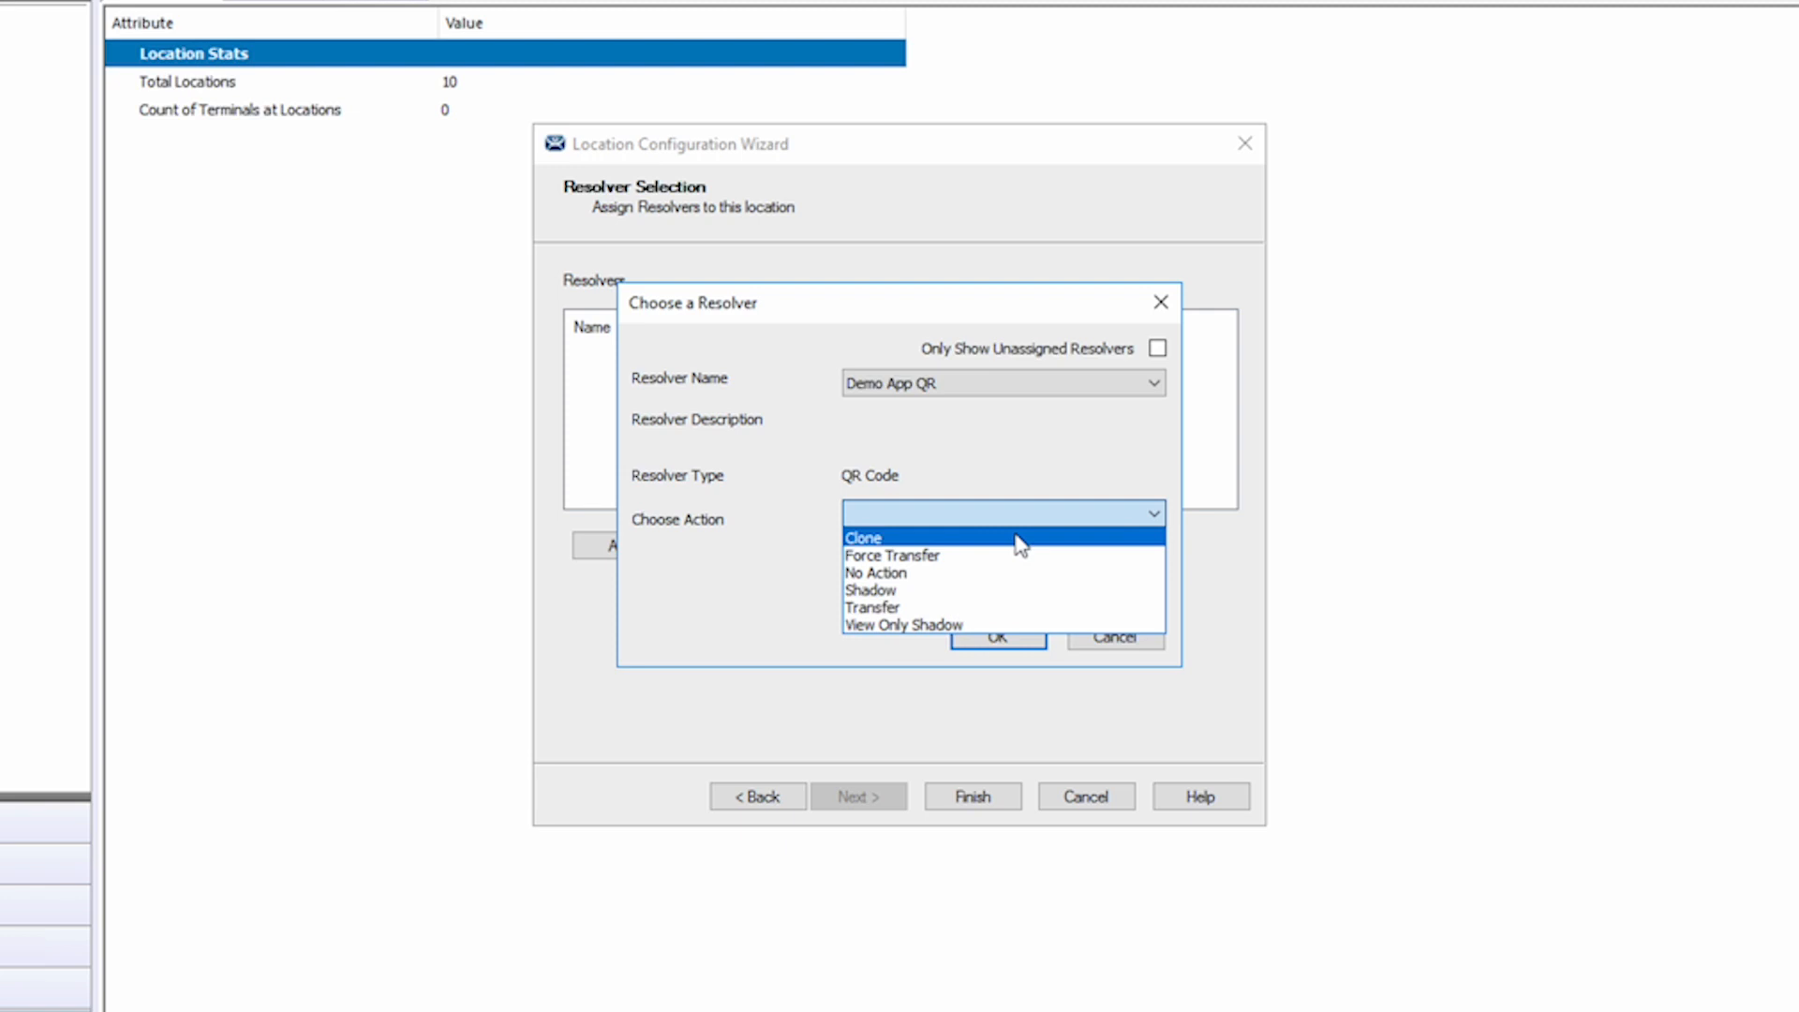
{"action": "mouse_move", "coordinate": [1010, 562]}
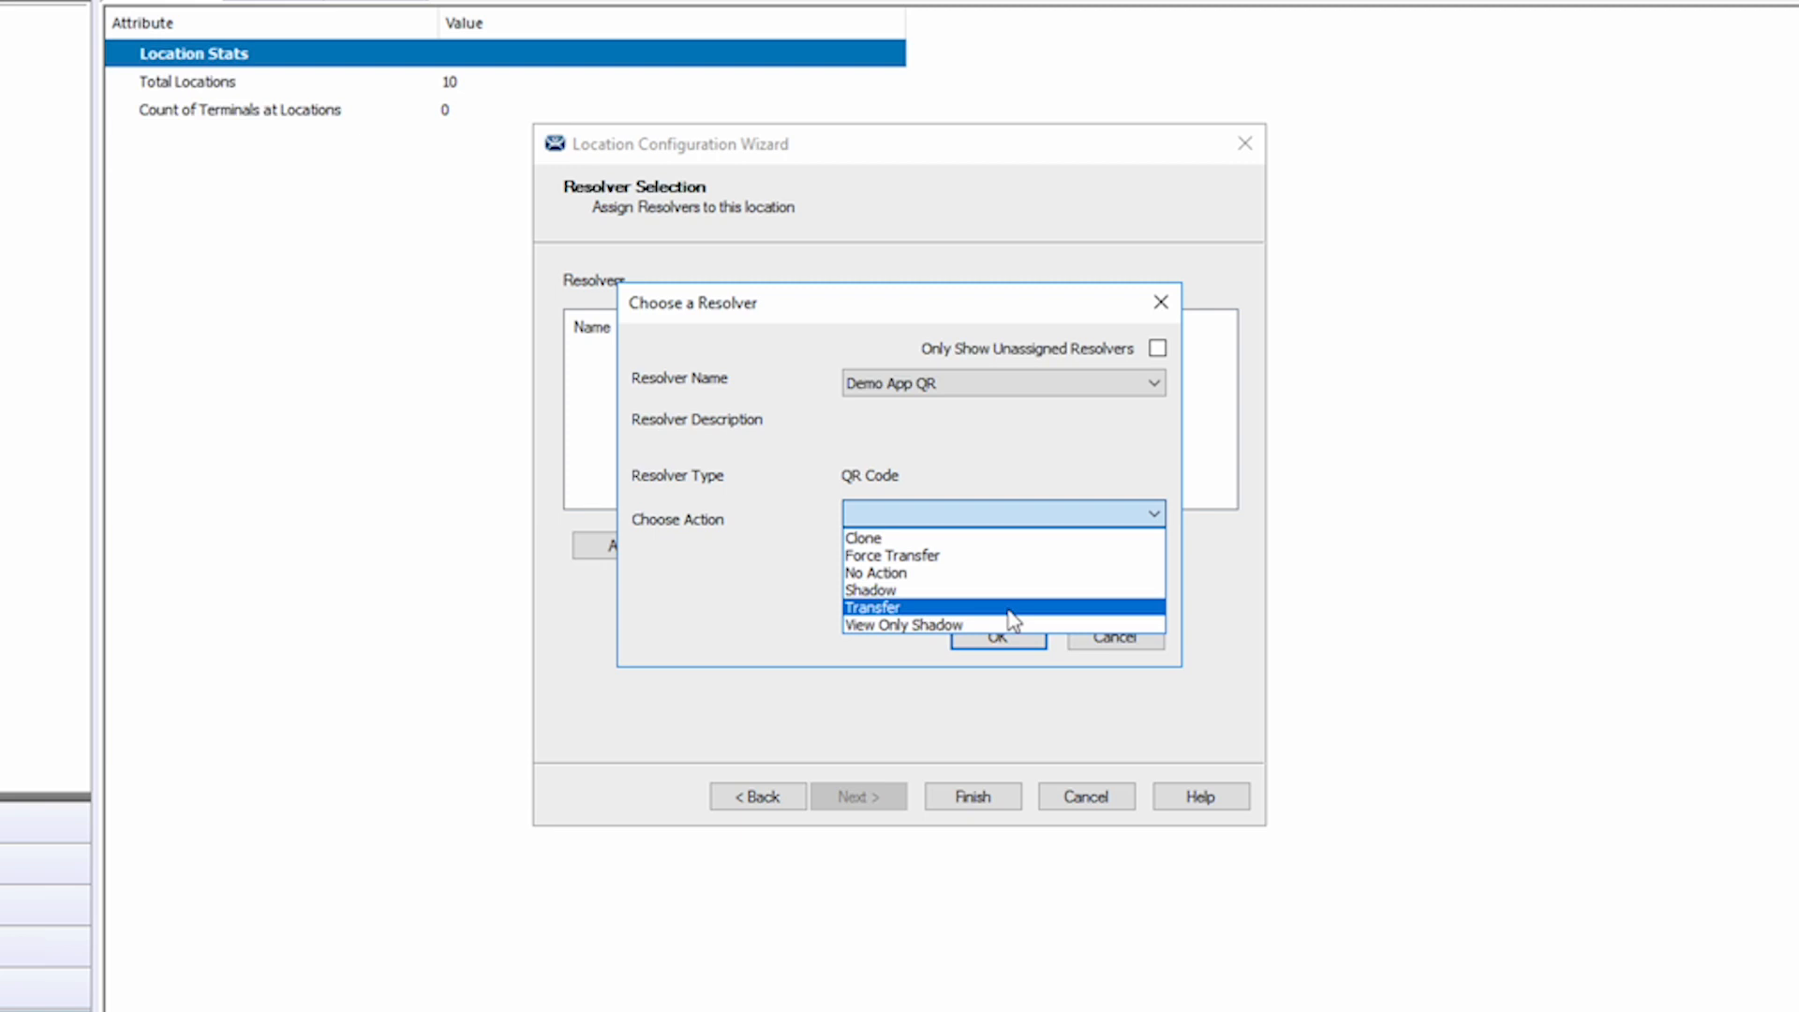
{"action": "mouse_move", "coordinate": [1008, 631]}
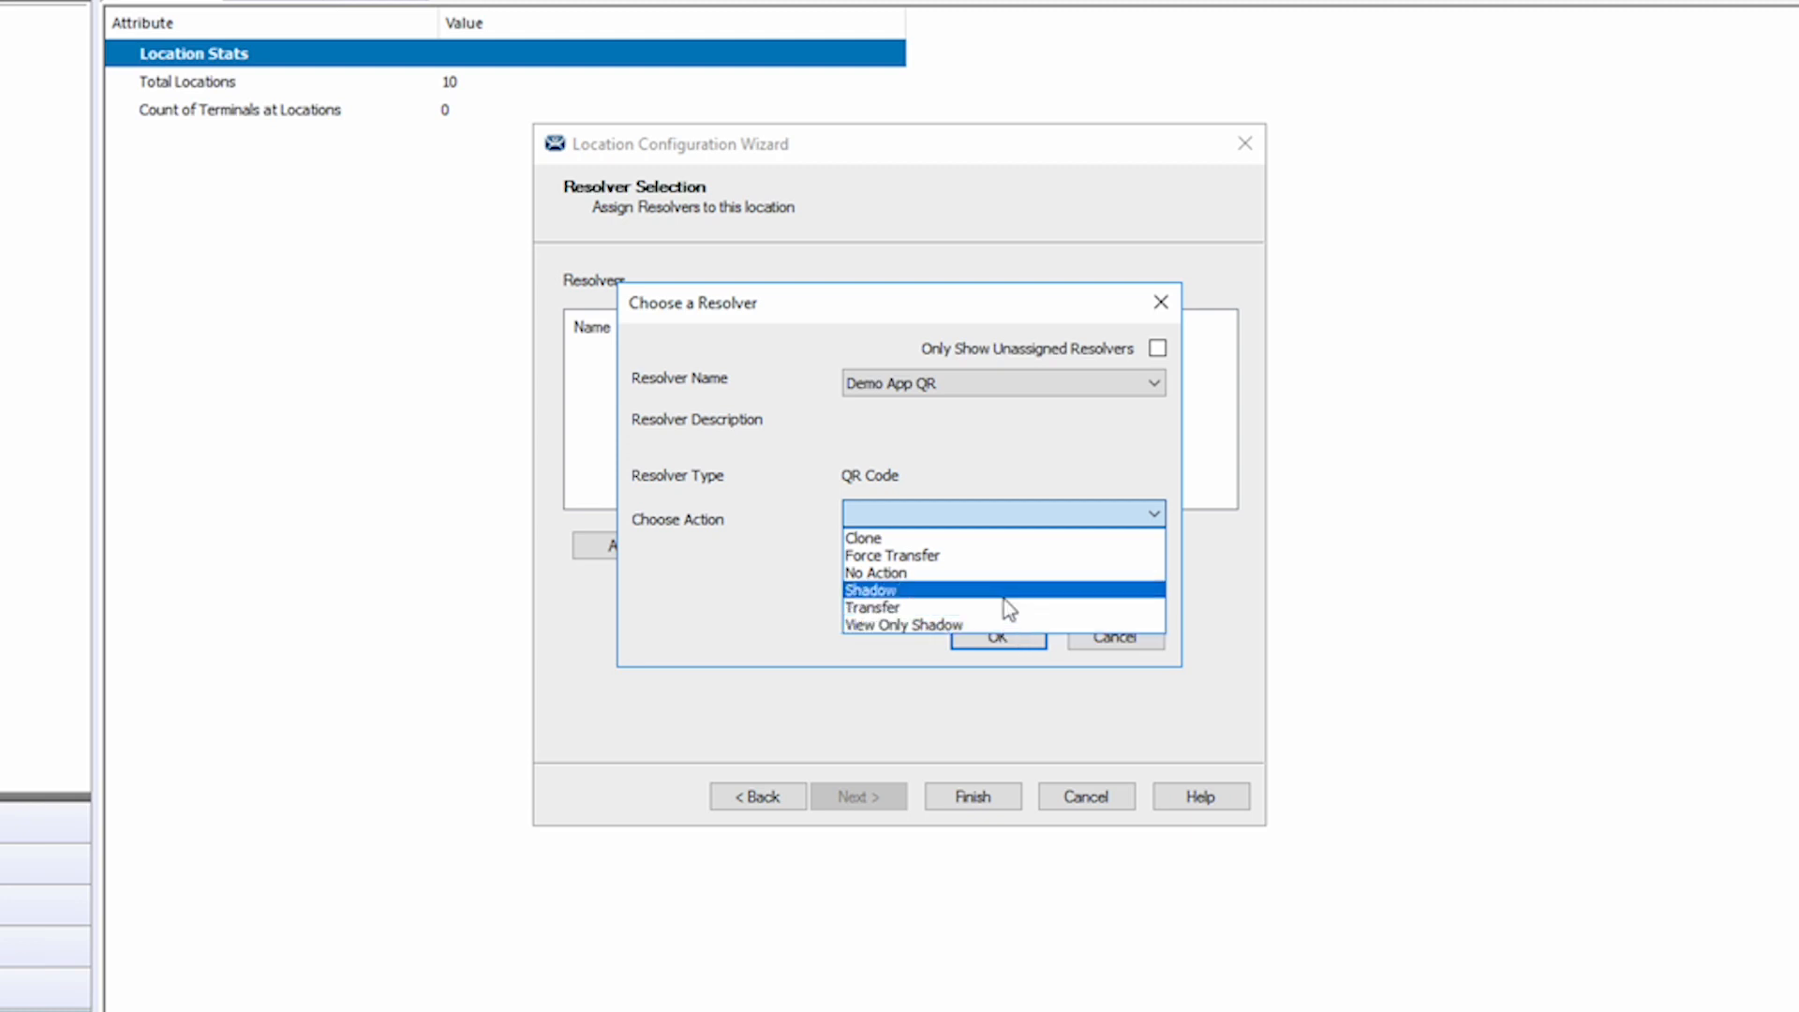
{"action": "mouse_move", "coordinate": [1006, 586]}
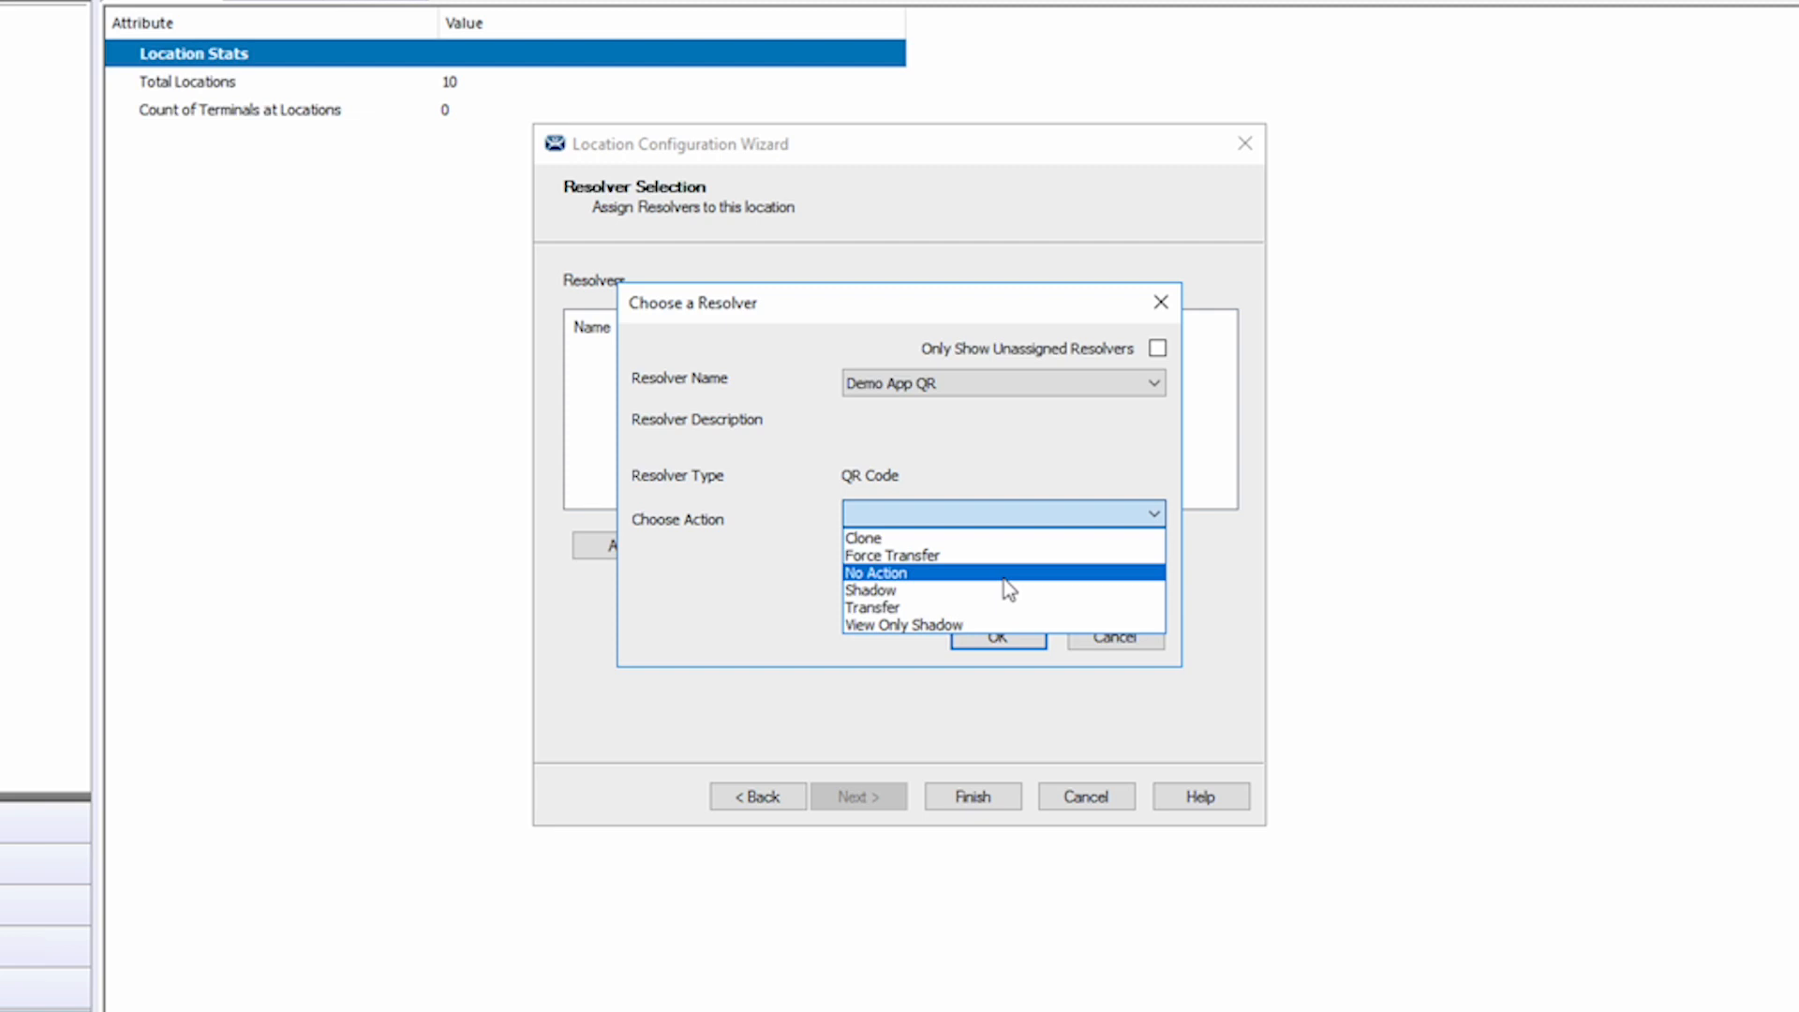
{"action": "mouse_move", "coordinate": [1001, 559]}
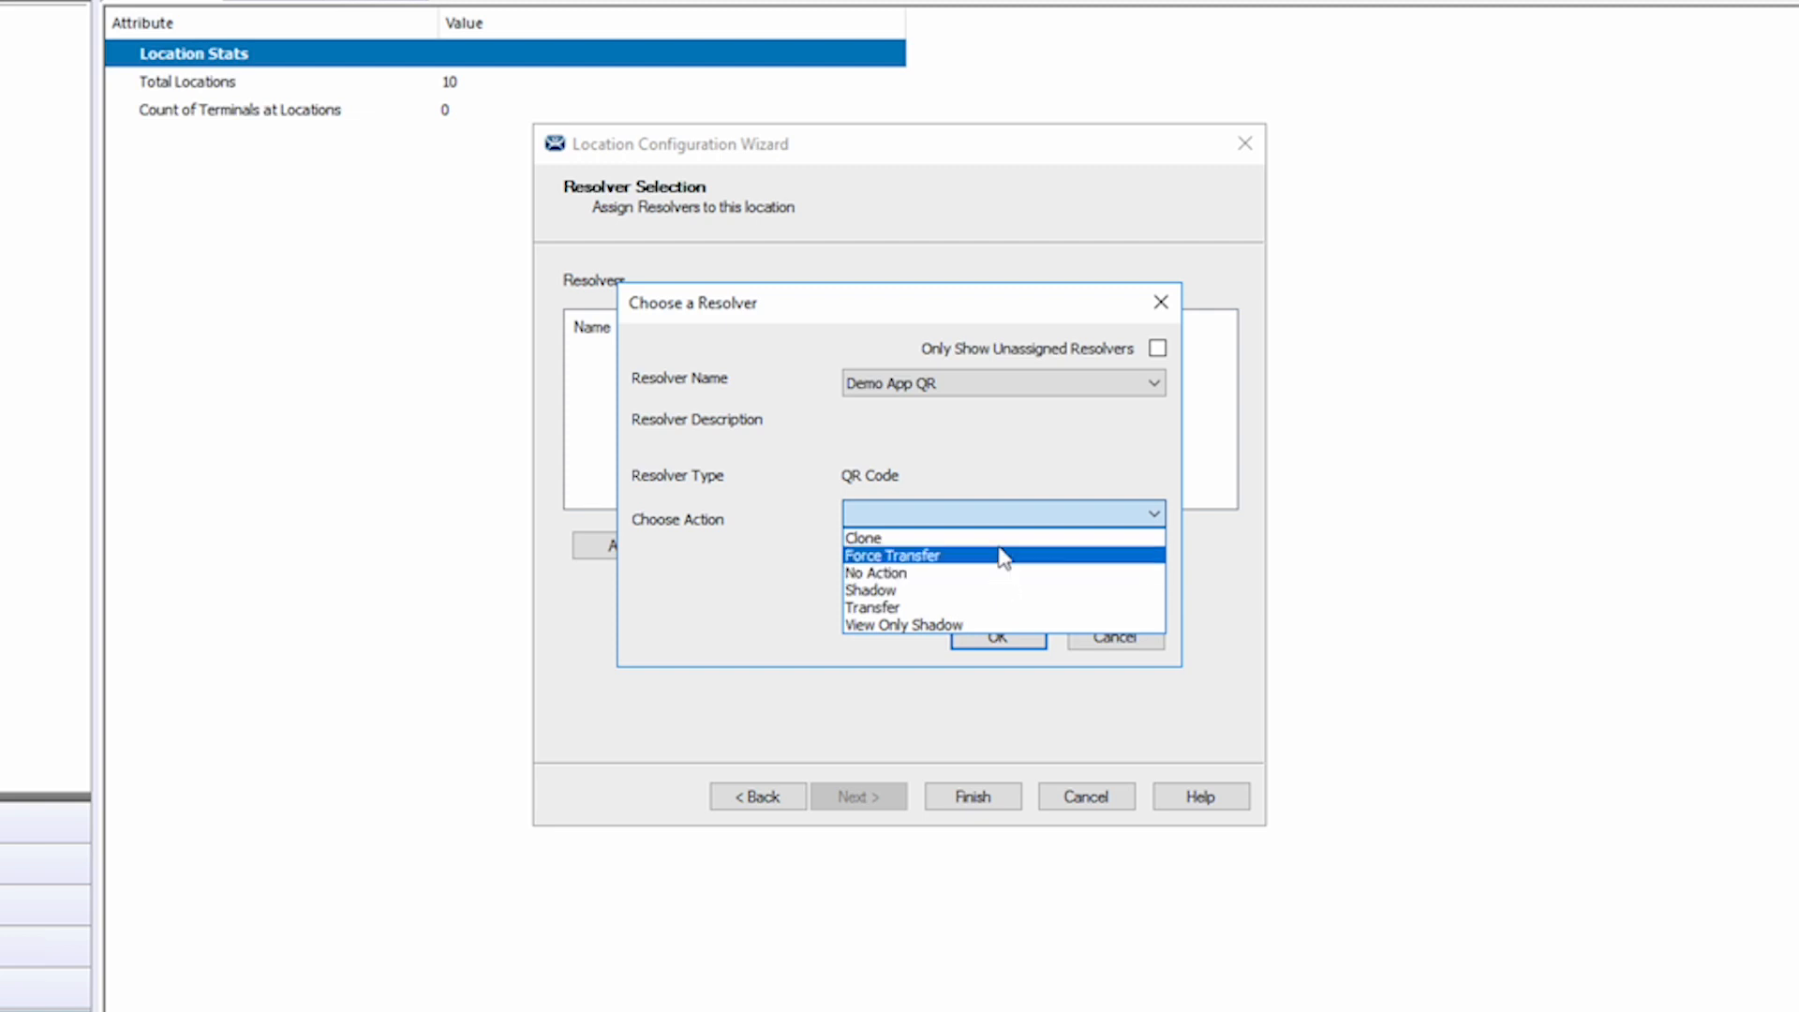
{"action": "left_click", "coordinate": [862, 536]}
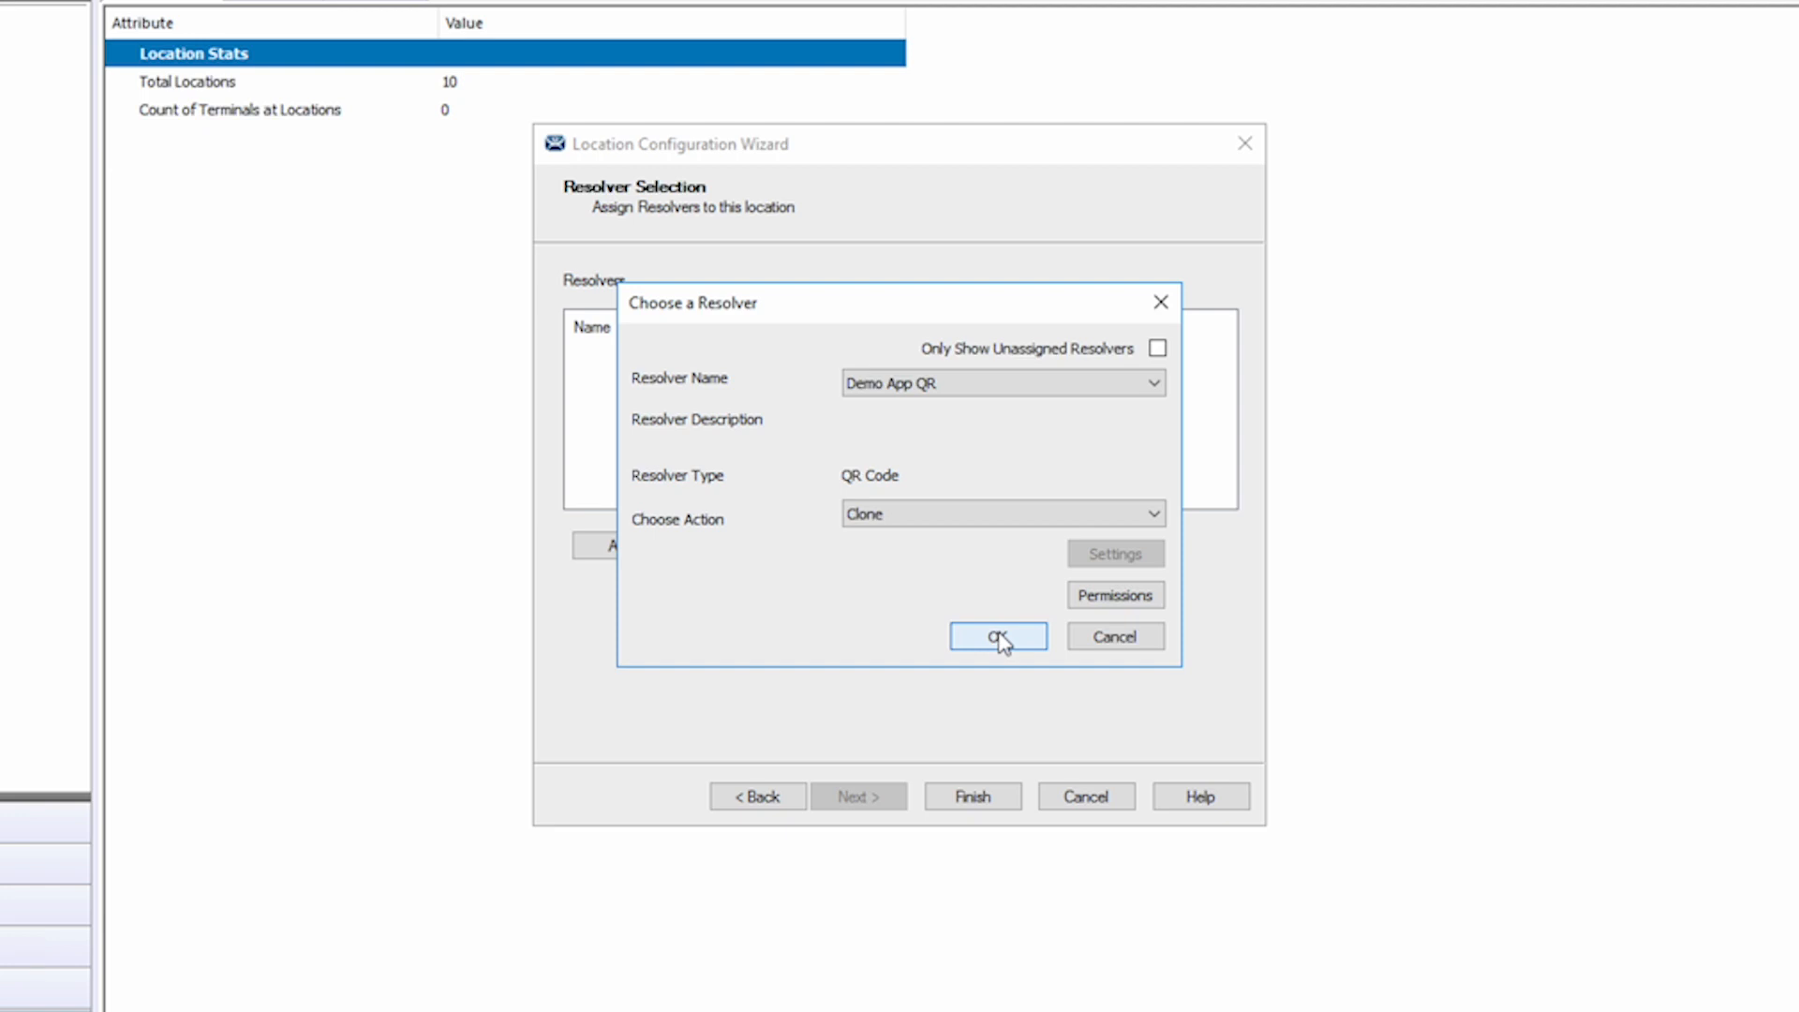
{"action": "left_click", "coordinate": [997, 637]}
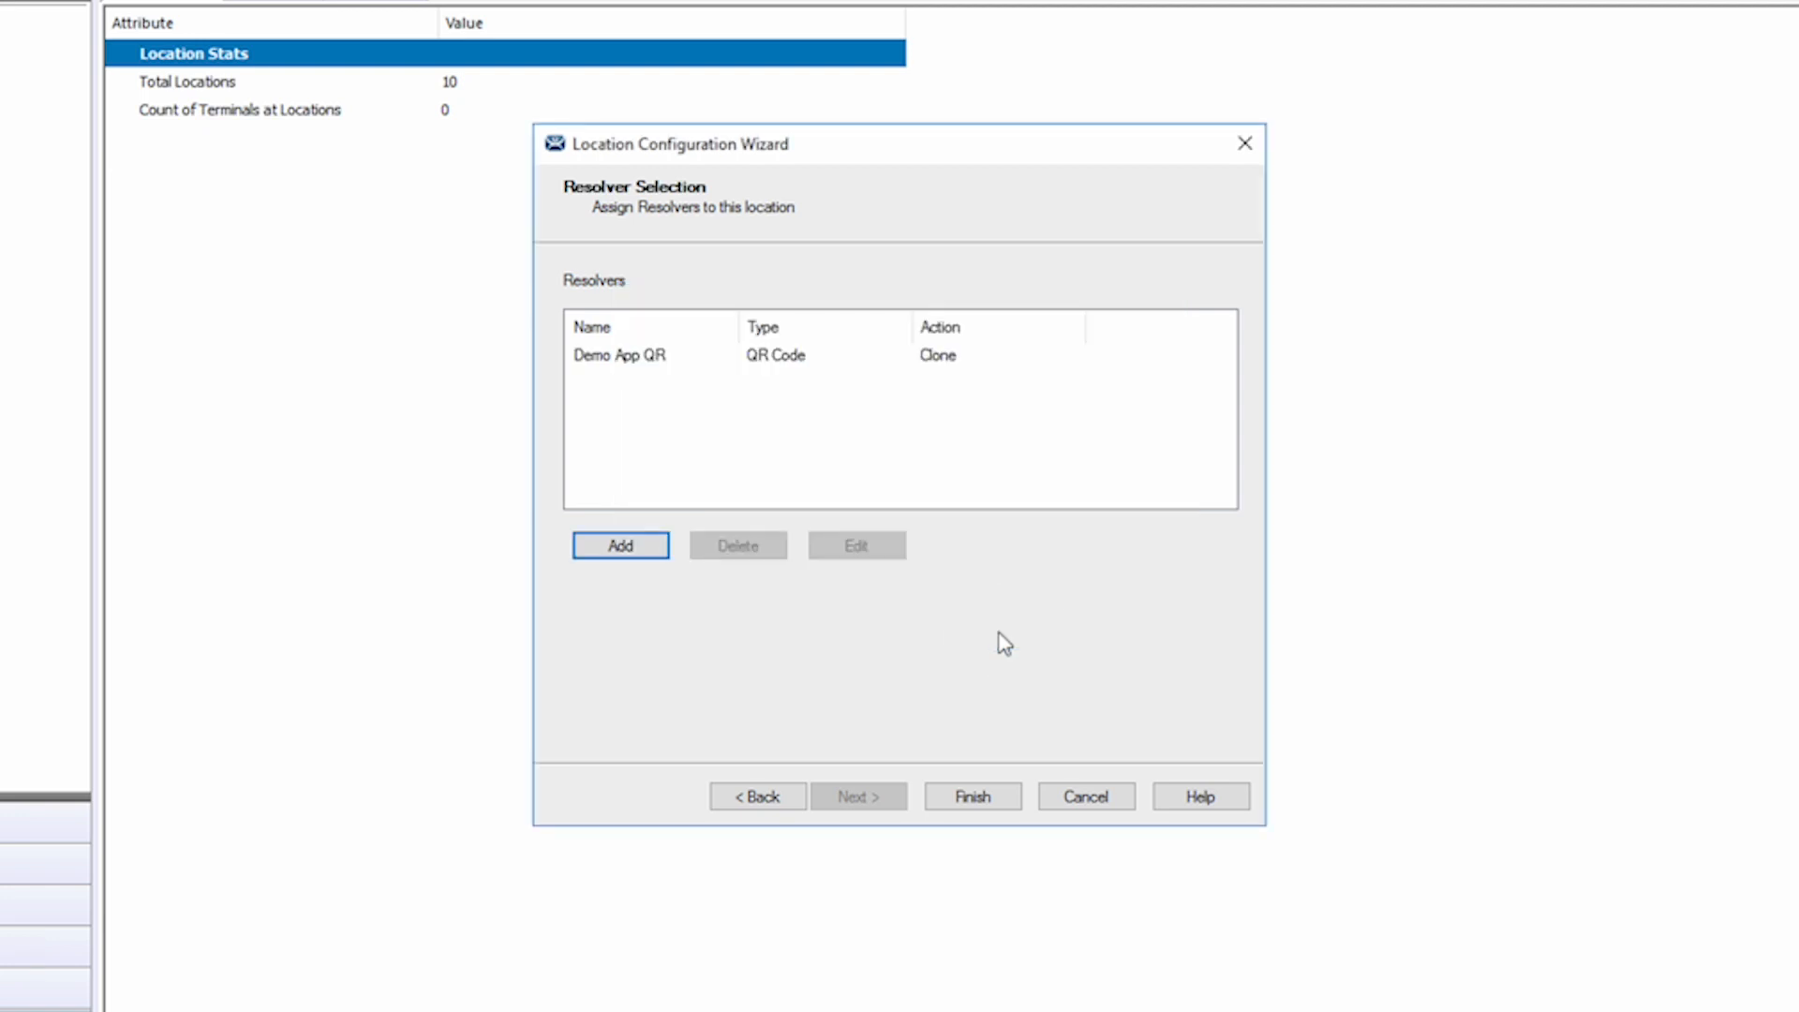
{"action": "left_click", "coordinate": [971, 794]}
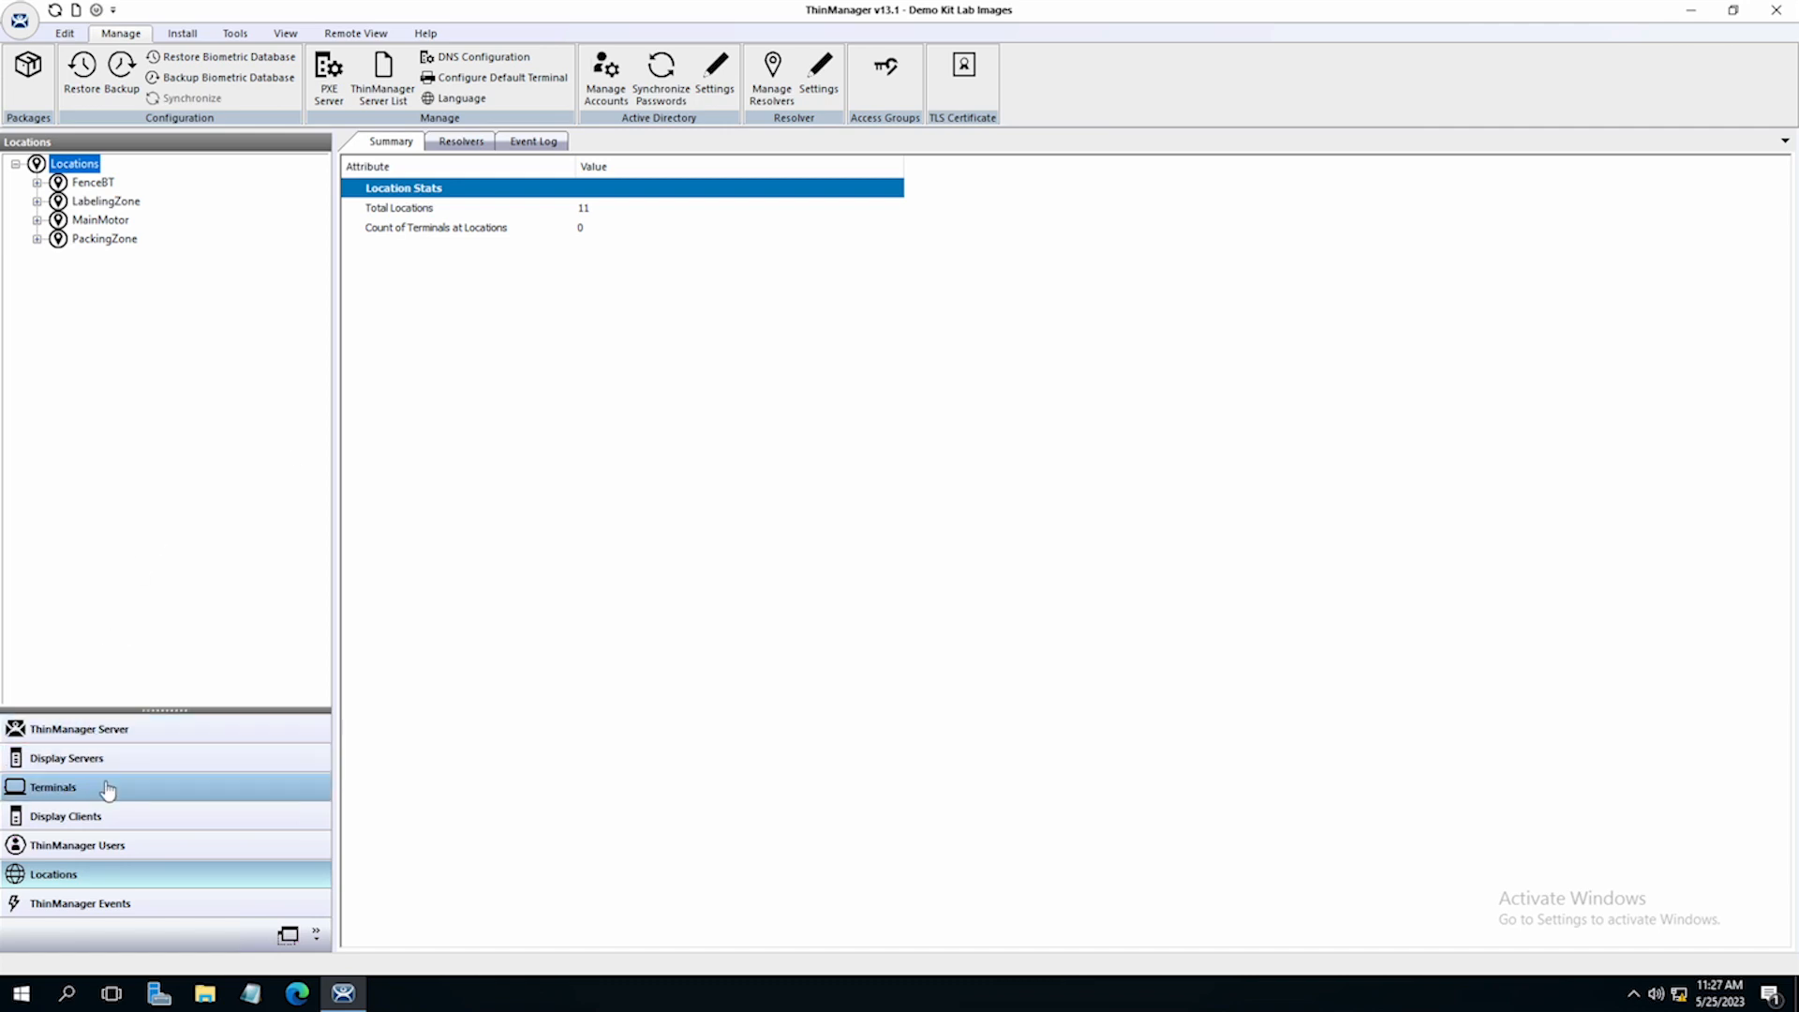
Switch to the Terminals tree showing the iPad assigned to MainMotor.
{"action": "left_click", "coordinate": [52, 787]}
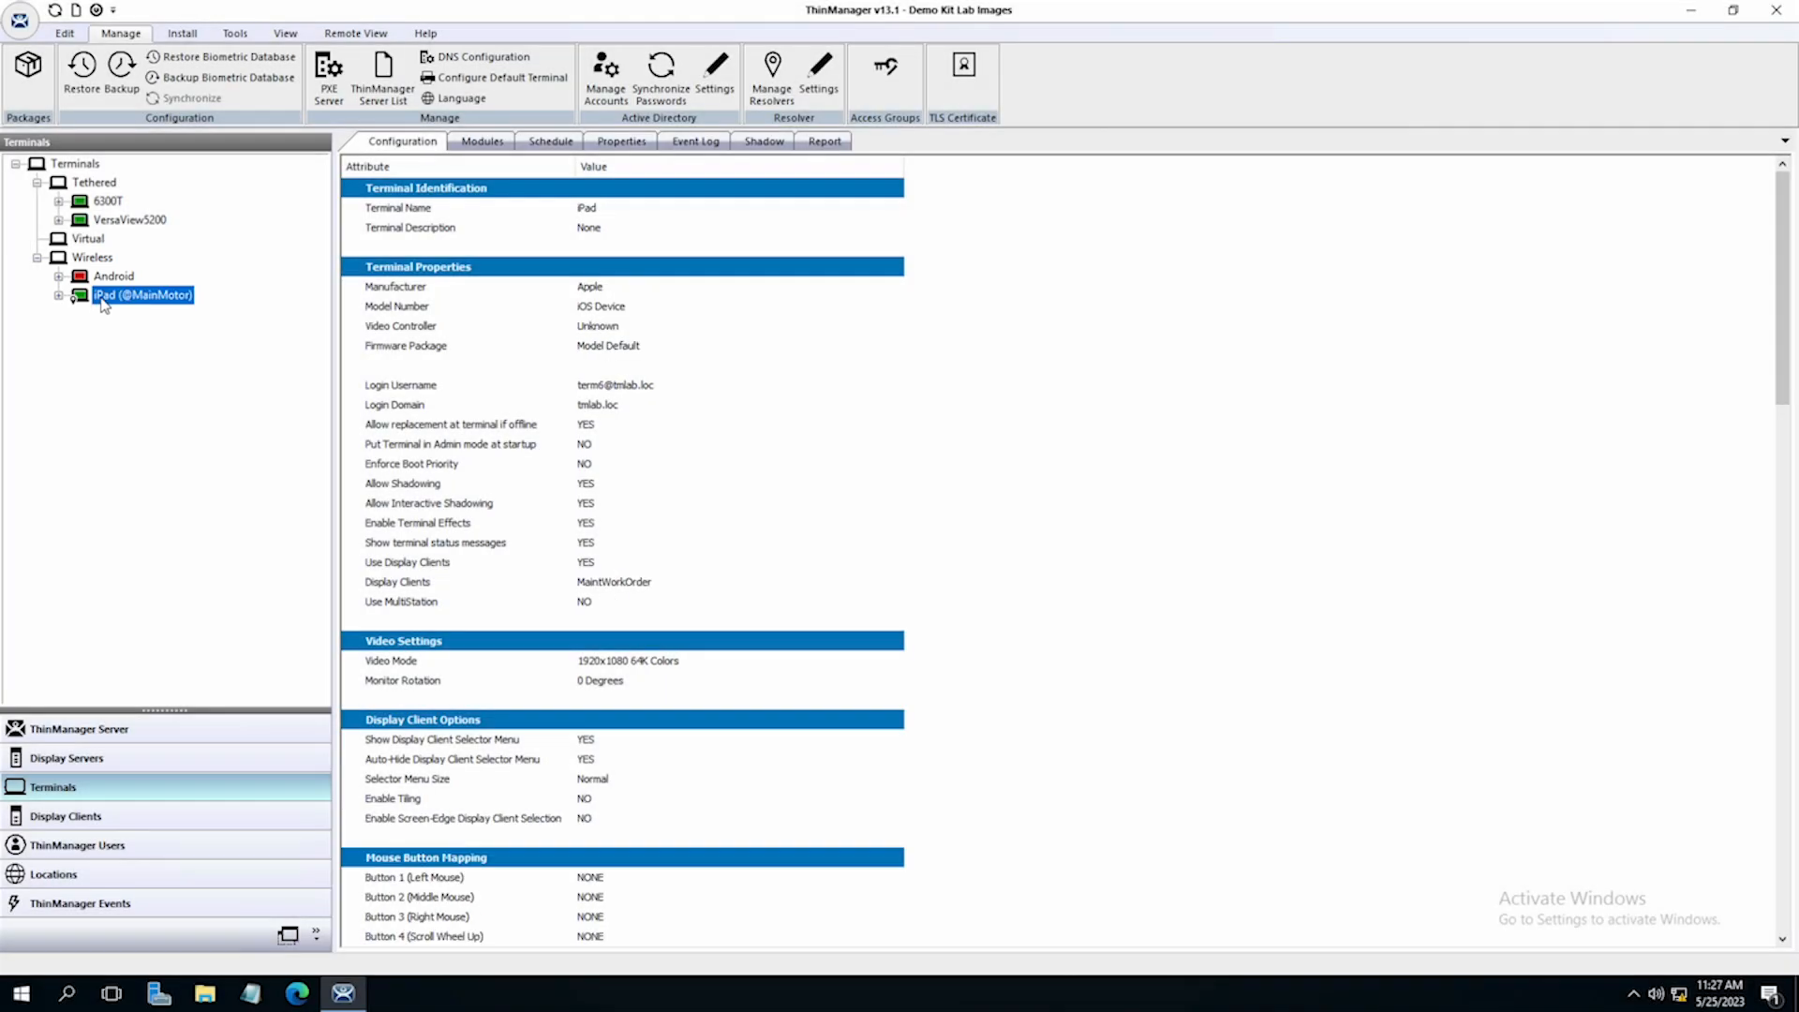
Shadow the iPad terminal to watch its live work-order screen.
{"action": "left_click", "coordinate": [765, 140]}
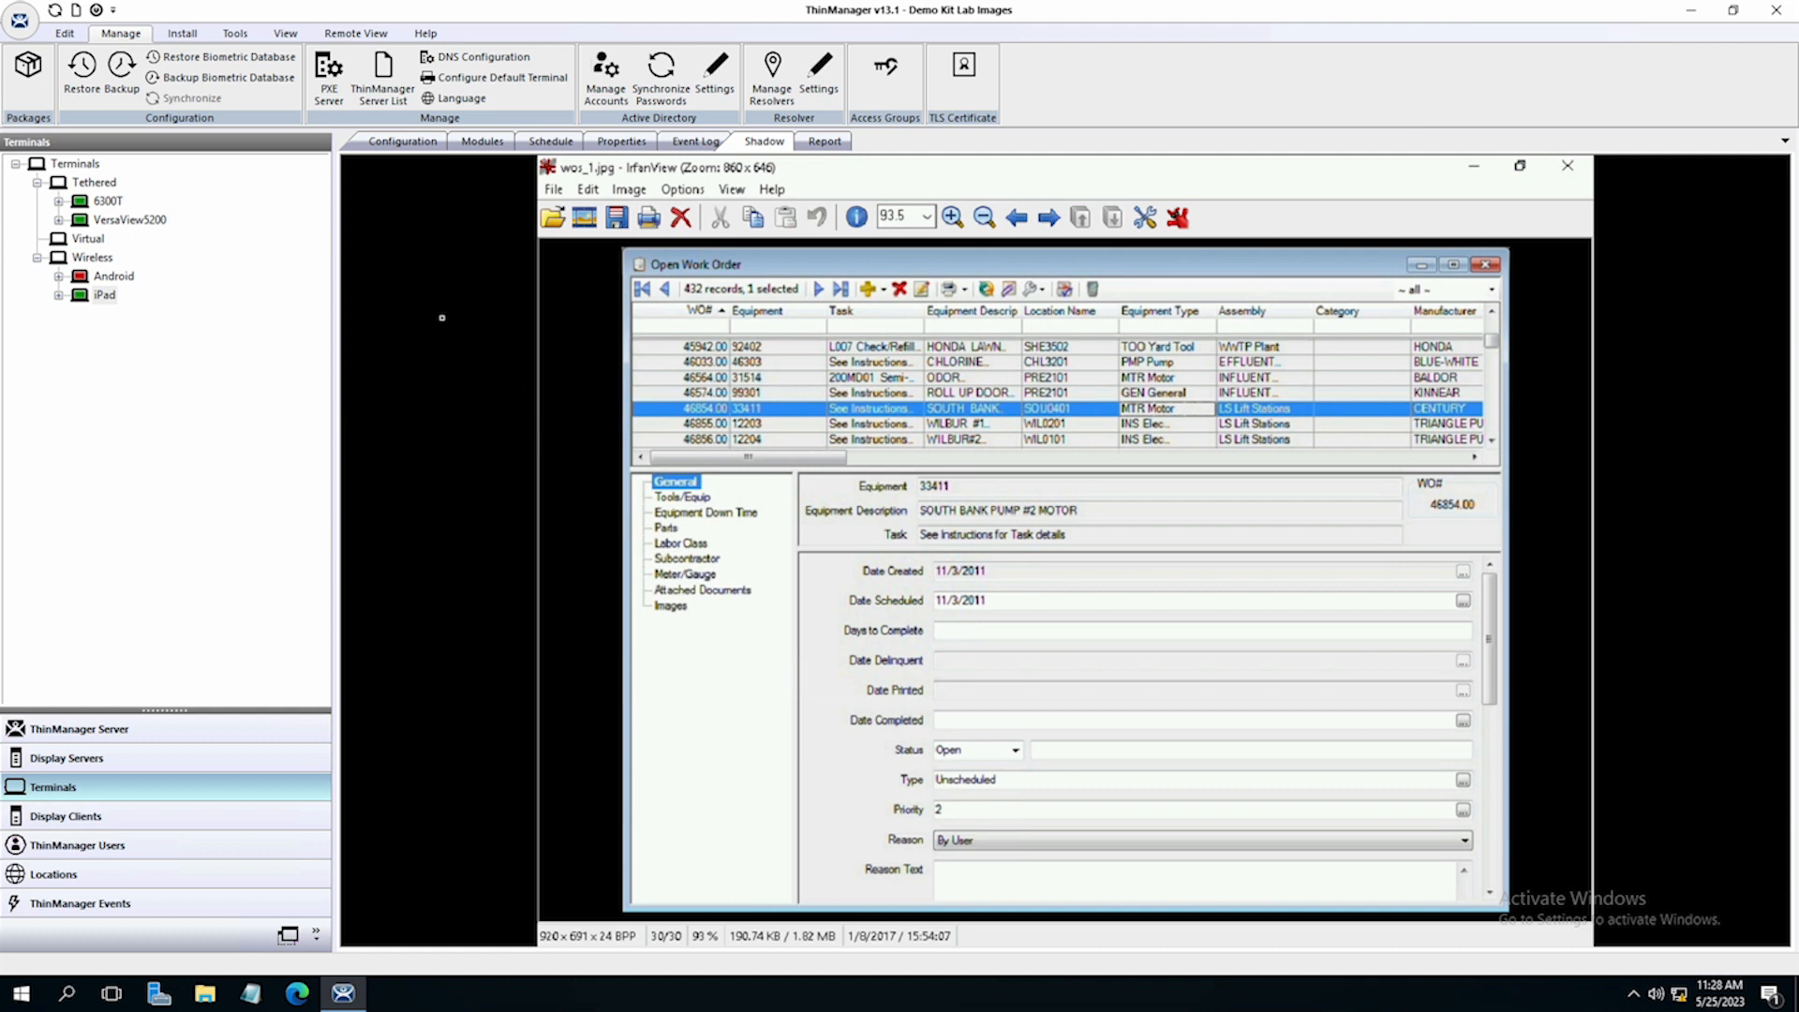
{"action": "mouse_move", "coordinate": [180, 248]}
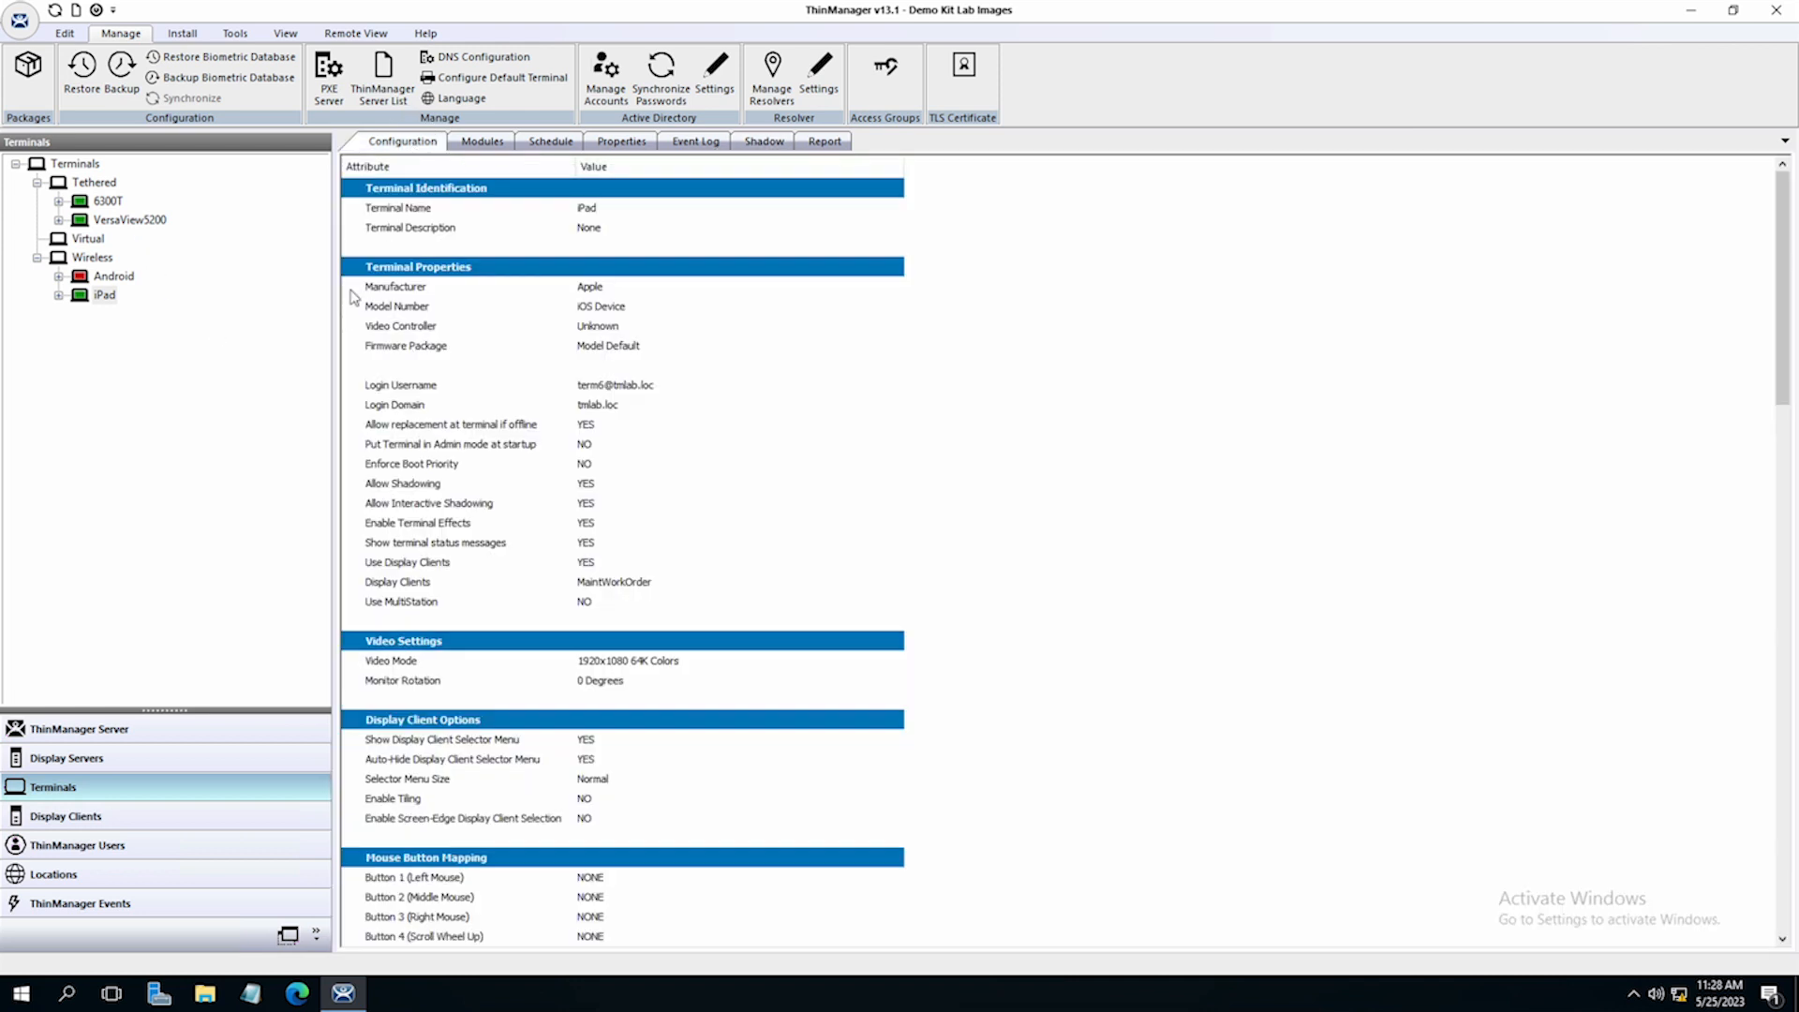
{"action": "mouse_move", "coordinate": [234, 431]}
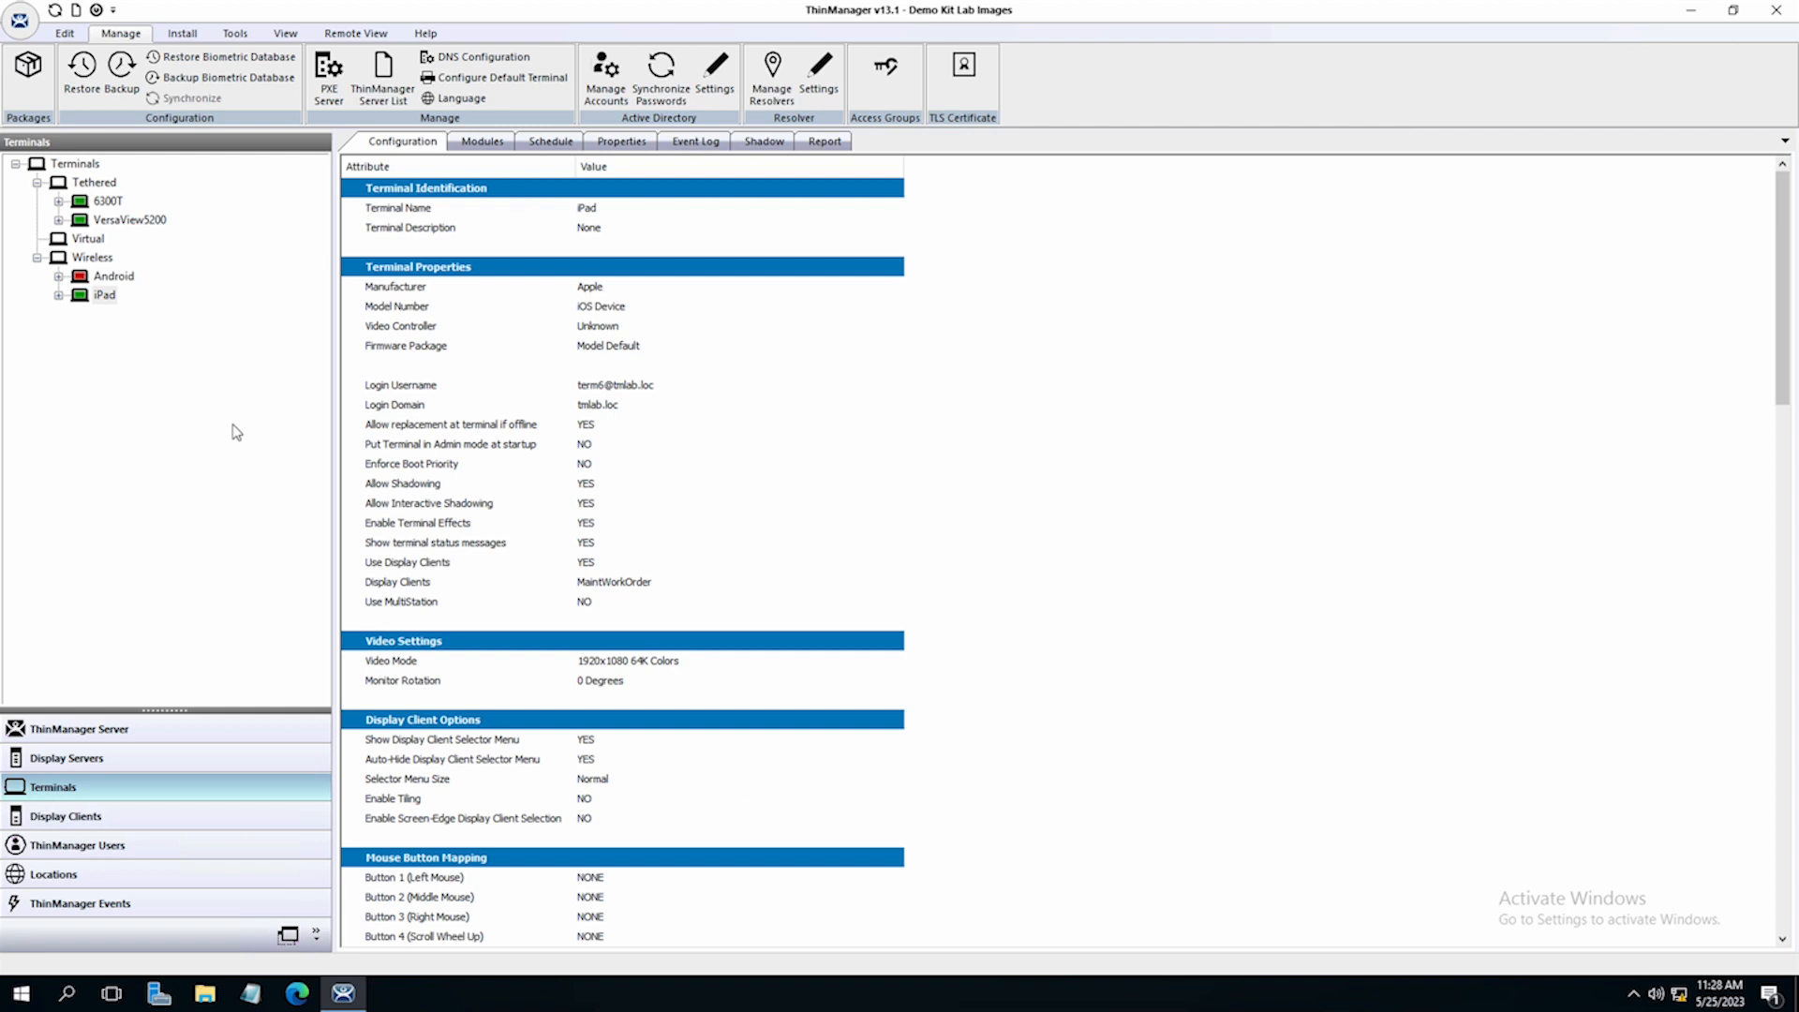
{"action": "mouse_move", "coordinate": [742, 785]}
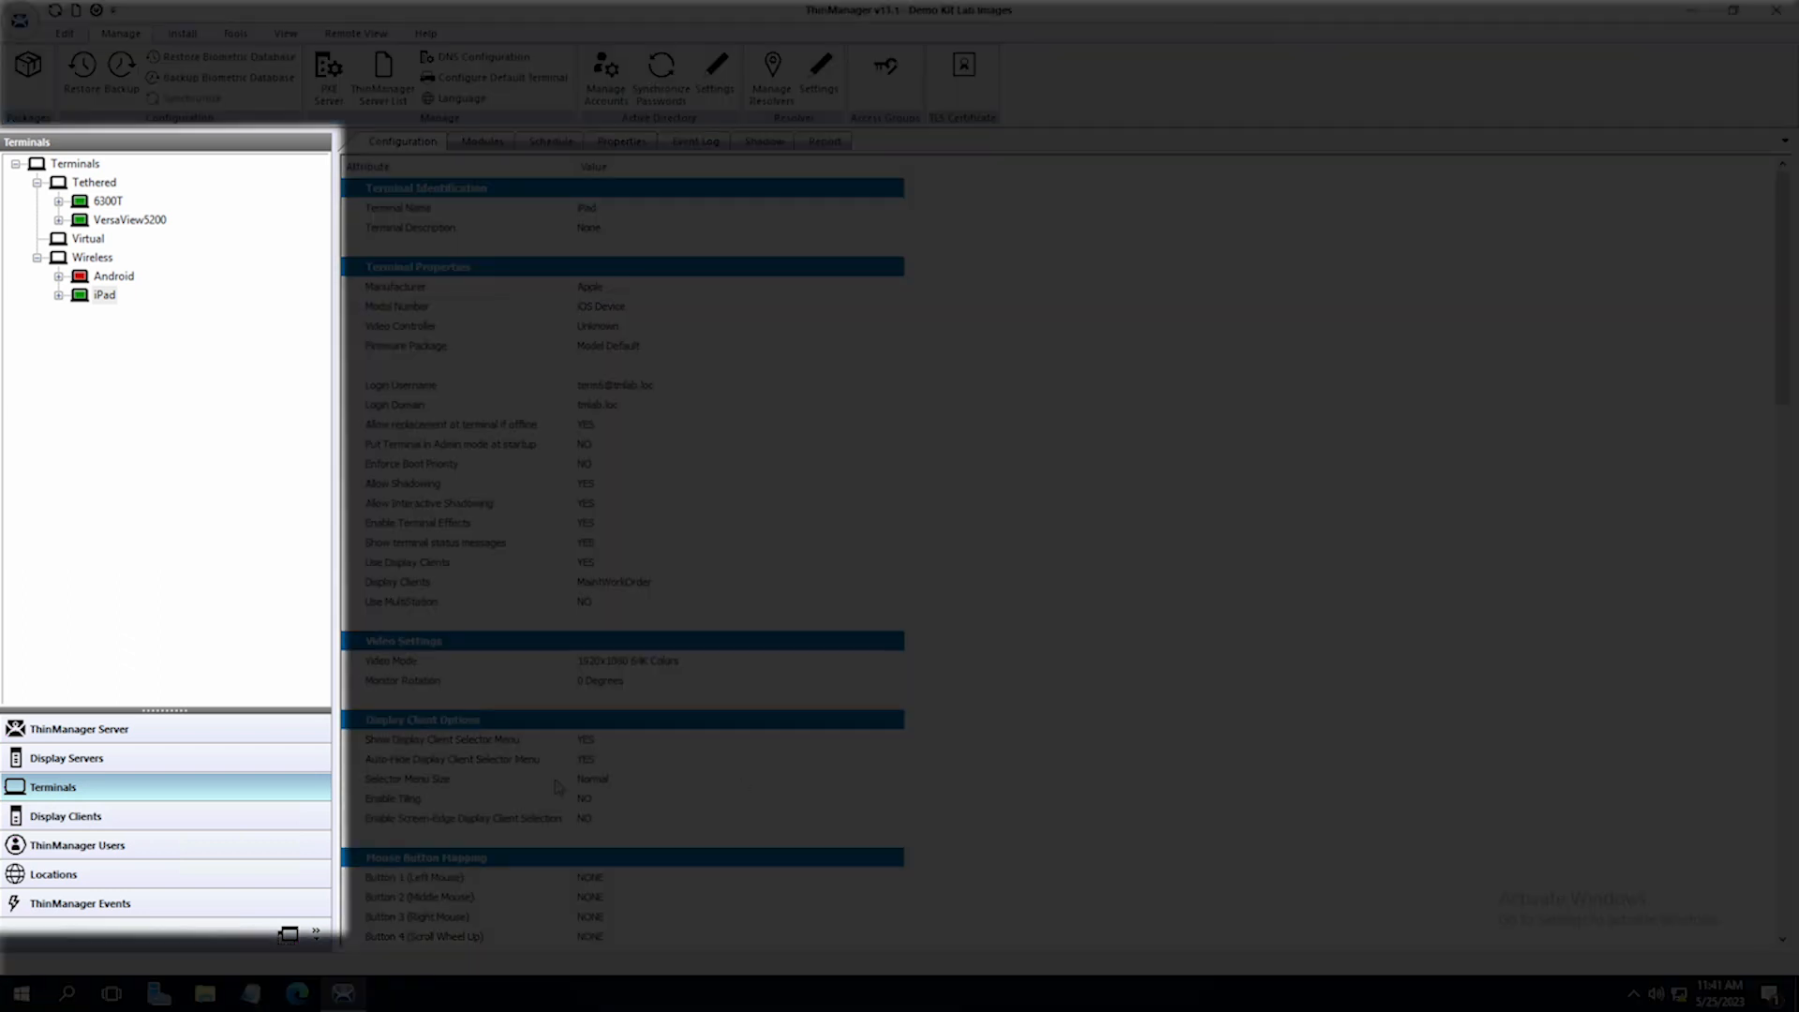
{"action": "mouse_move", "coordinate": [165, 802]}
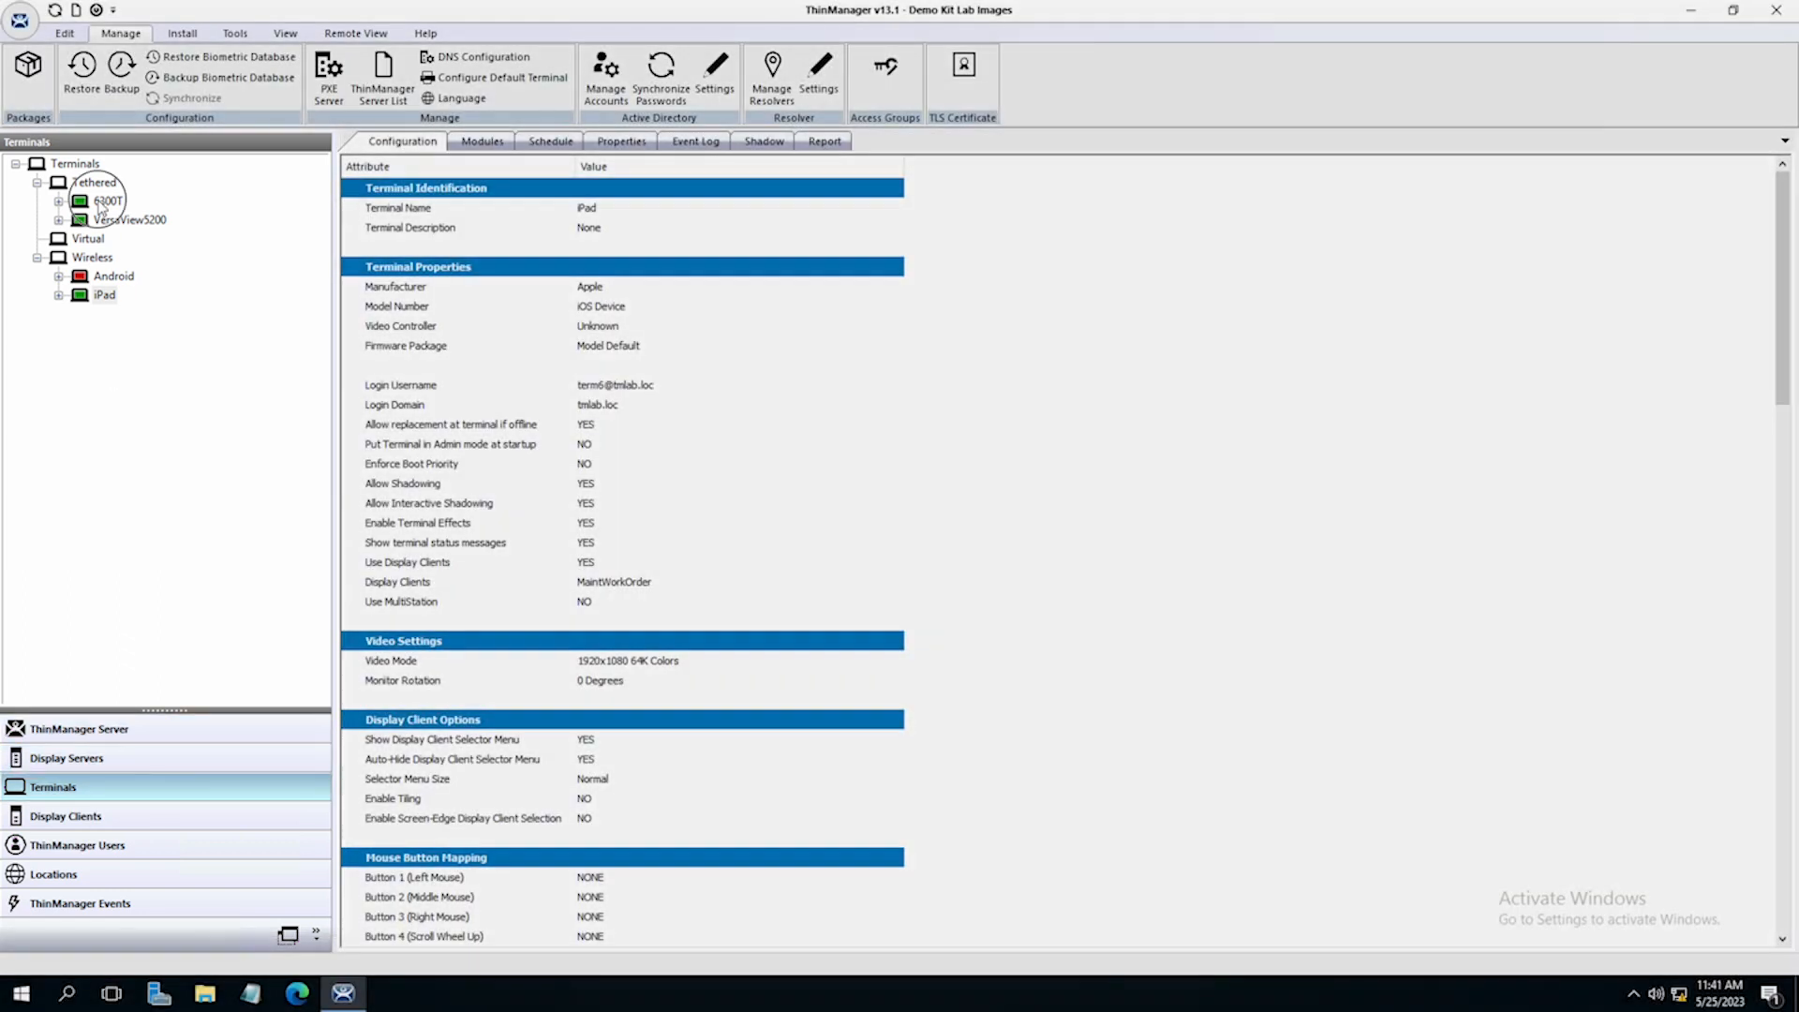
Walk the 6300T terminal wizard and remove Desktop from its display clients.
{"action": "double_click", "coordinate": [103, 200]}
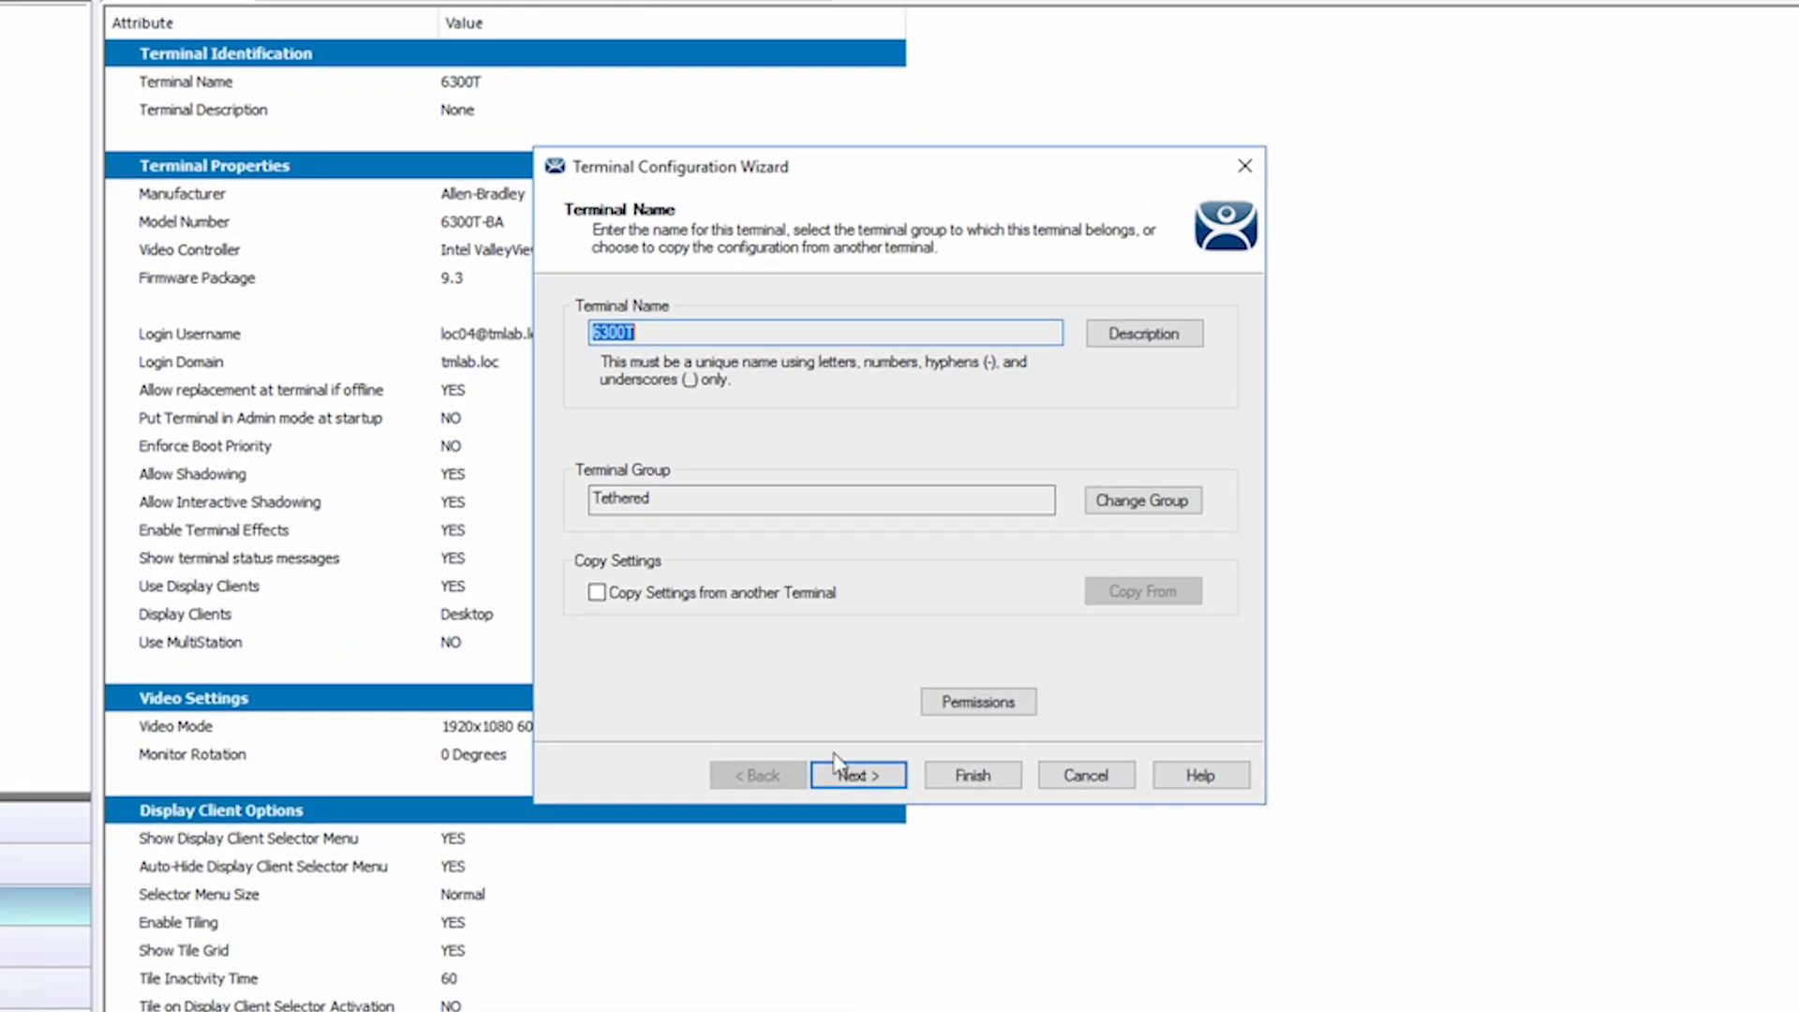
{"action": "left_click", "coordinate": [858, 776]}
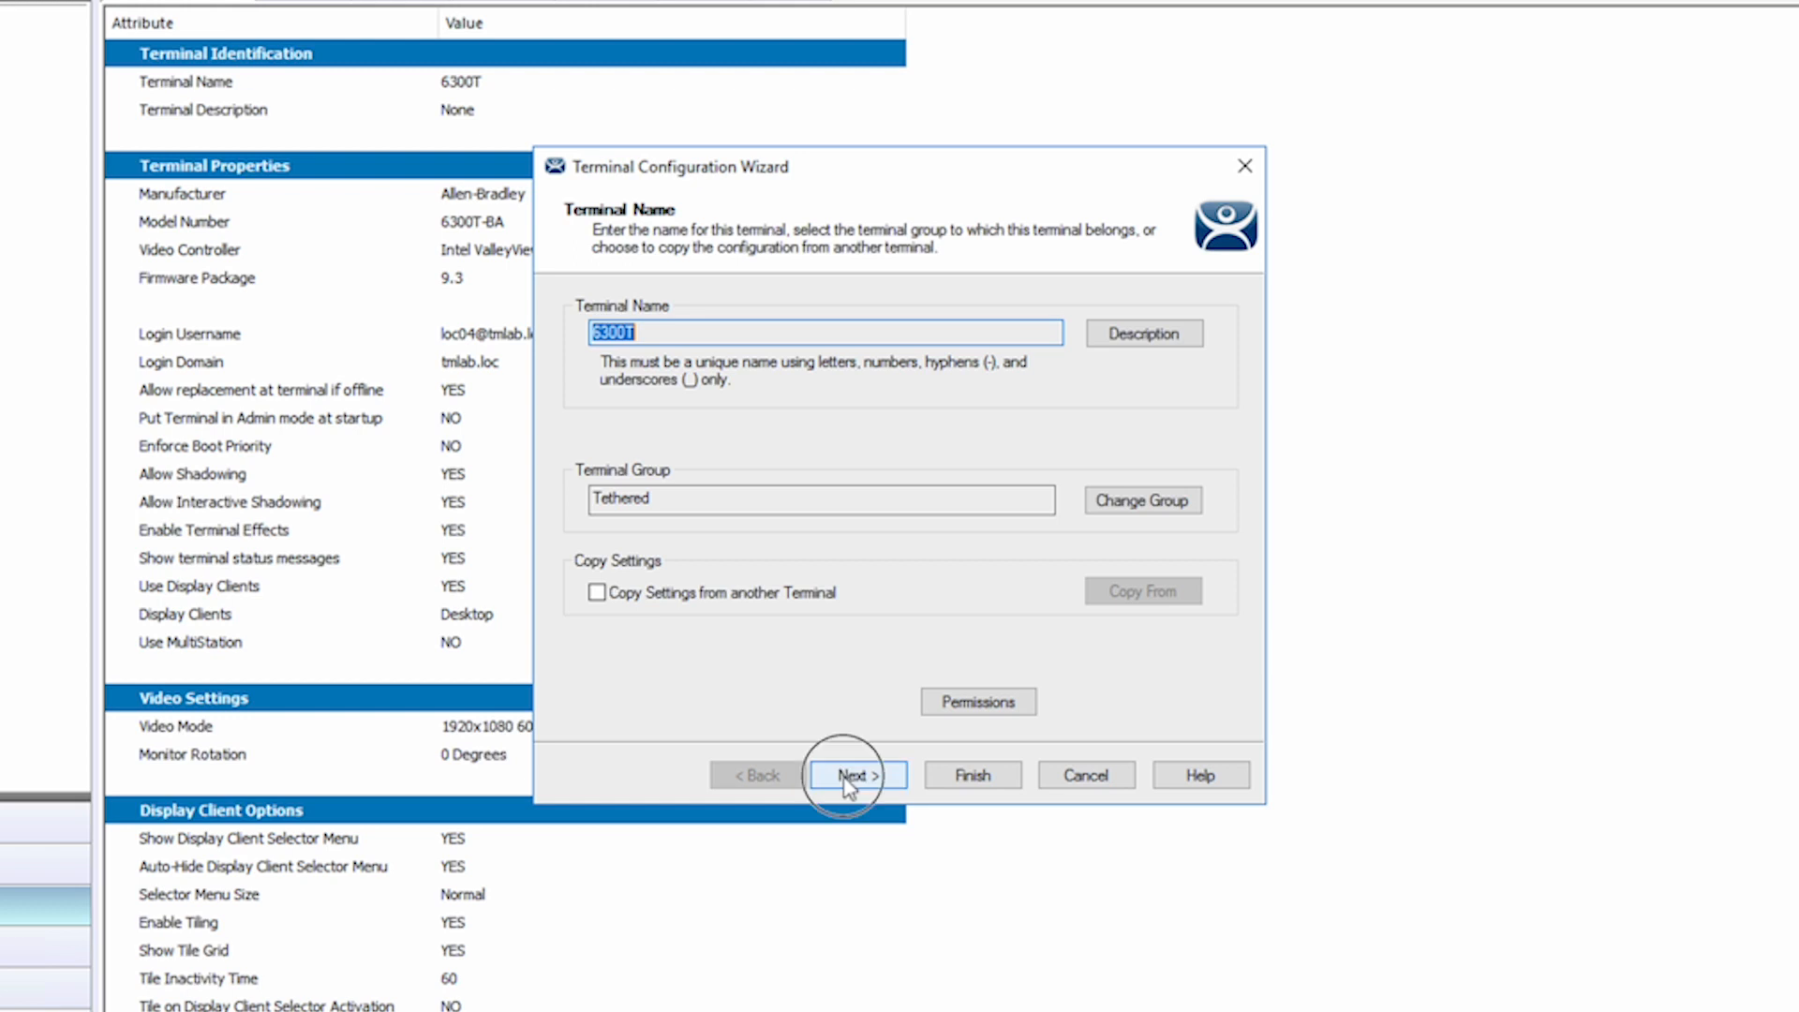
{"action": "left_click", "coordinate": [858, 776]}
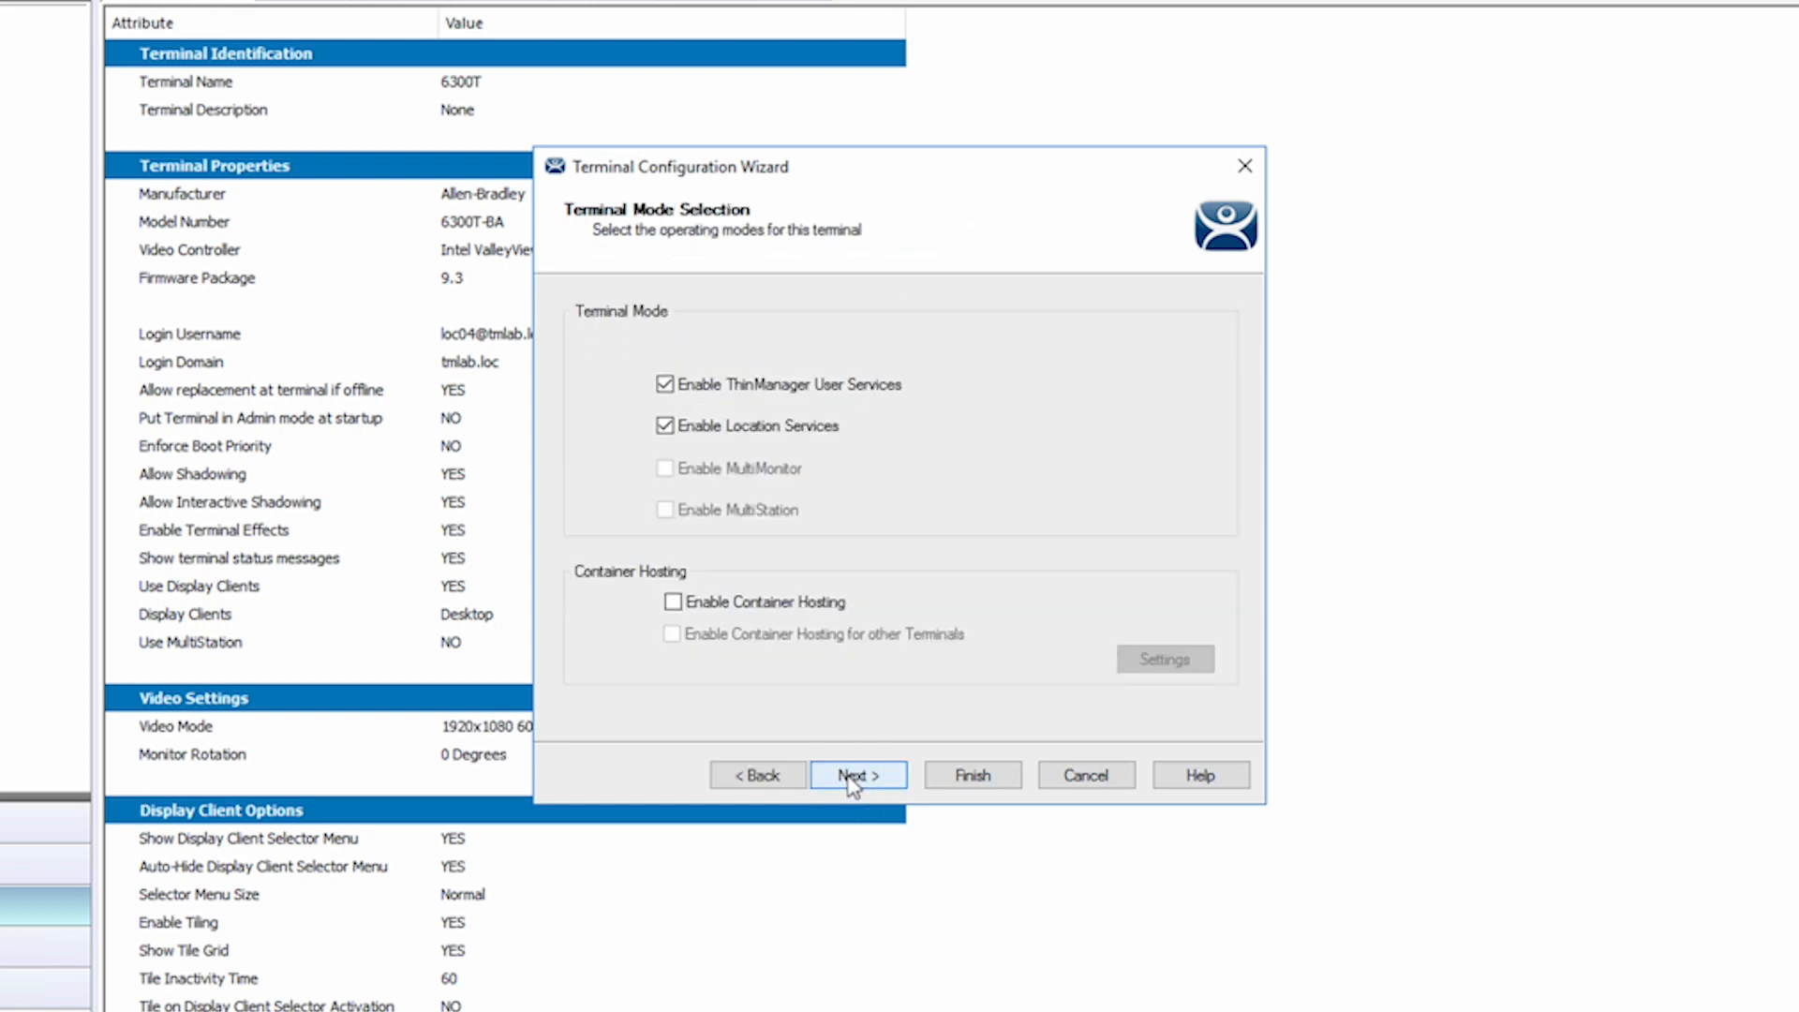
{"action": "left_click", "coordinate": [859, 776]}
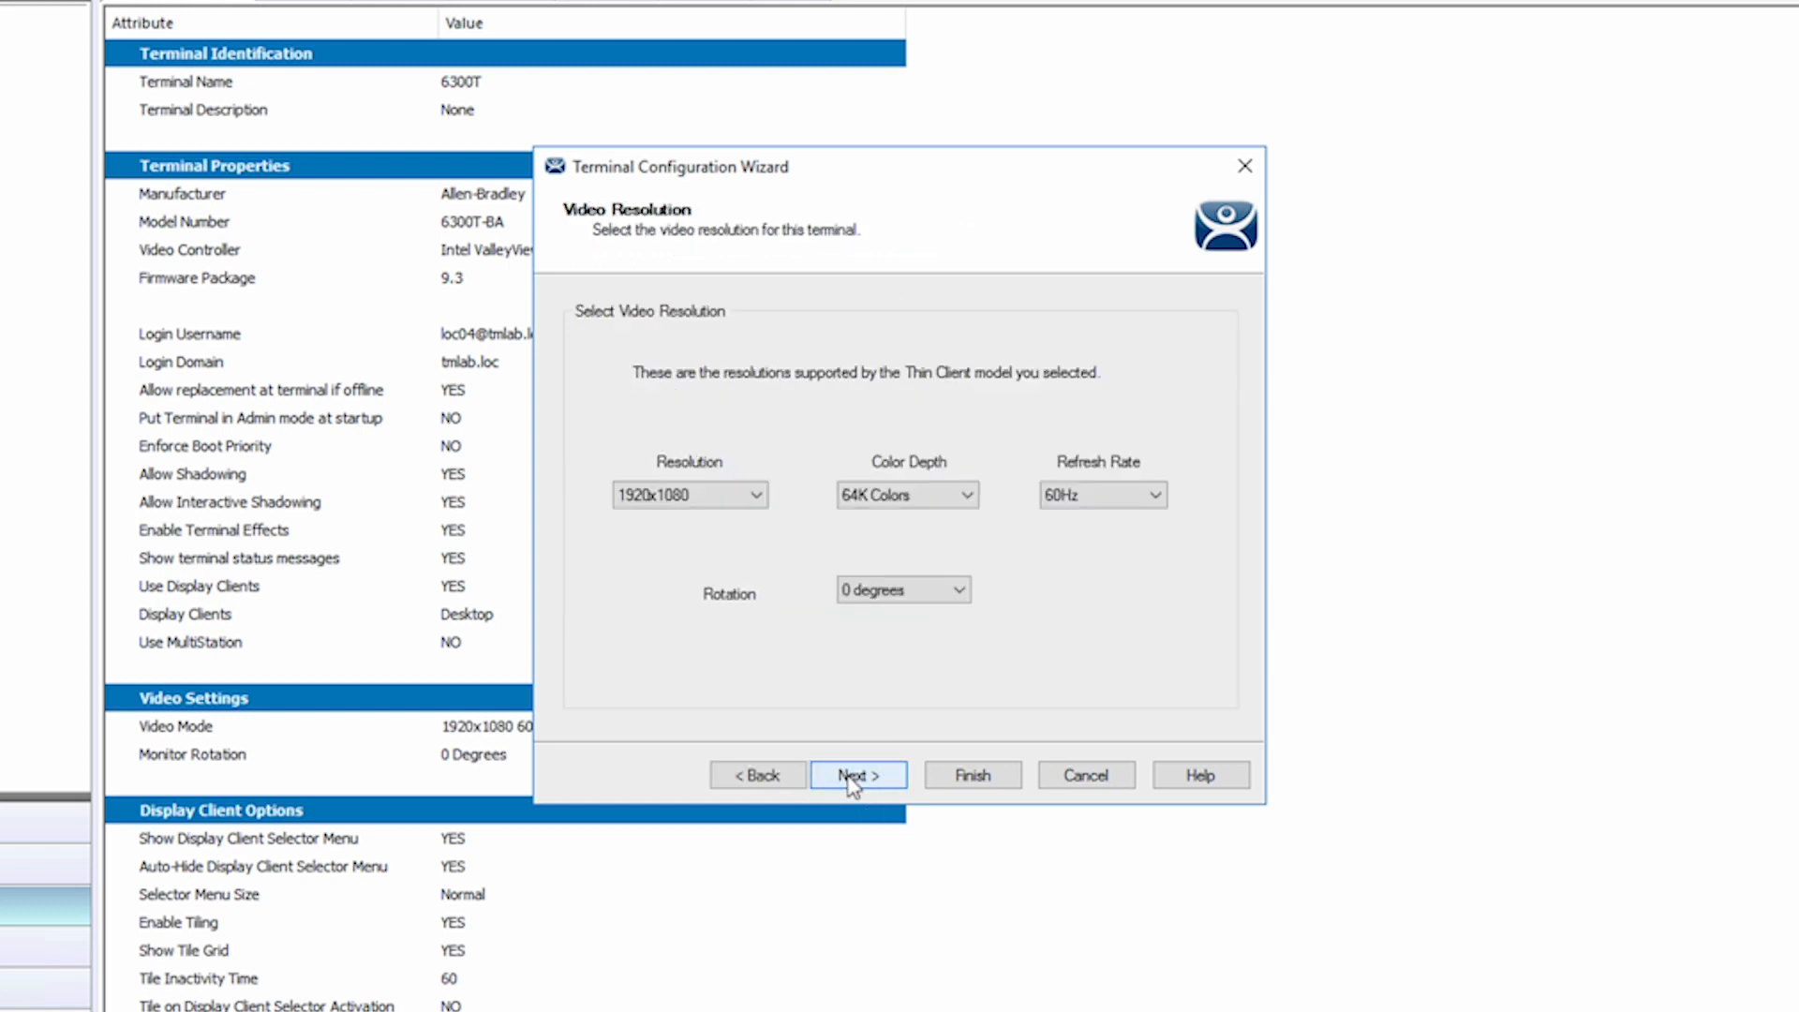
{"action": "left_click", "coordinate": [858, 775]}
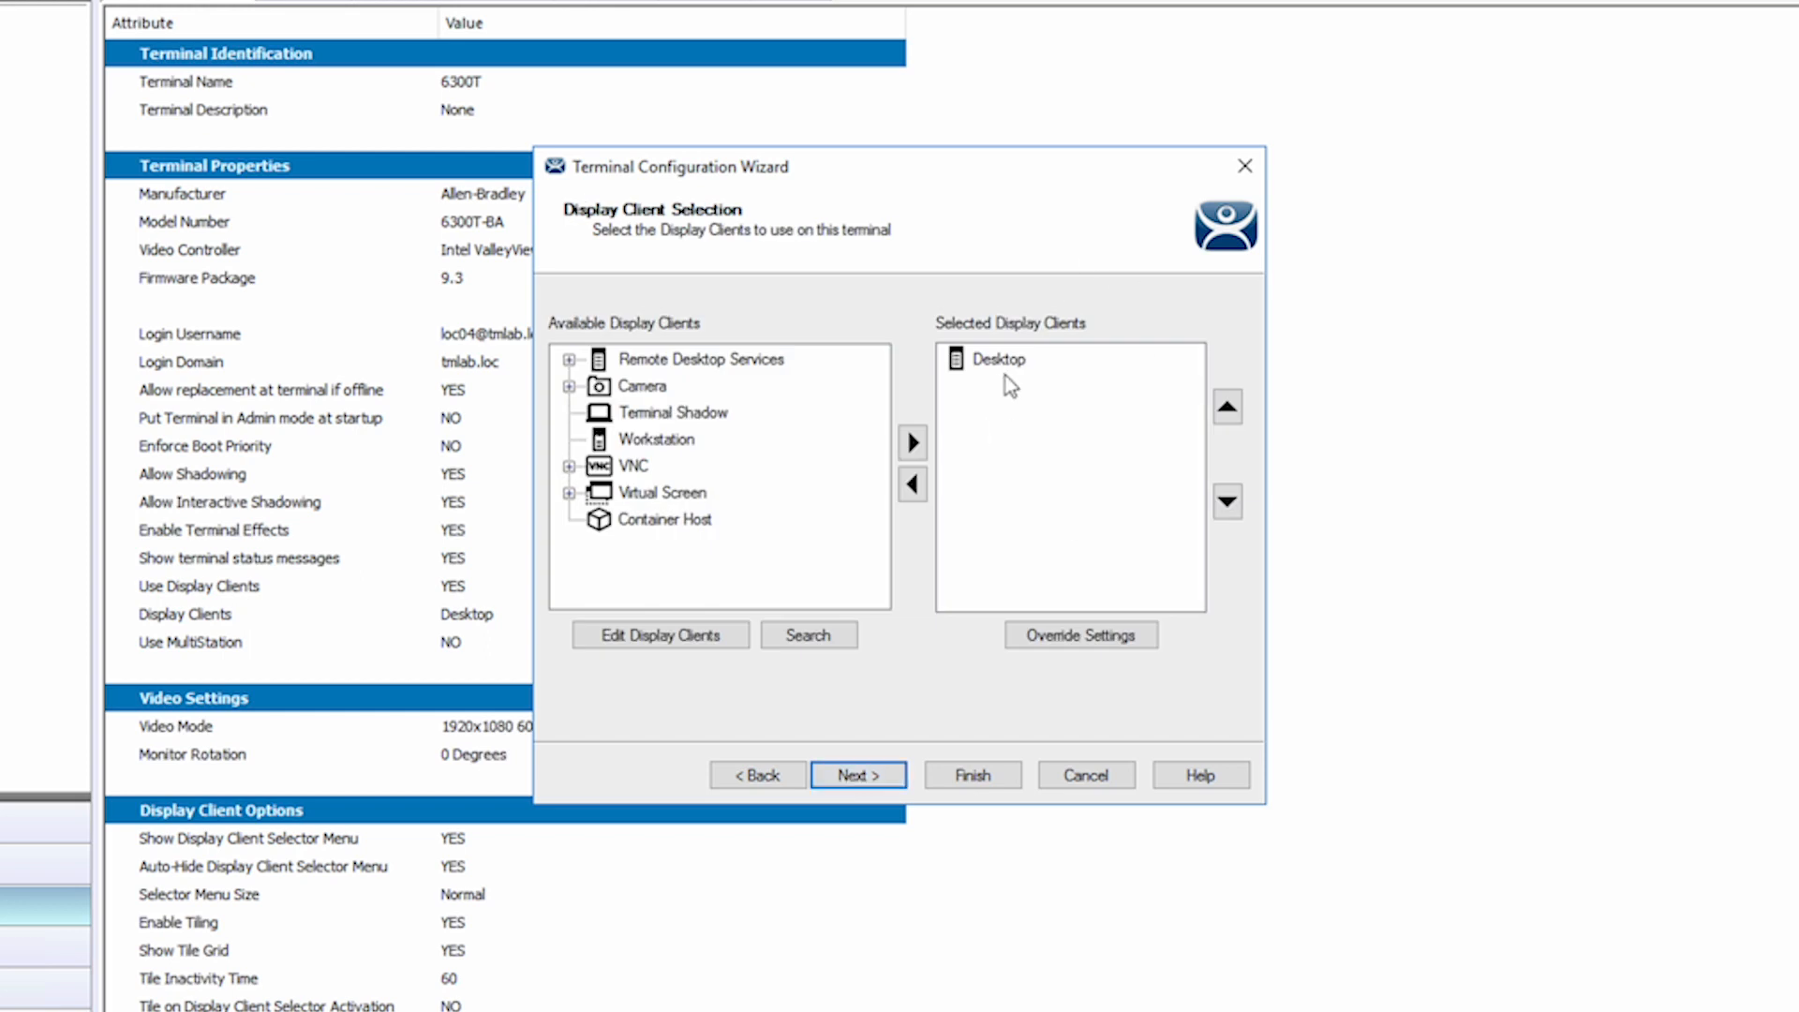
{"action": "left_click", "coordinate": [913, 483]}
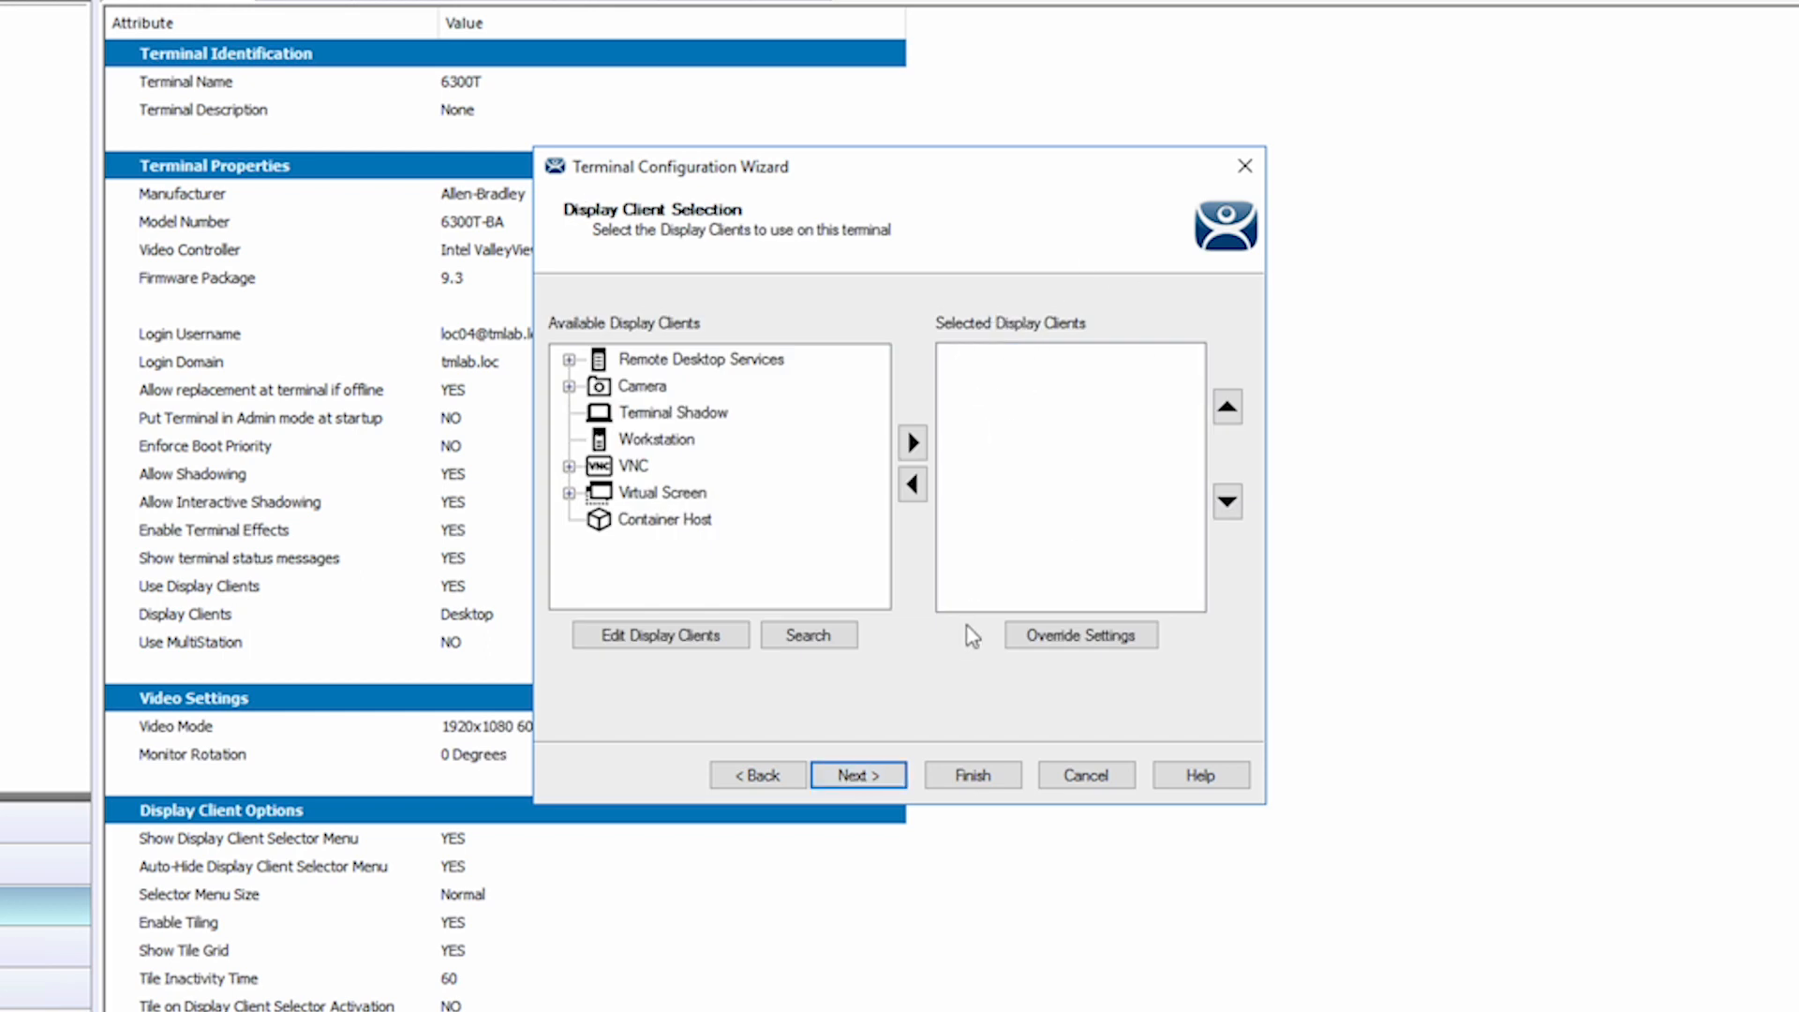
{"action": "left_click", "coordinate": [858, 775]}
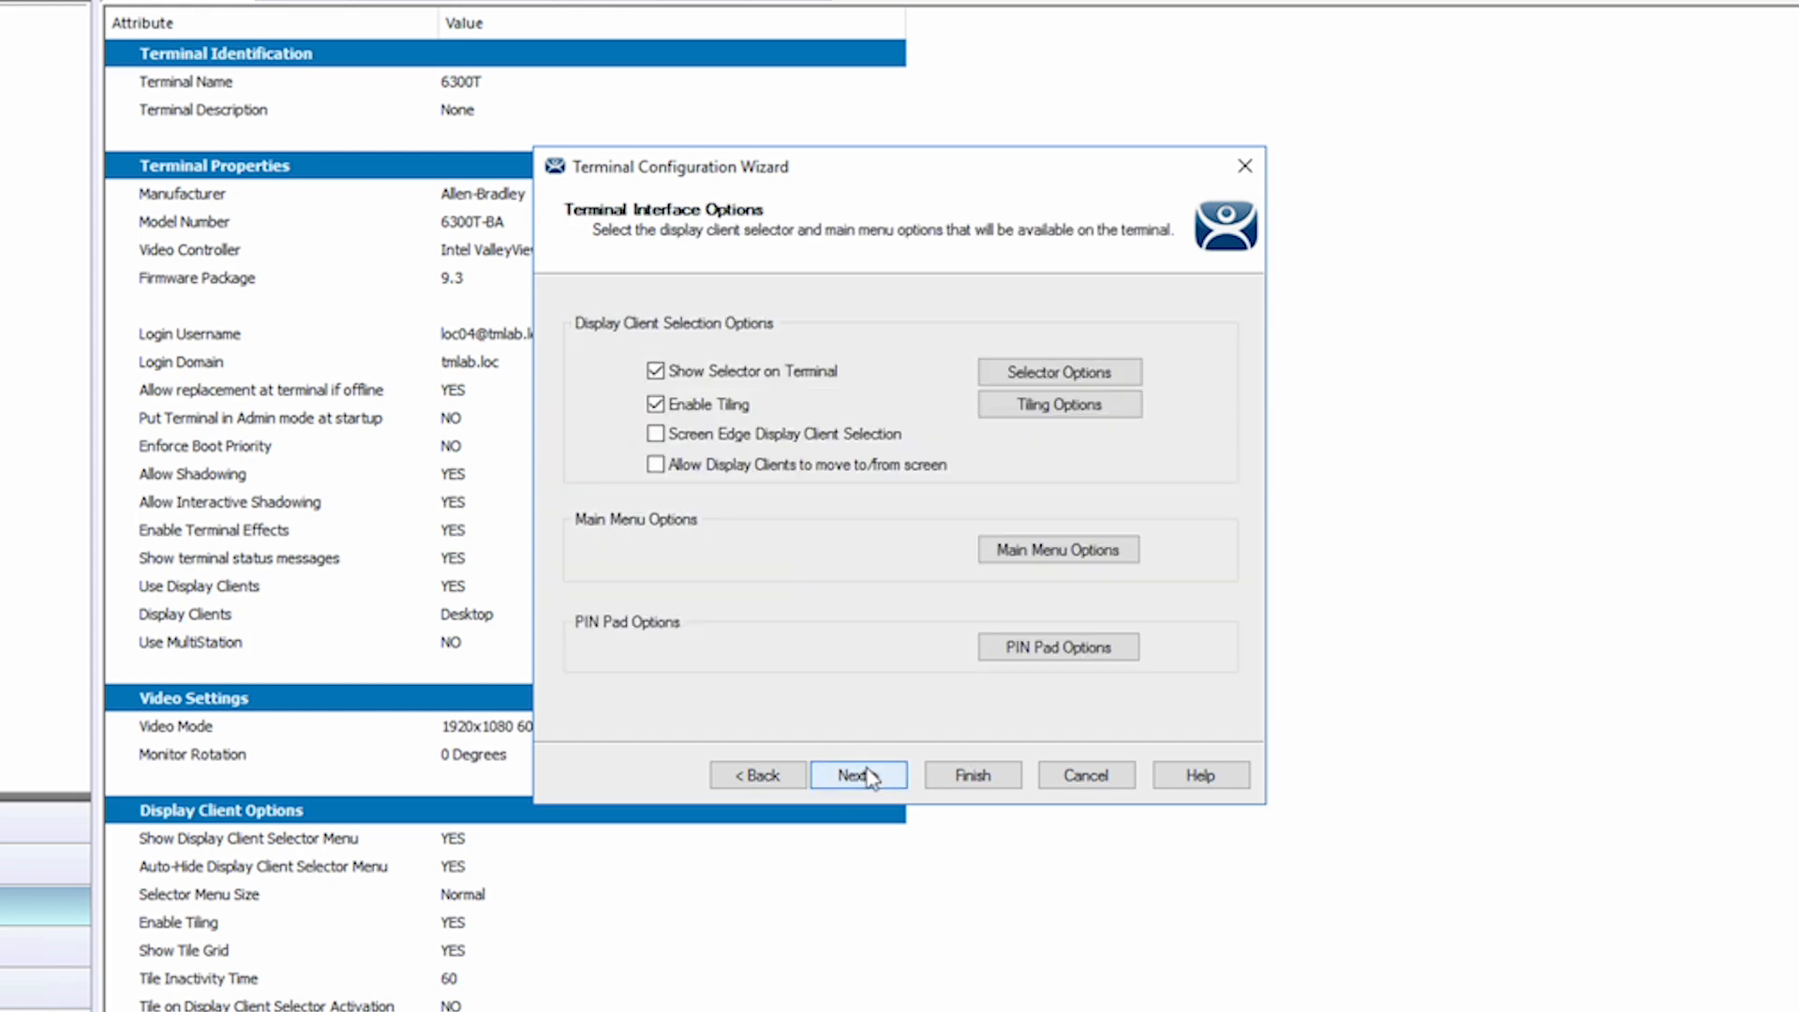
{"action": "left_click", "coordinate": [858, 776]}
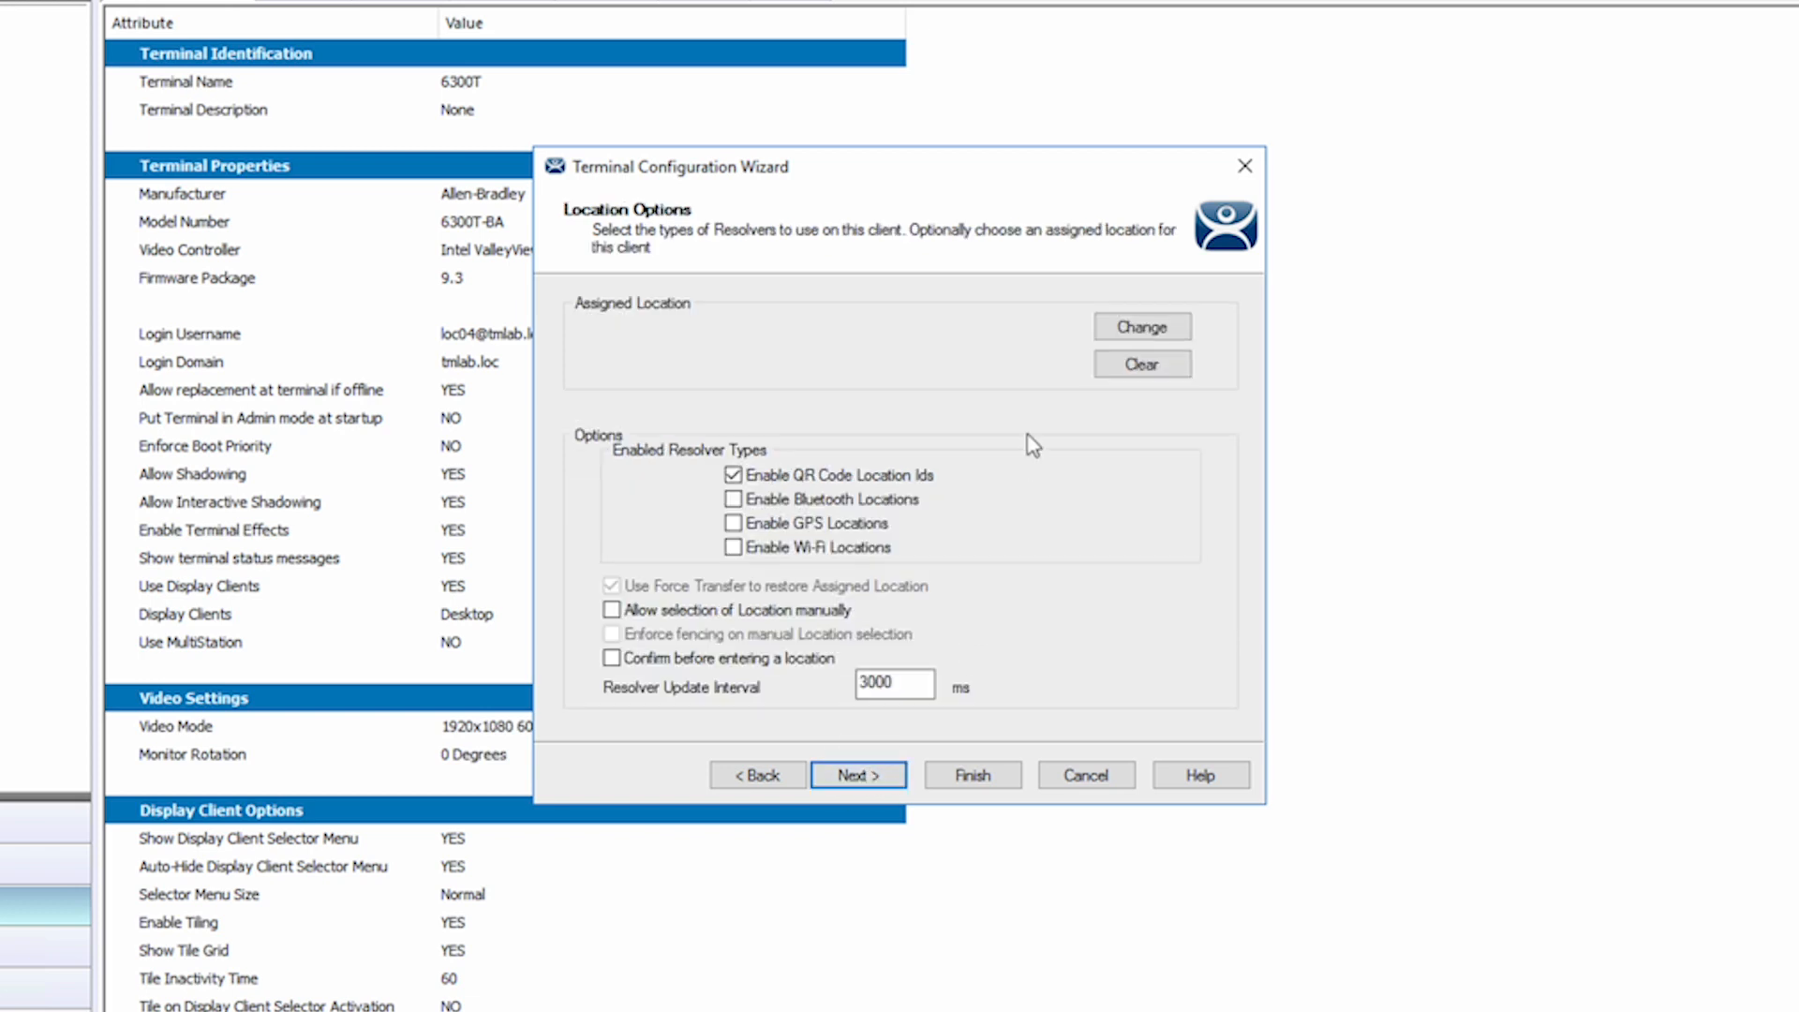
Assign MainMotor as the 6300T terminal's location.
{"action": "left_click", "coordinate": [1143, 326]}
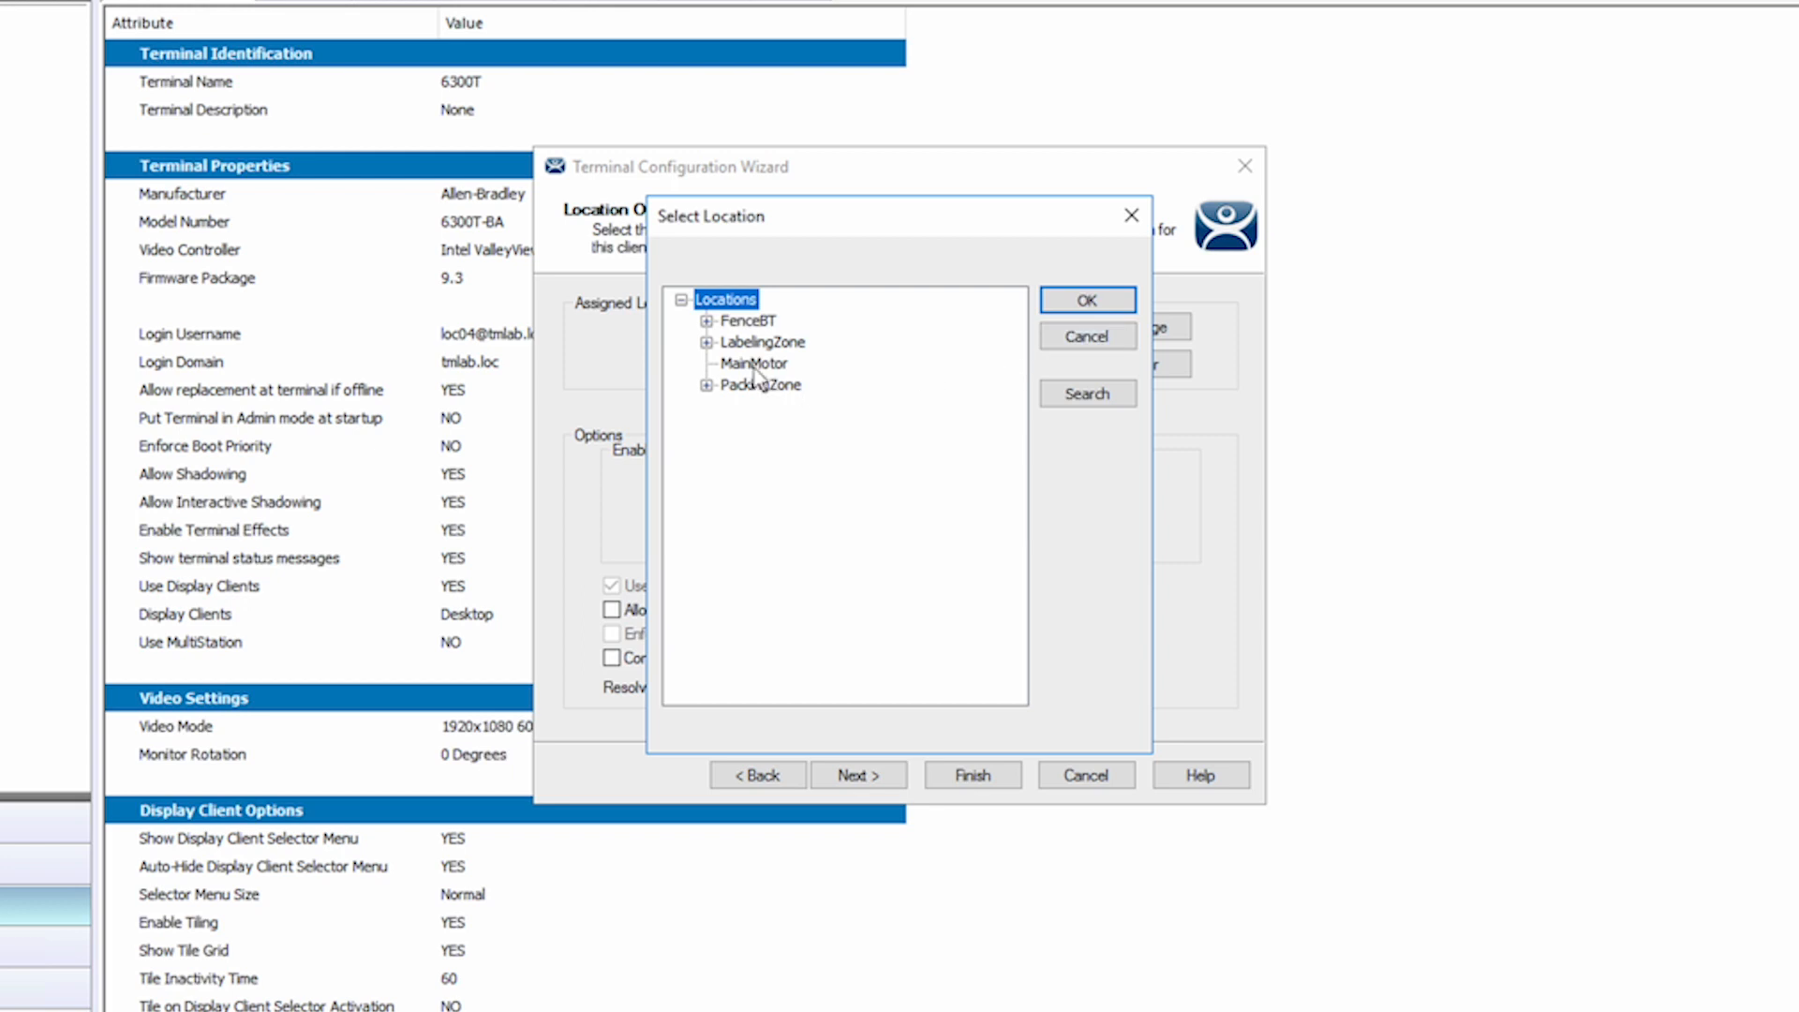
{"action": "left_click", "coordinate": [749, 363]}
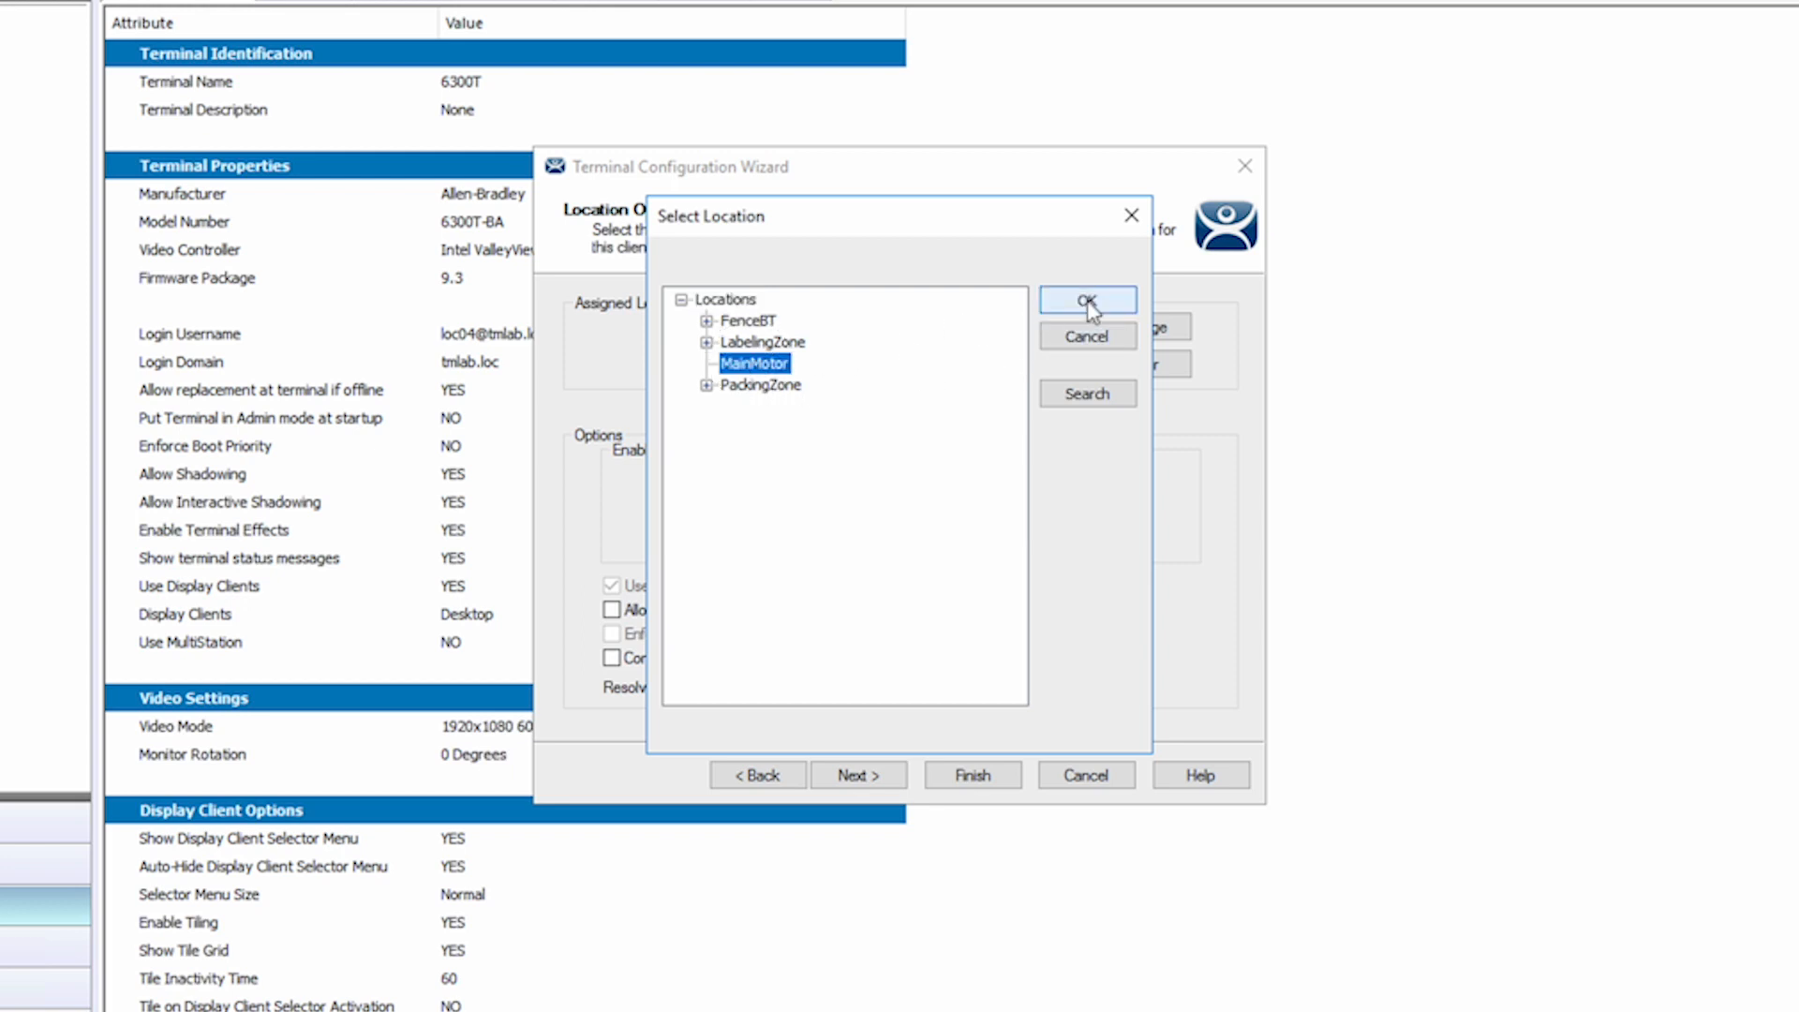
{"action": "left_click", "coordinate": [1087, 299]}
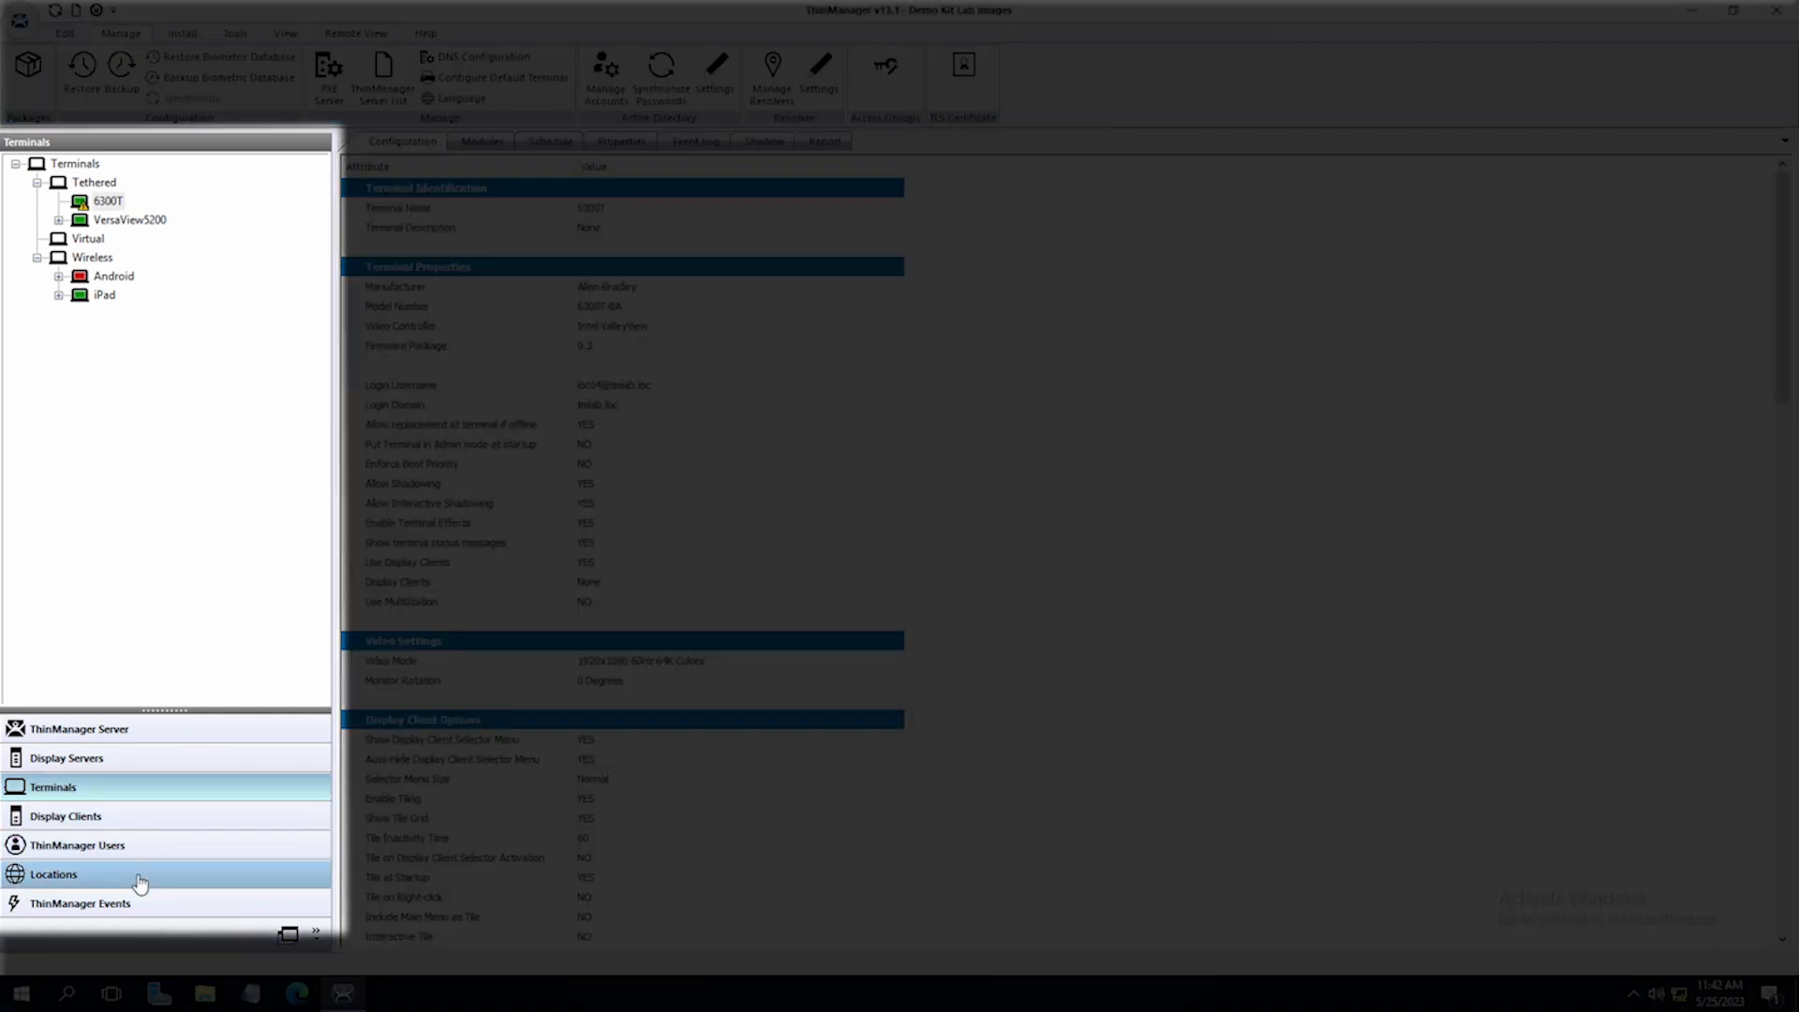
Change MainMotor's Demo App QR resolver action to Force Transfer and finish the location wizard.
{"action": "left_click", "coordinate": [52, 873]}
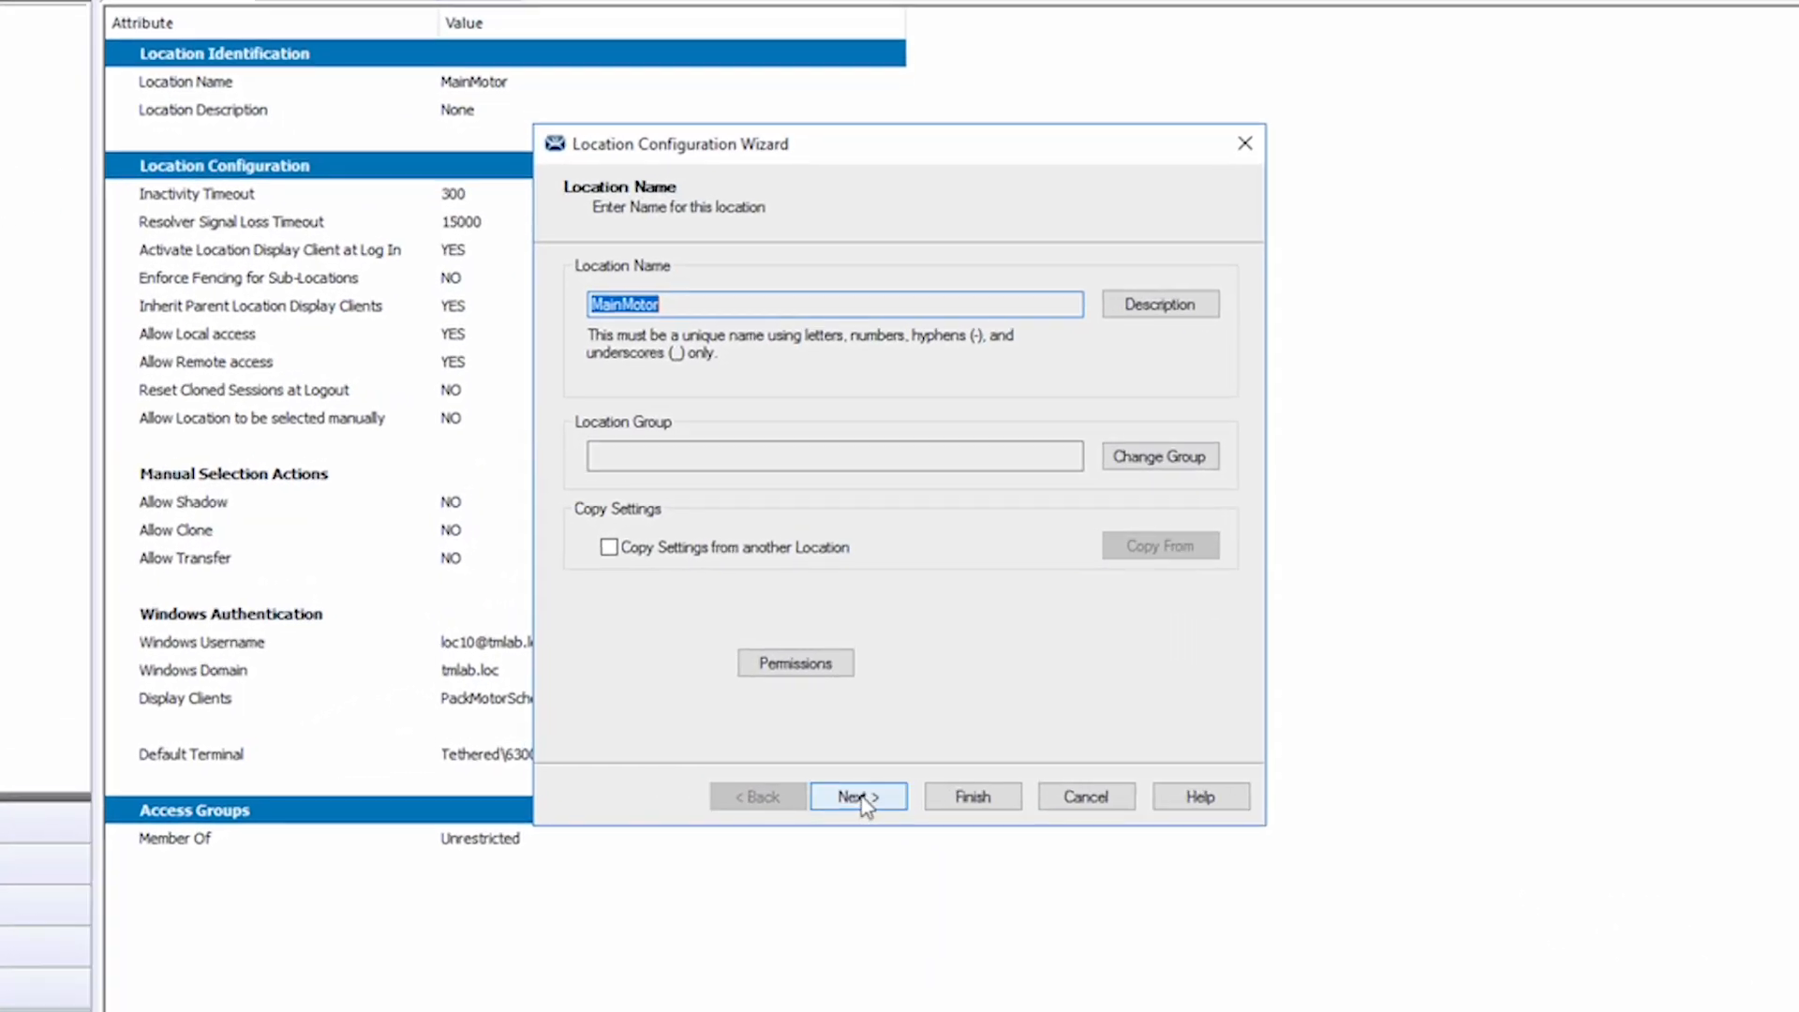
{"action": "left_click", "coordinate": [858, 796]}
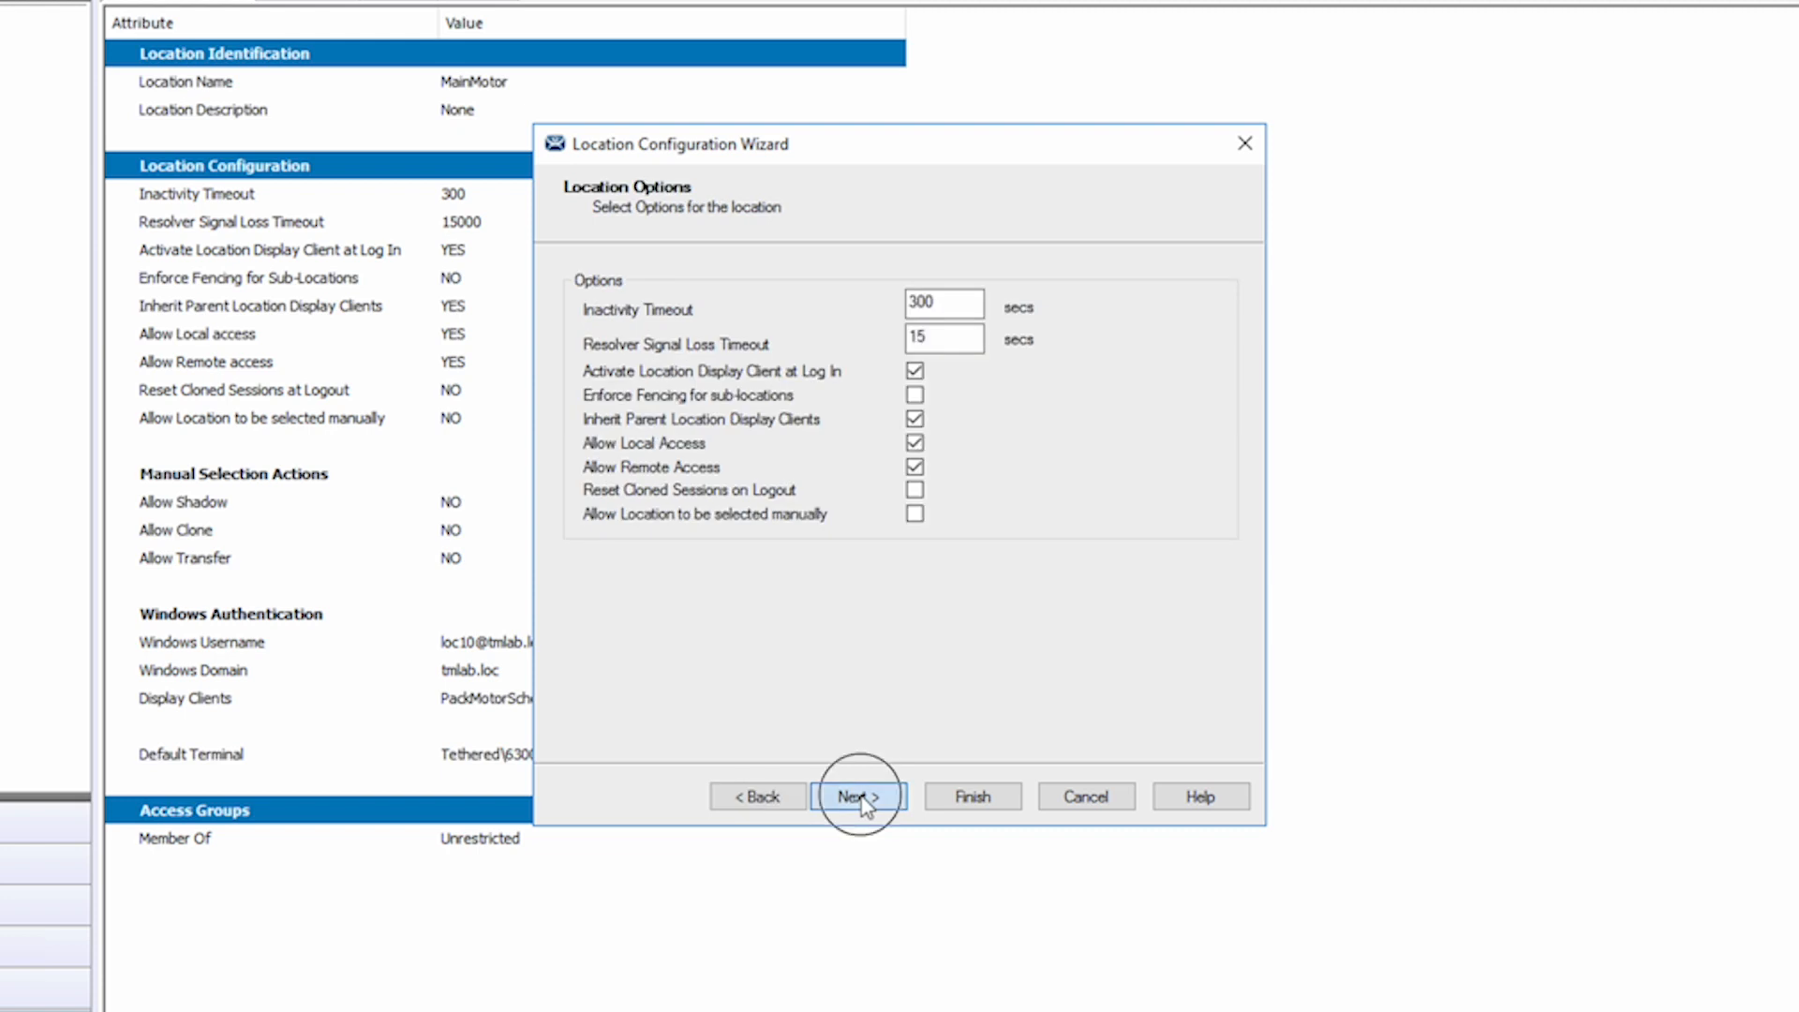
{"action": "left_click", "coordinate": [858, 796]}
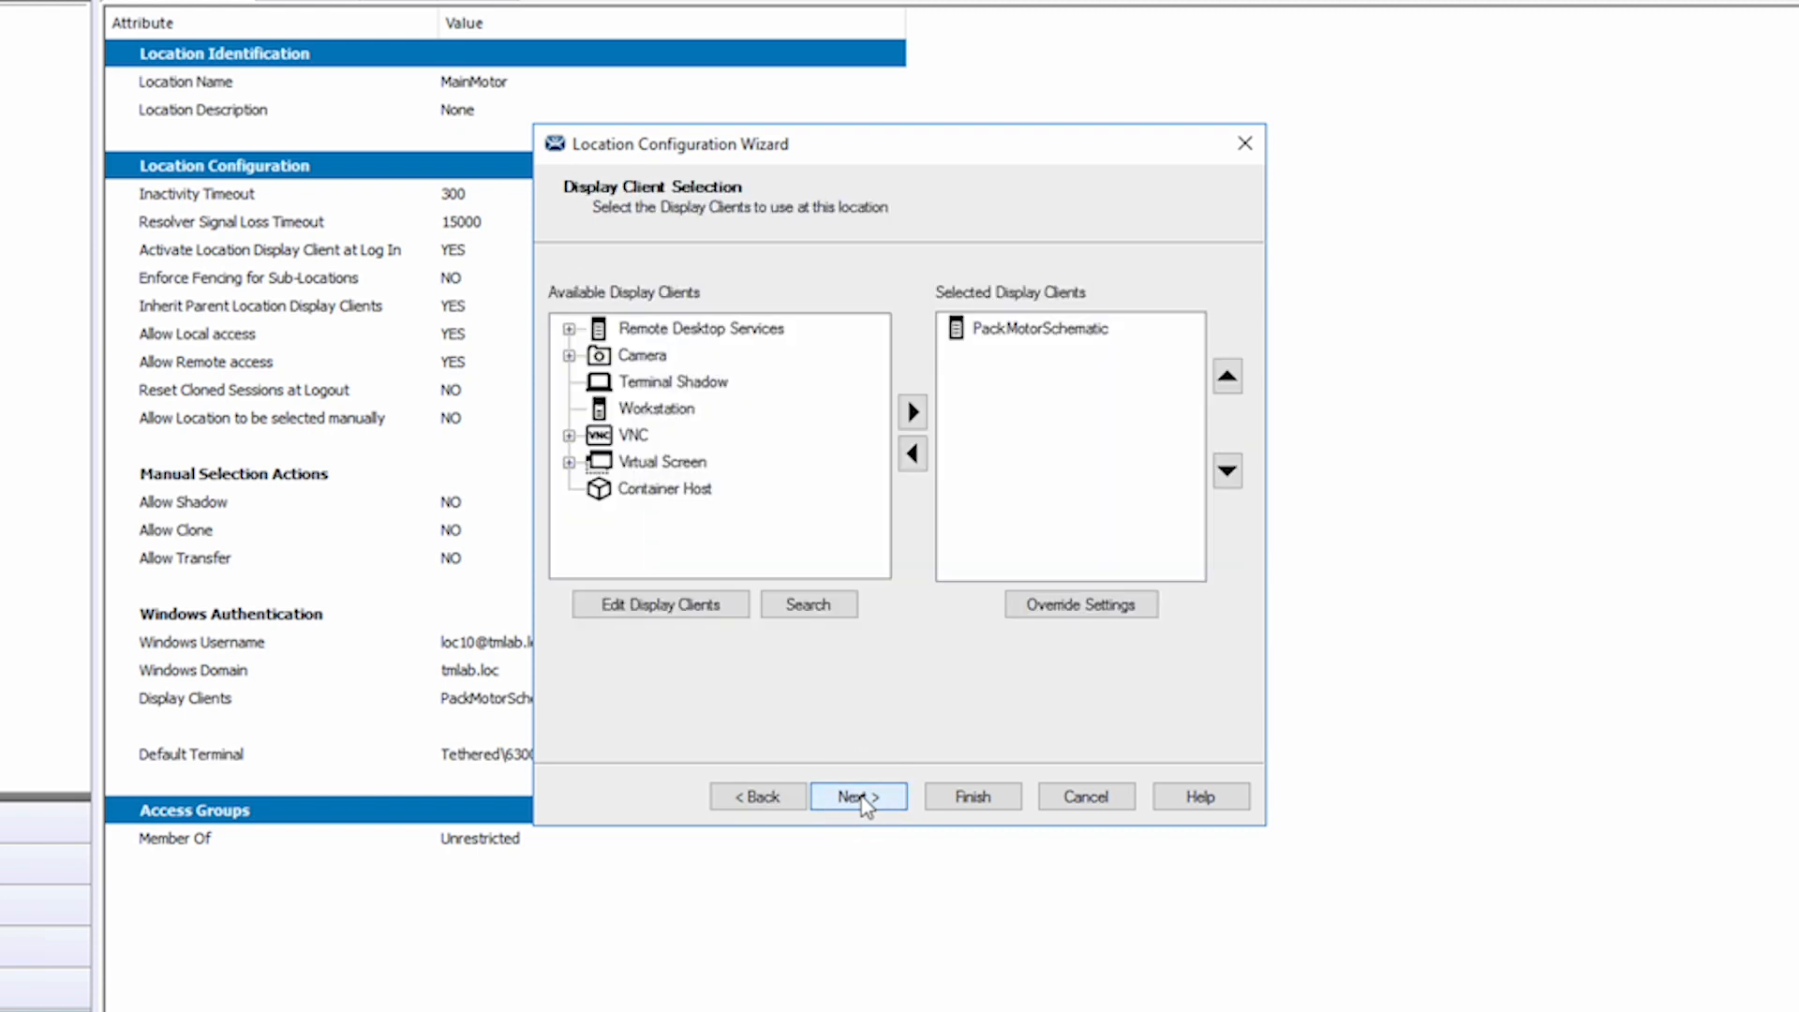
{"action": "left_click", "coordinate": [858, 796]}
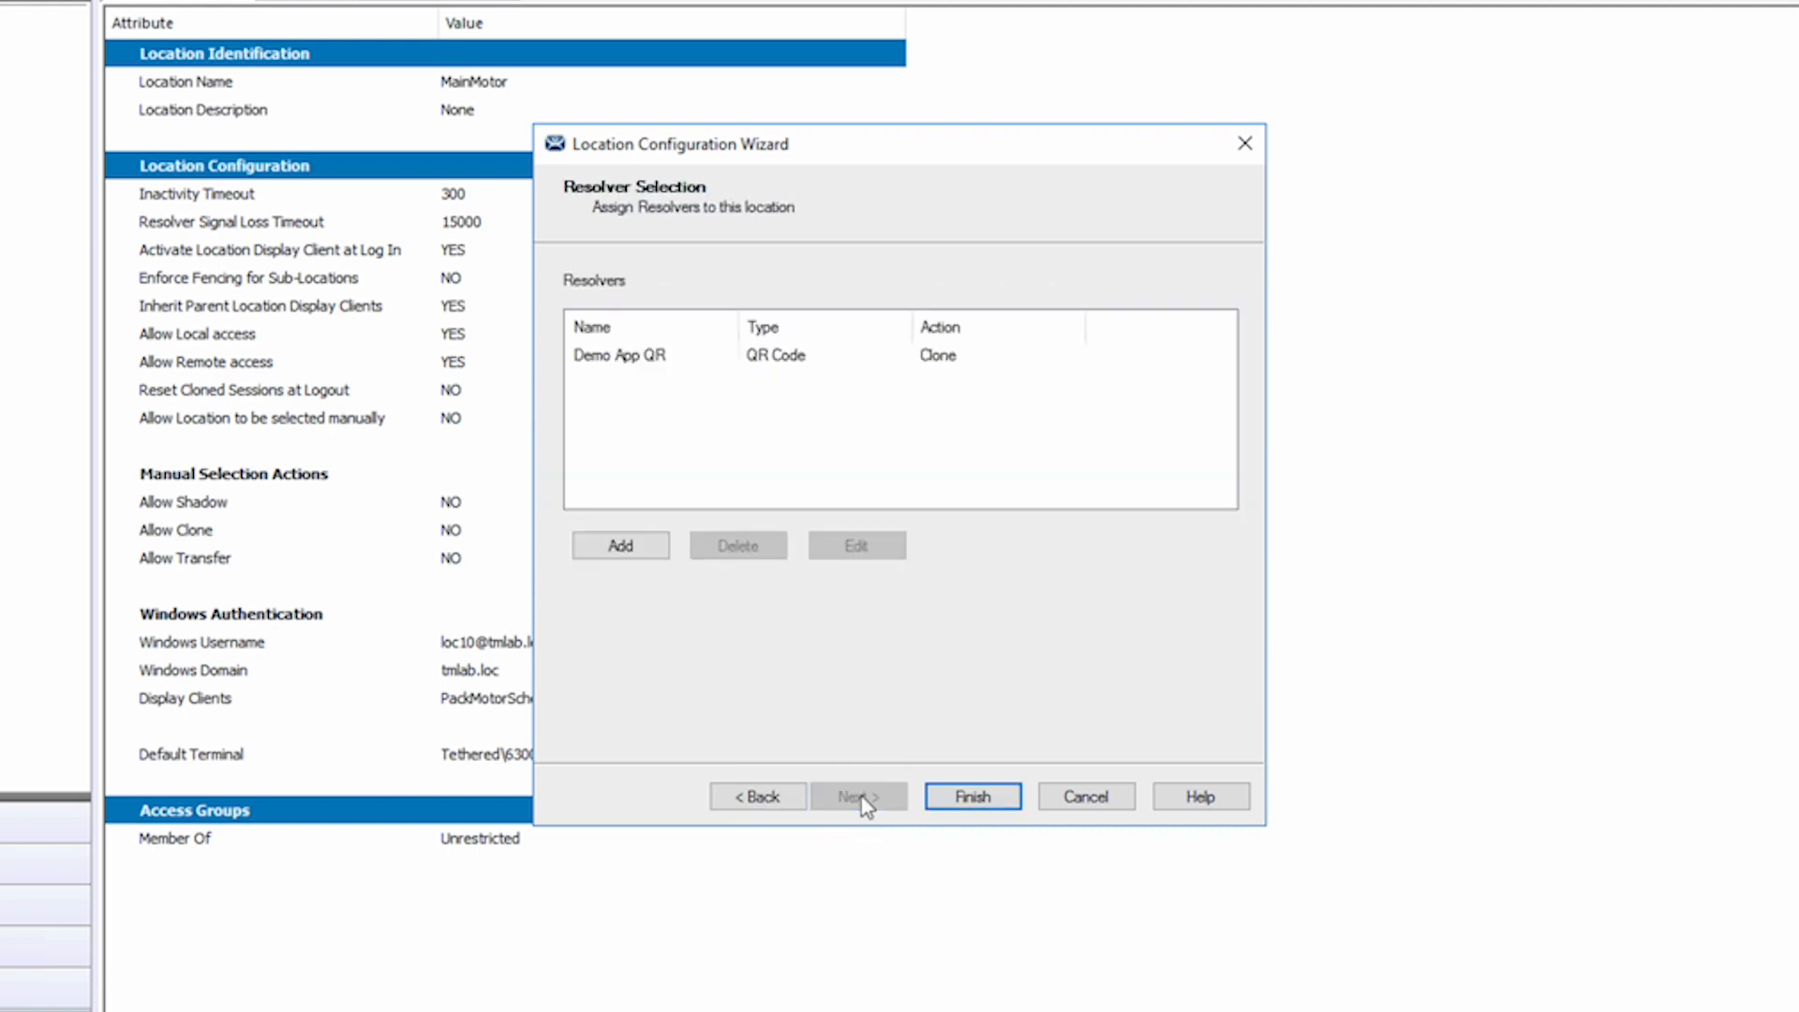
{"action": "left_click", "coordinate": [619, 356]}
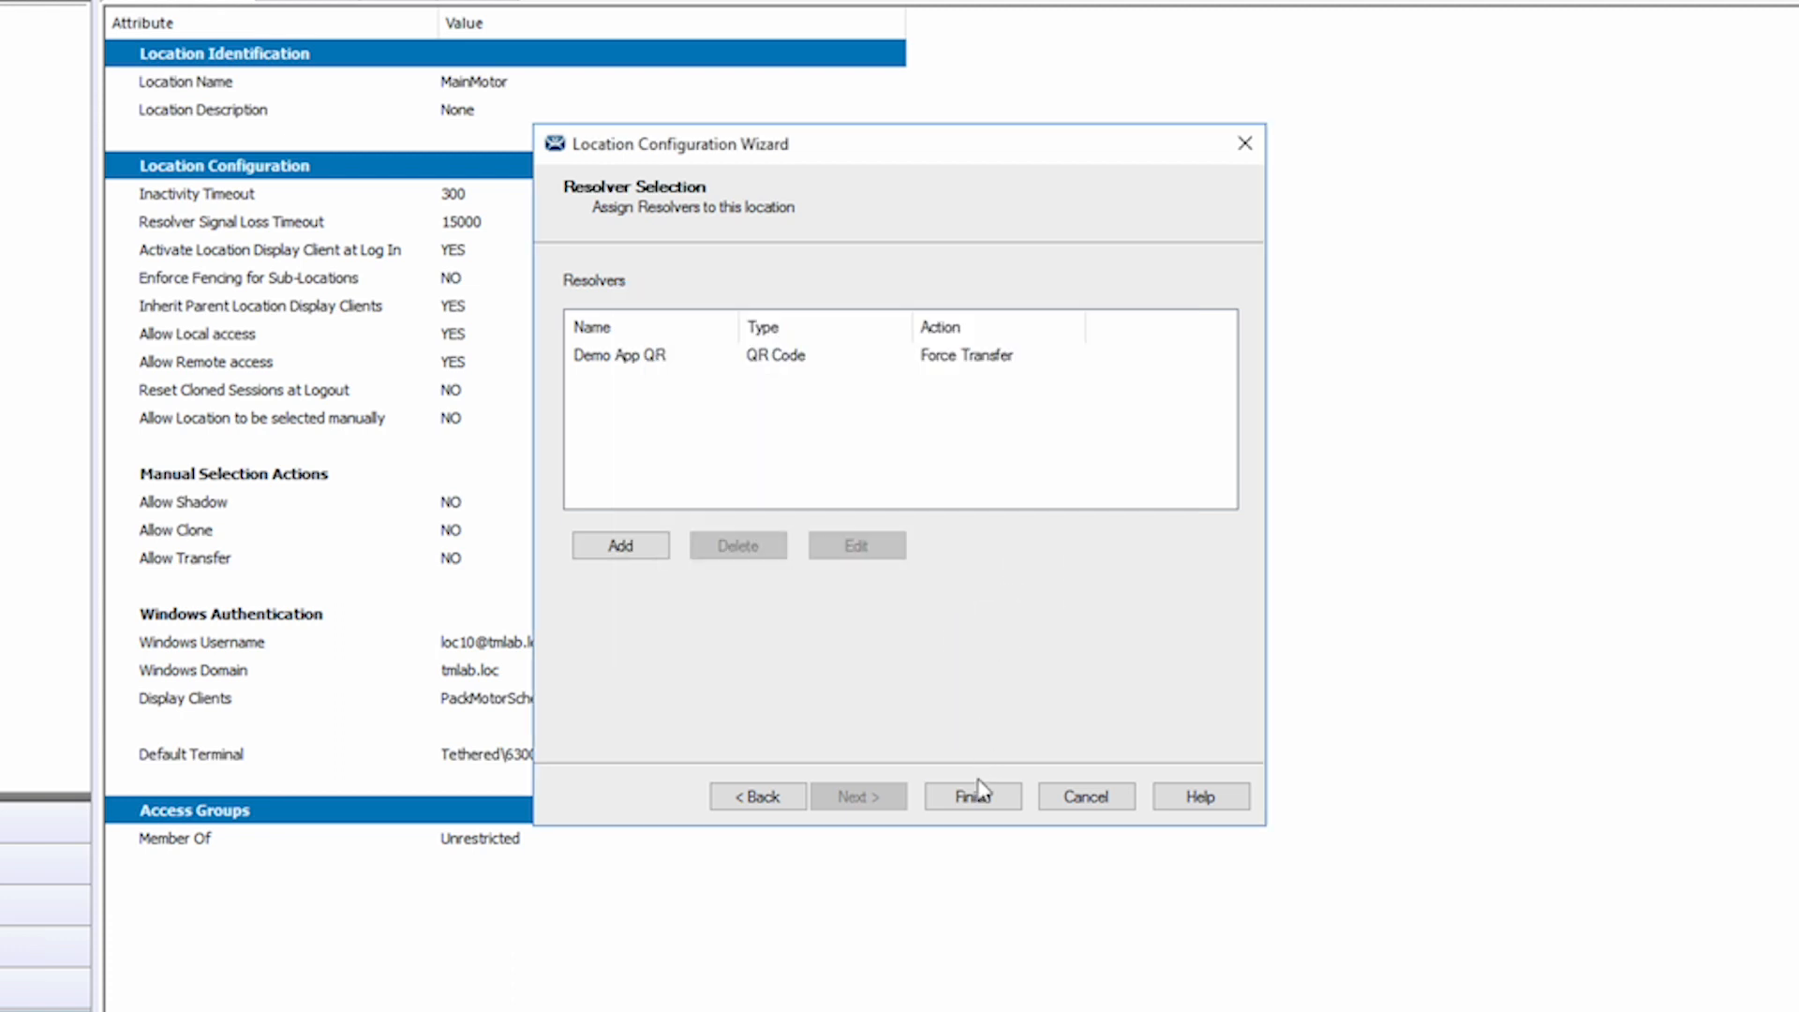
{"action": "left_click", "coordinate": [973, 794]}
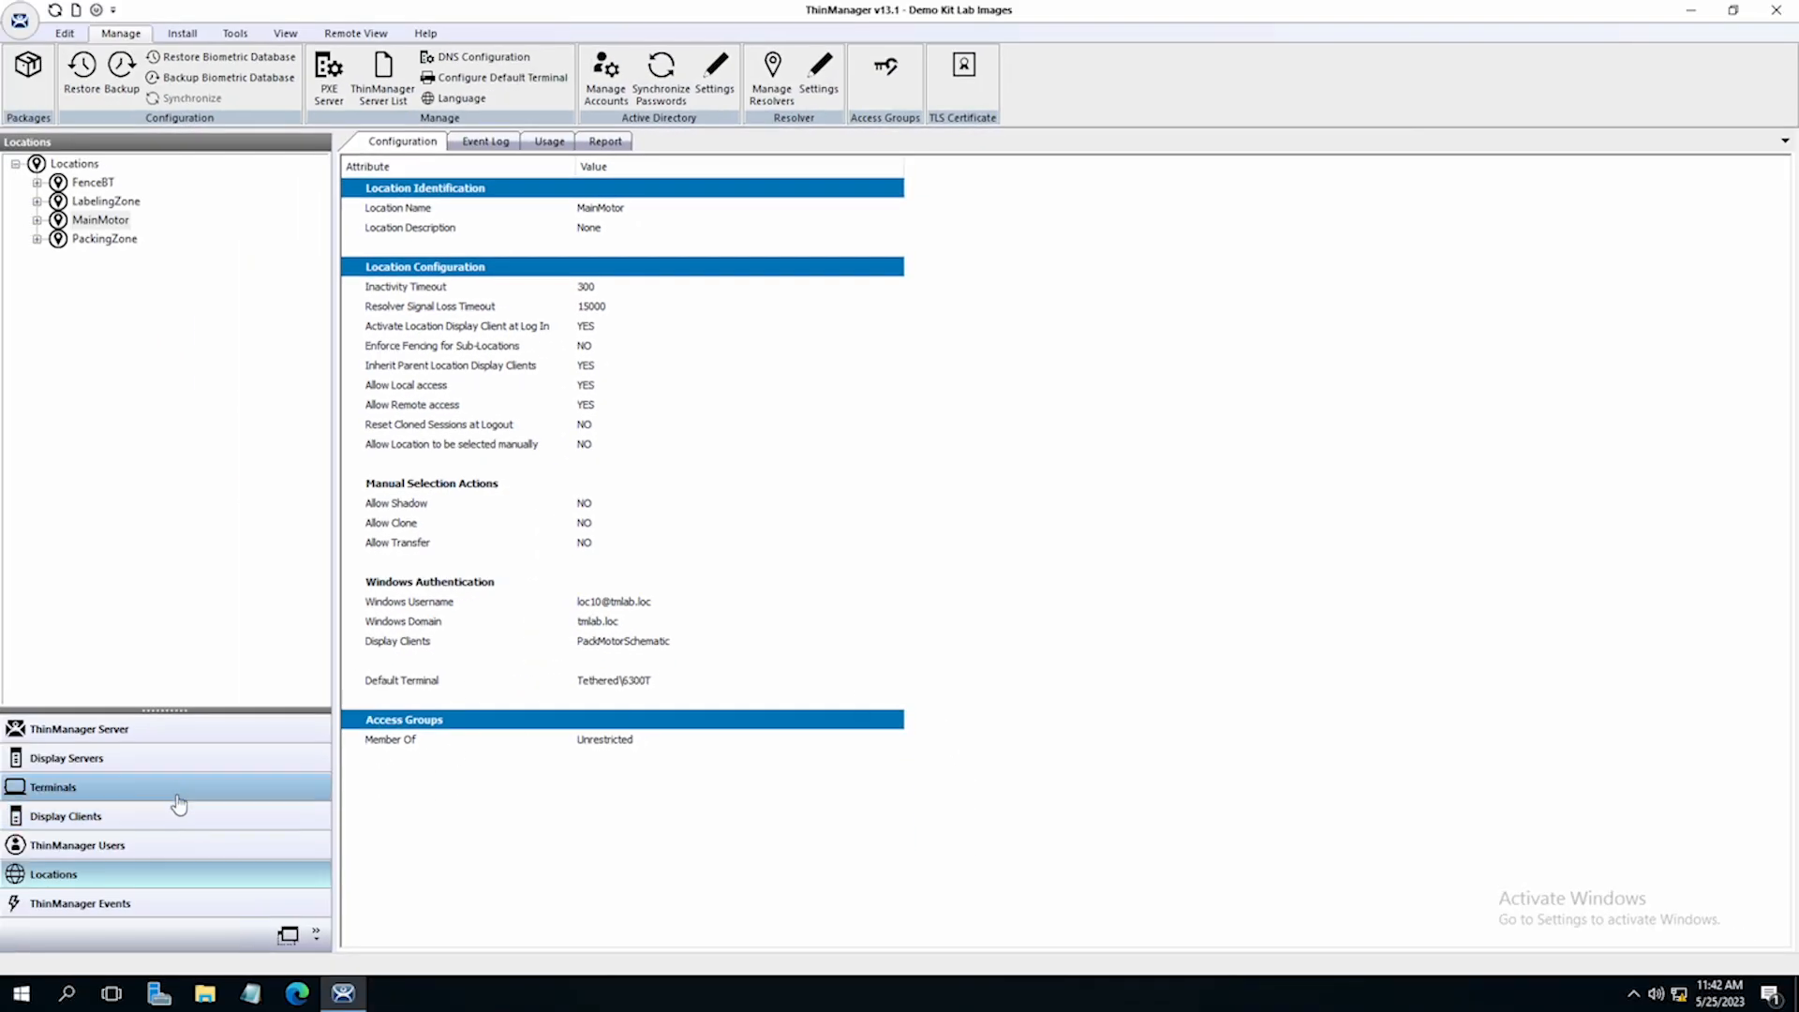
Restart the 6300T terminal with confirmation and bring up its Shadow view.
{"action": "left_click", "coordinate": [52, 787]}
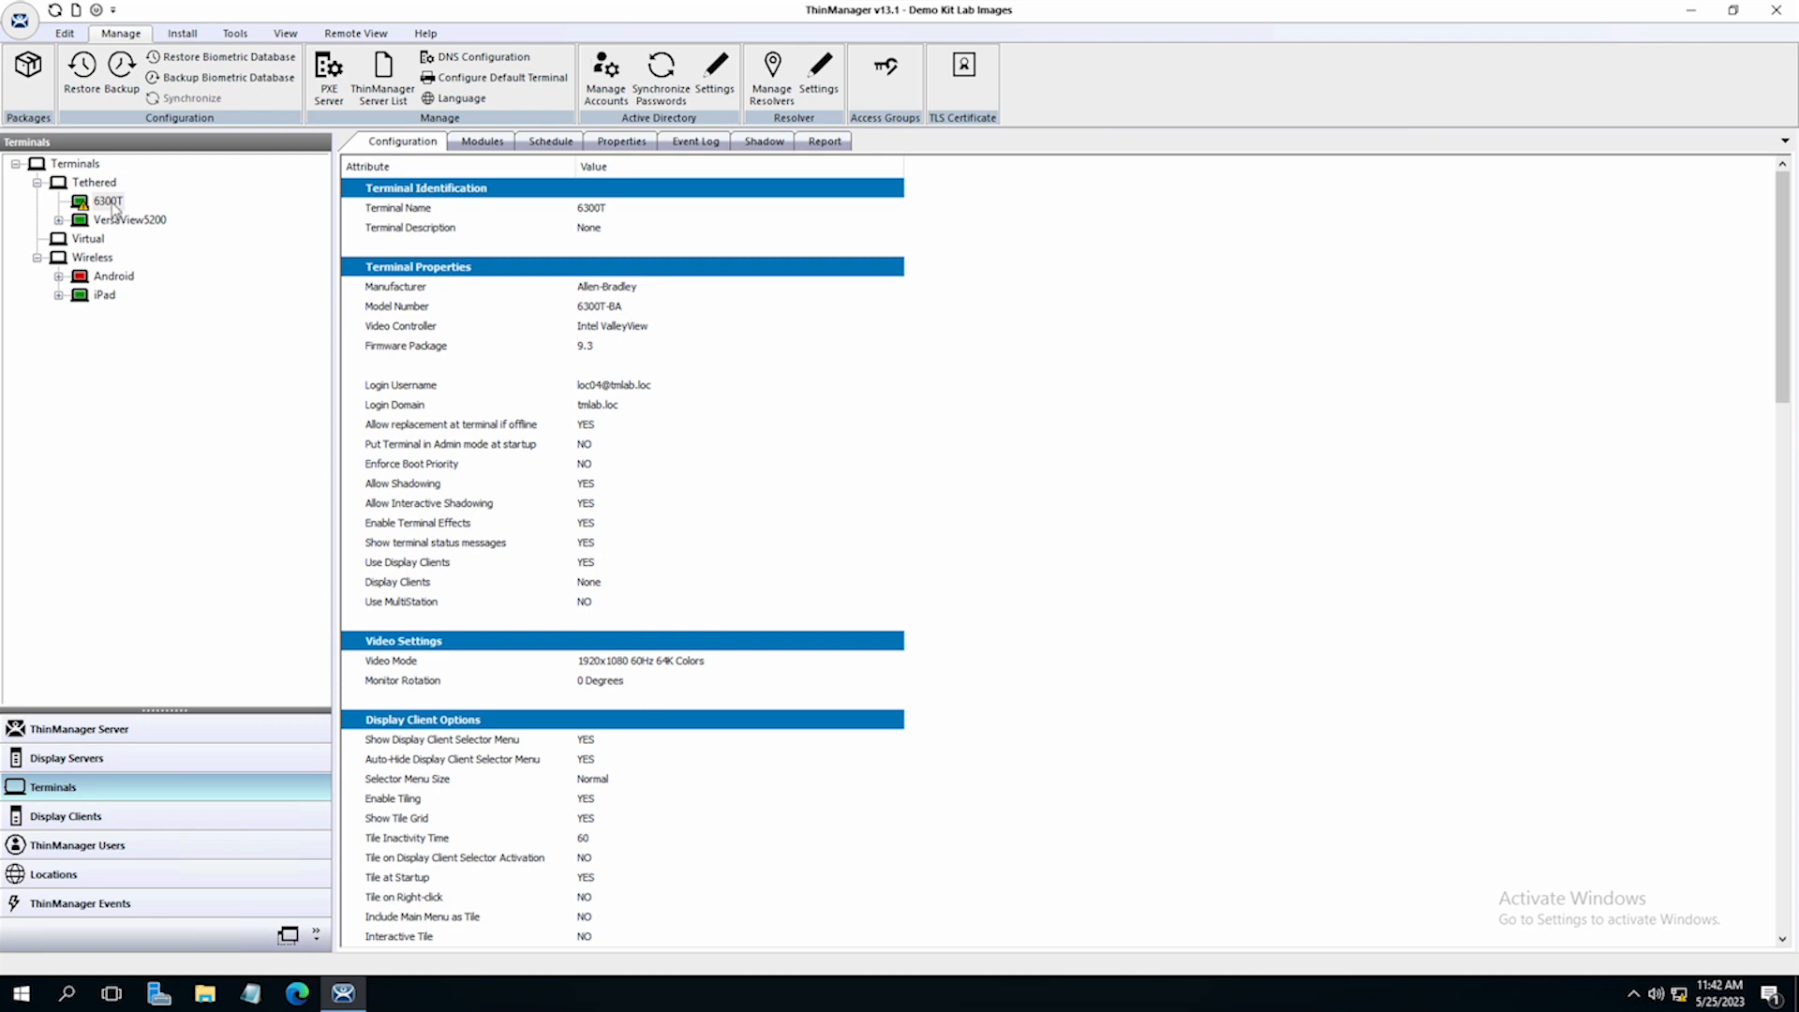
{"action": "right_click", "coordinate": [101, 202]}
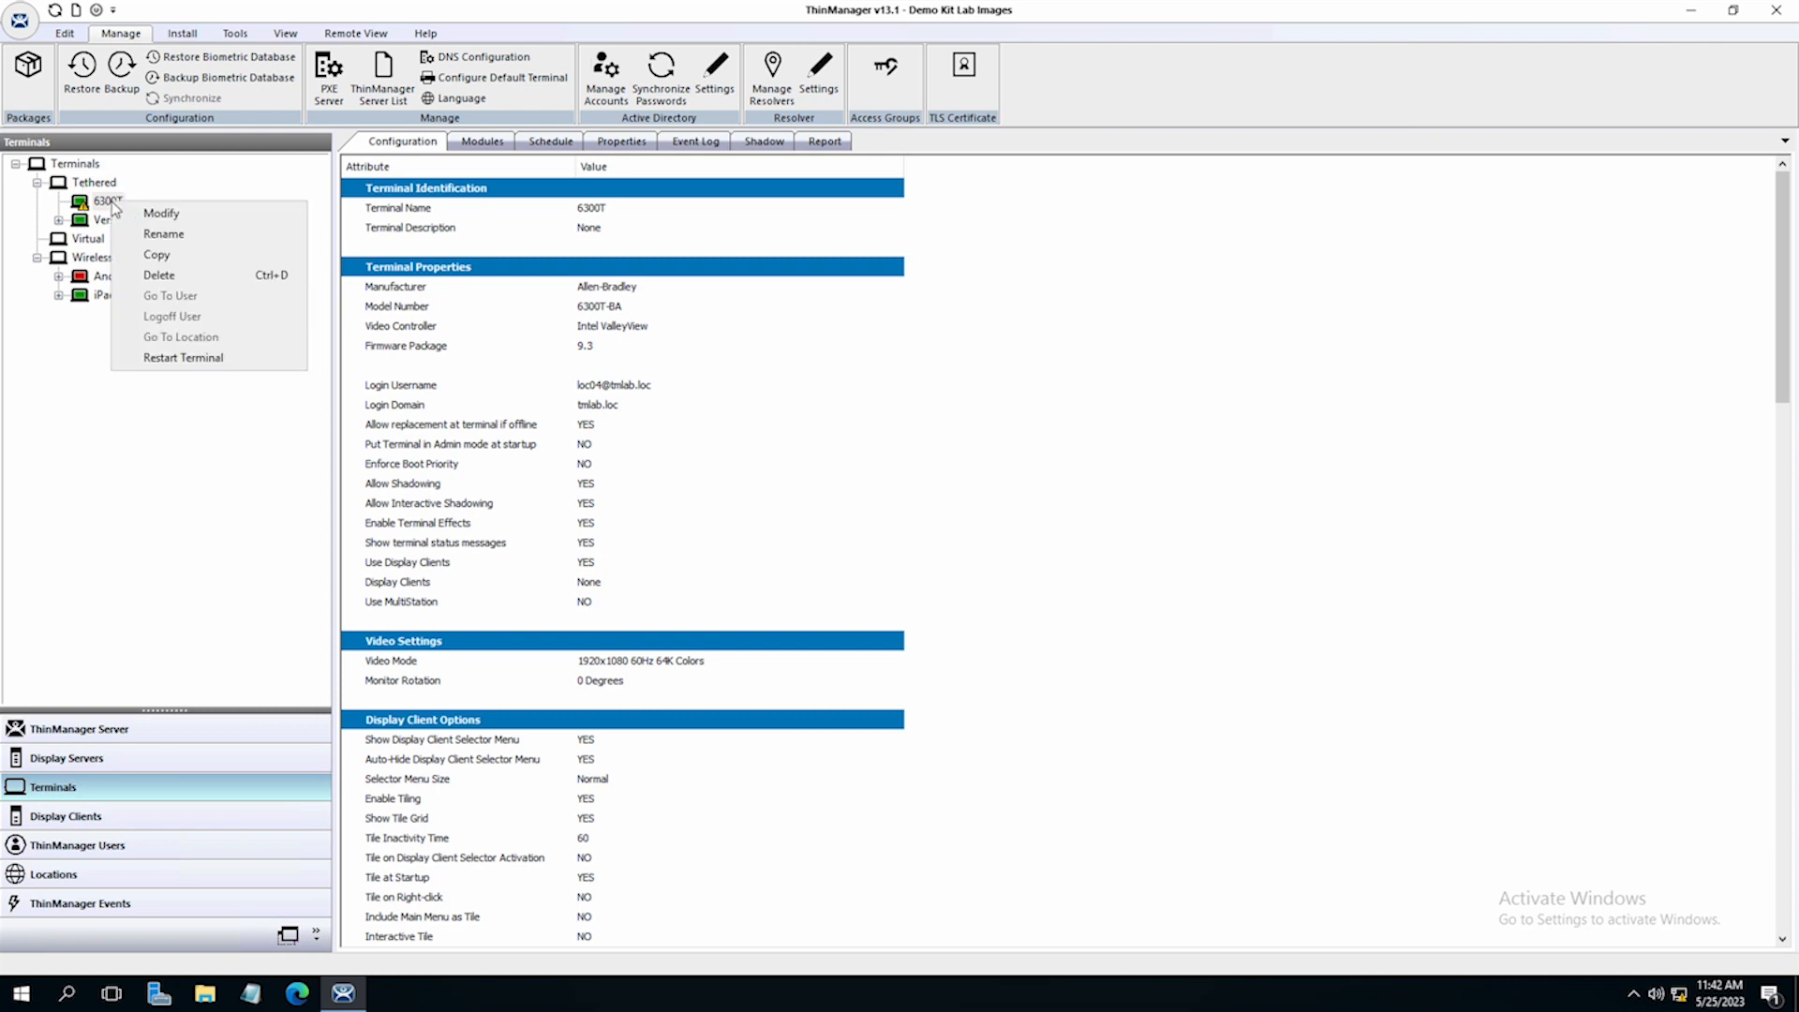
{"action": "mouse_move", "coordinate": [180, 337]}
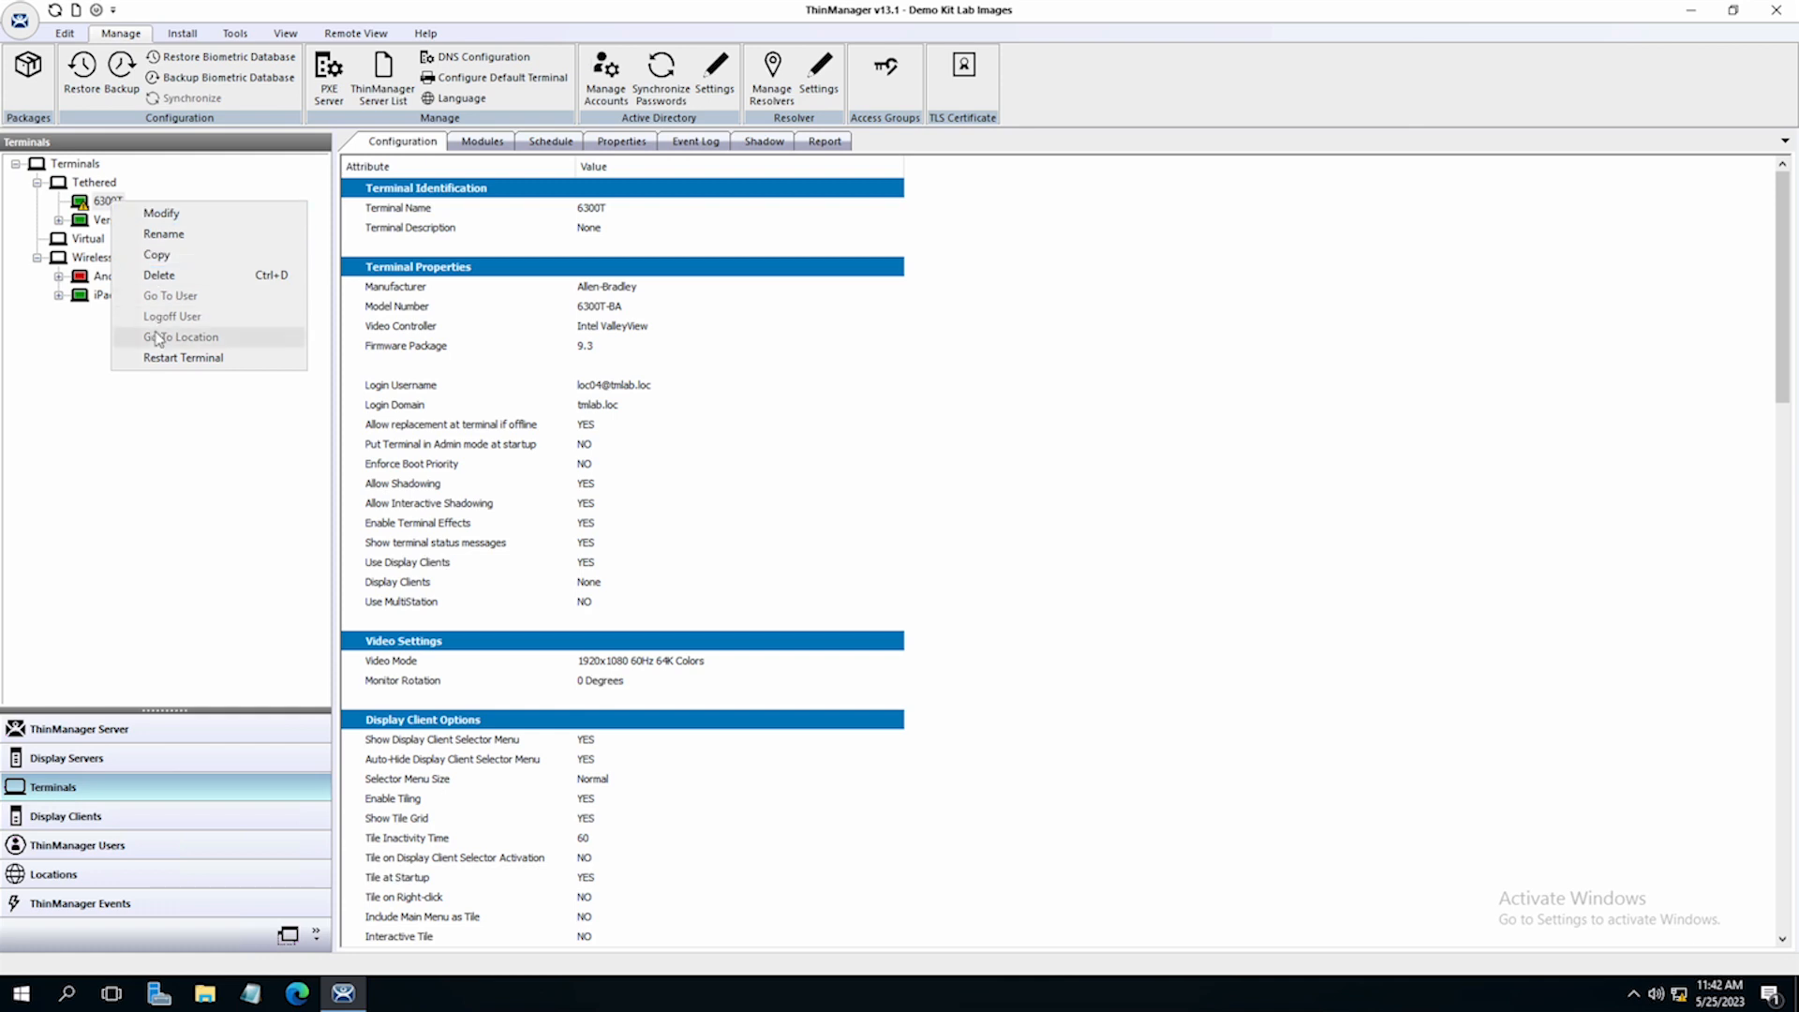
{"action": "mouse_move", "coordinate": [182, 356]}
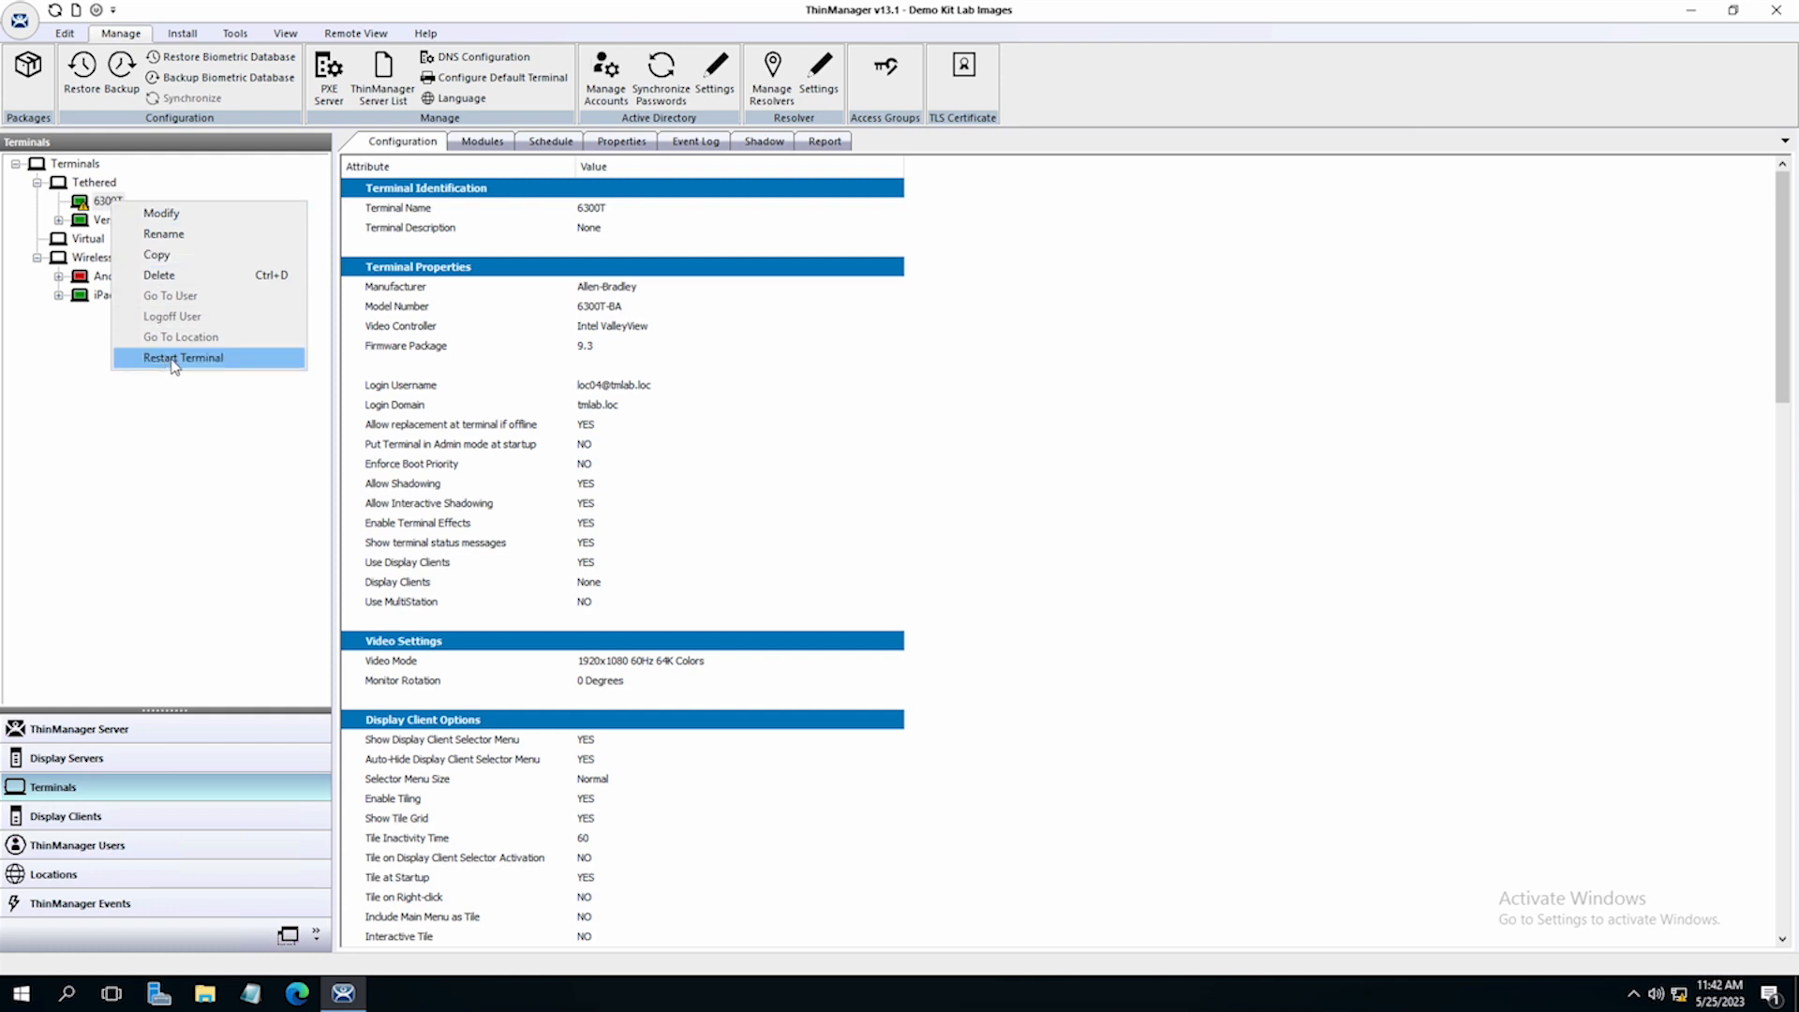
{"action": "left_click", "coordinate": [184, 356]}
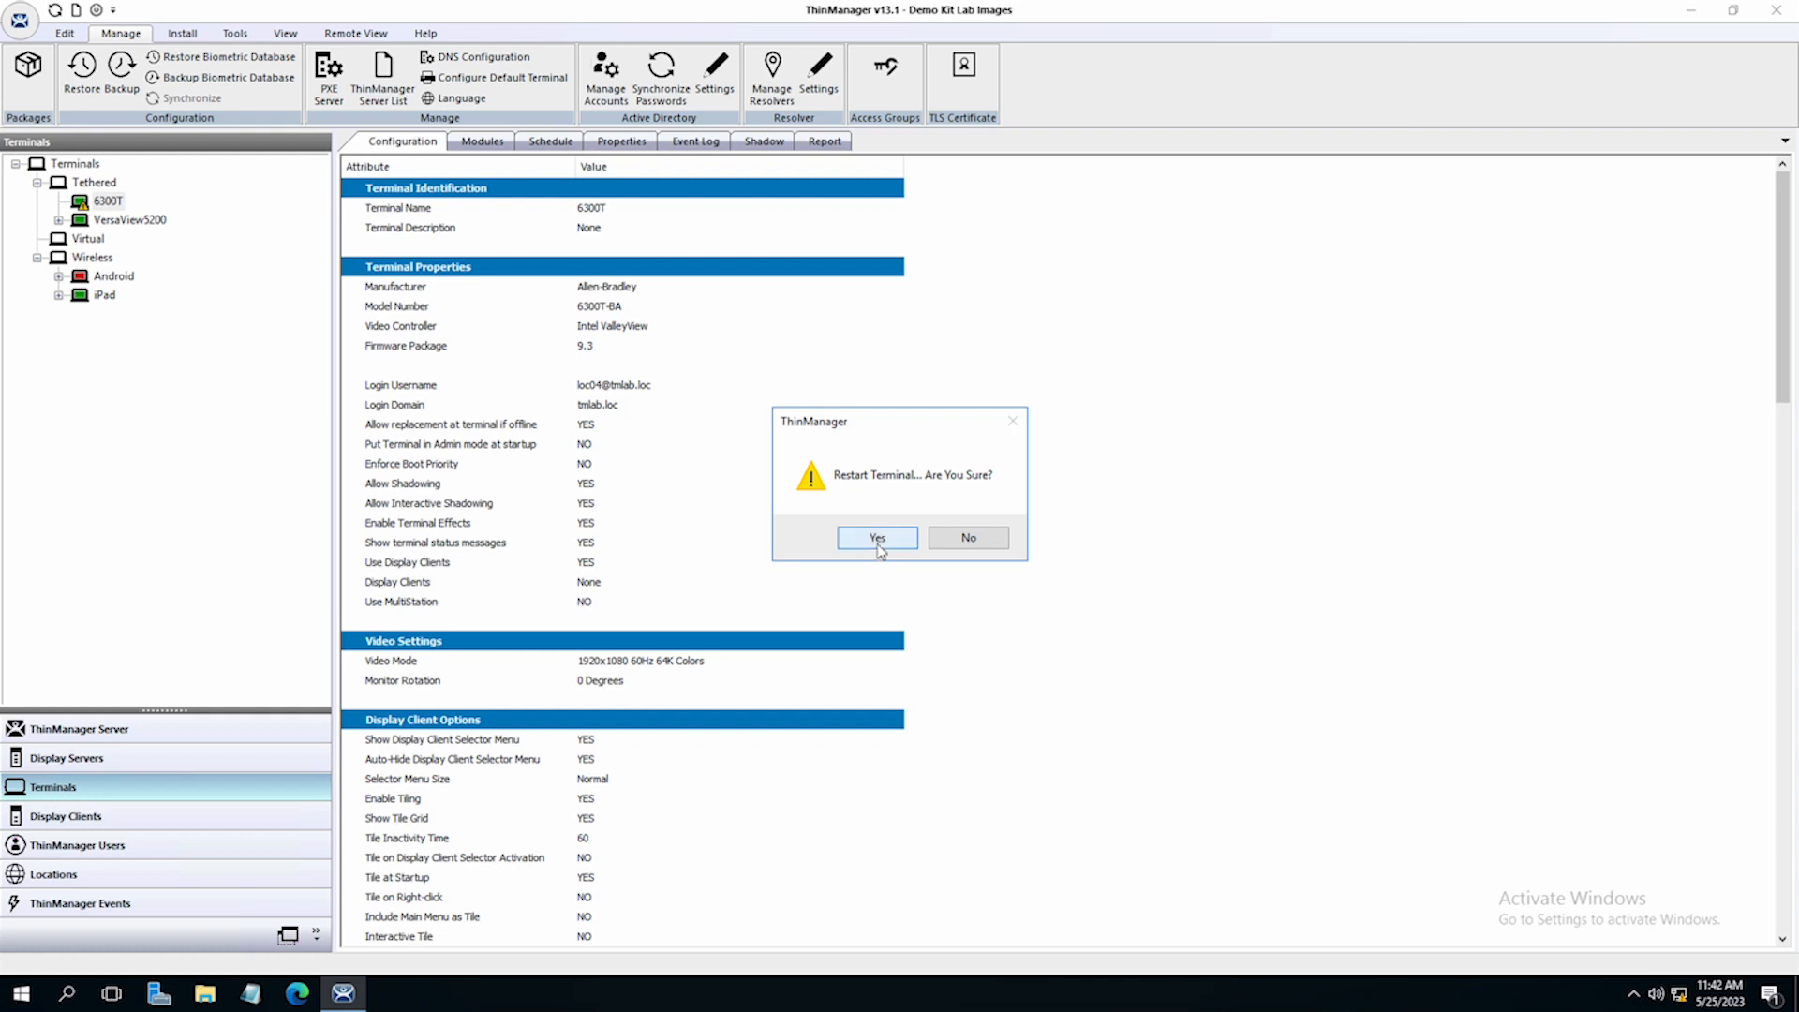
{"action": "left_click", "coordinate": [876, 538]}
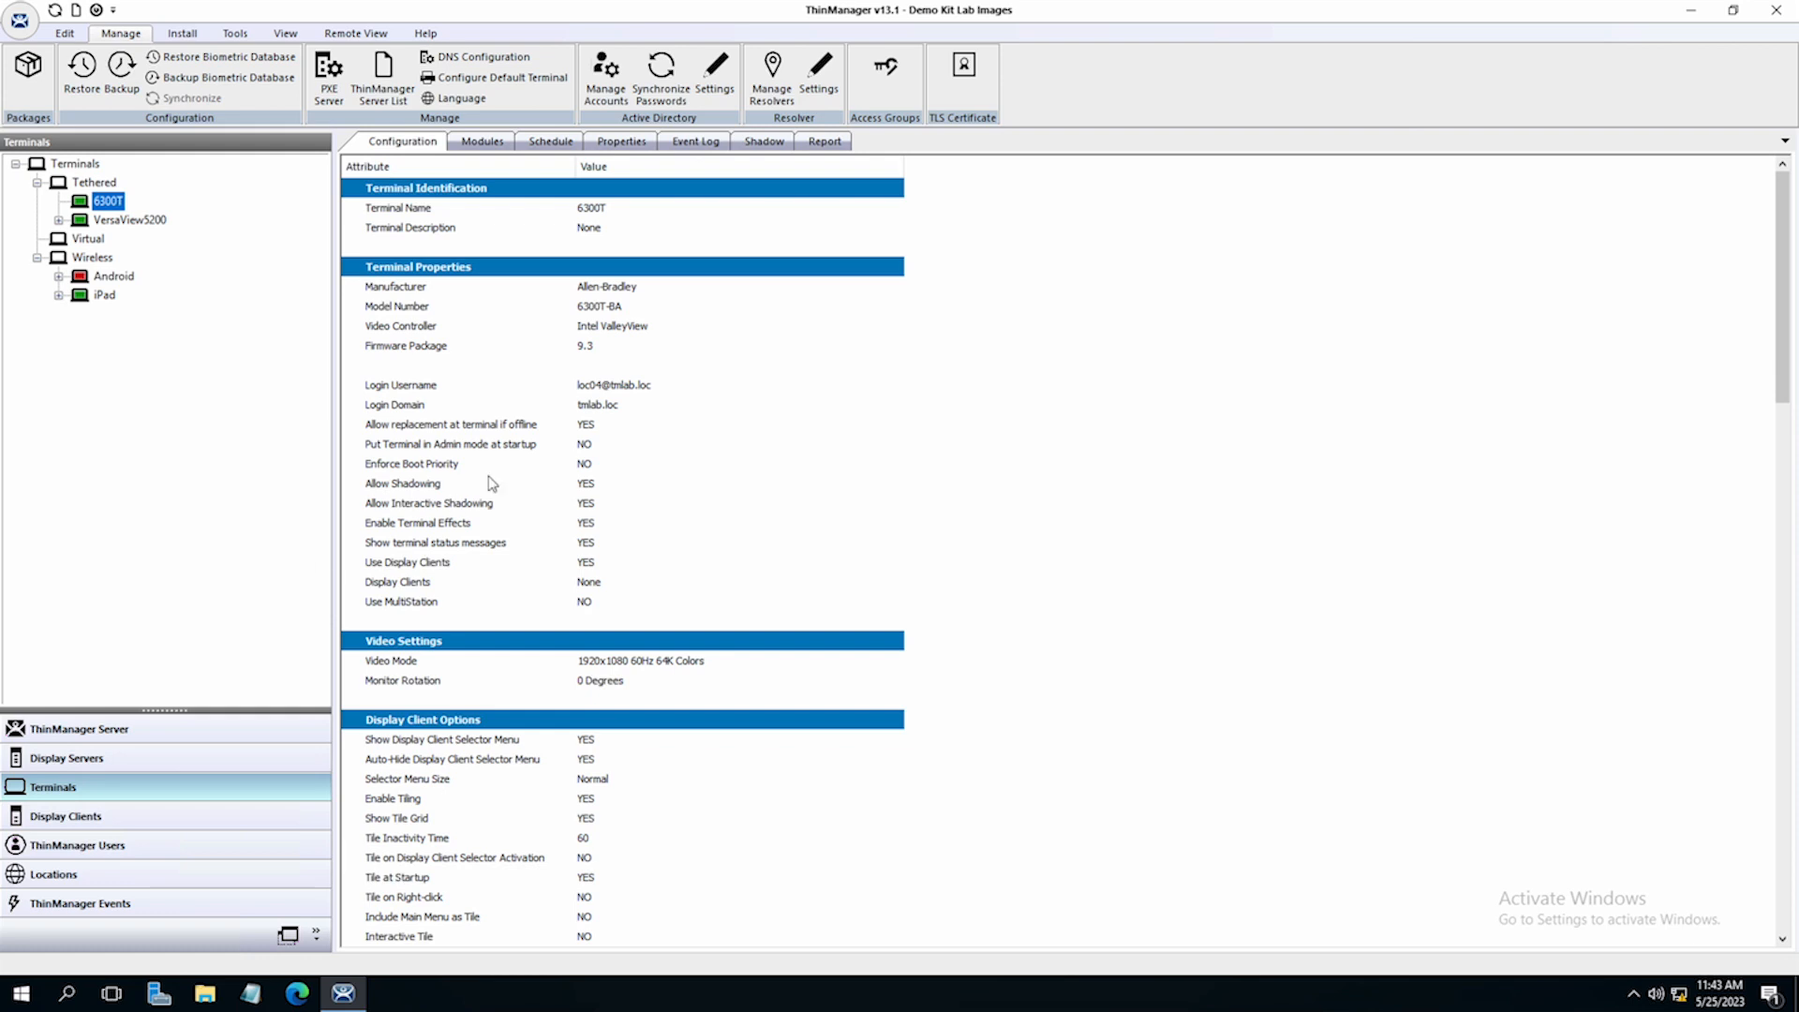
{"action": "left_click", "coordinate": [765, 141]}
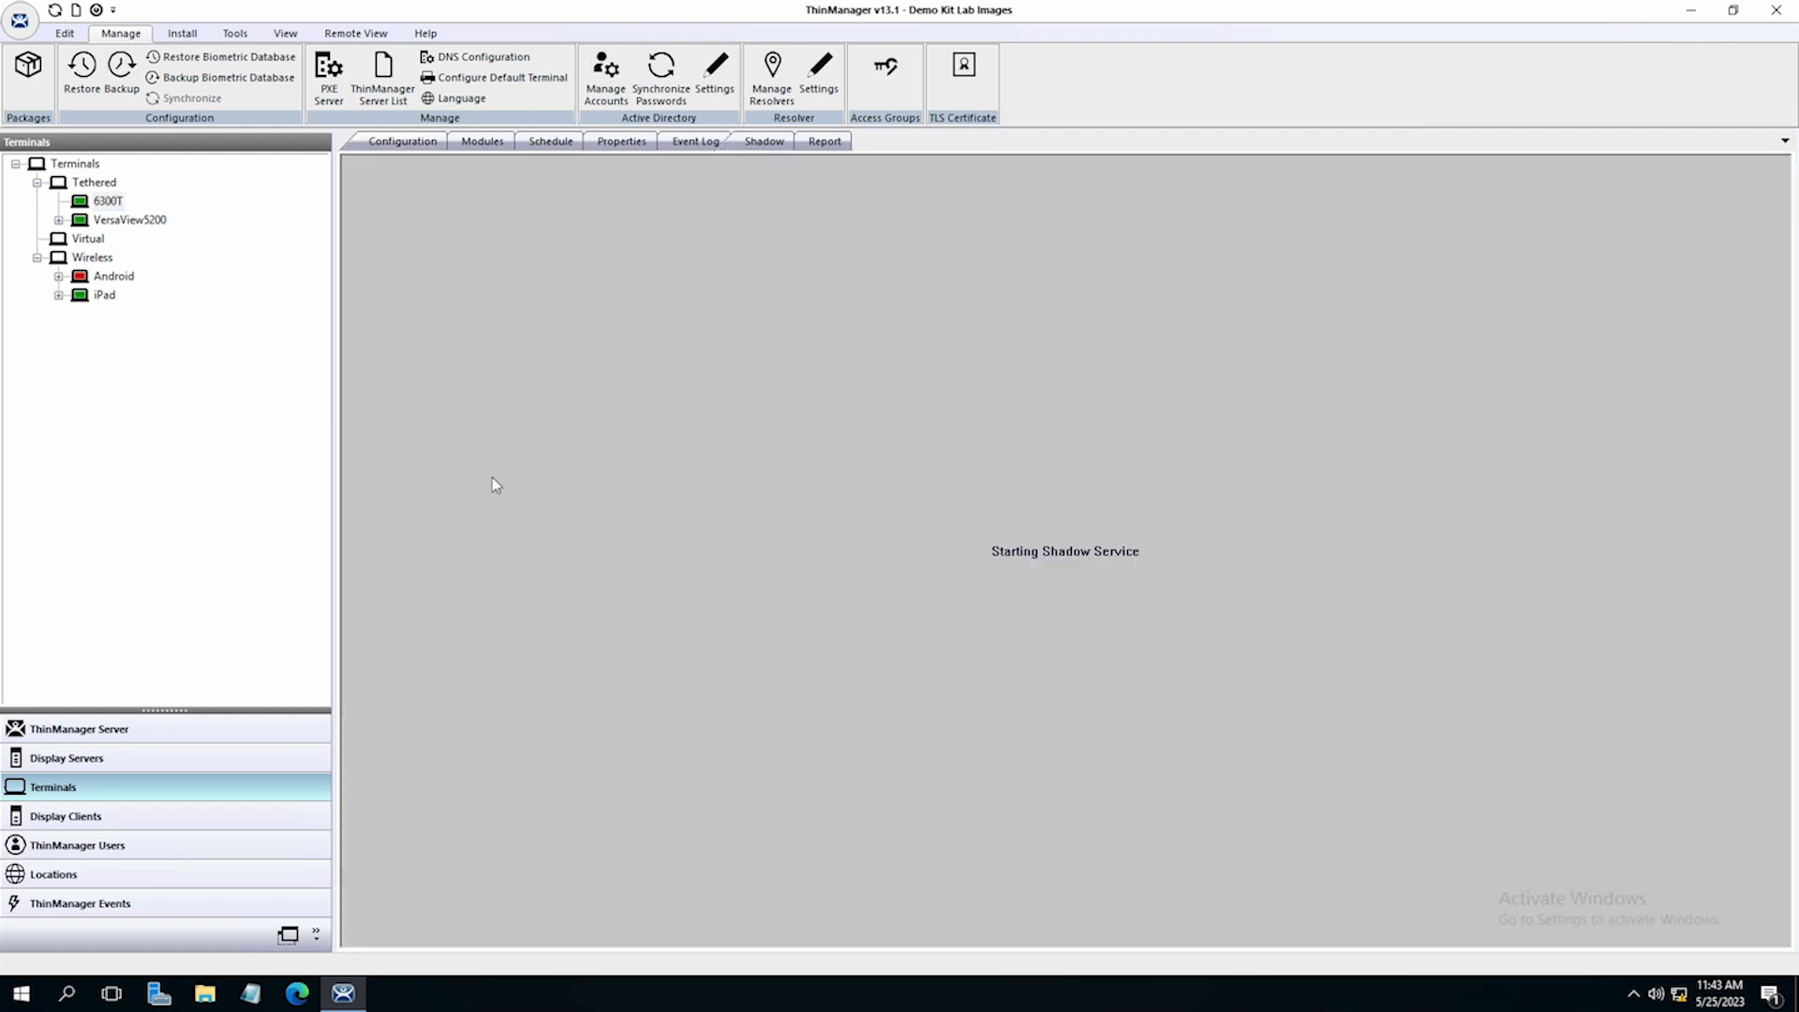